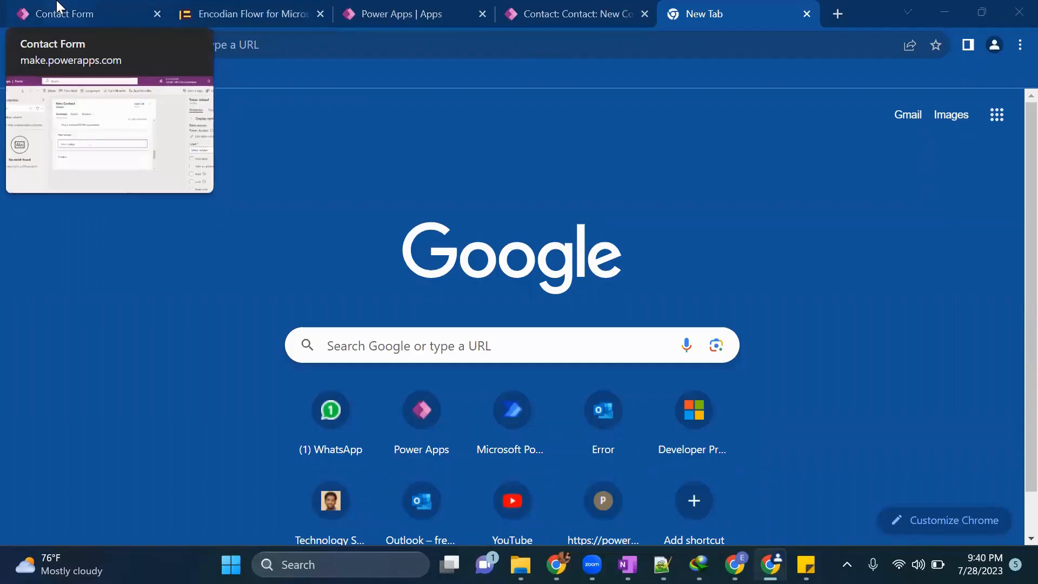
- Exit the Contact form editor and go to the Contact table's Columns list
click(65, 13)
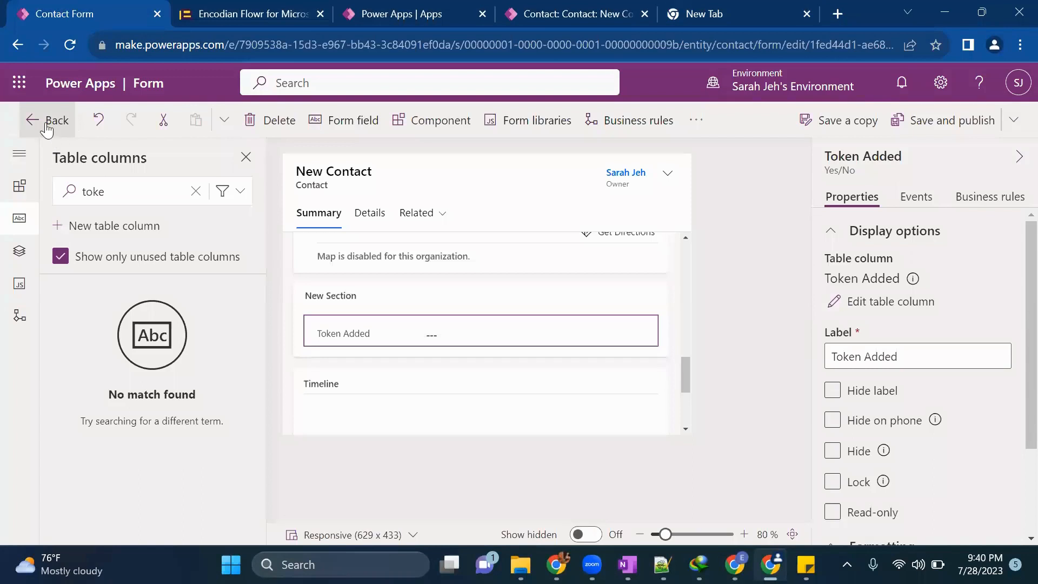
click(48, 120)
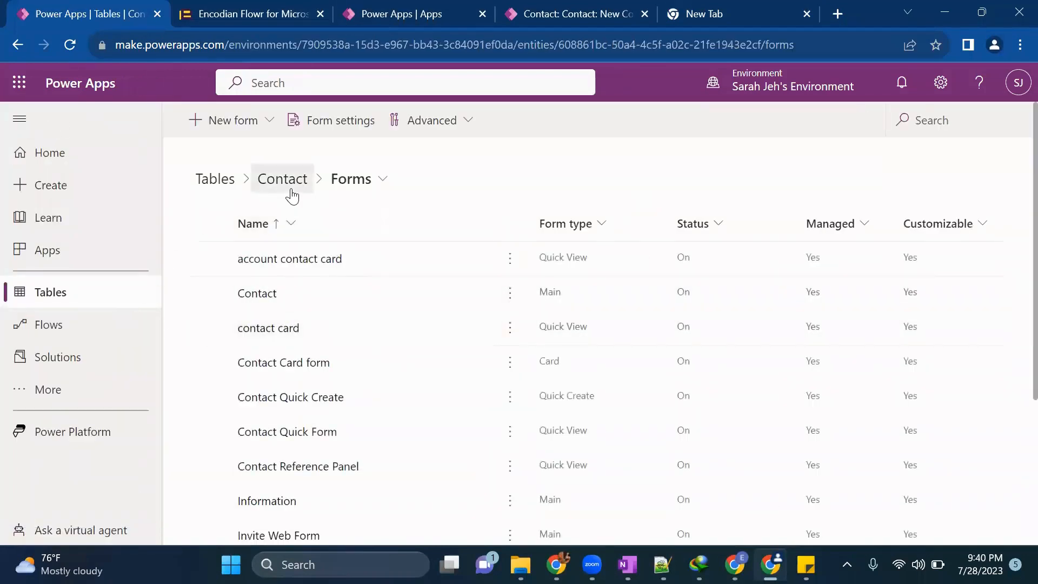
click(282, 179)
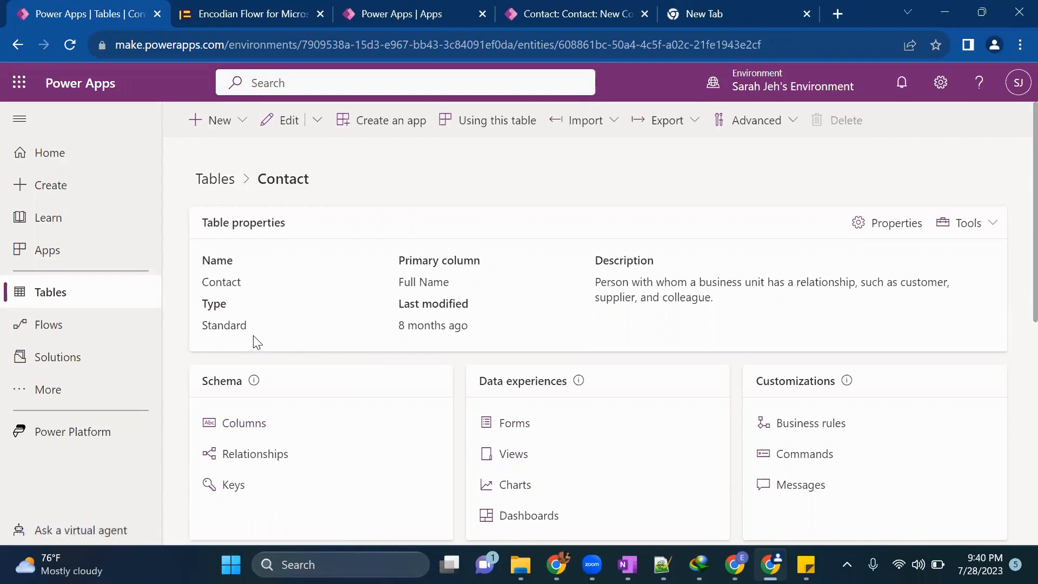
mouse_move(265, 422)
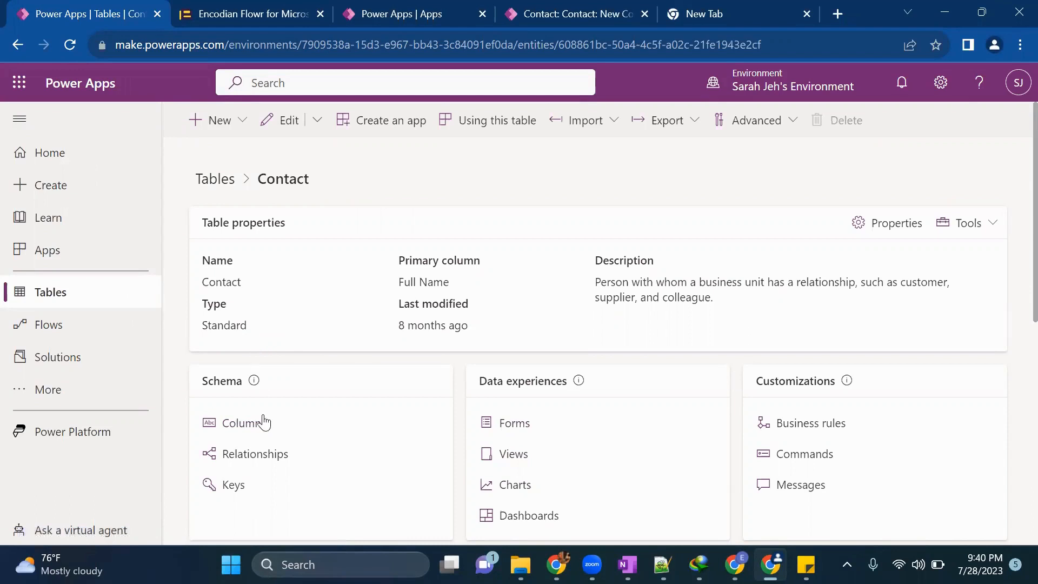
click(244, 423)
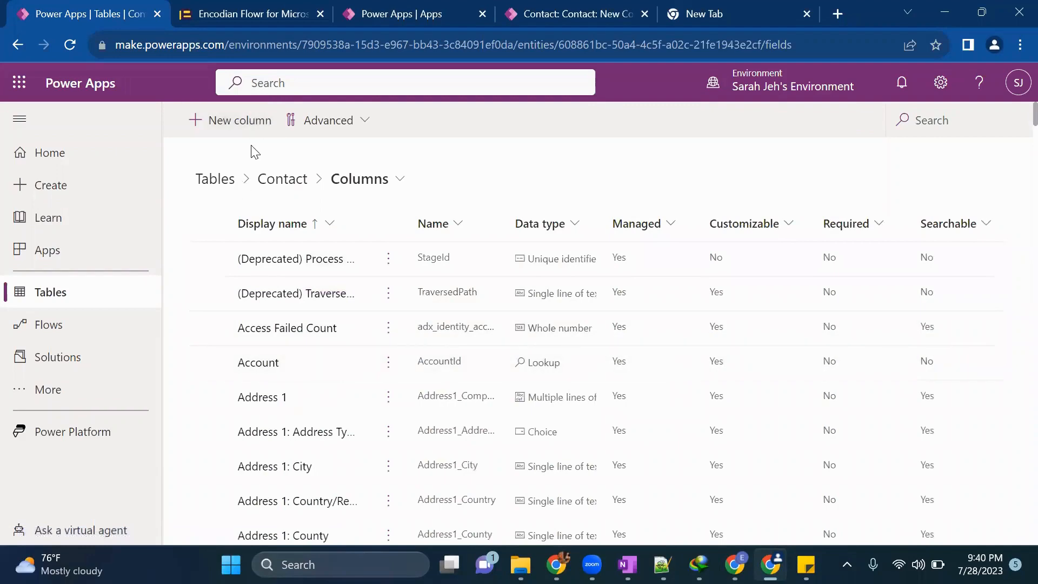
- Search the Contact columns for 'token' so only Token Added is listed
click(953, 120)
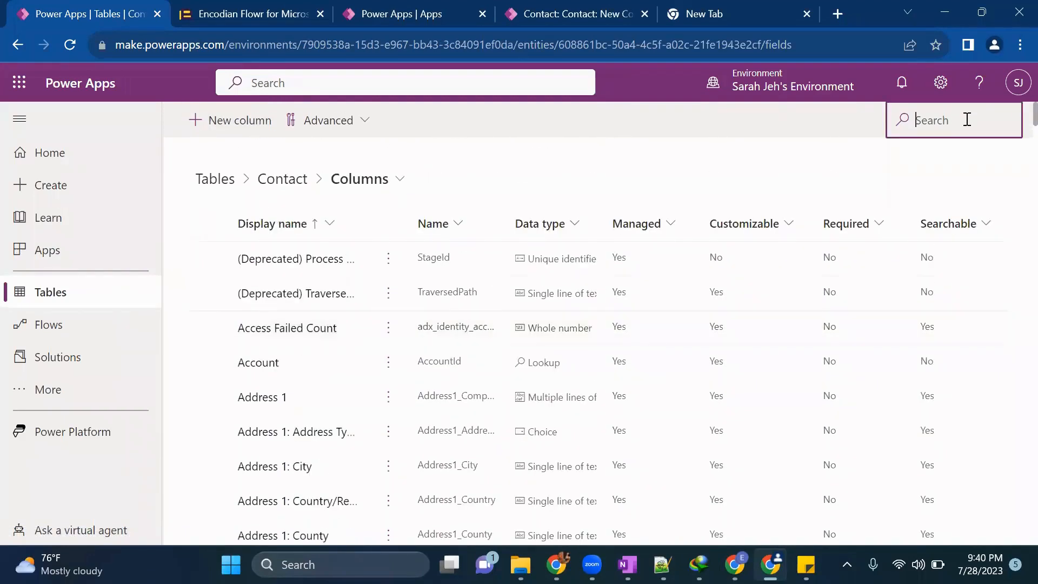
text(token)
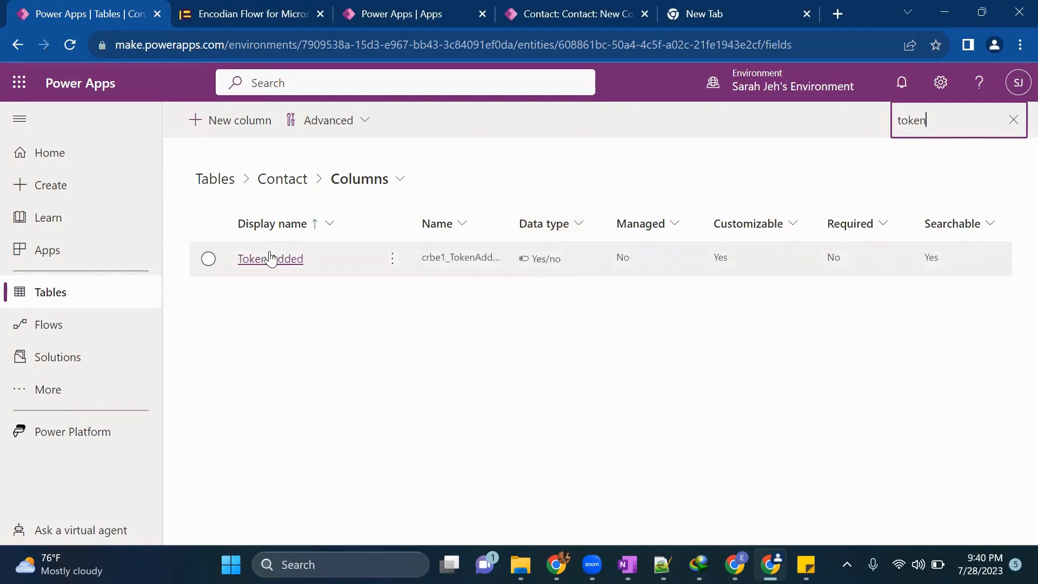
mouse_move(270, 258)
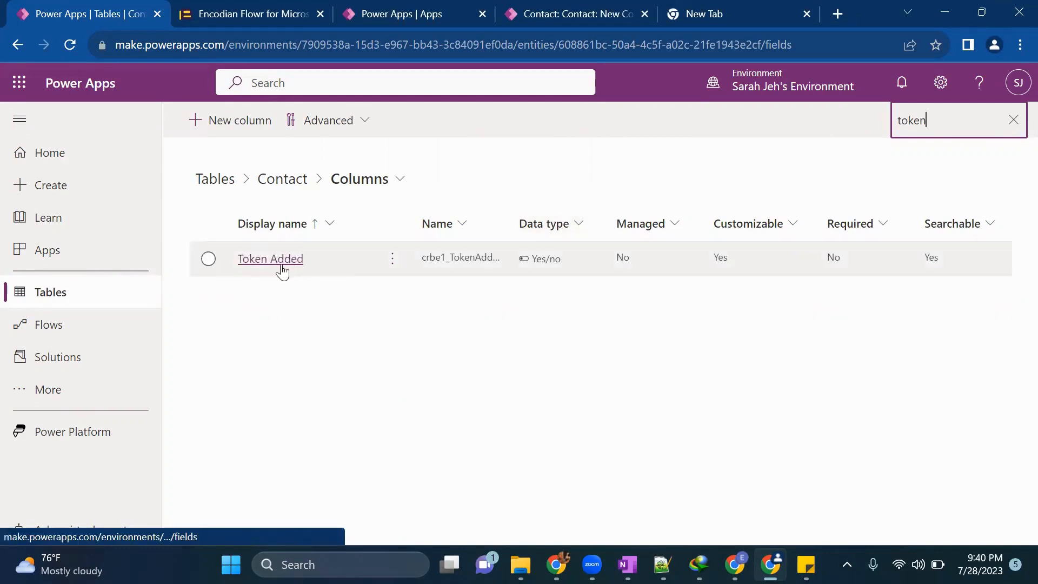
mouse_move(270, 258)
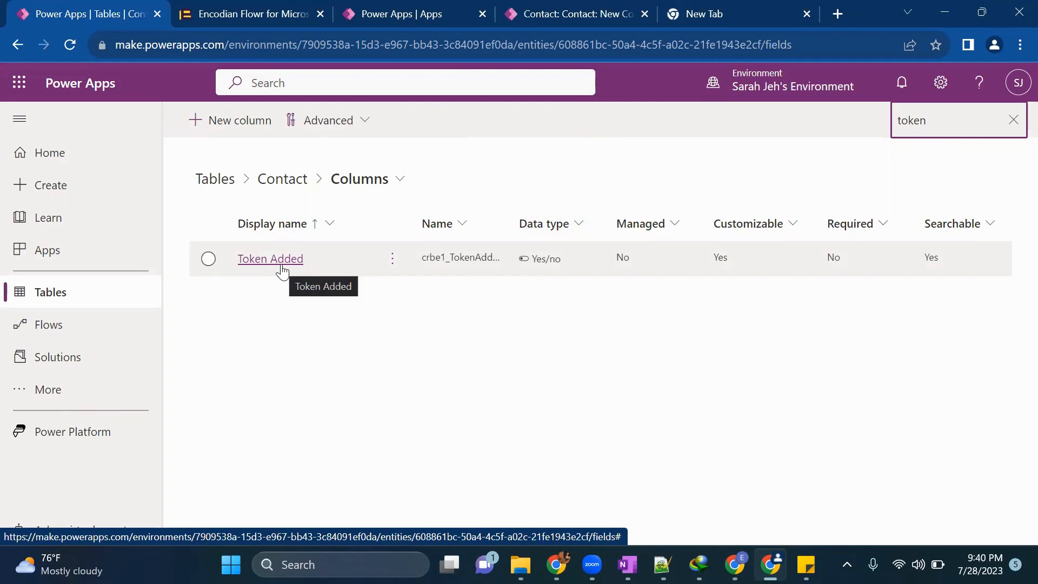
mouse_move(543, 265)
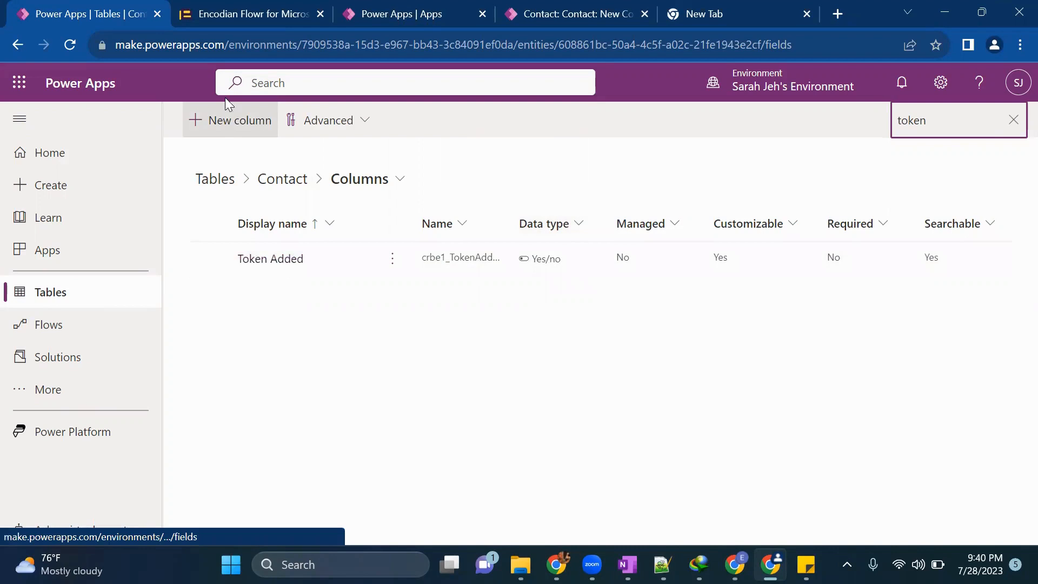
click(239, 120)
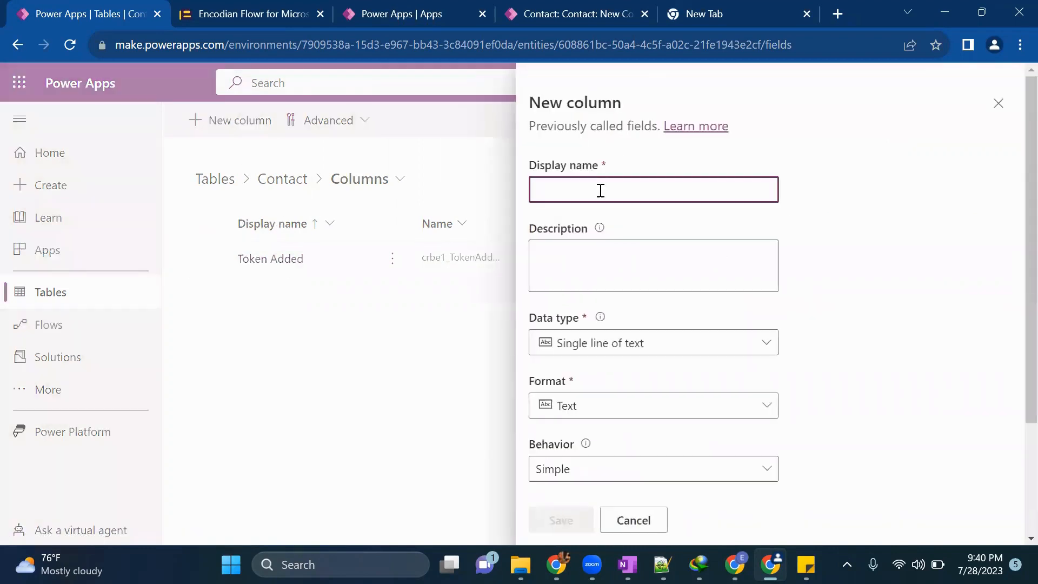
text(Bar Code)
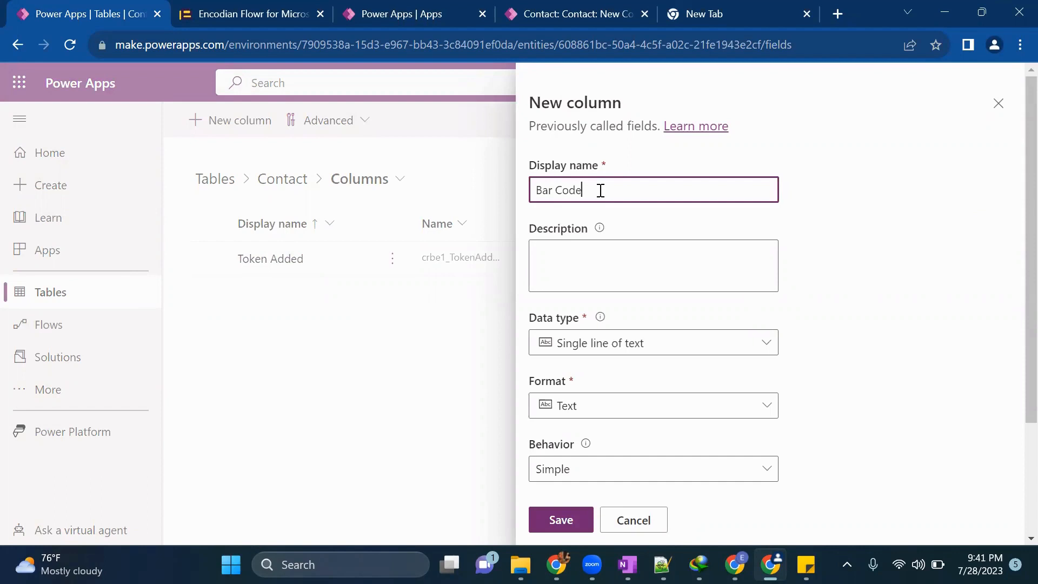
scroll(down, 3)
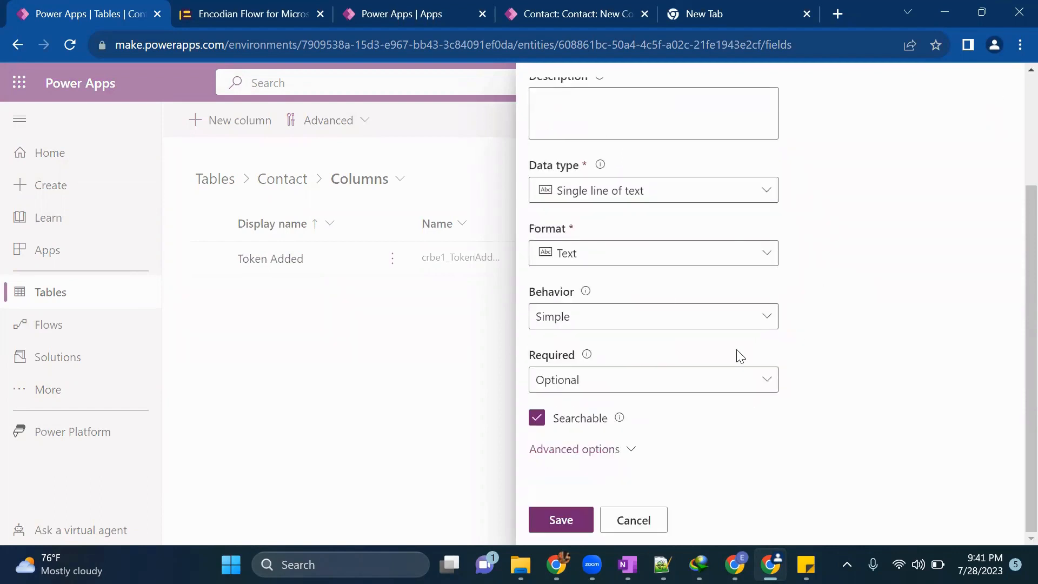
click(652, 190)
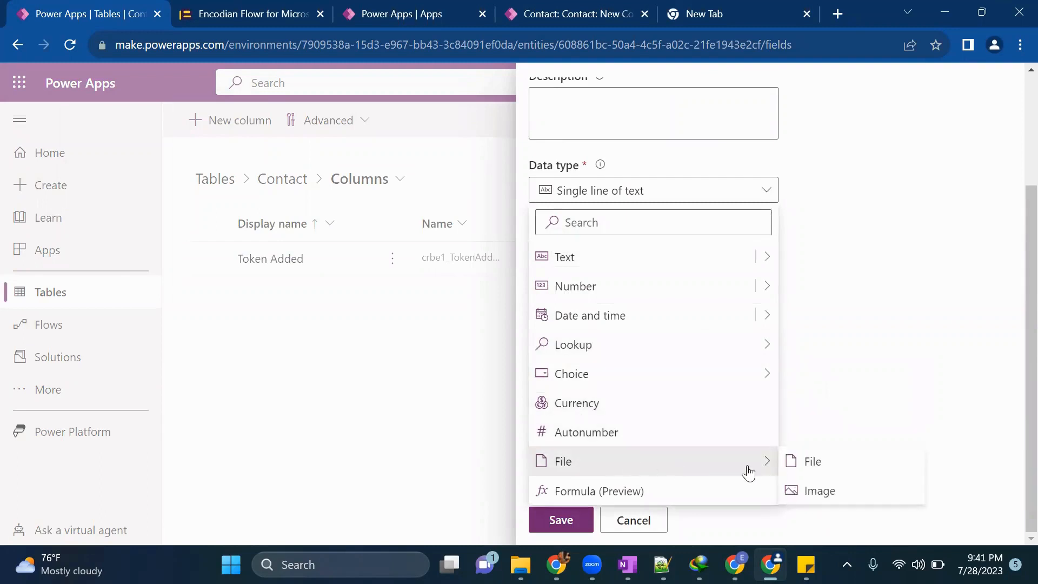
click(819, 490)
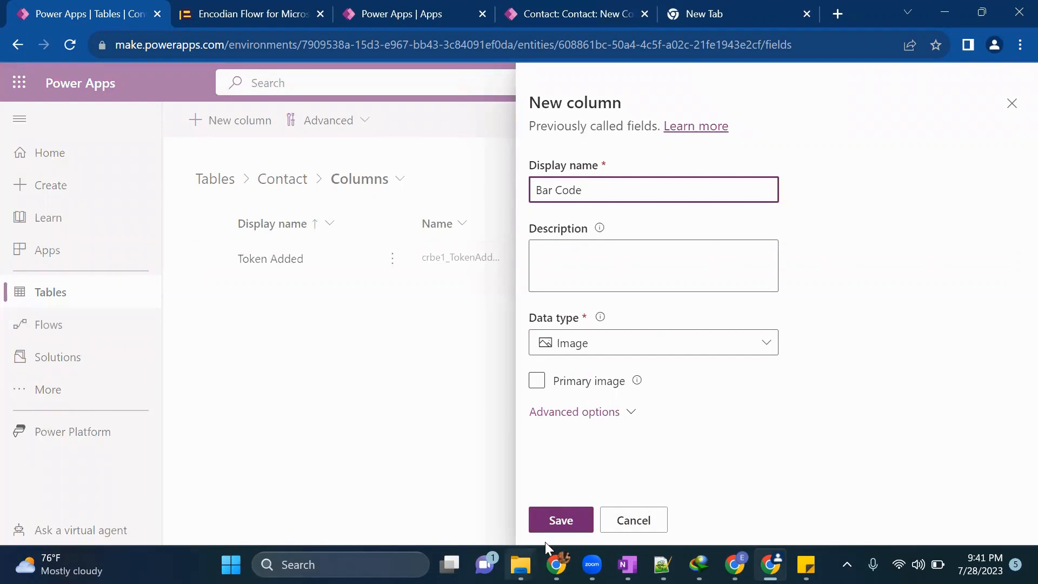
click(560, 520)
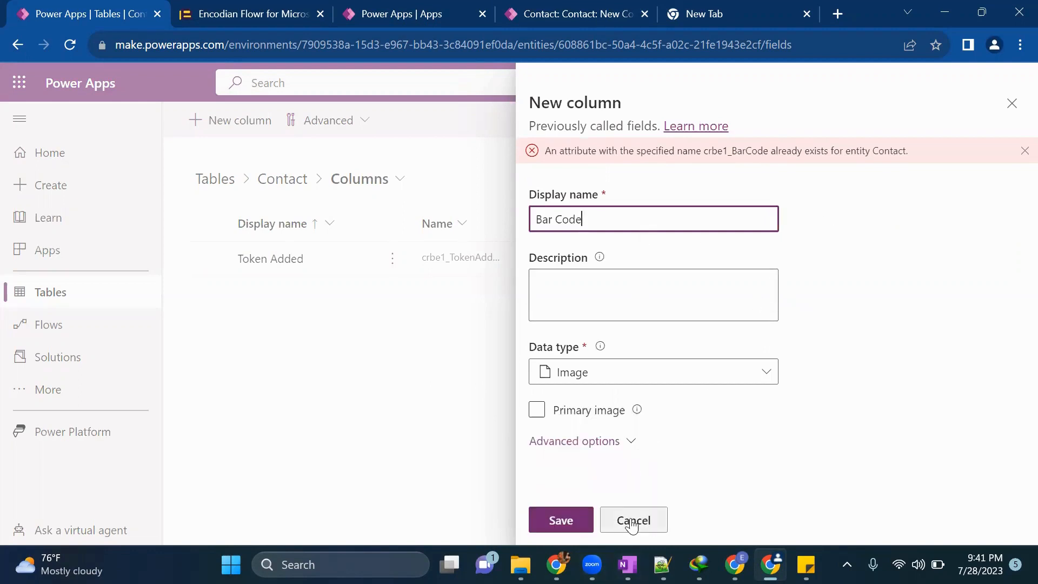
click(633, 520)
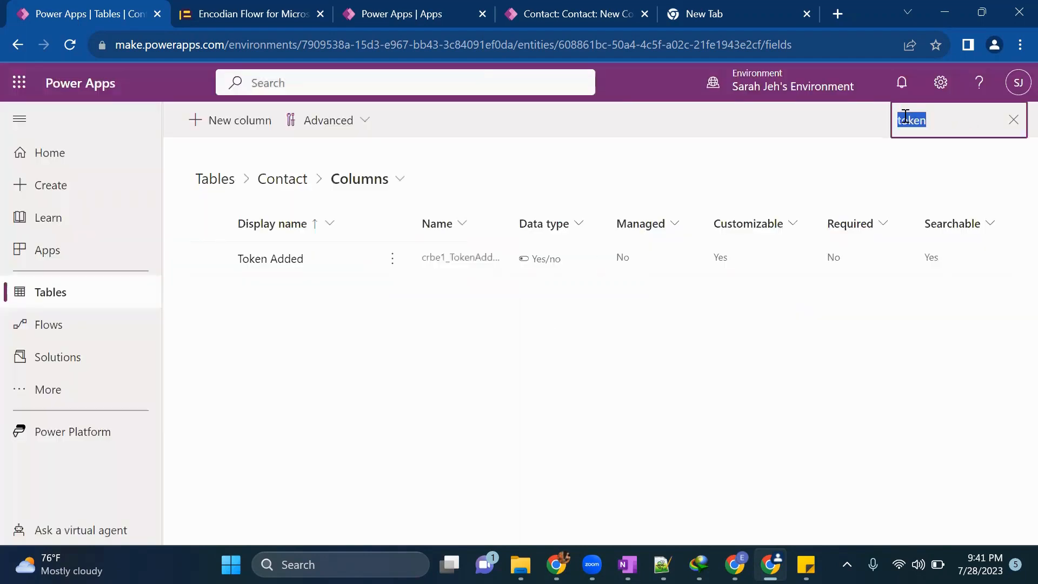
- Create and save a new 'QR Code' column of data type File > Image
text(bar code)
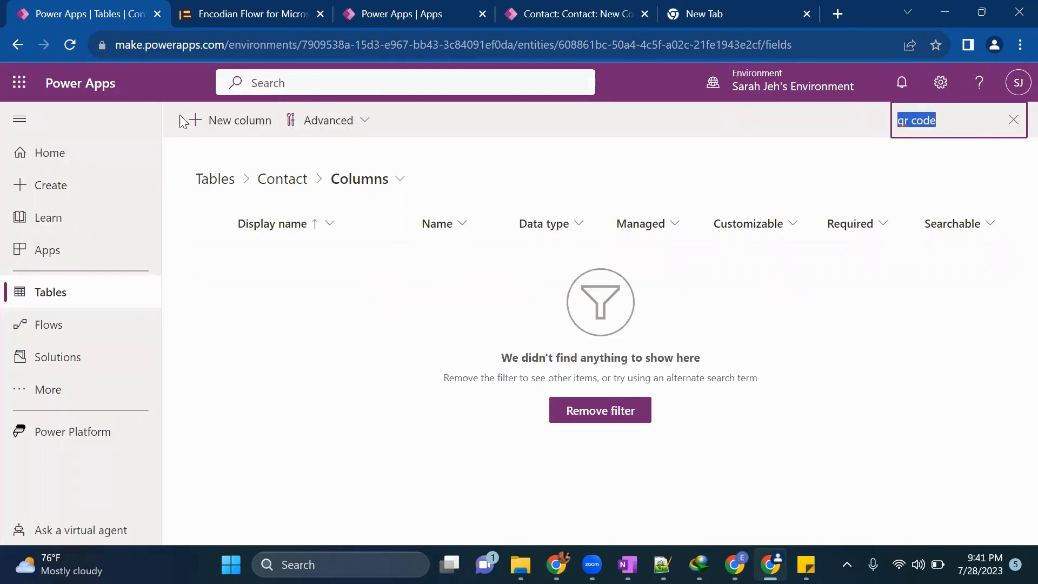
click(230, 120)
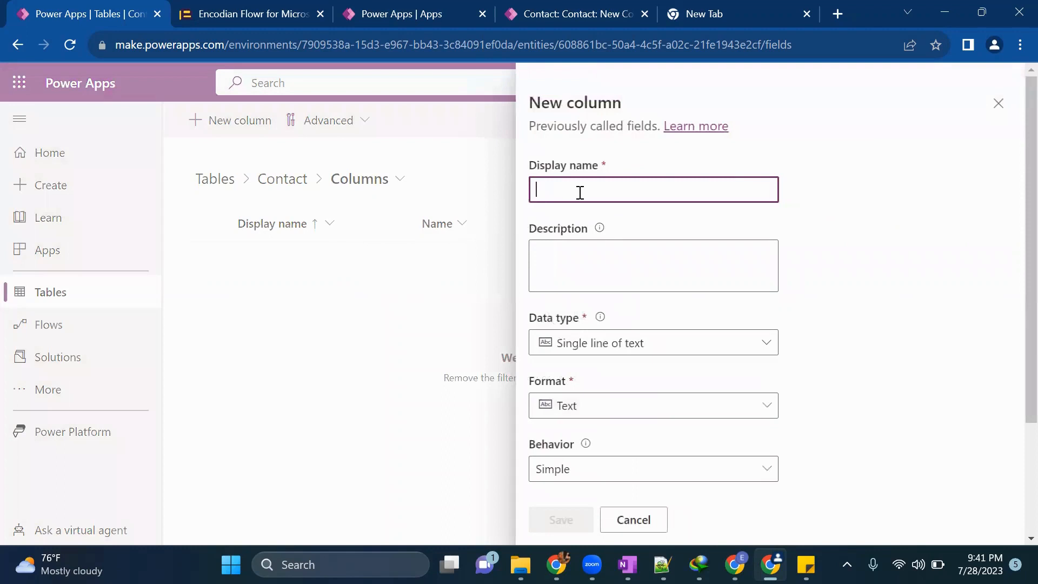
text(QR c)
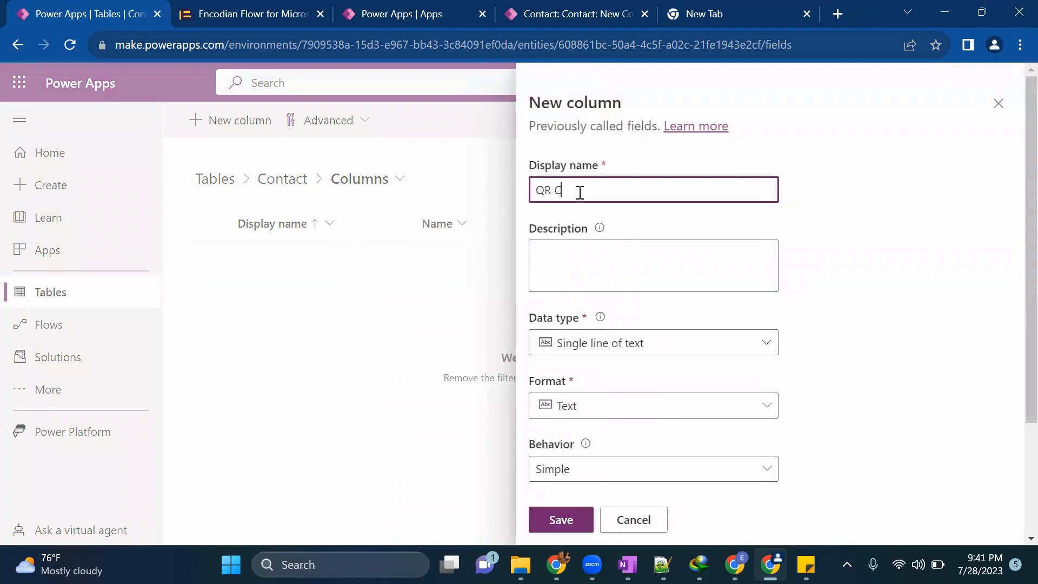
click(652, 342)
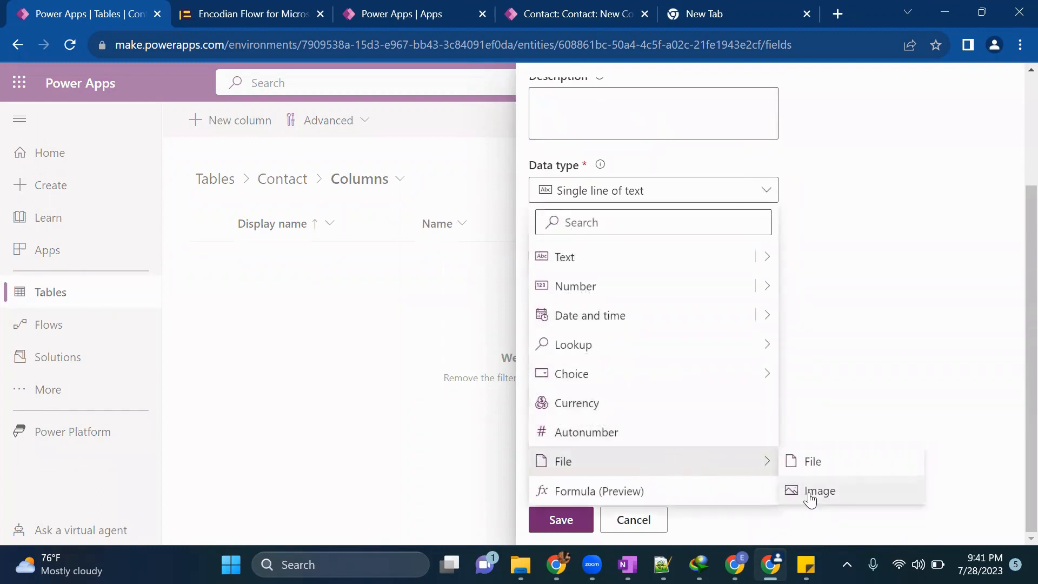
click(819, 490)
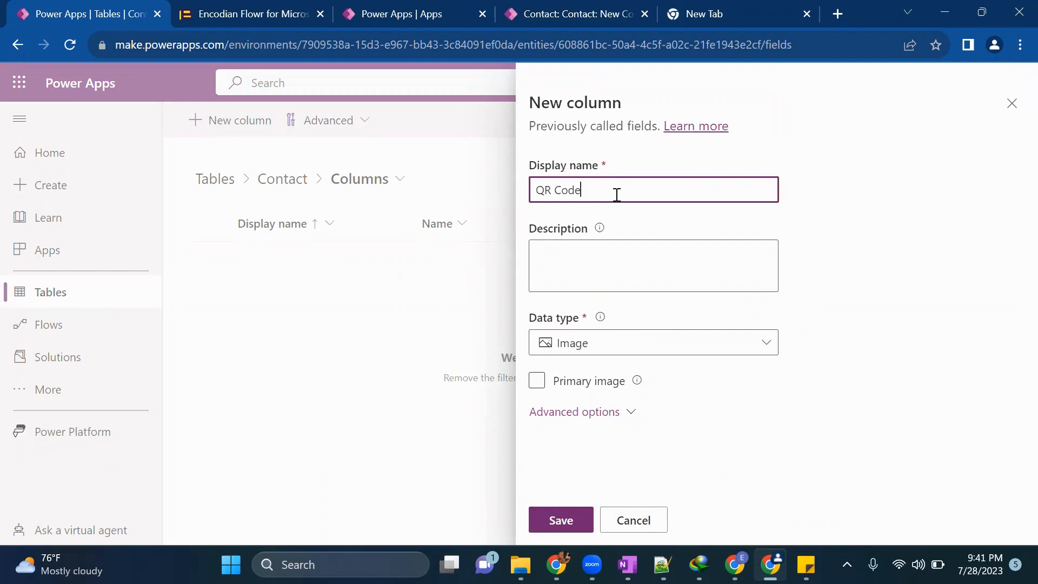
click(560, 519)
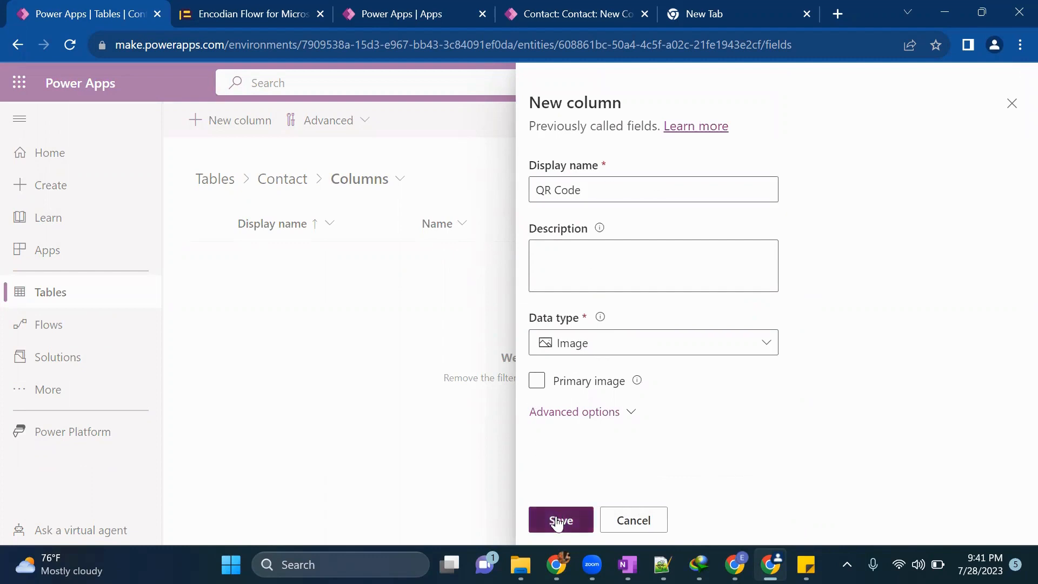
click(560, 519)
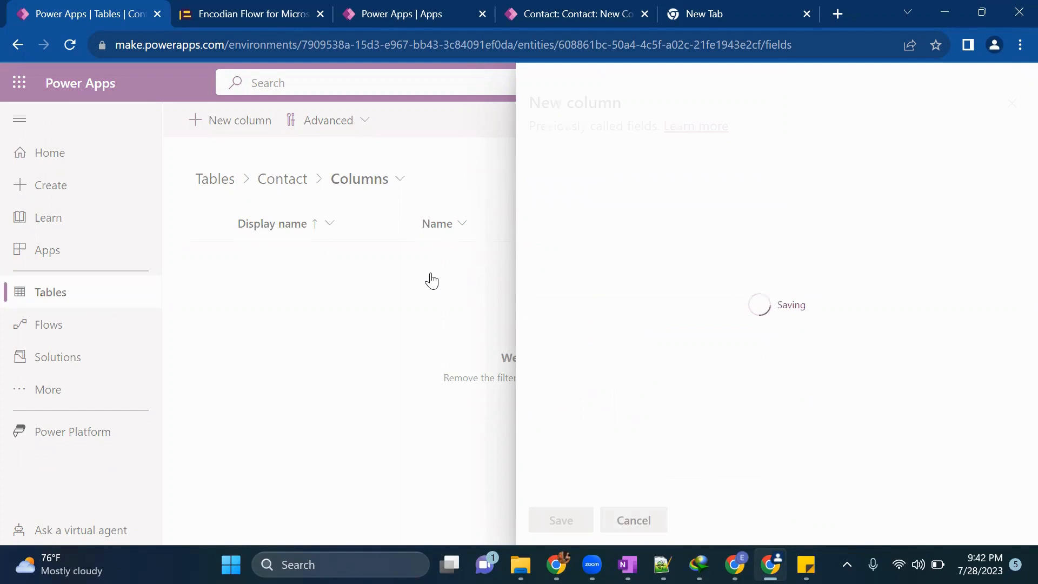
mouse_move(429, 269)
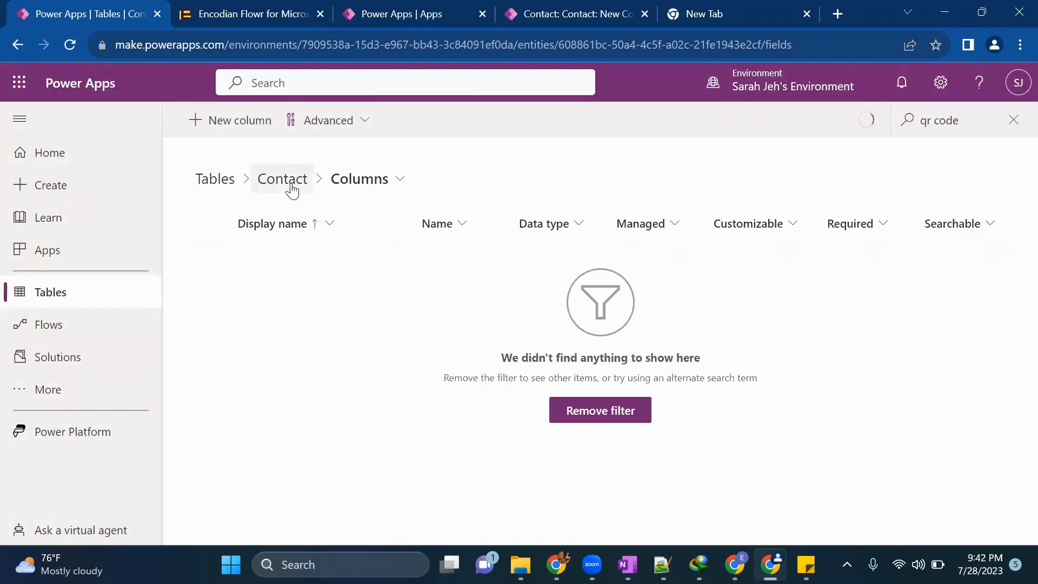
- Open the Contact forms list and review a blank New Contact record
click(283, 179)
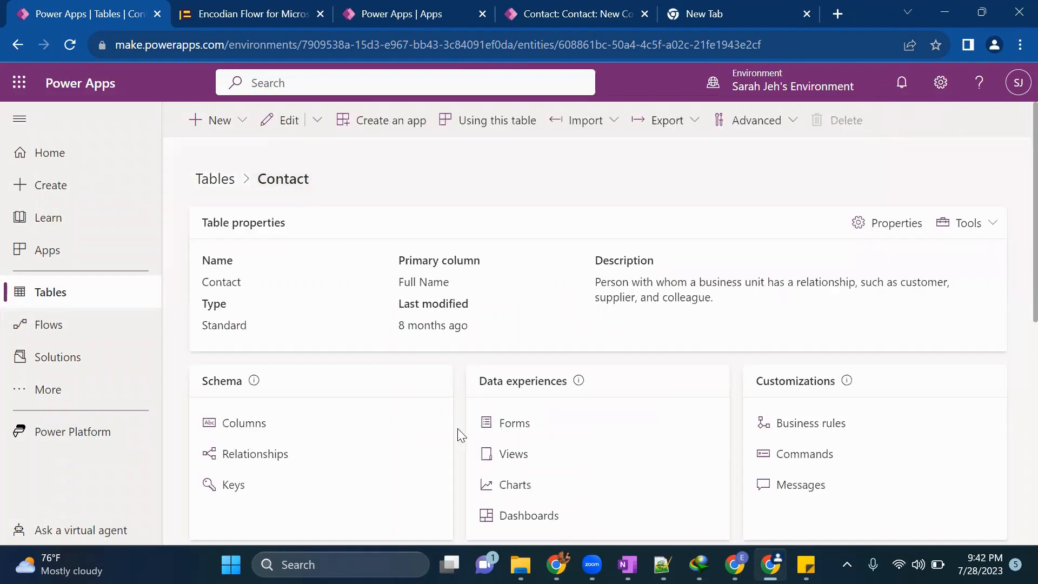
mouse_move(132, 288)
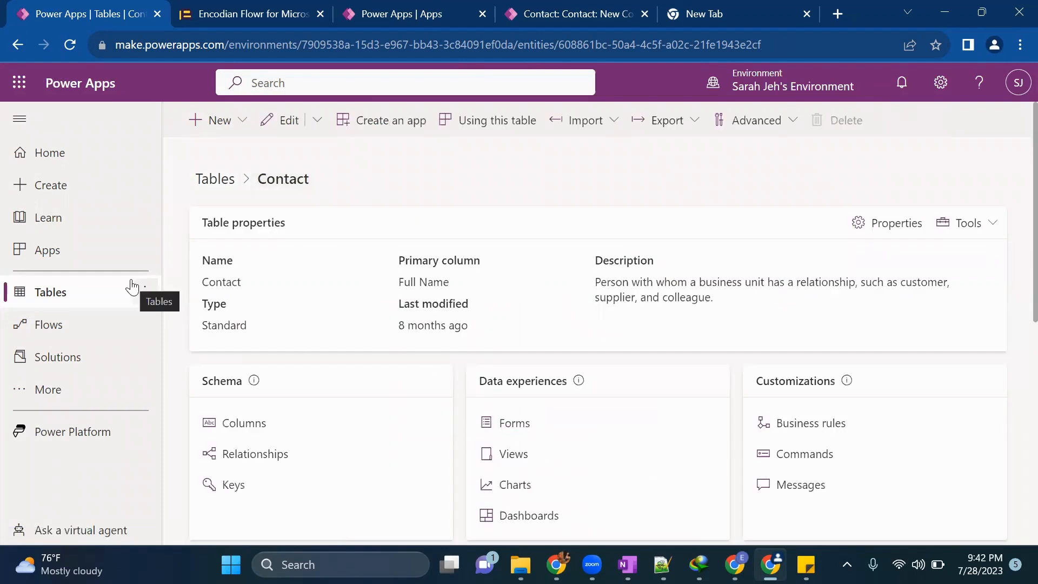
mouse_move(475, 448)
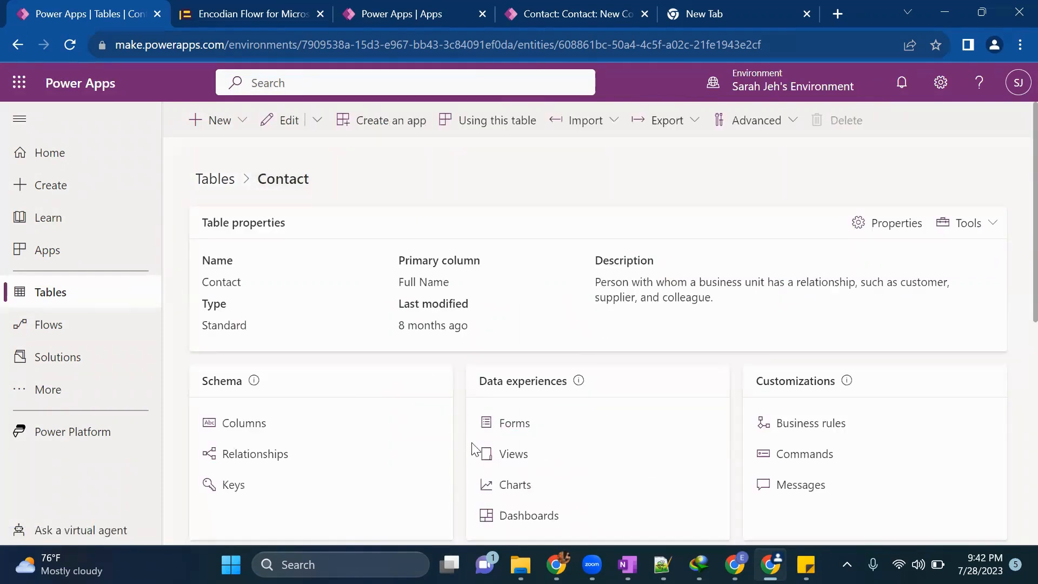
click(513, 422)
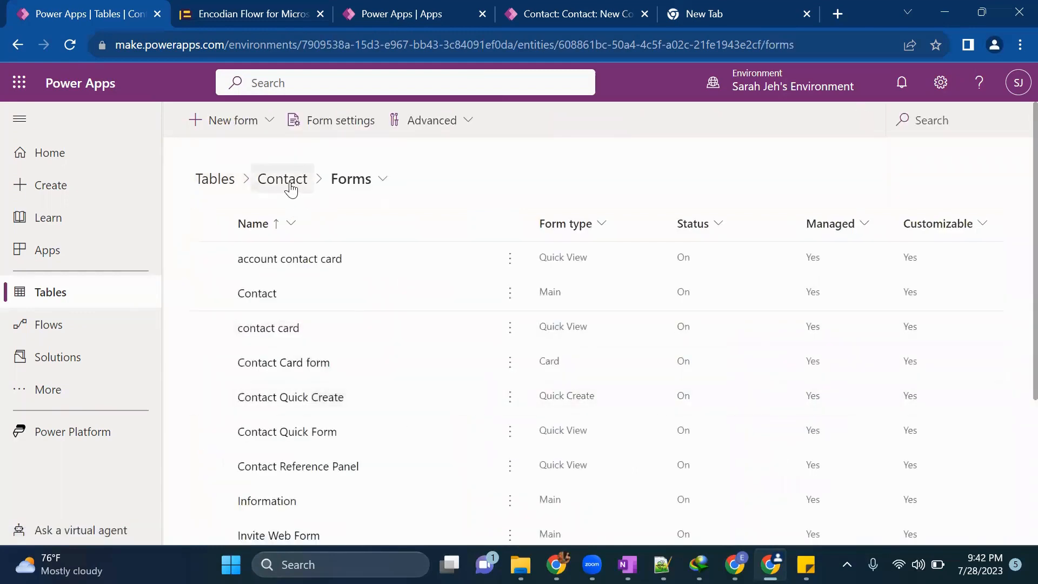
click(575, 13)
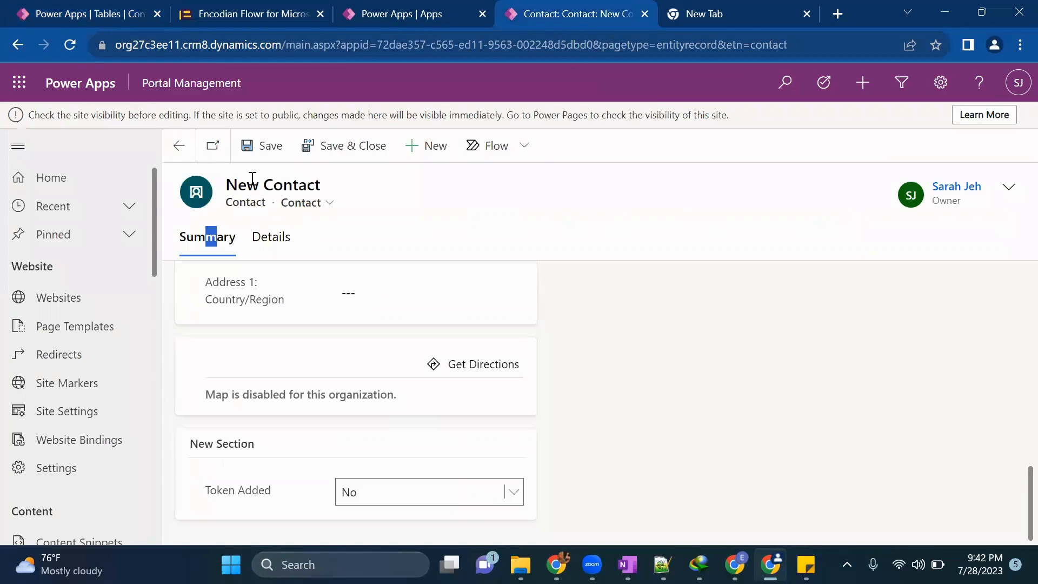
mouse_move(412, 380)
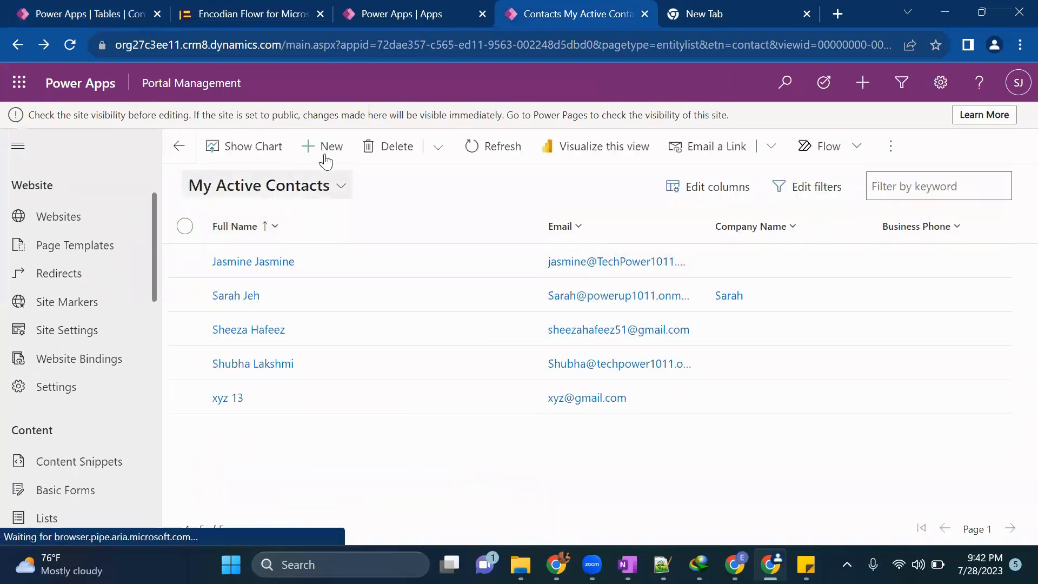
click(324, 146)
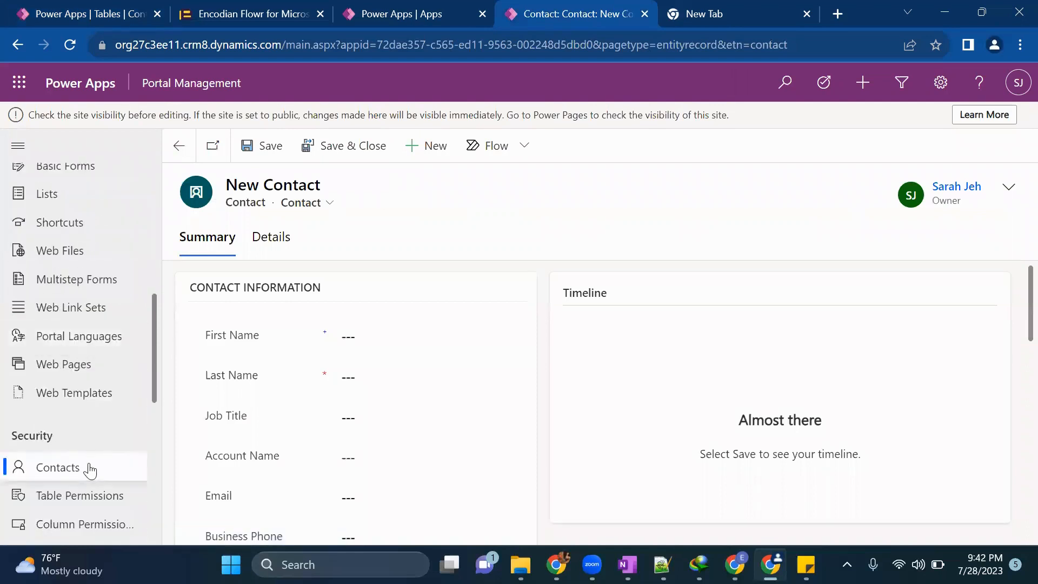
mouse_move(93, 514)
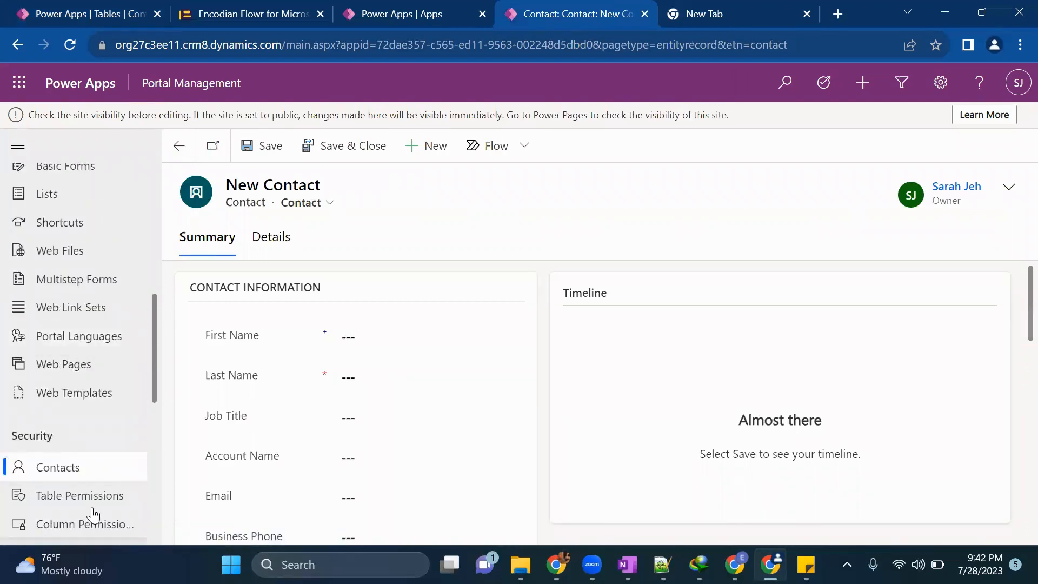
mouse_move(304, 380)
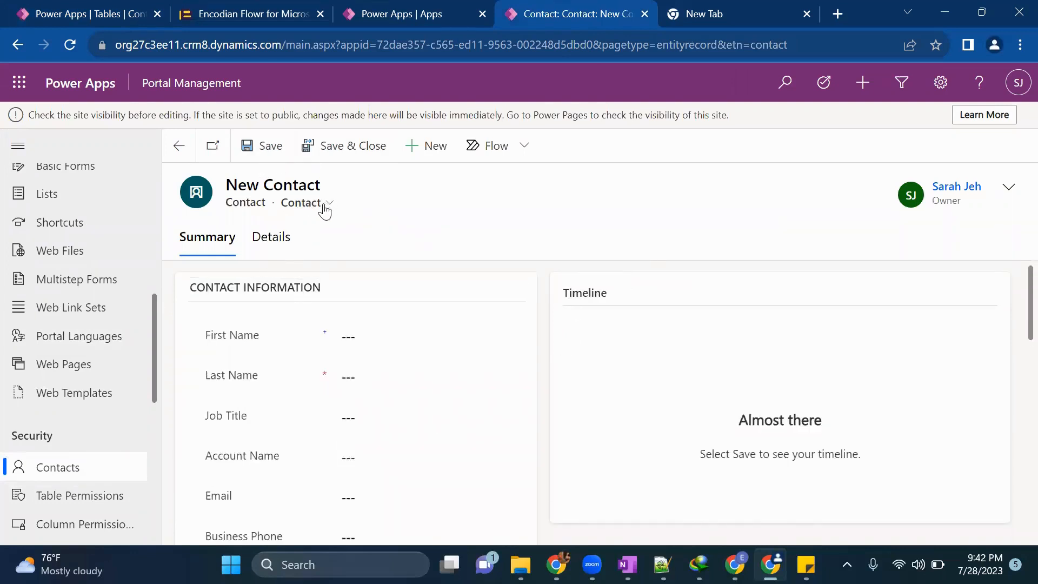
scroll(down, 3)
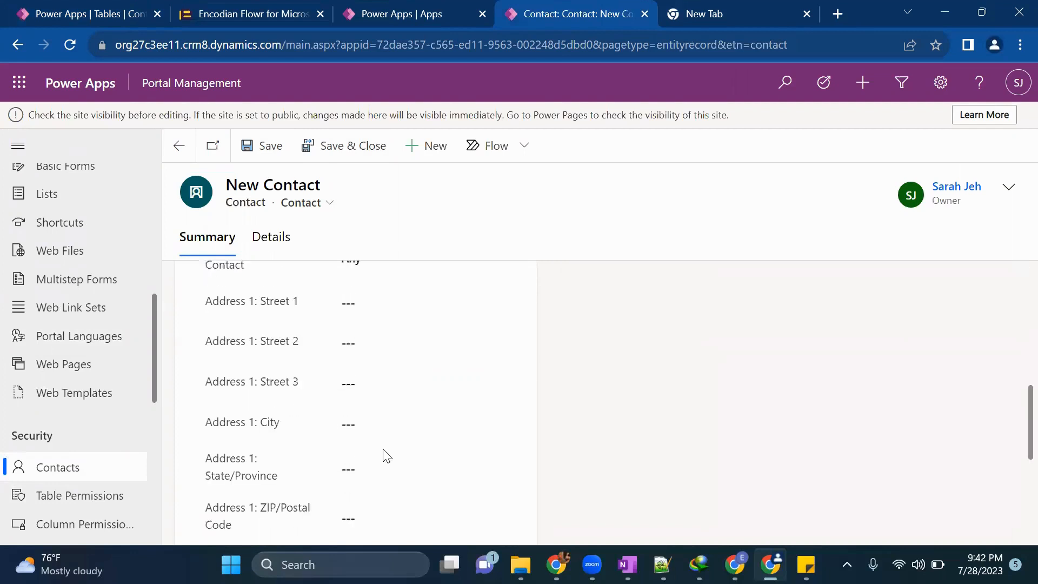
scroll(down, 3)
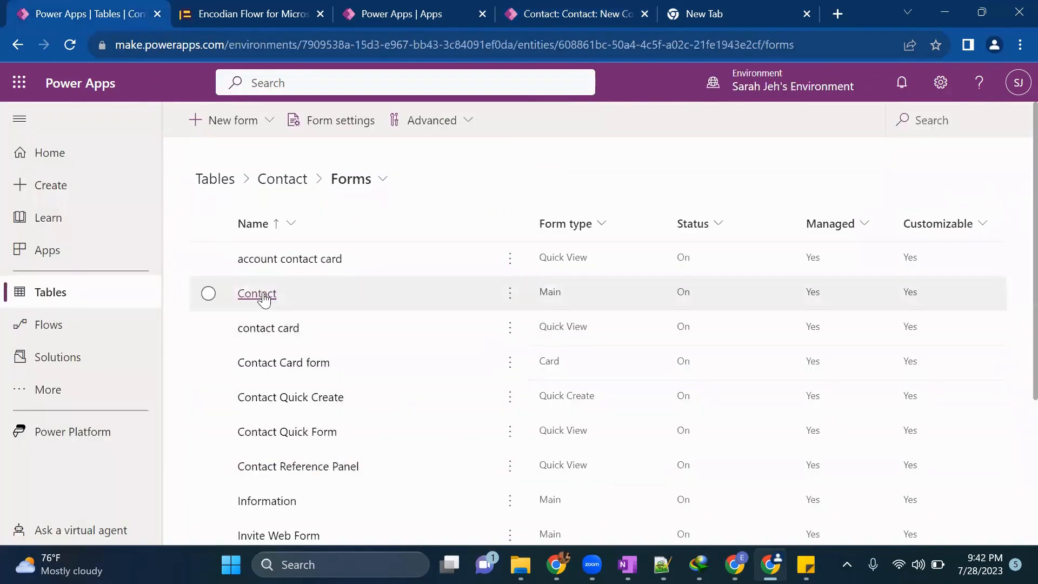
- In the Contact main form's tree view, label New Section 'Bar Code and QR code section'
click(256, 293)
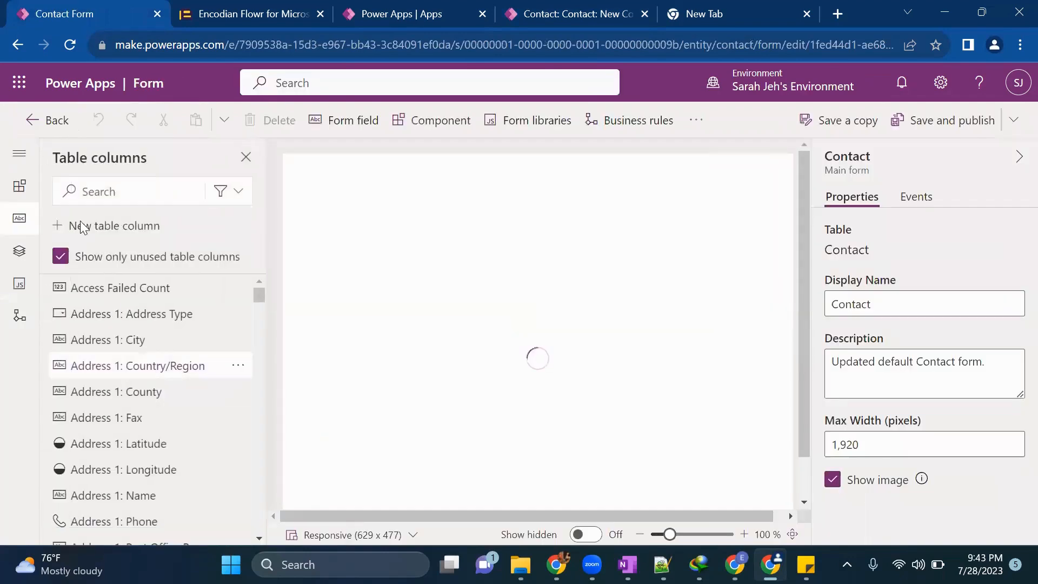
click(19, 251)
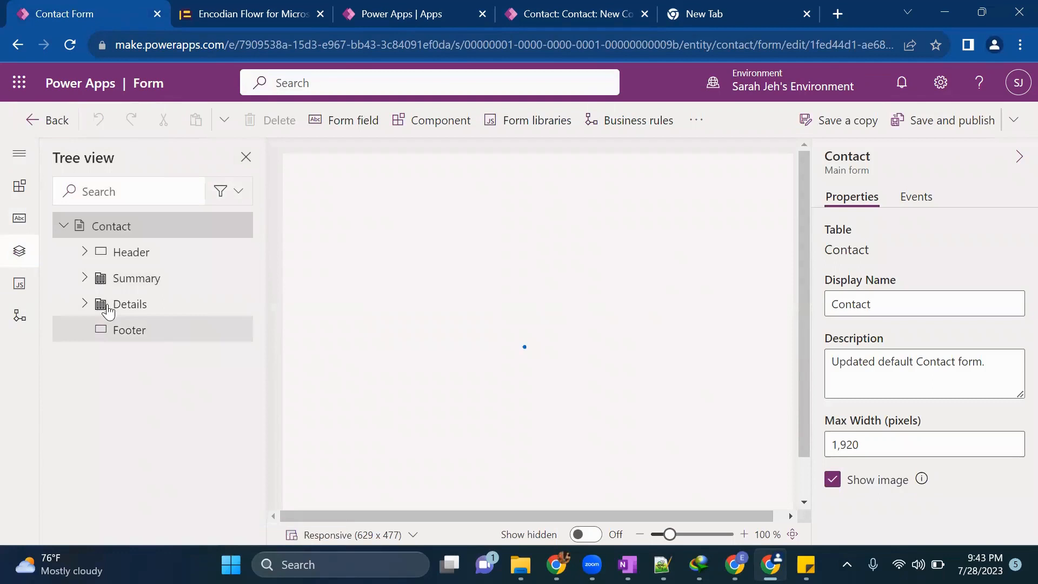
click(84, 277)
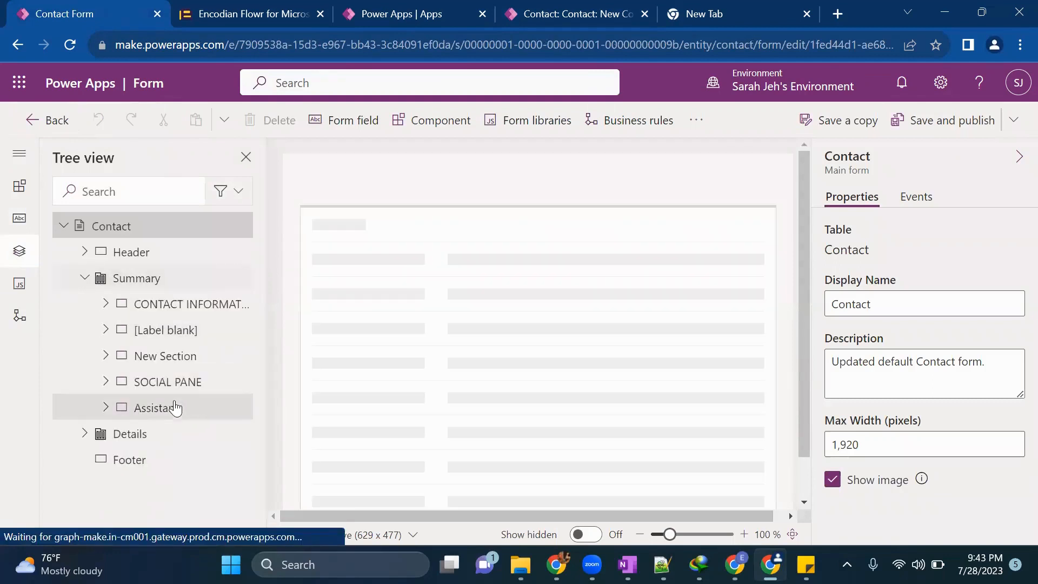
click(164, 356)
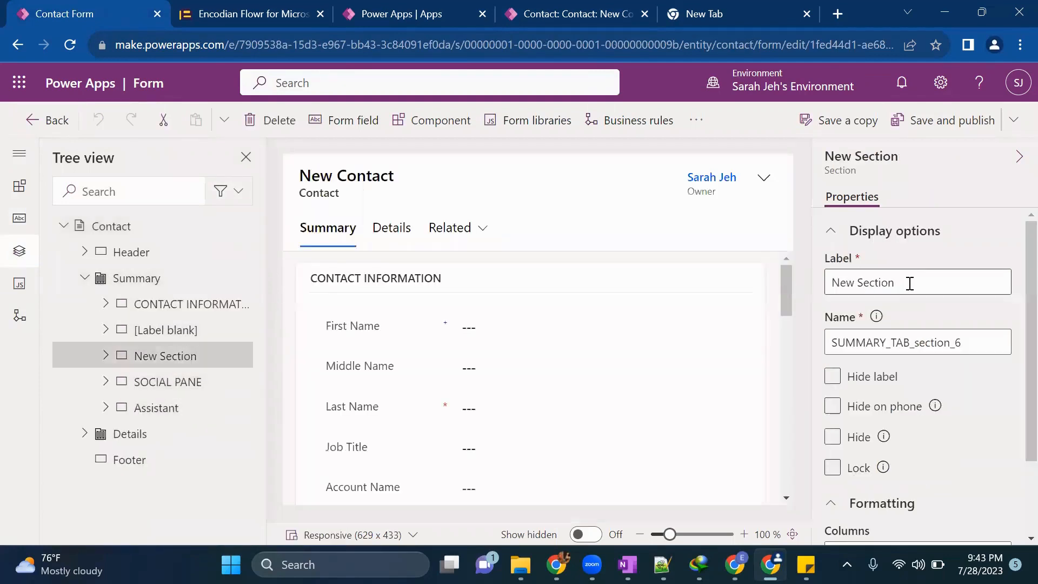
text(Bar Code and)
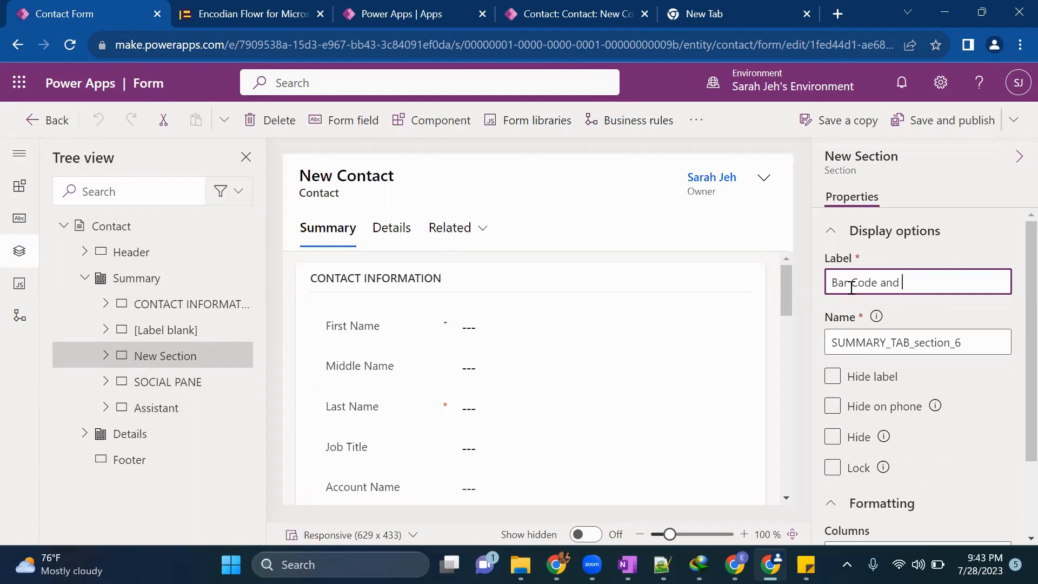
text(QR code section)
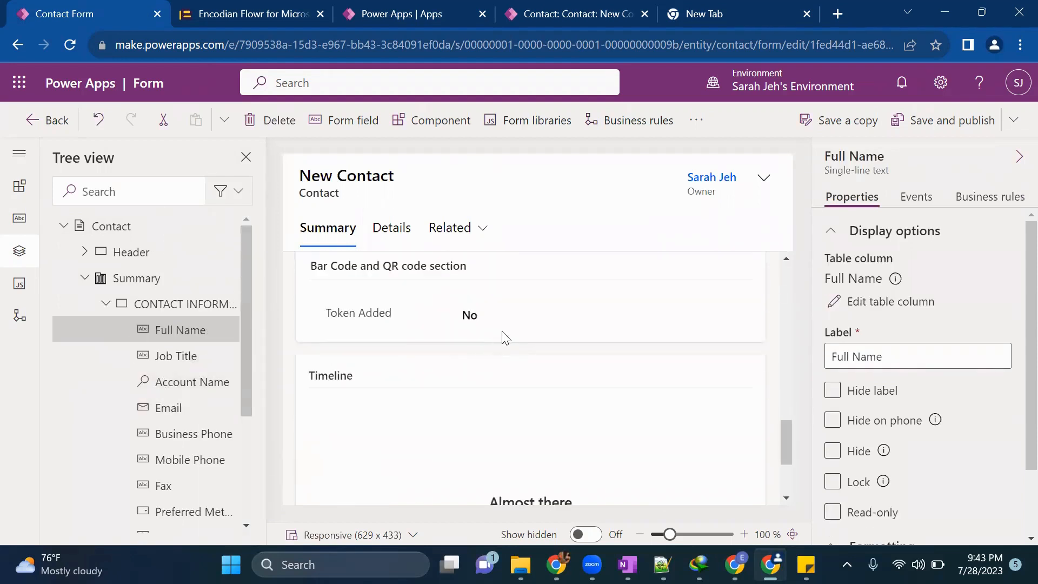
click(387, 265)
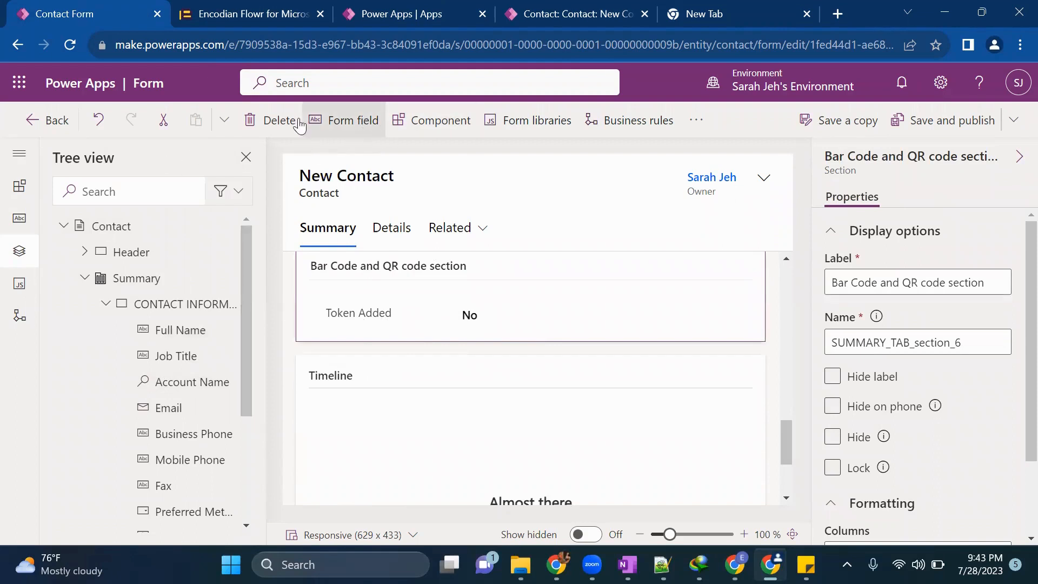
mouse_move(353, 120)
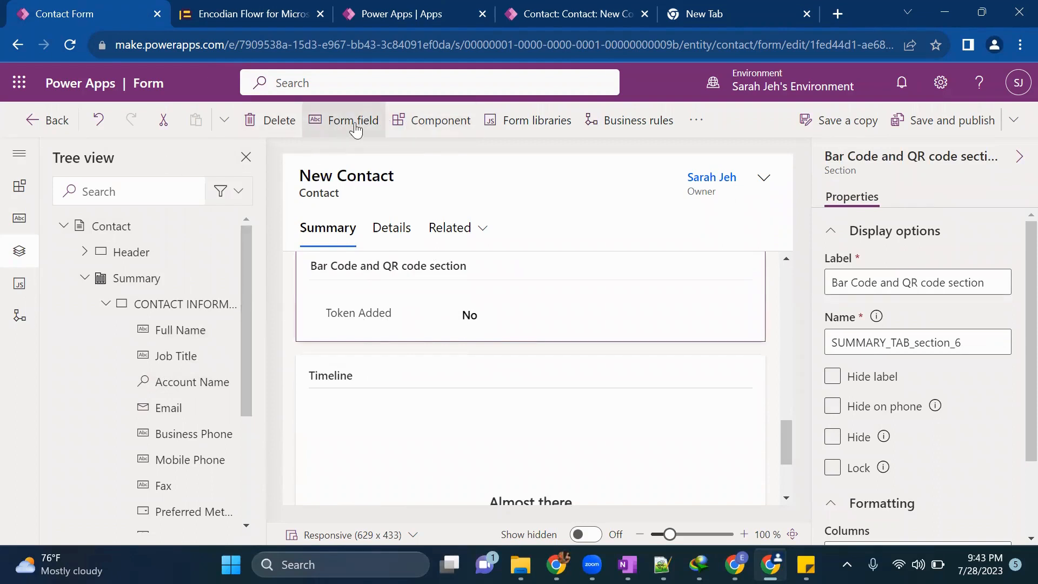
- Add the Bar Code and QR Code fields to the section, then save and publish
click(353, 120)
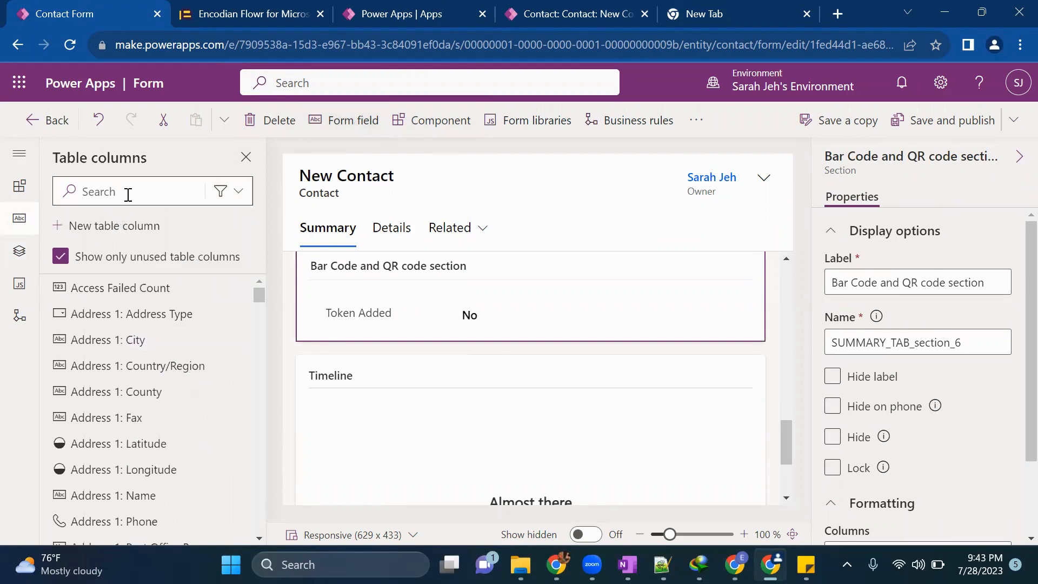
text(code)
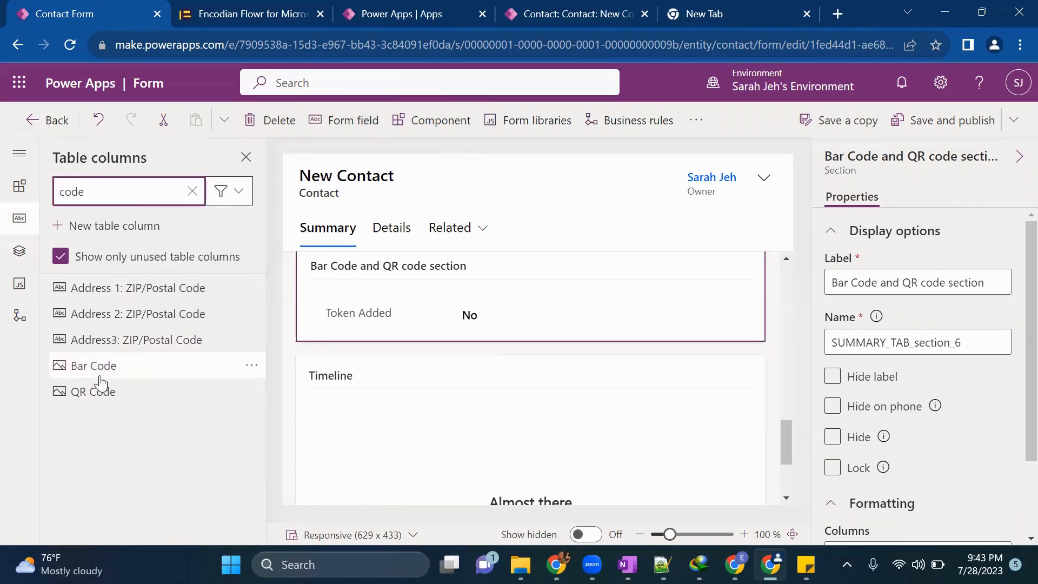
click(94, 365)
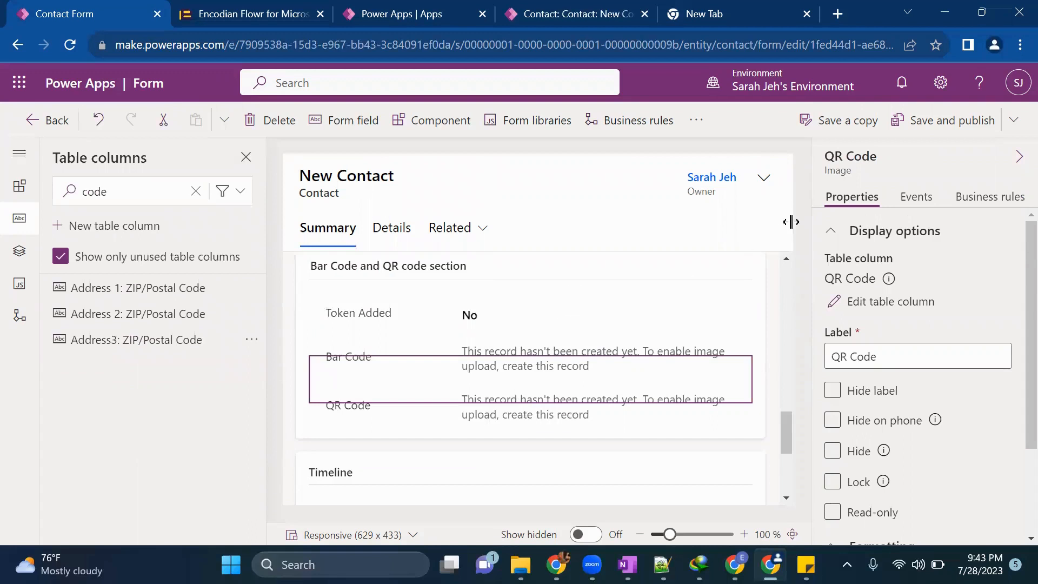
mouse_move(552, 390)
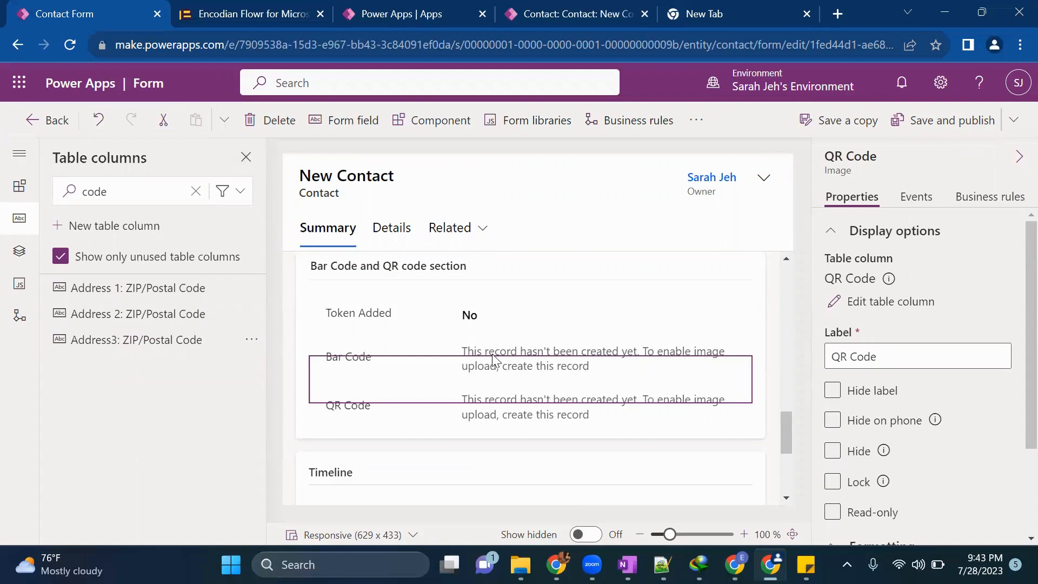
mouse_move(473, 381)
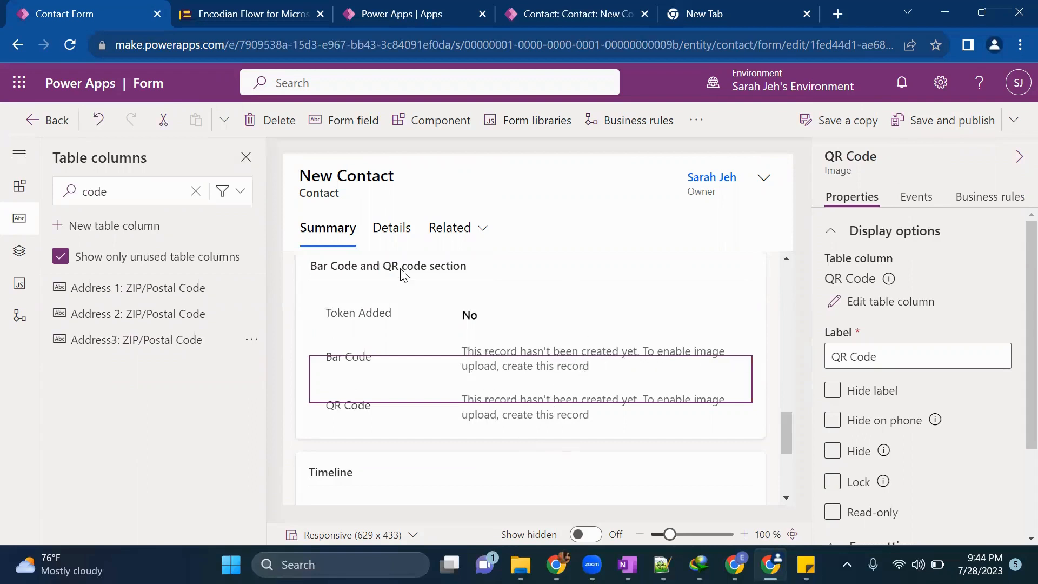
click(952, 120)
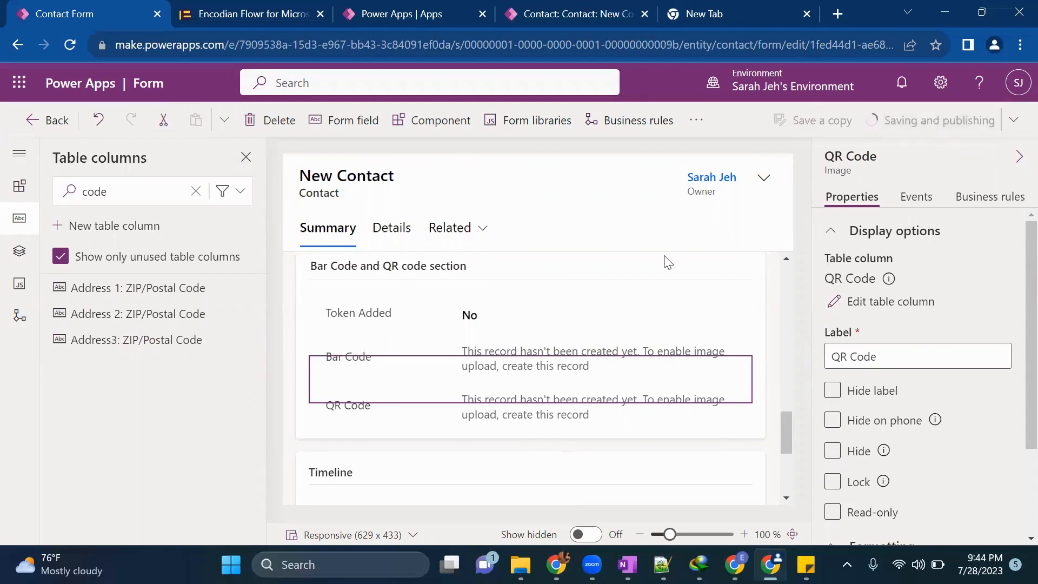
mouse_move(649, 270)
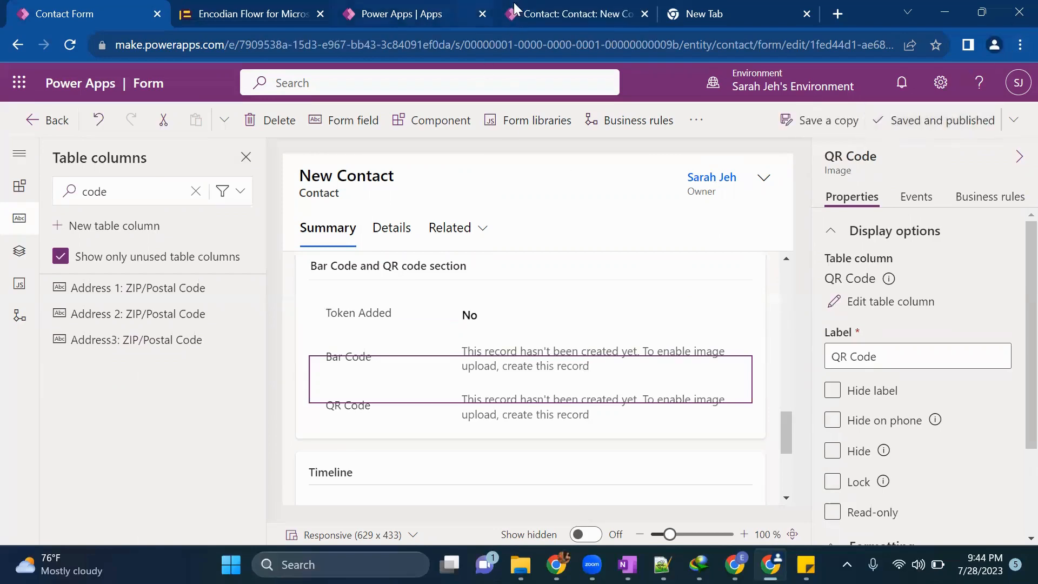
- Reload the new Contact record page and scroll to its Bar Code and QR code section
click(572, 13)
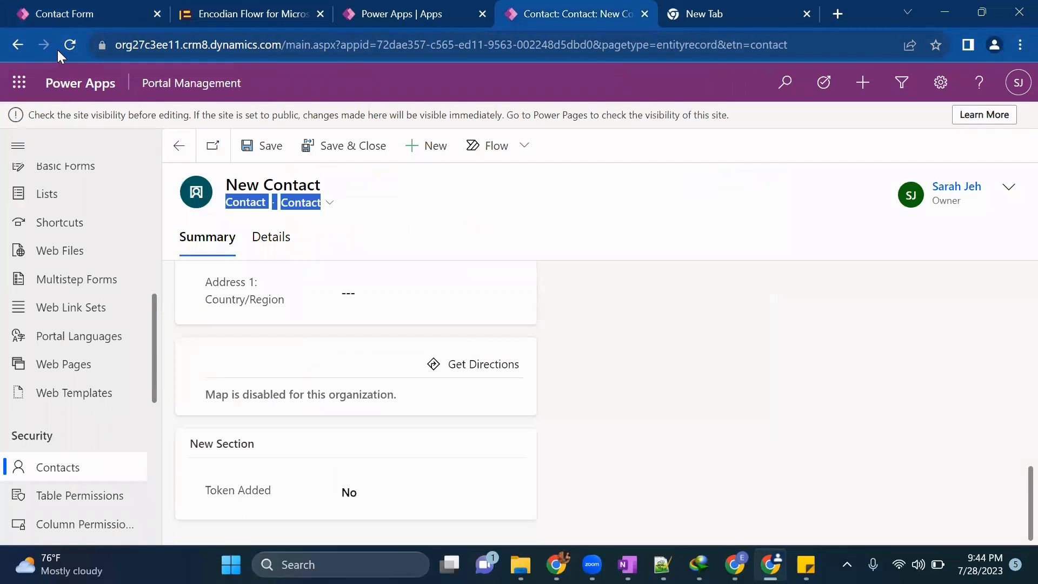
click(69, 45)
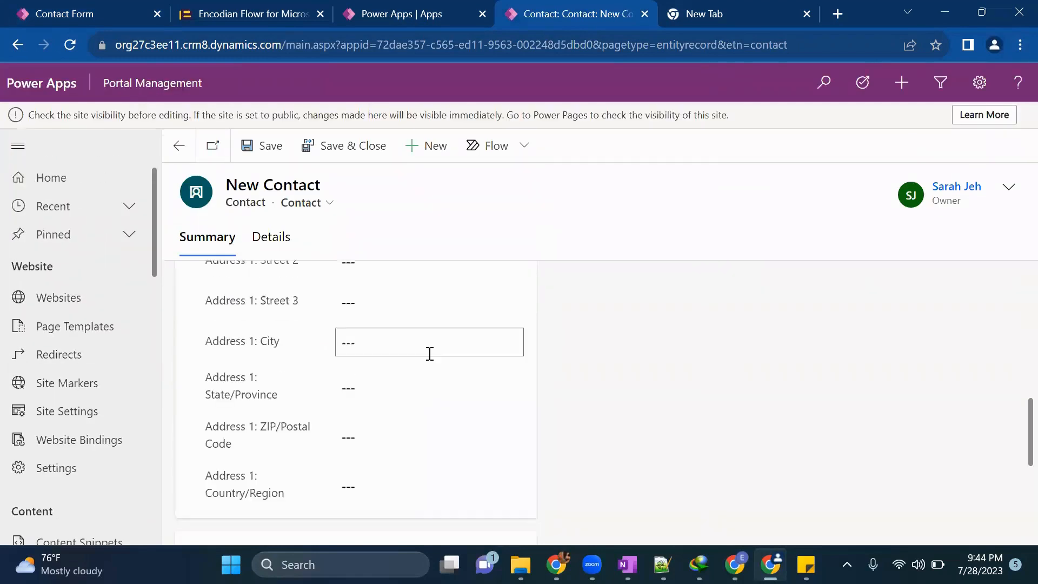
scroll(down, 3)
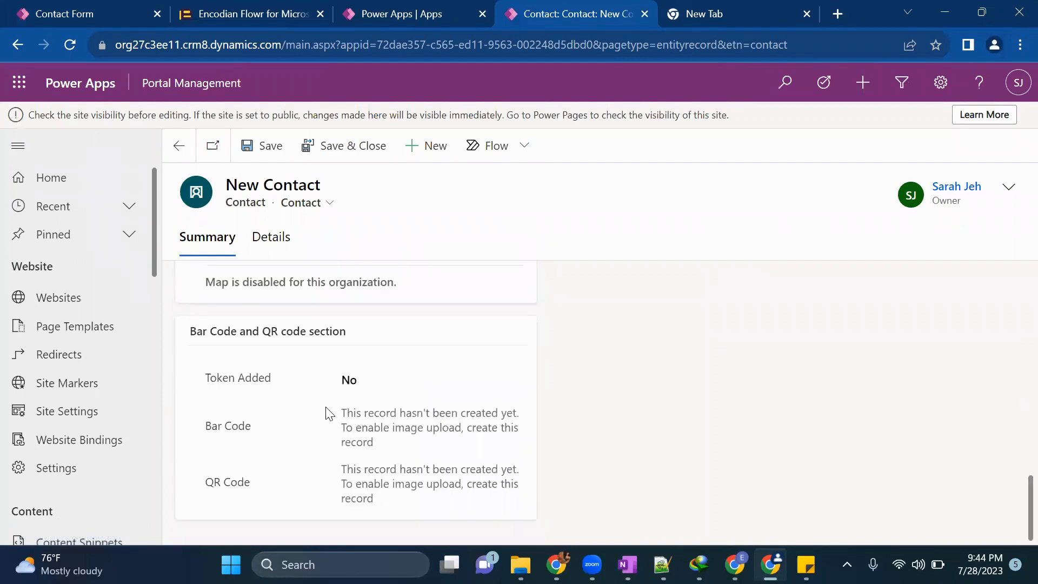
mouse_move(435, 460)
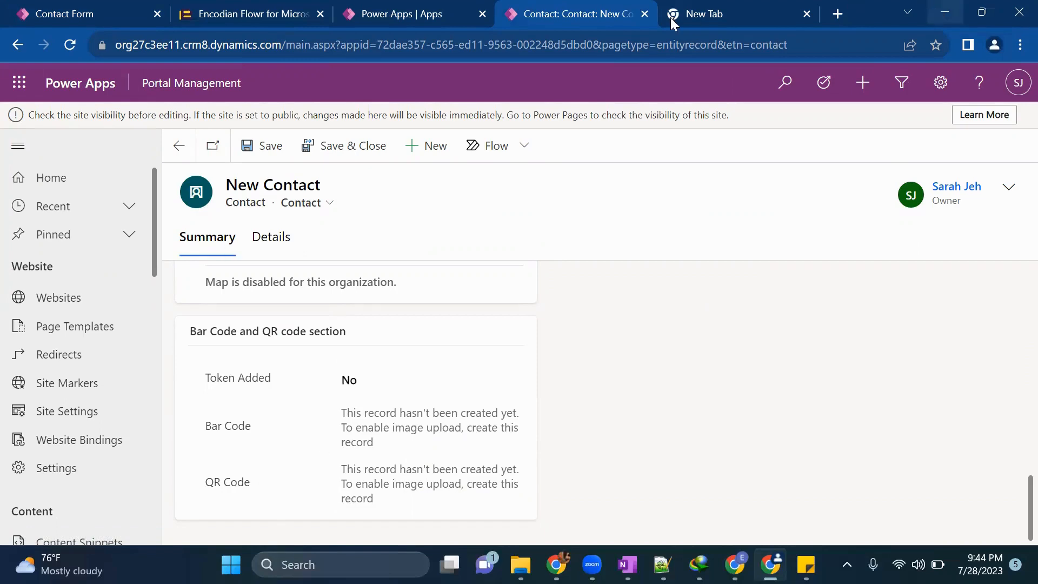
mouse_move(722, 14)
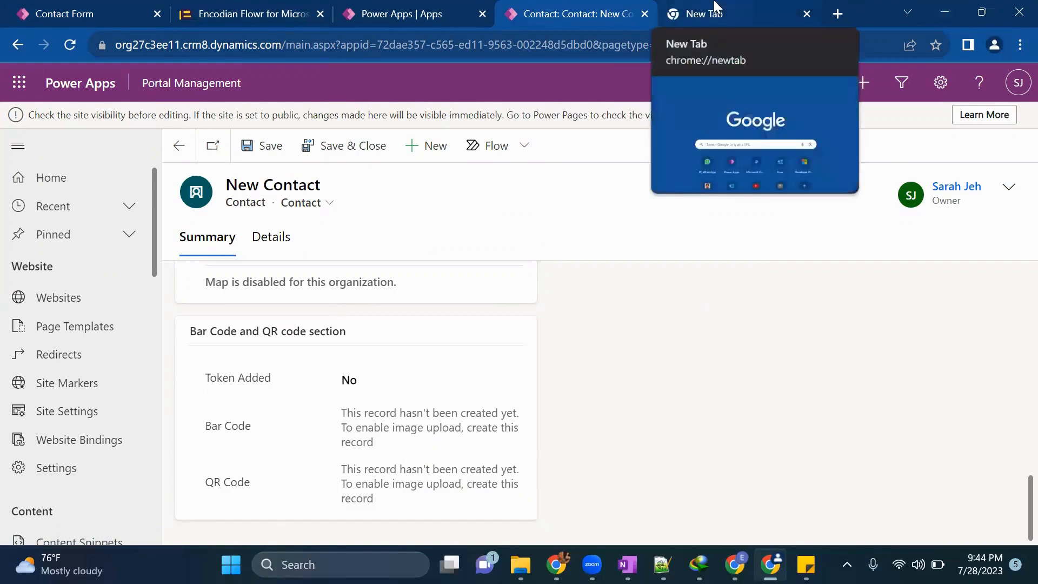
- Open Power Automate, dismiss the event announcement, and go to the Create page
text(flo)
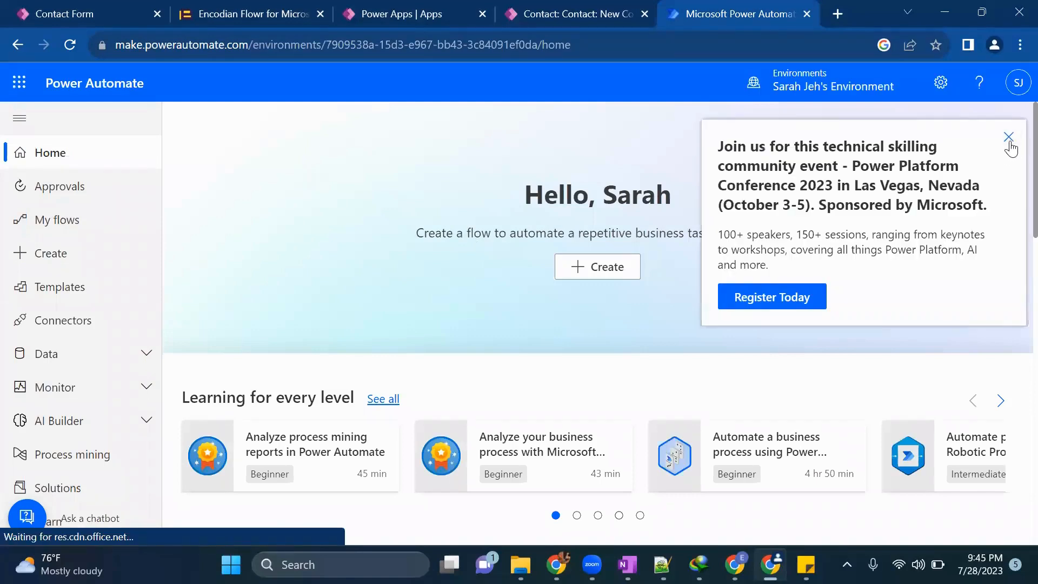
click(1009, 137)
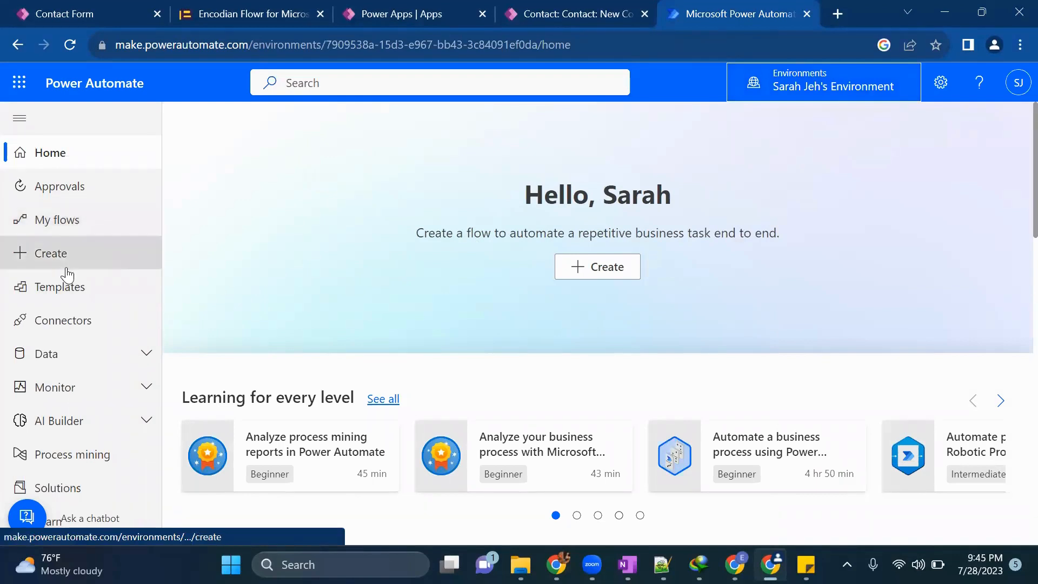
click(50, 253)
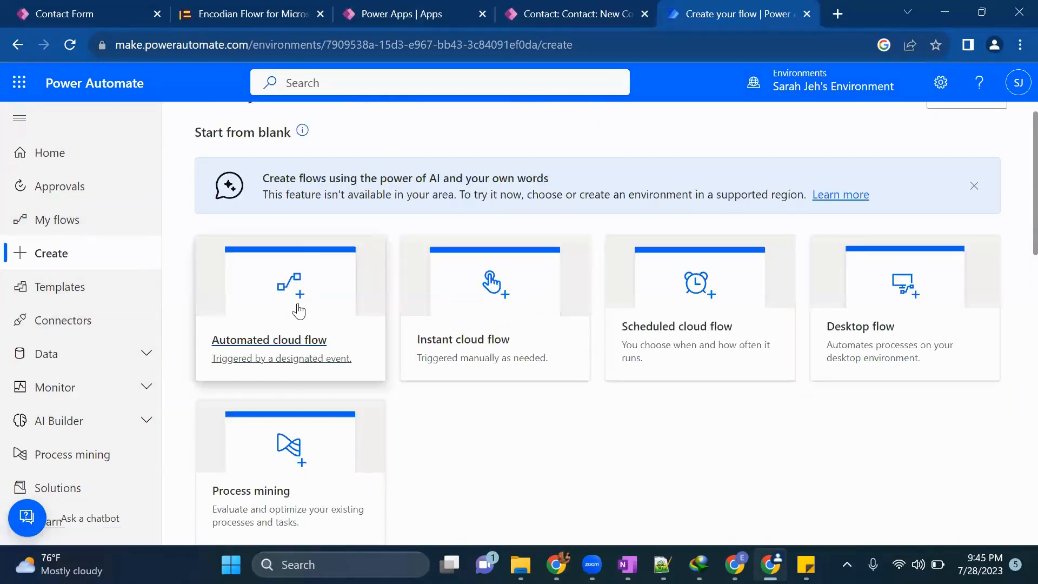
- Name the flow 'Barcode and QR code genretor' with Dataverse 'When a row is added, modified or deleted' trigger
click(268, 340)
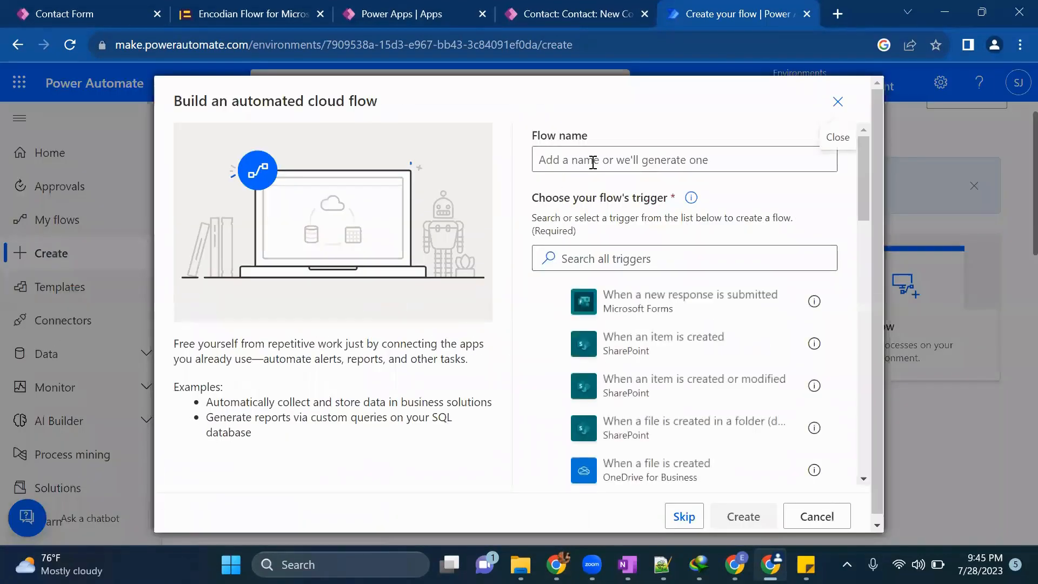
text(Bard)
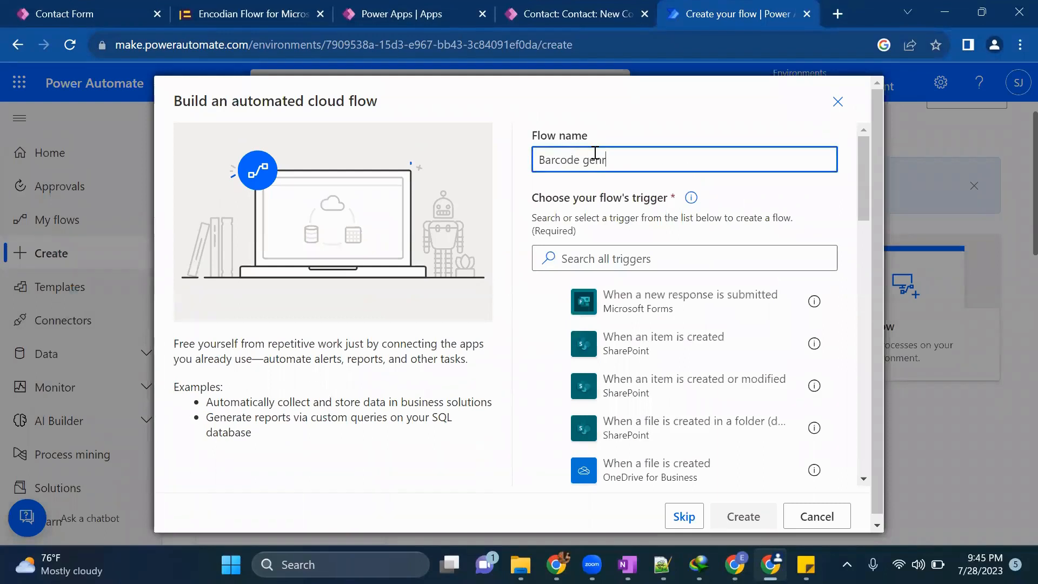
text(etor)
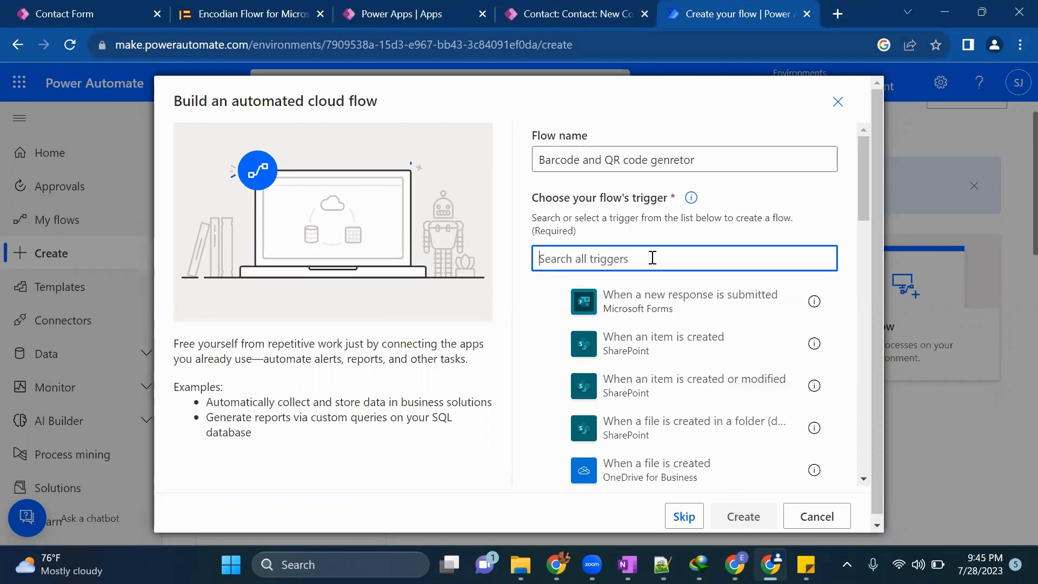
text(datve)
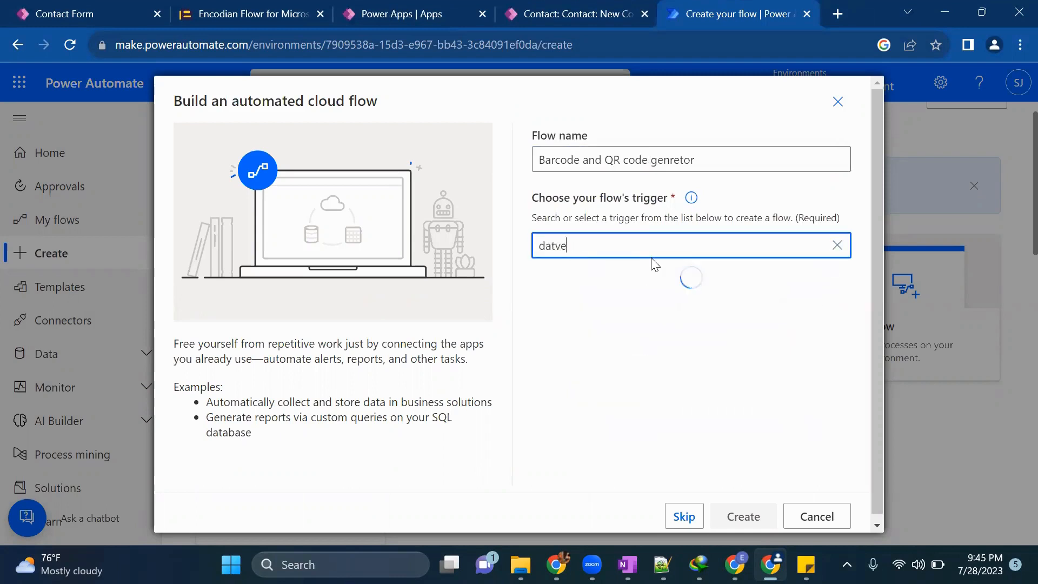
text(dataverse)
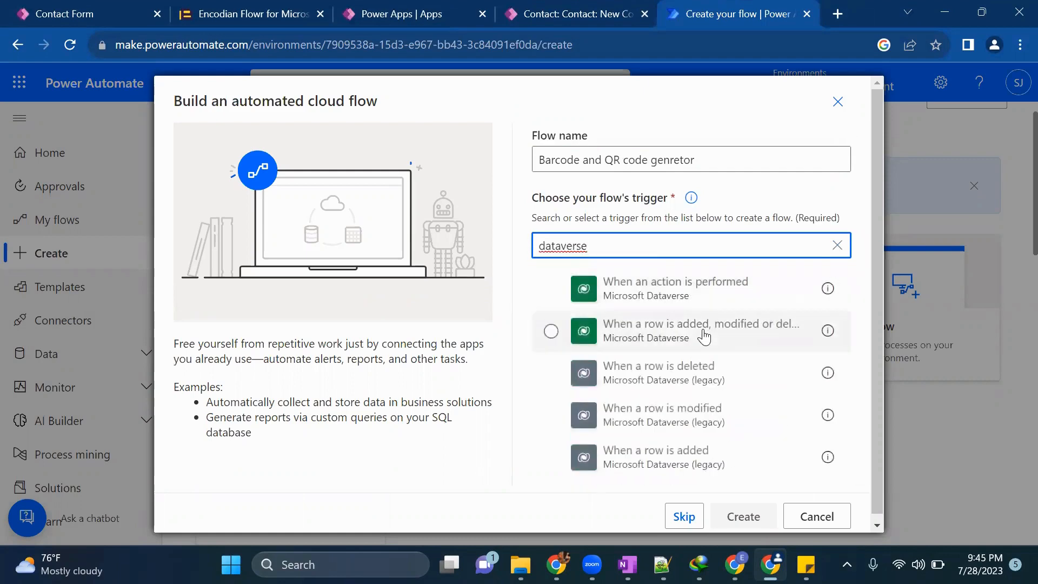
click(743, 516)
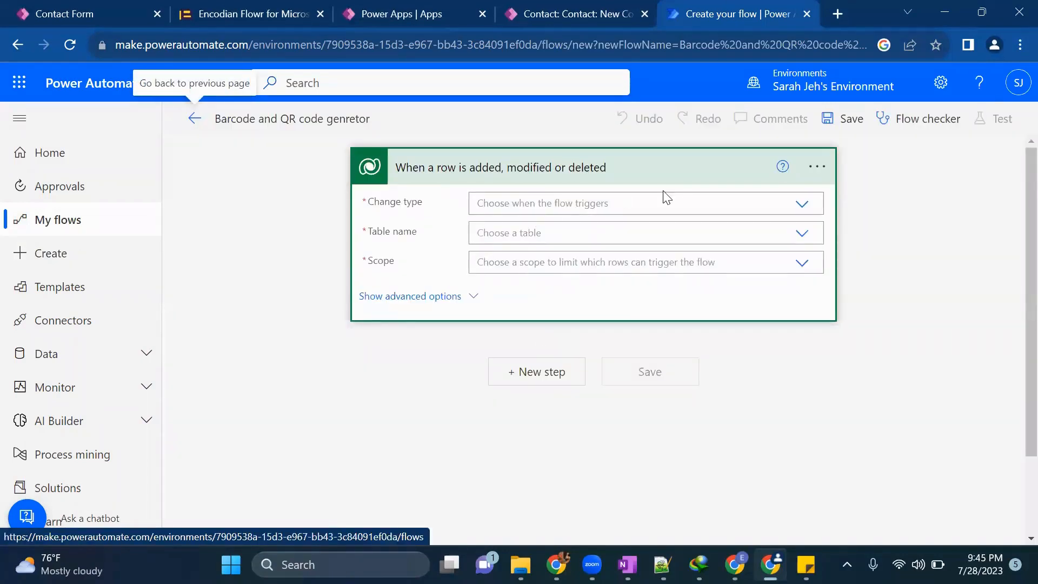
- Set the trigger's change type to Modified, table to Contacts, scope to Organization
click(642, 203)
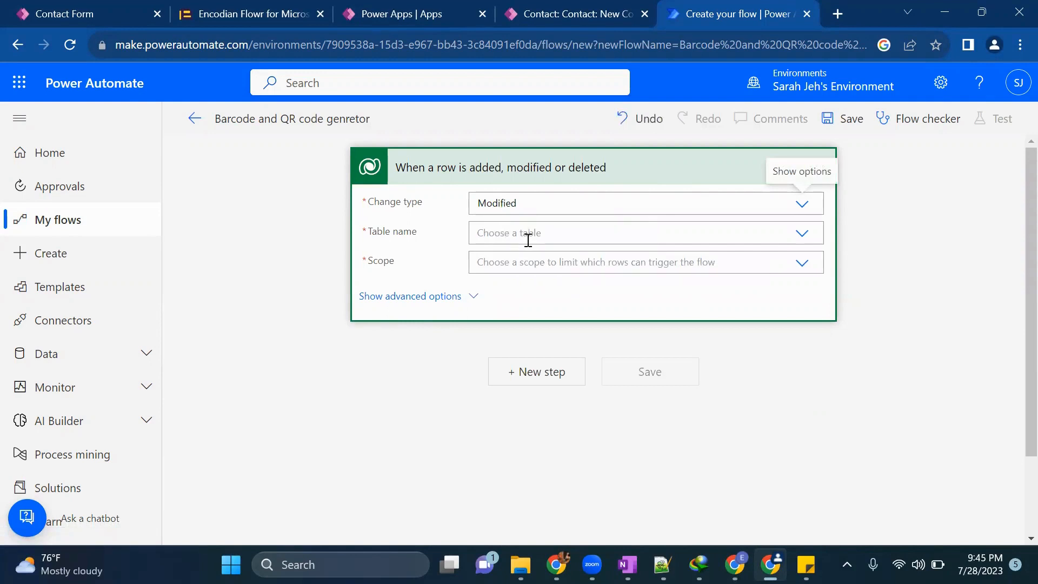
mouse_move(530, 271)
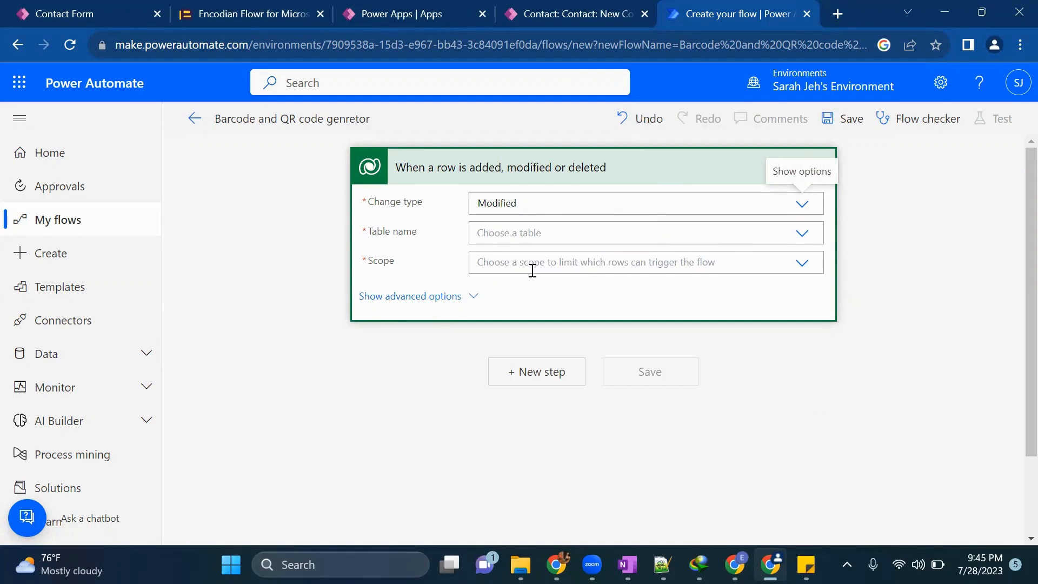
click(643, 232)
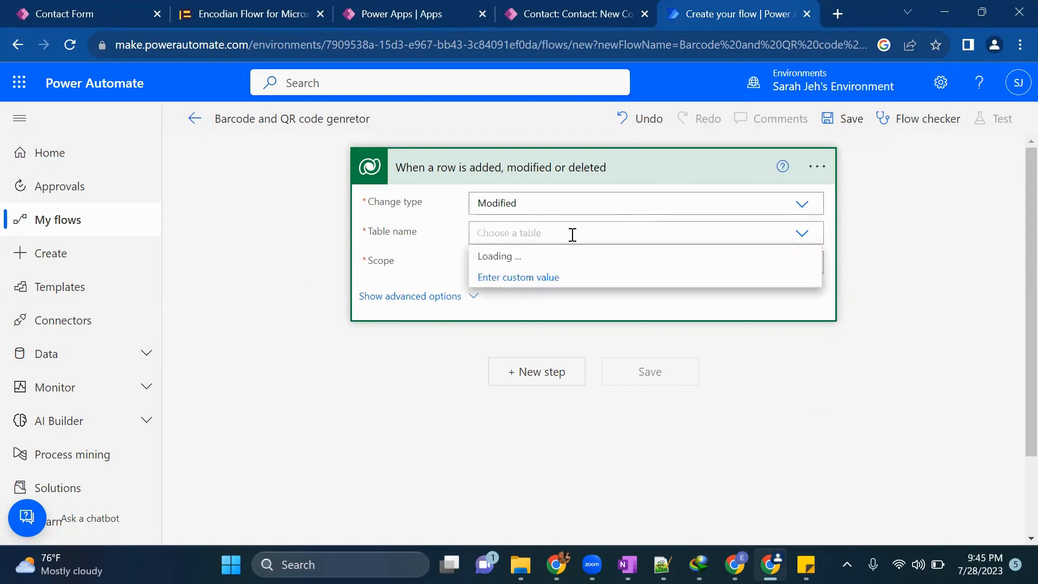
text(contacts)
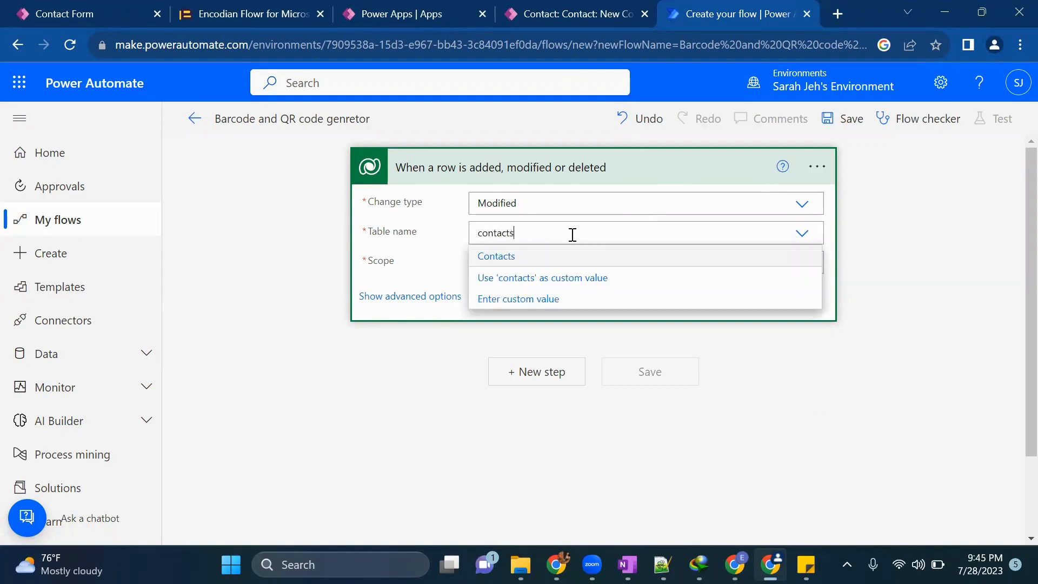
click(496, 257)
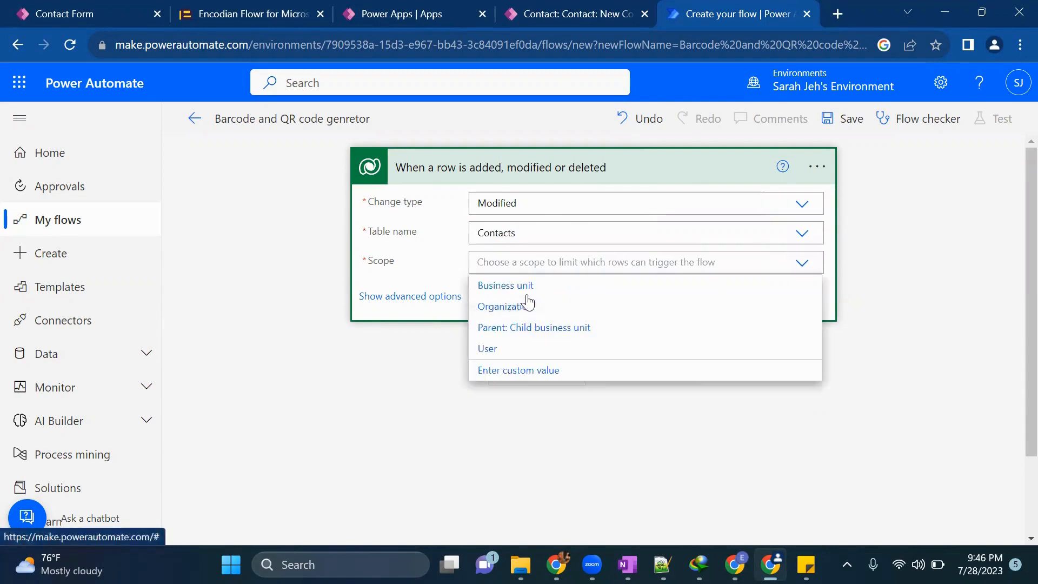
click(505, 307)
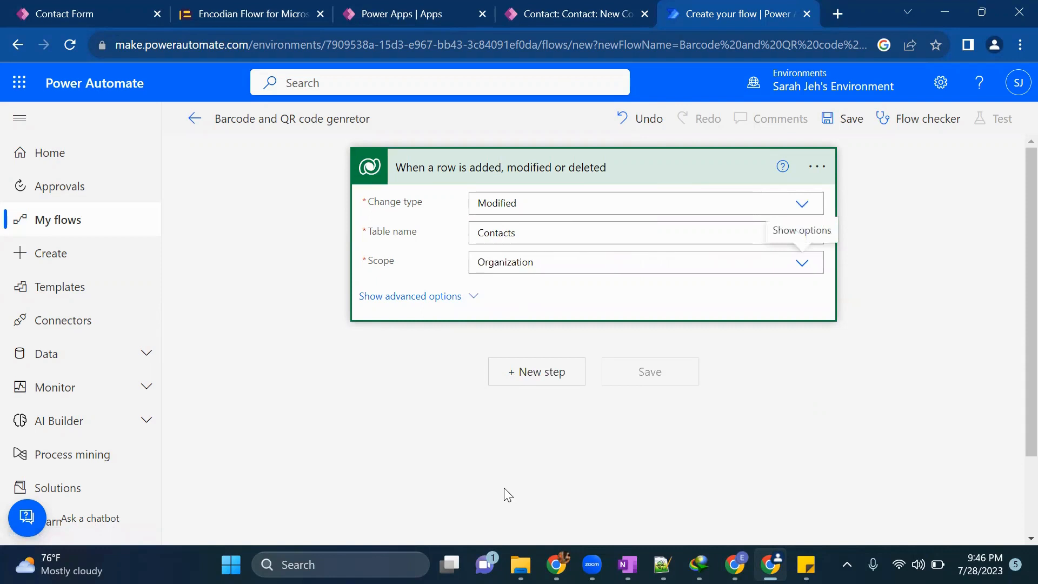
- Add a new step after the Contacts trigger and browse the Encodian connector's actions
click(537, 370)
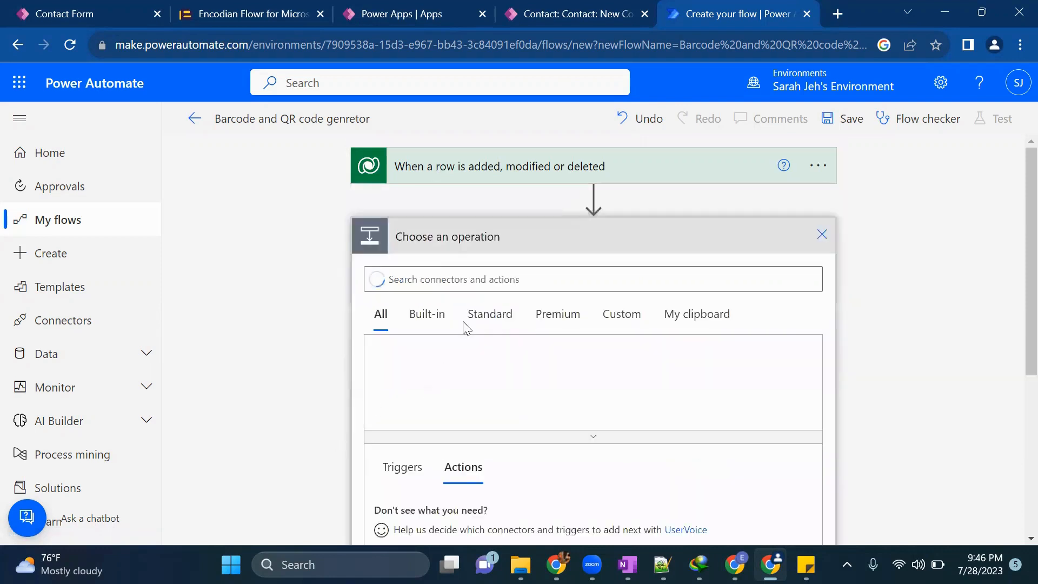
text(encod)
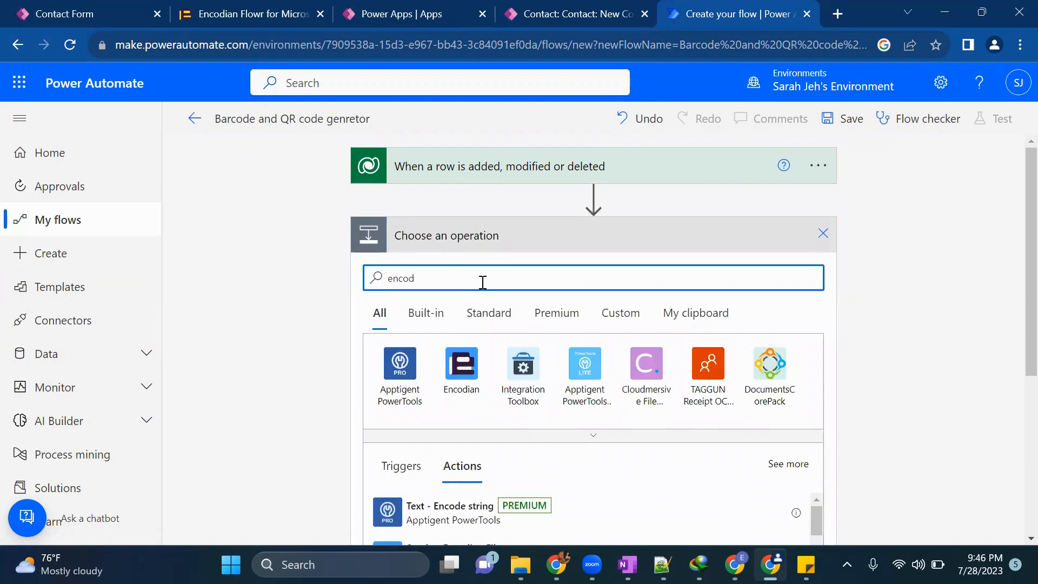
scroll(down, 3)
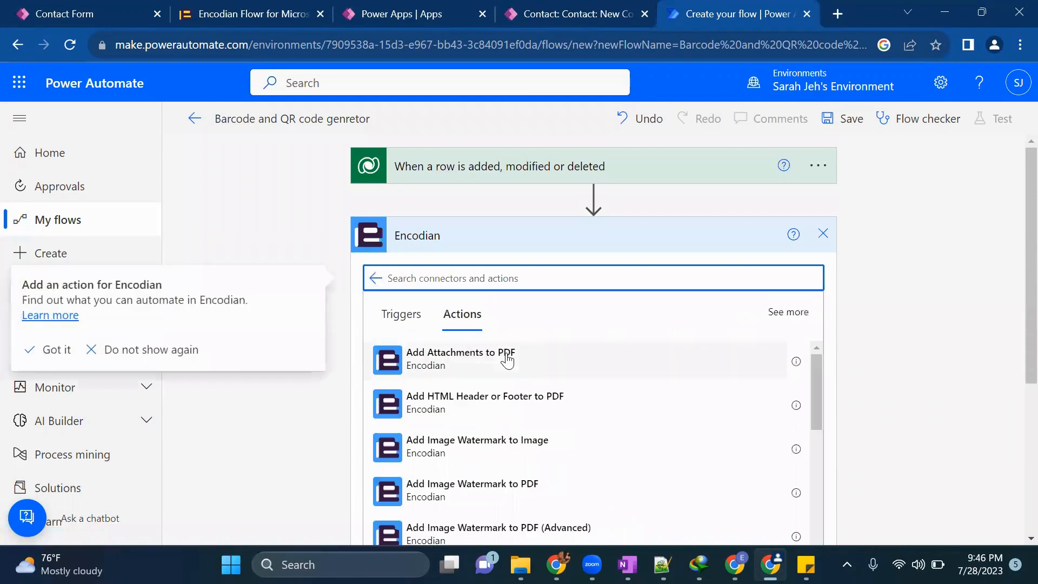
scroll(down, 3)
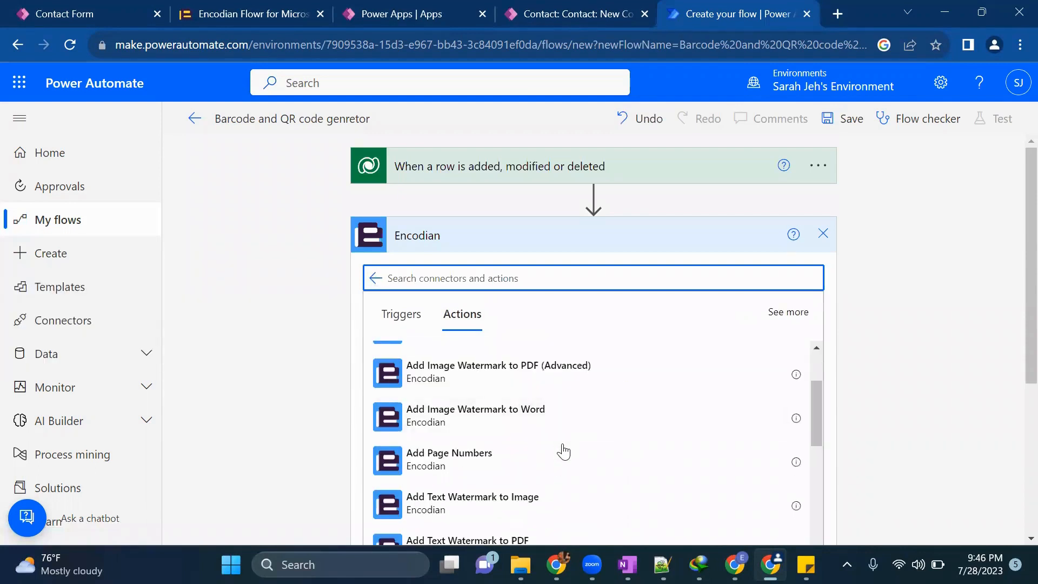
scroll(down, 3)
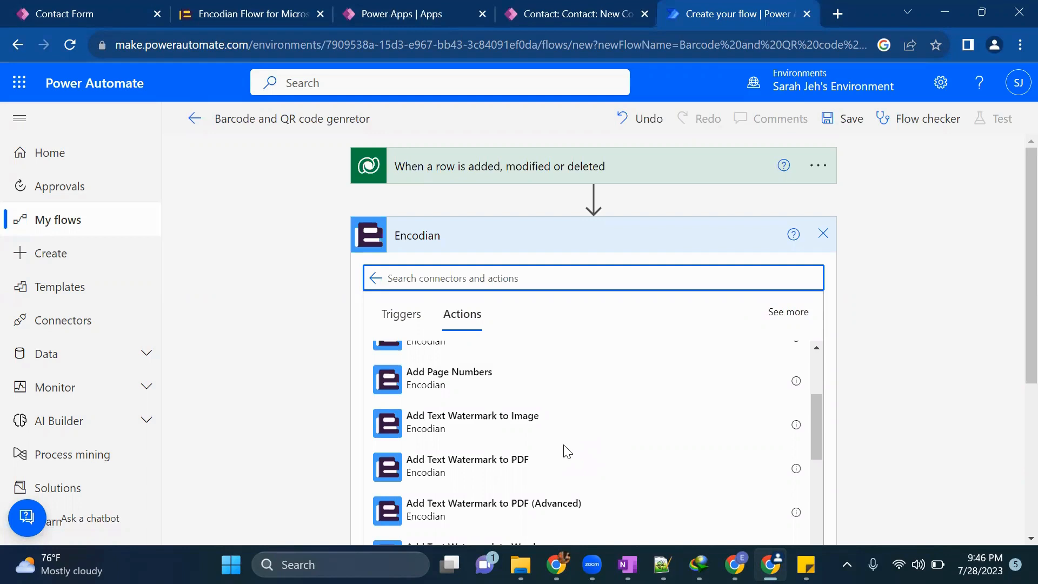
- Google 'encodian power automate' from the Encodian tab and open the Encodian Flowr page
click(251, 14)
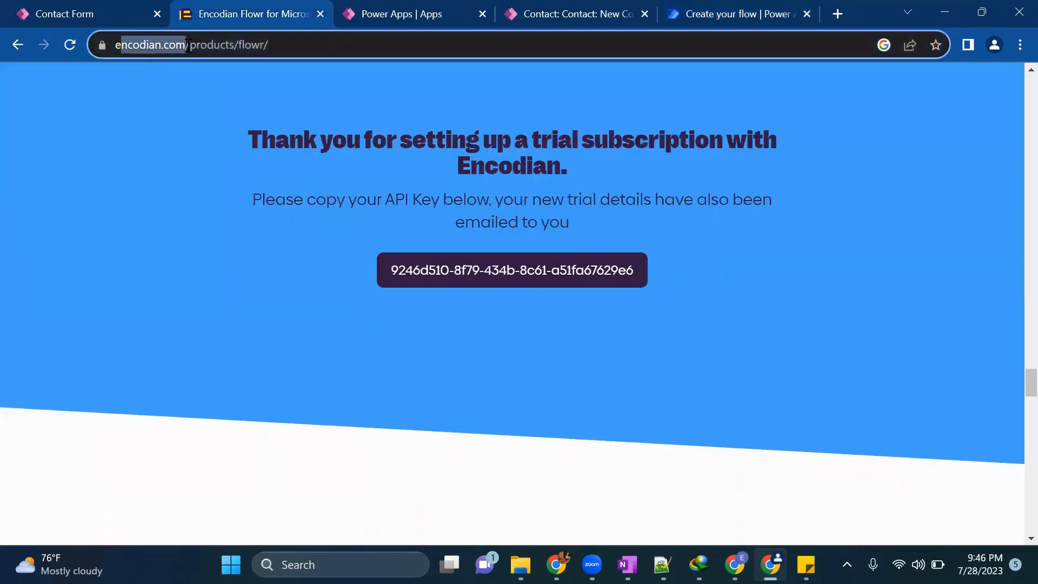
scroll(up, 3)
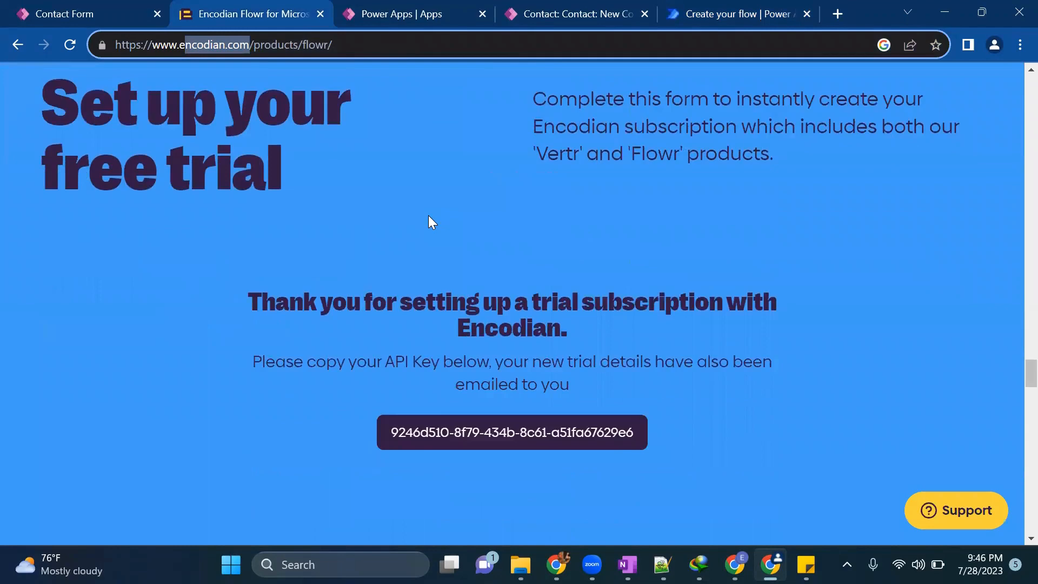
scroll(up, 3)
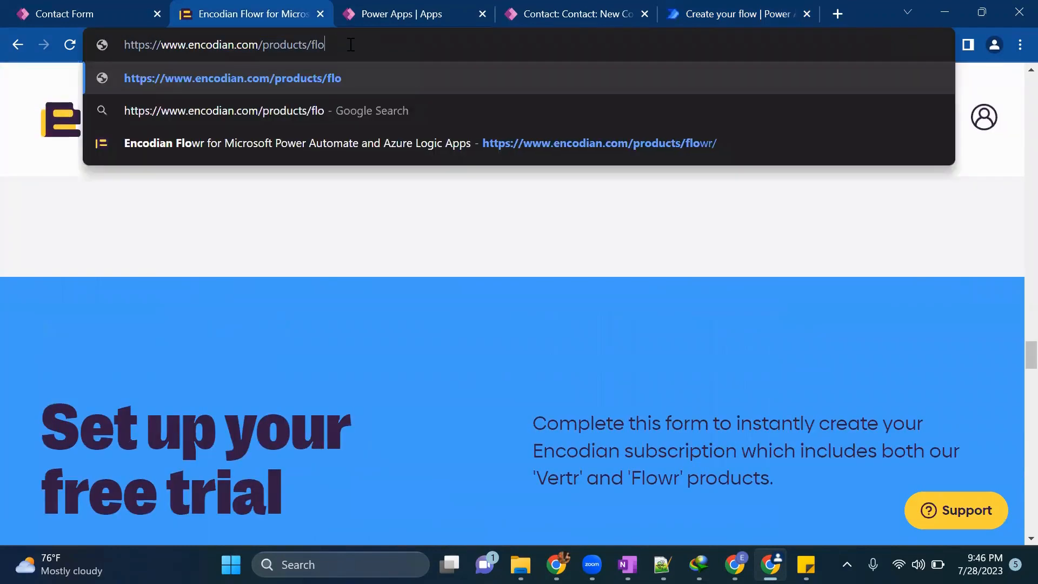
text(https)
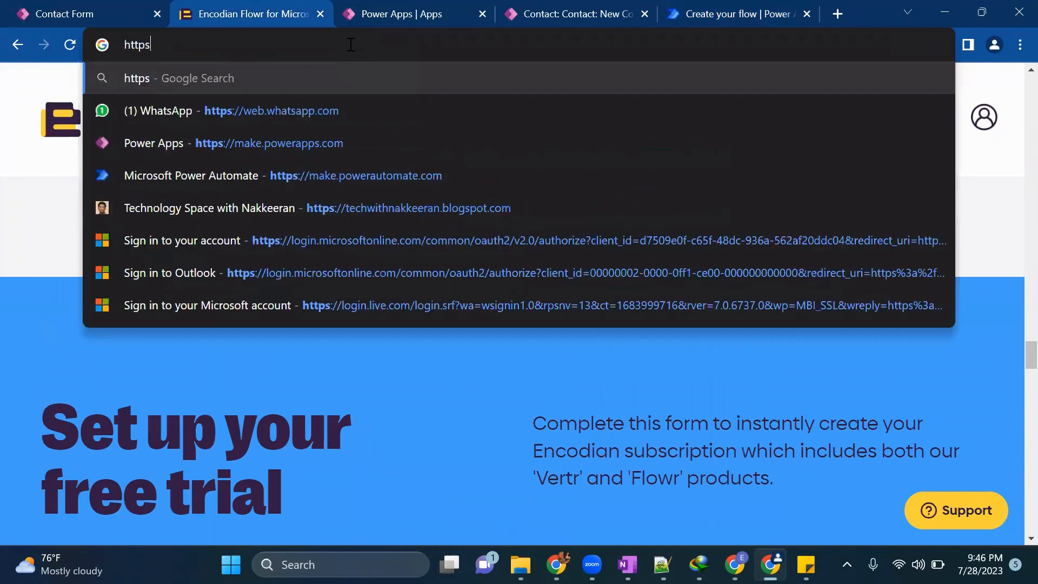
text(encodian power automate)
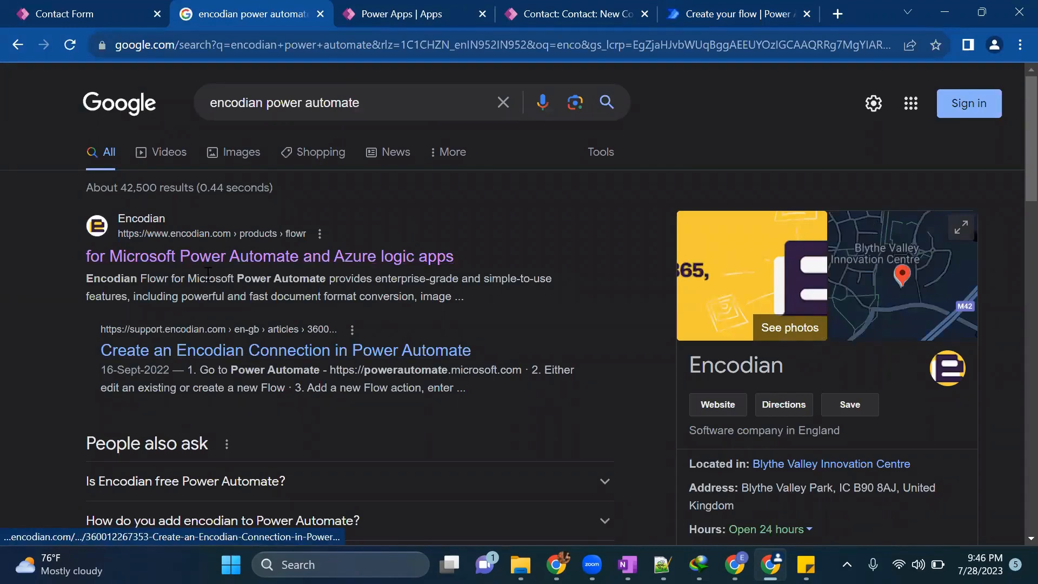
click(270, 256)
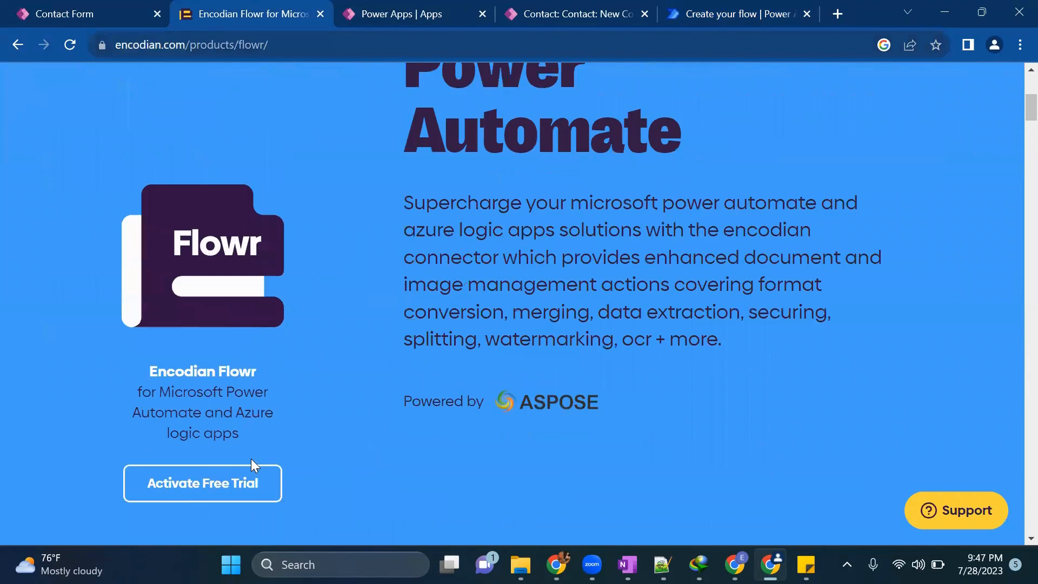
mouse_move(201, 483)
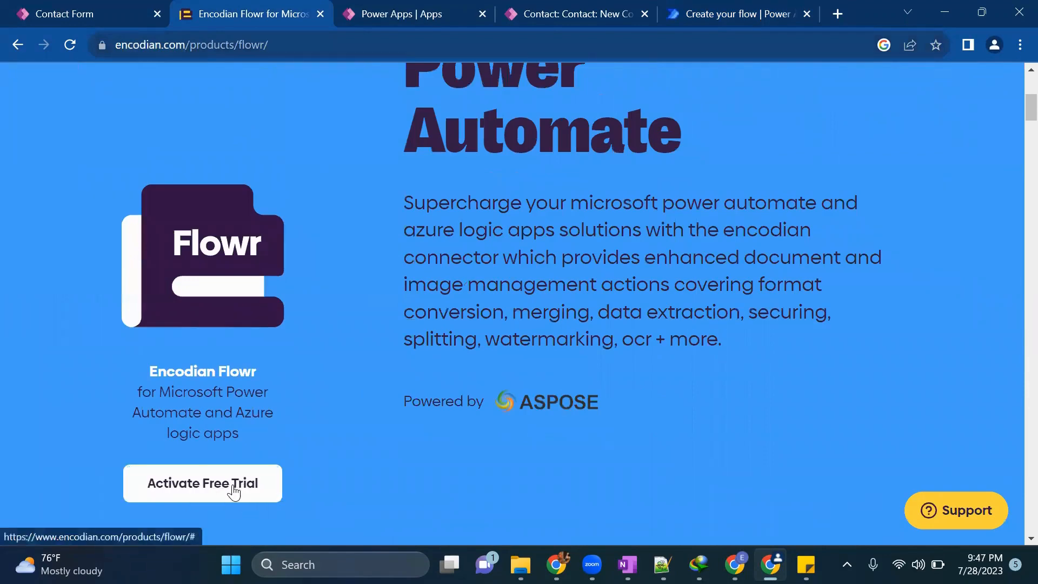
click(202, 482)
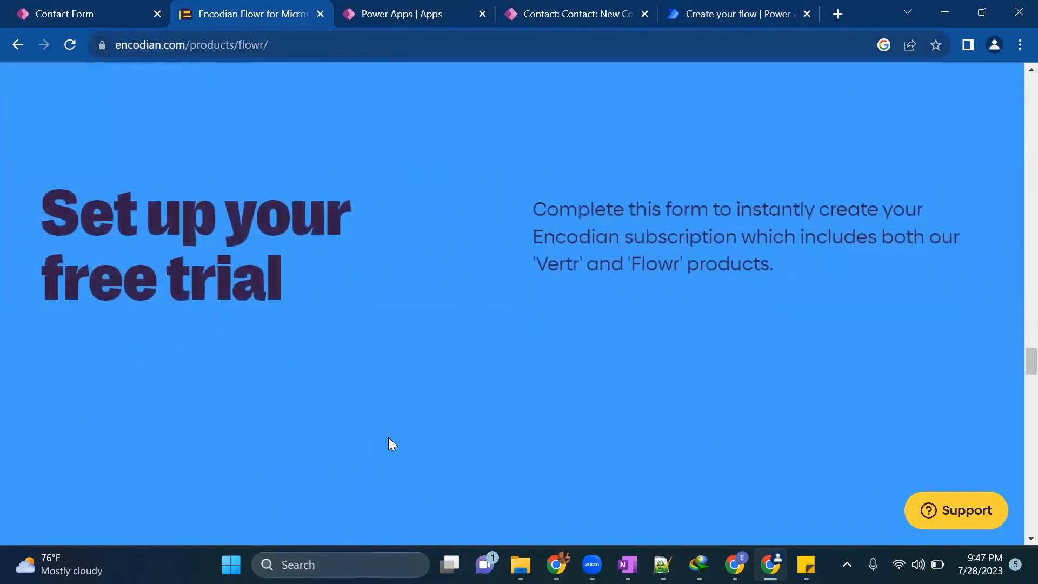
scroll(down, 3)
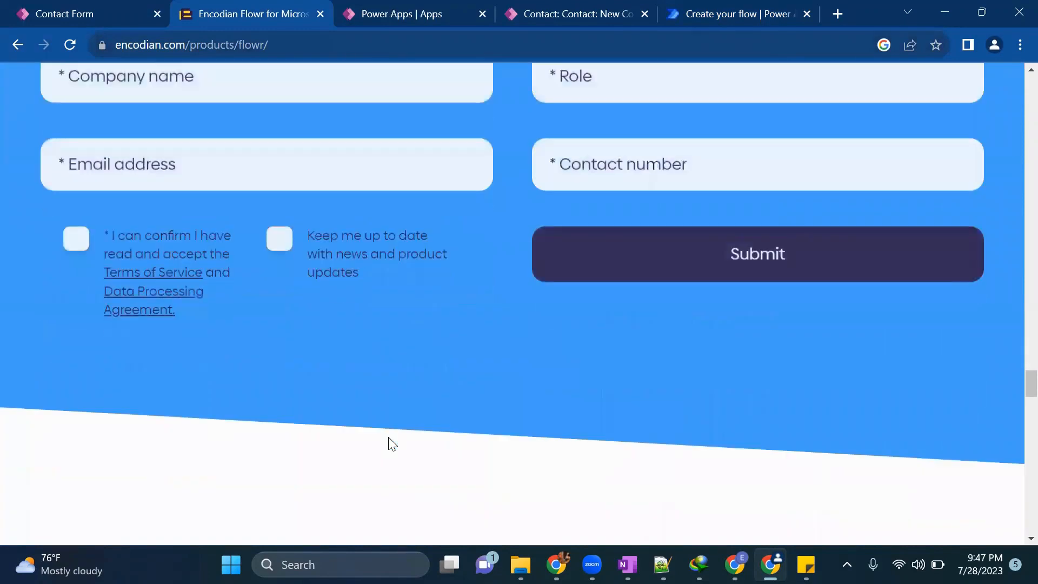
scroll(up, 3)
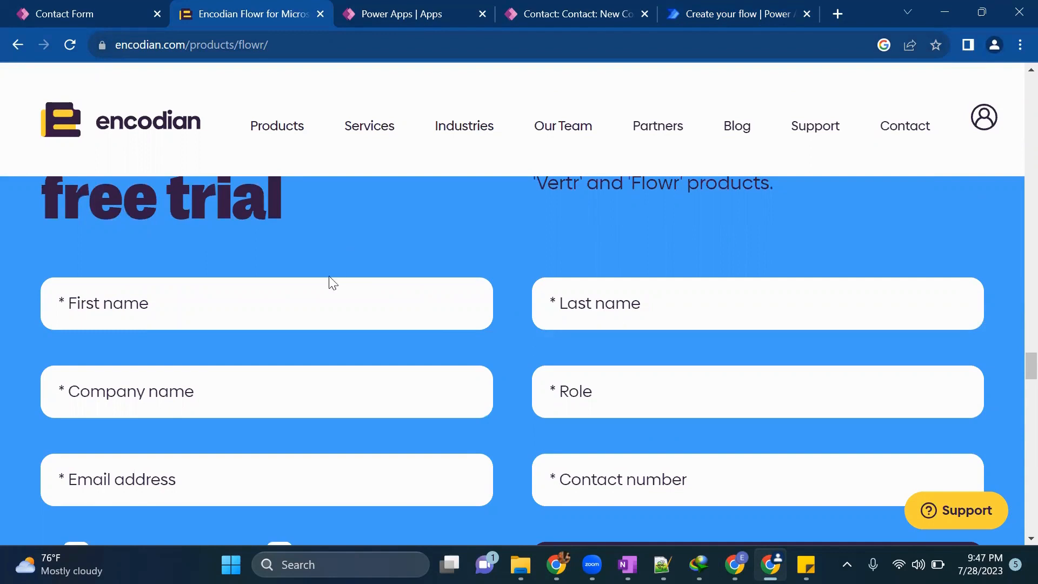
scroll(down, 3)
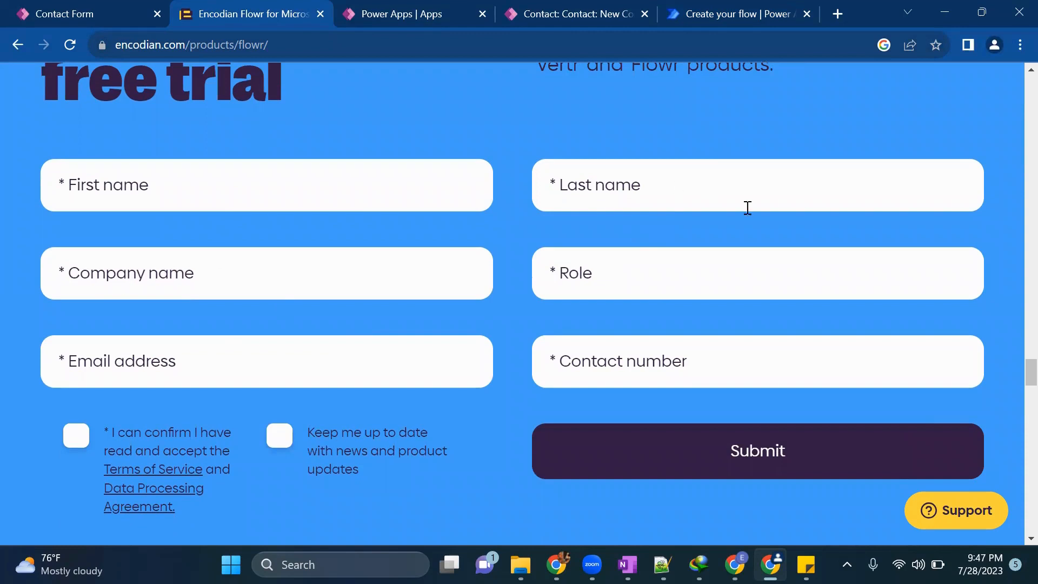
mouse_move(779, 360)
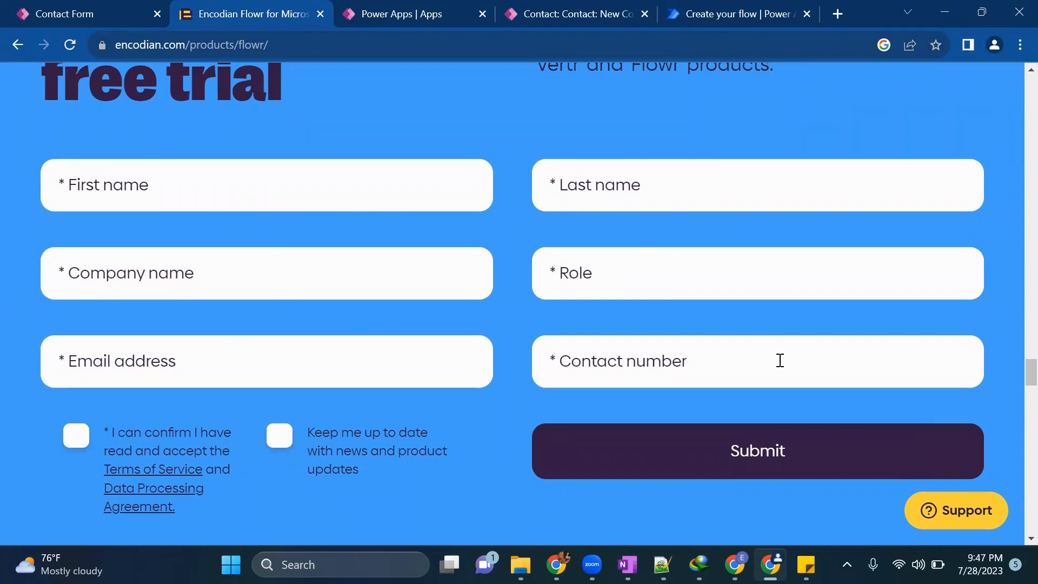
click(266, 361)
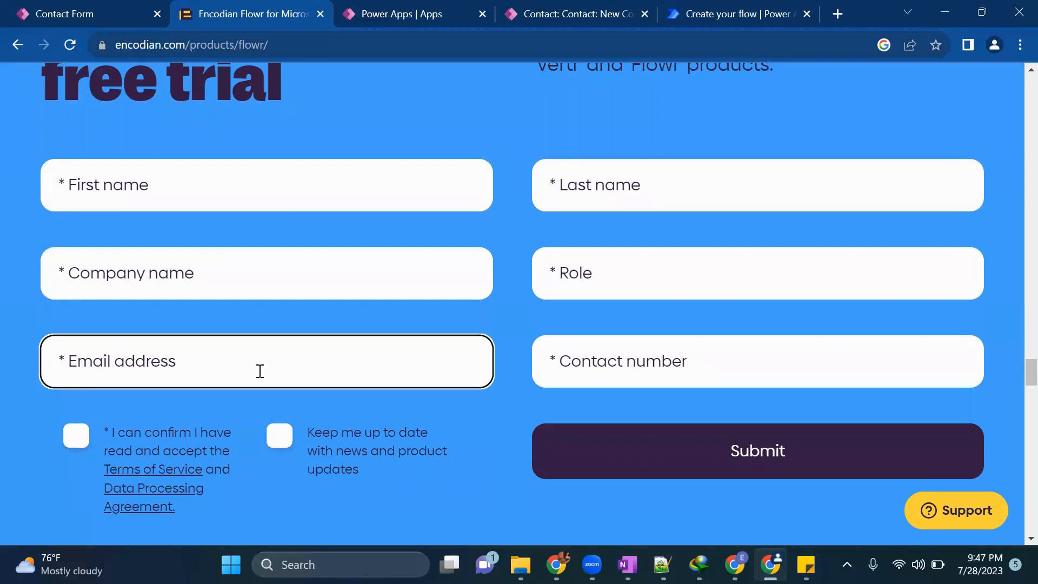
click(265, 360)
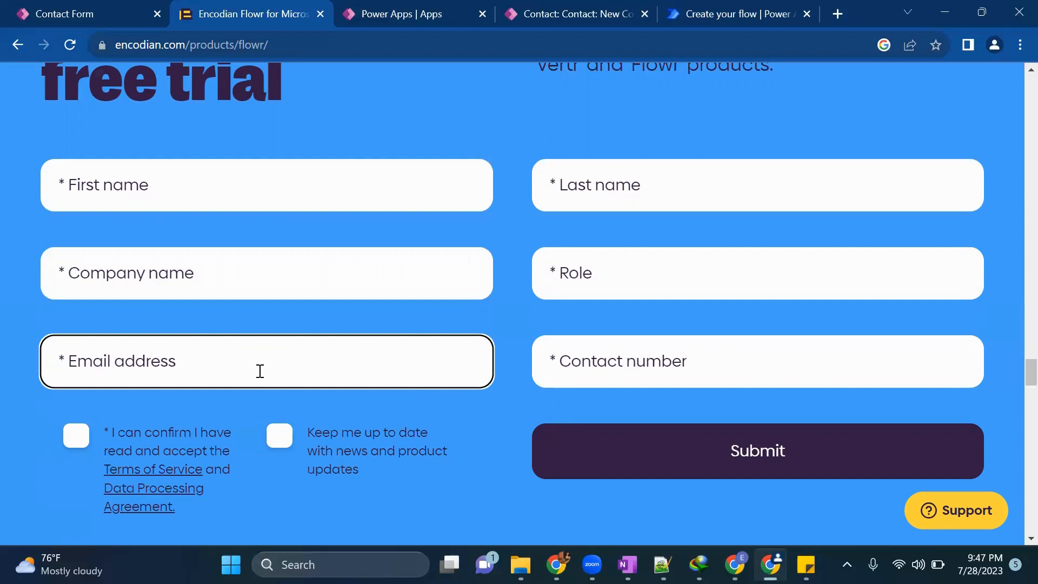
text(@)
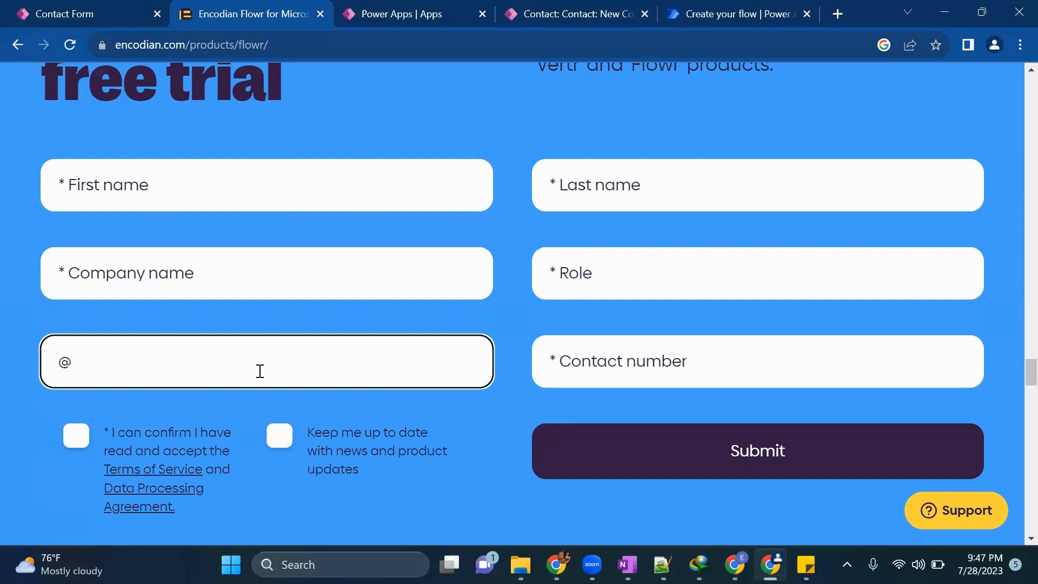
text(company)
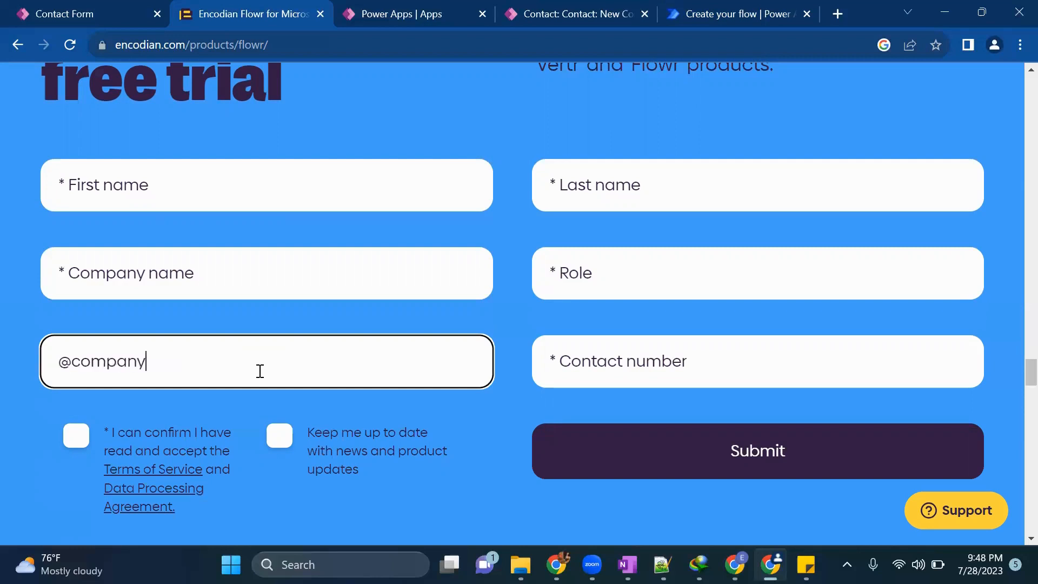
text(.onmi)
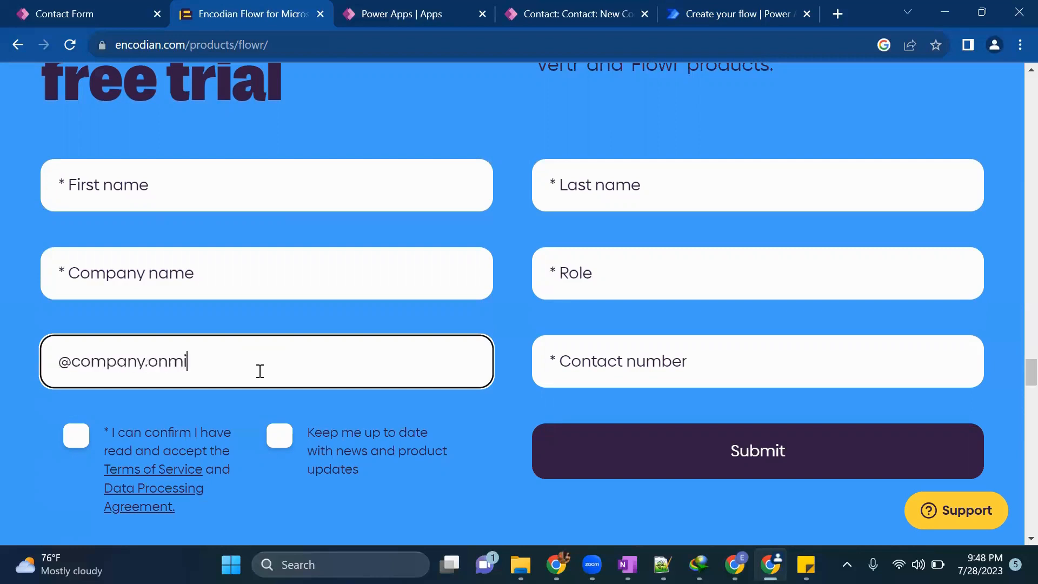
text(crosoft.com)
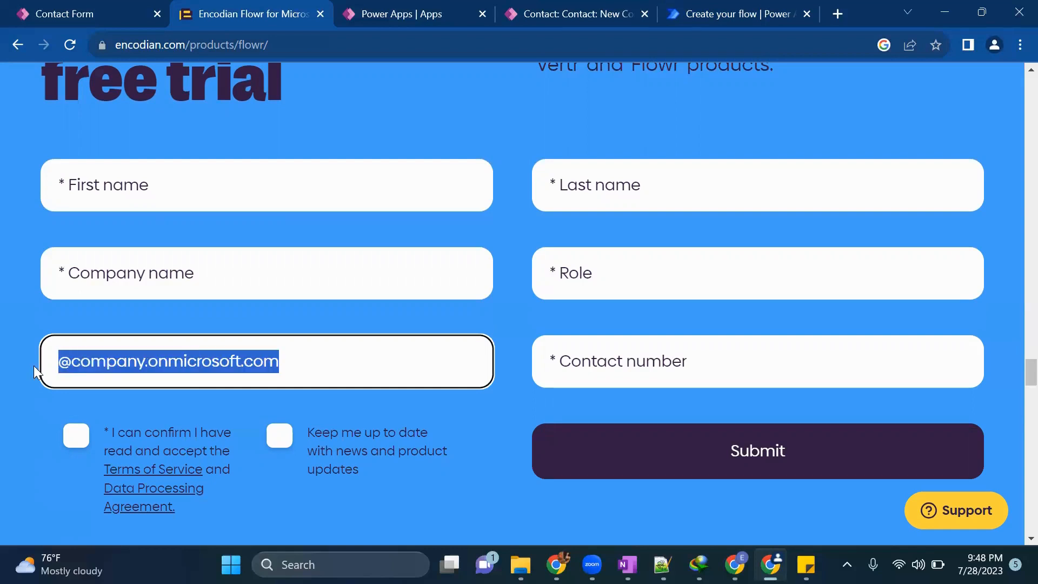
mouse_move(141, 374)
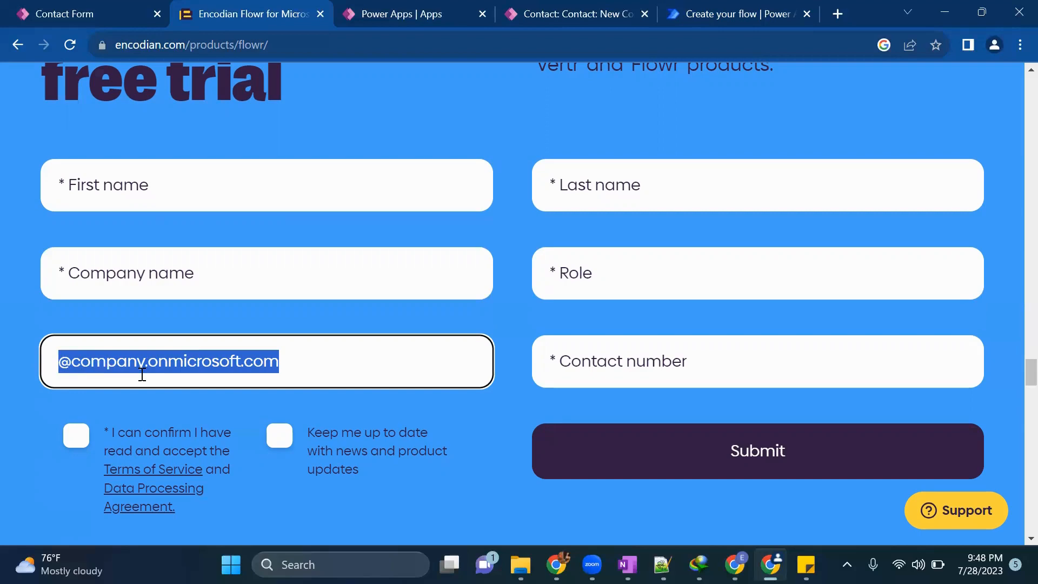
key(Delete)
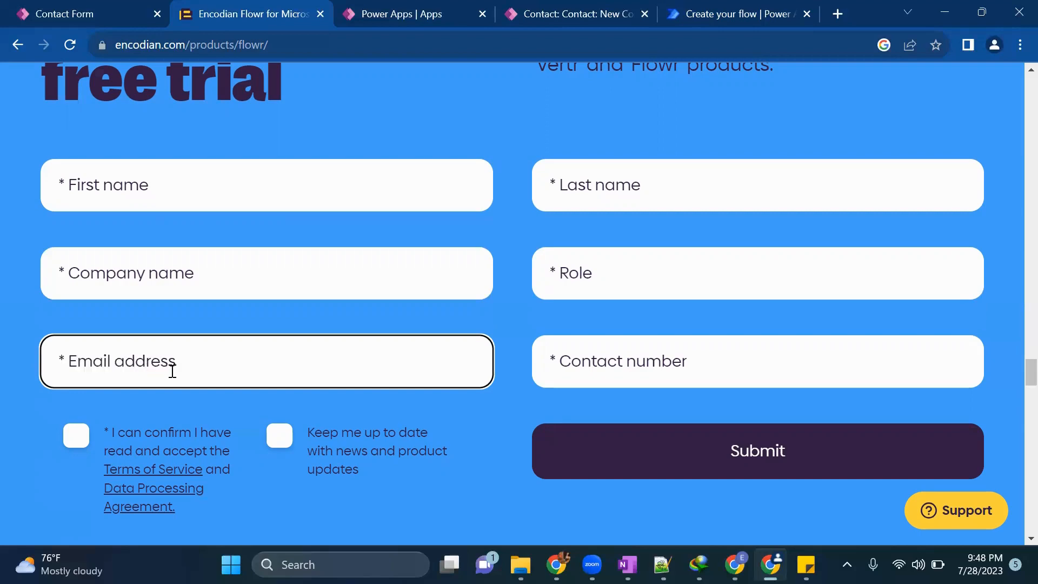
- Check the API key in the Sticky Note, then return to the Power Automate flow
scroll(up, 3)
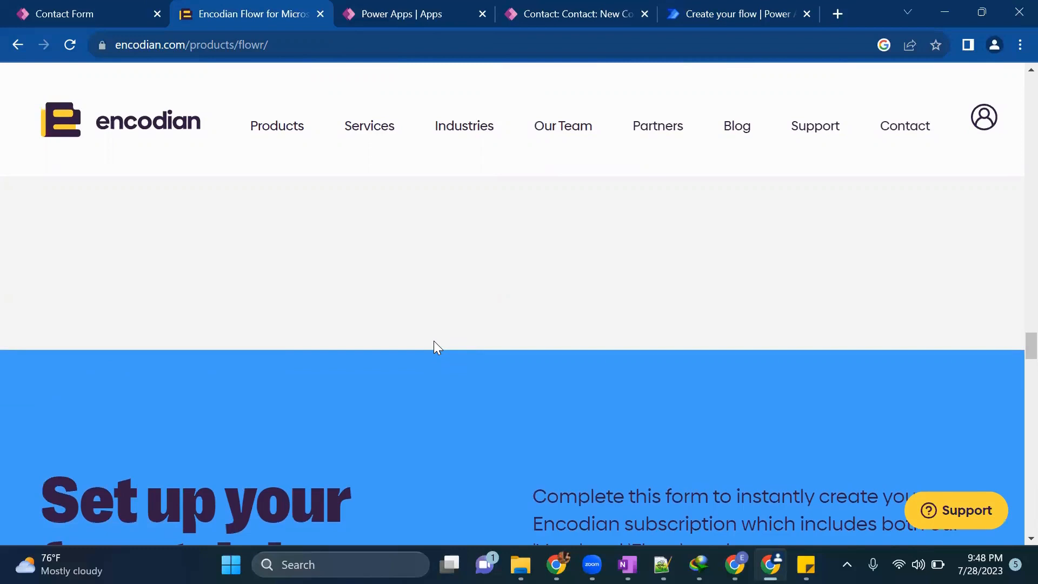
click(806, 565)
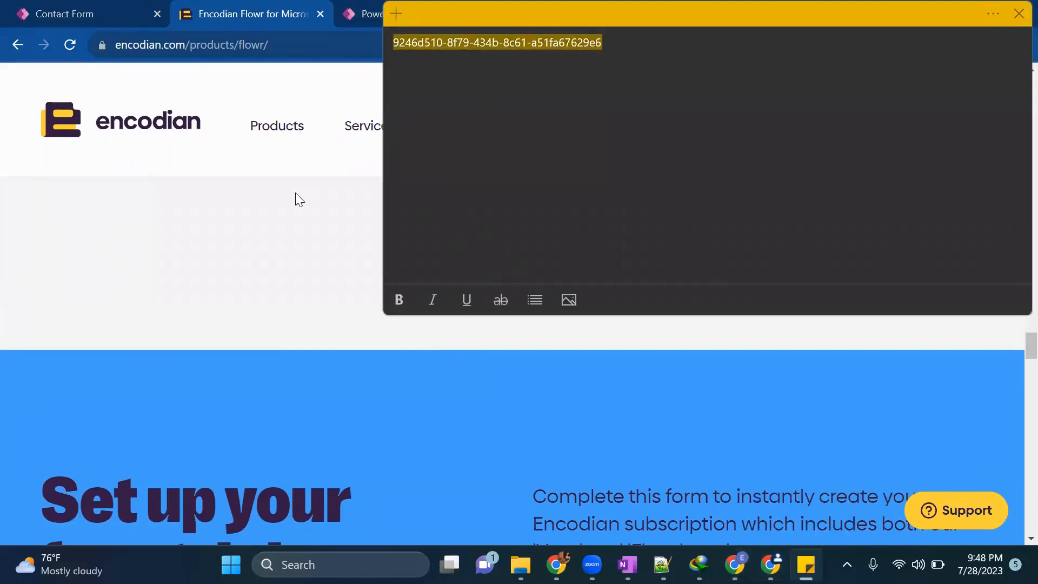
scroll(down, 3)
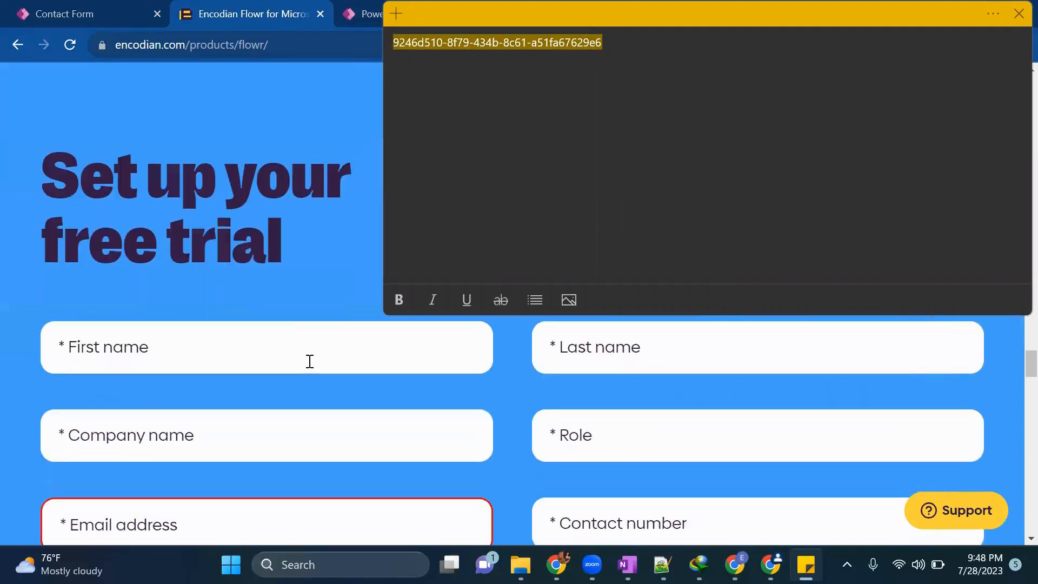
scroll(down, 3)
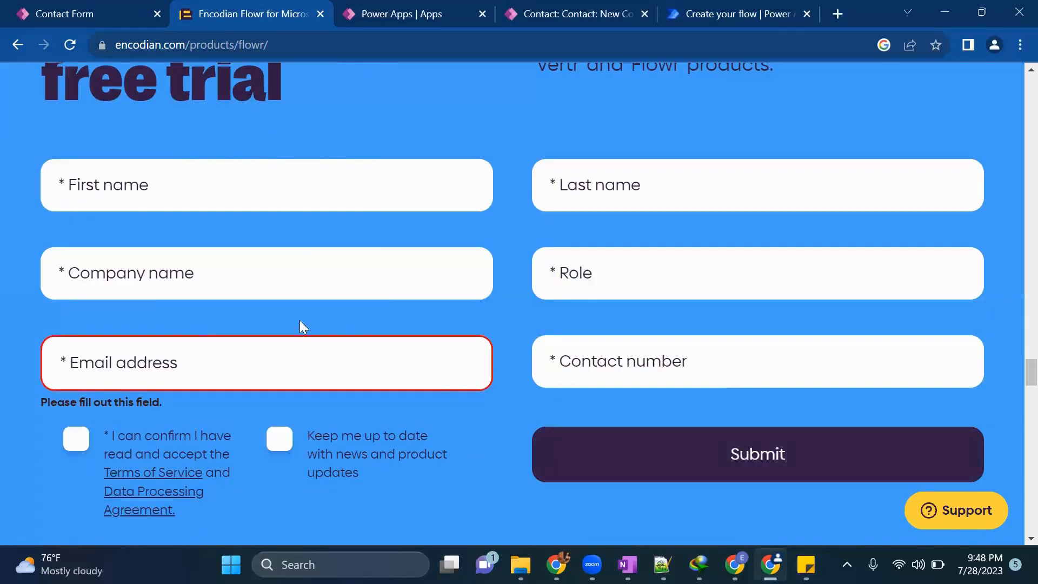
click(265, 362)
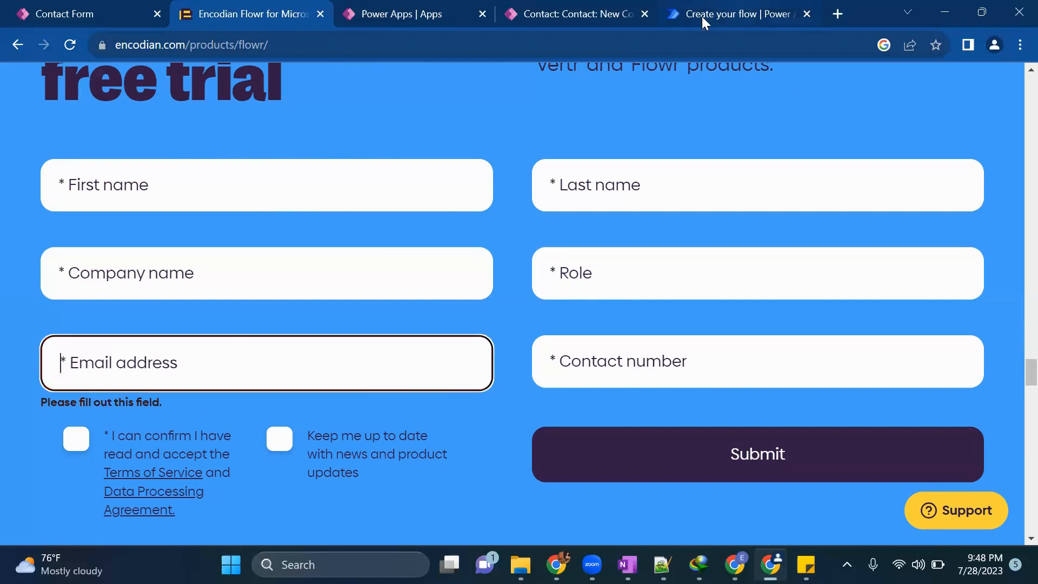
click(735, 14)
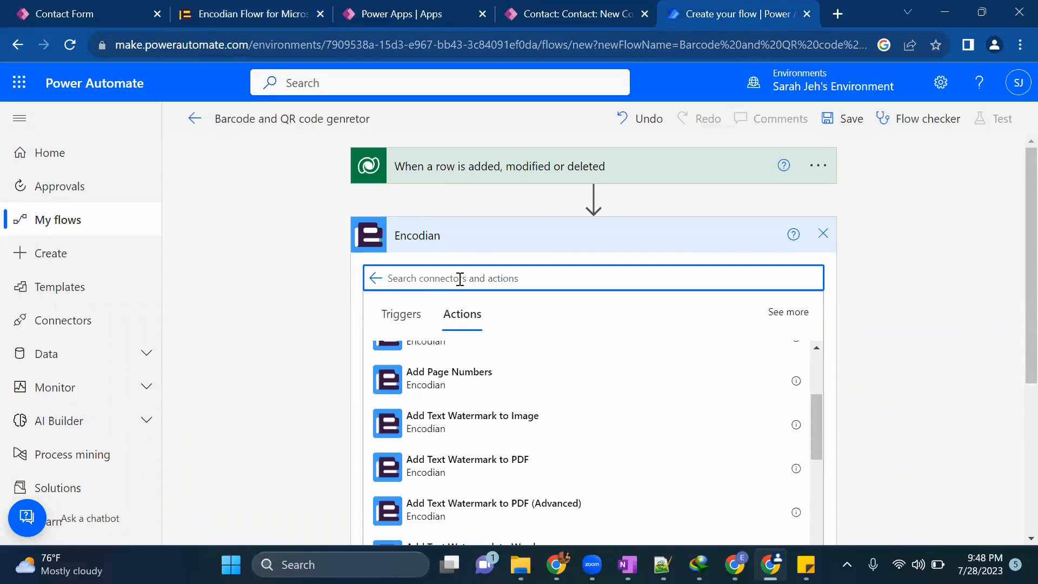
- Add Create Barcode using a new Encodian connection named 'Barcode' with the API key
text(create barcode)
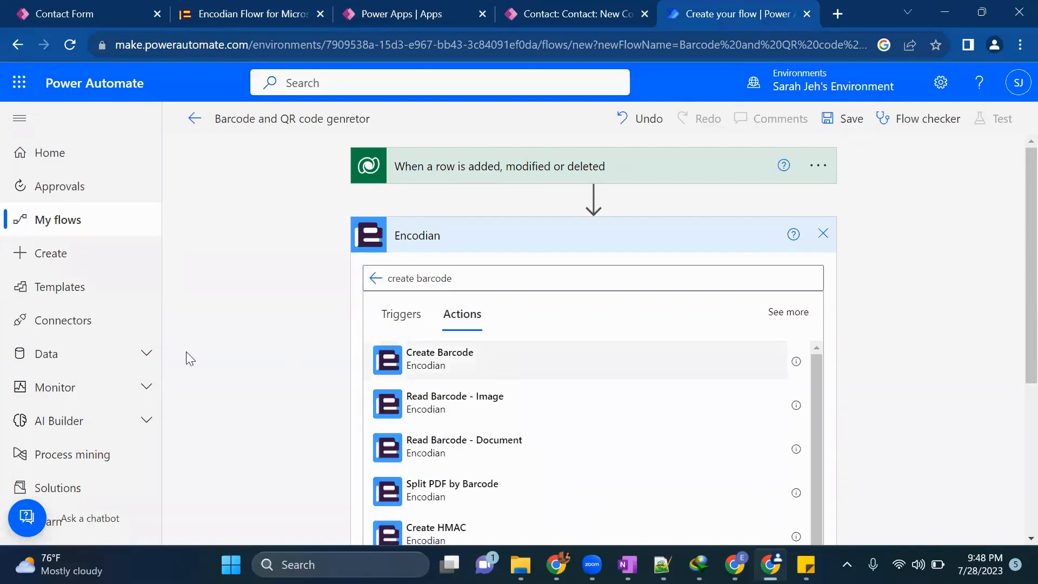
click(439, 359)
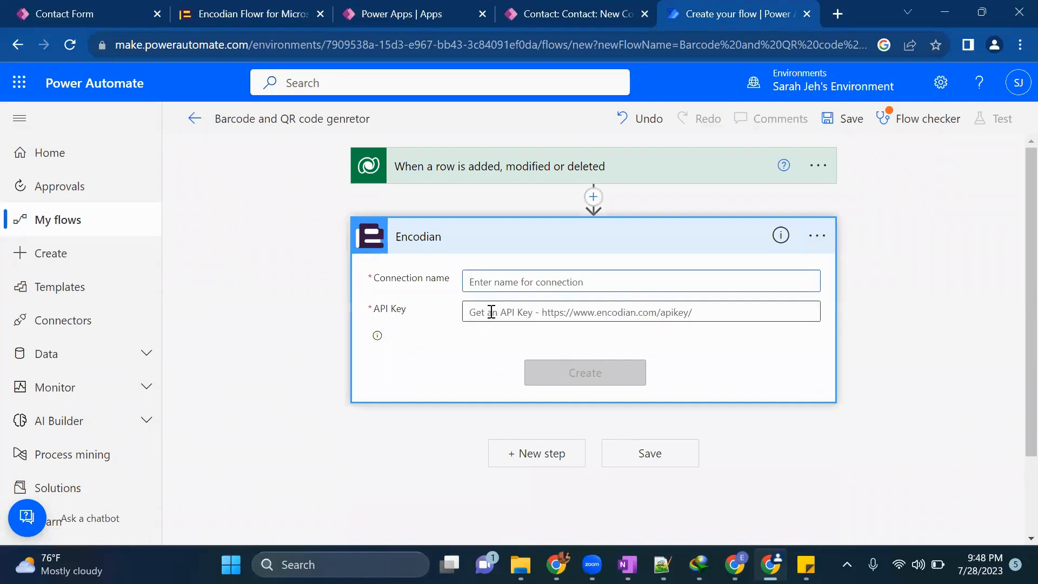
click(248, 14)
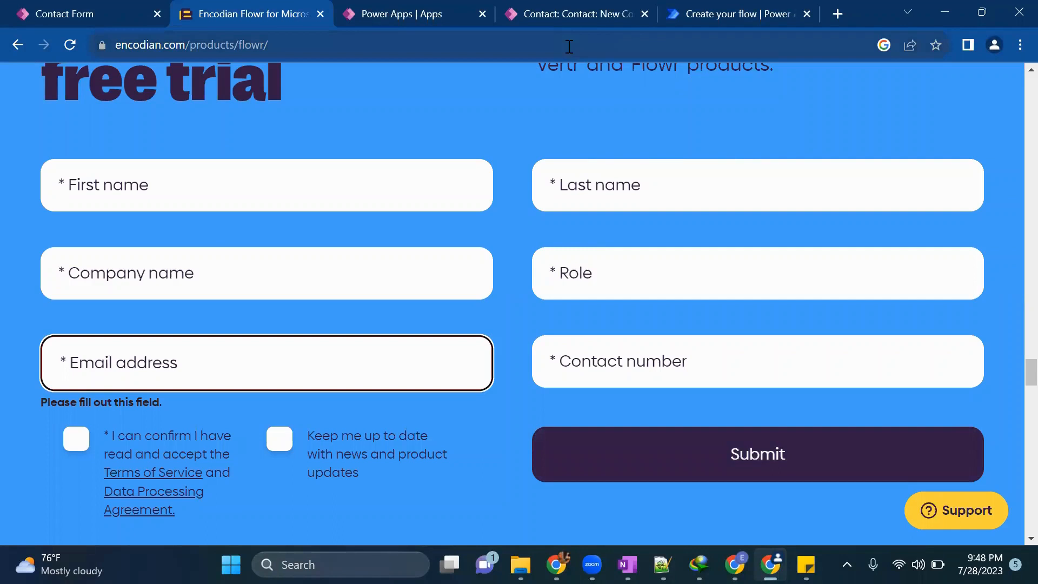
click(734, 13)
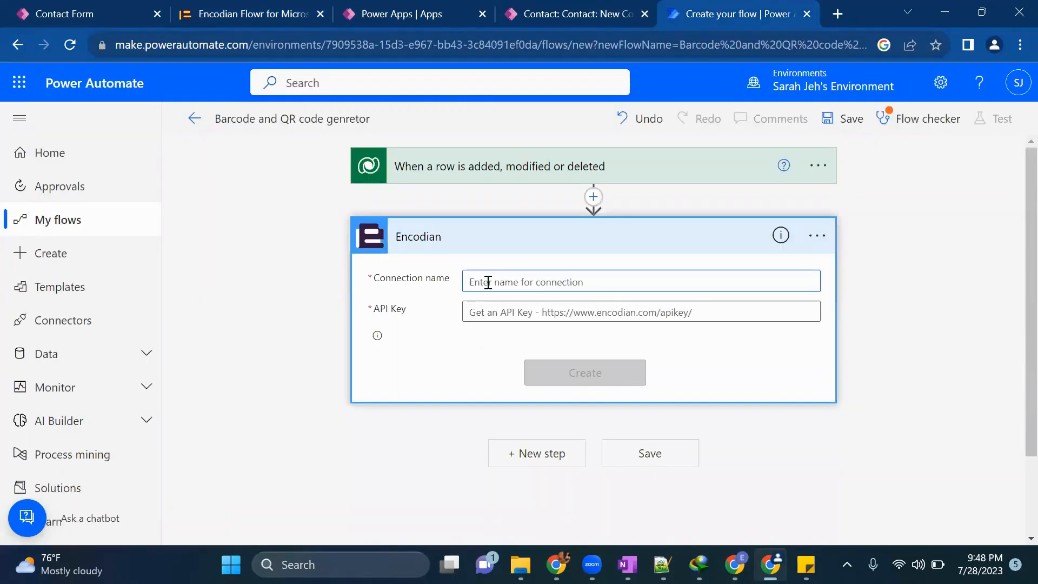
text(Barc)
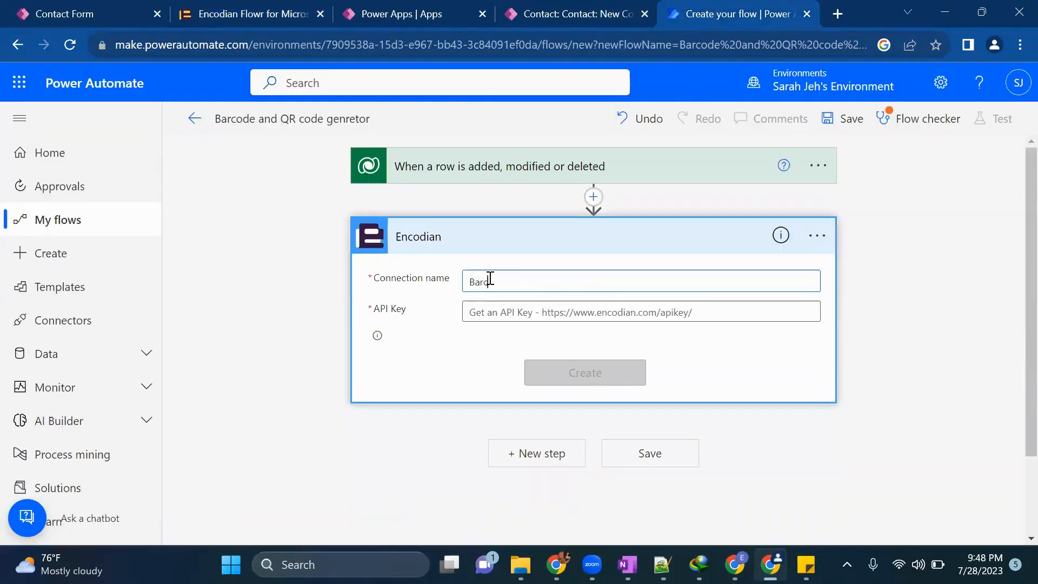
key(Backspace)
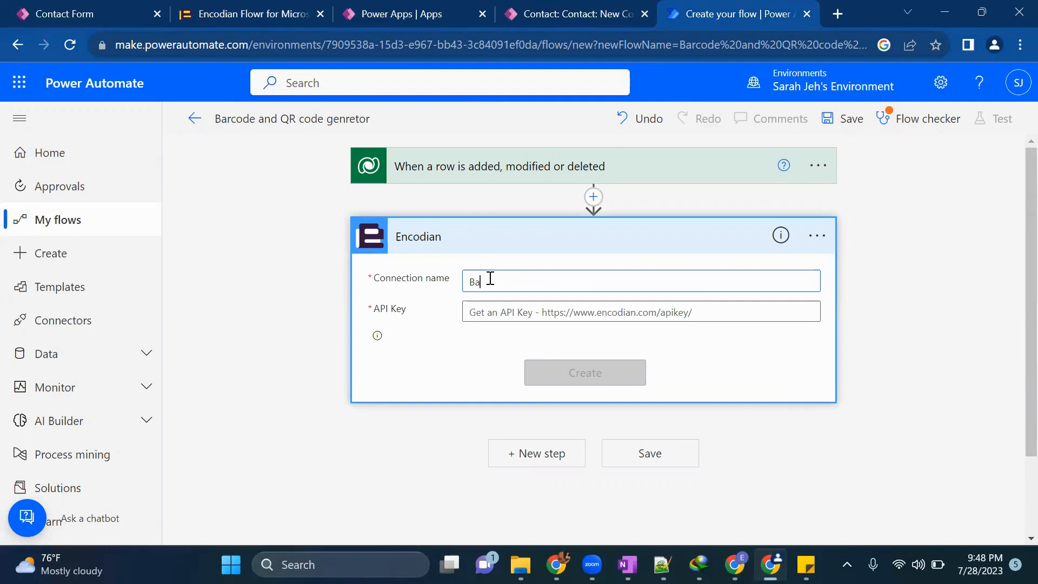
text(rc)
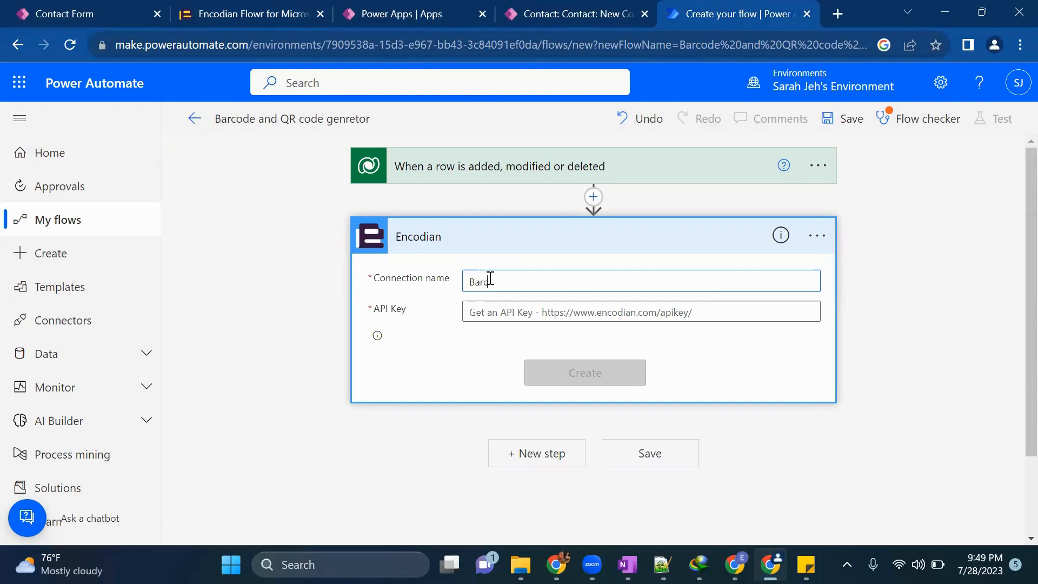
click(640, 312)
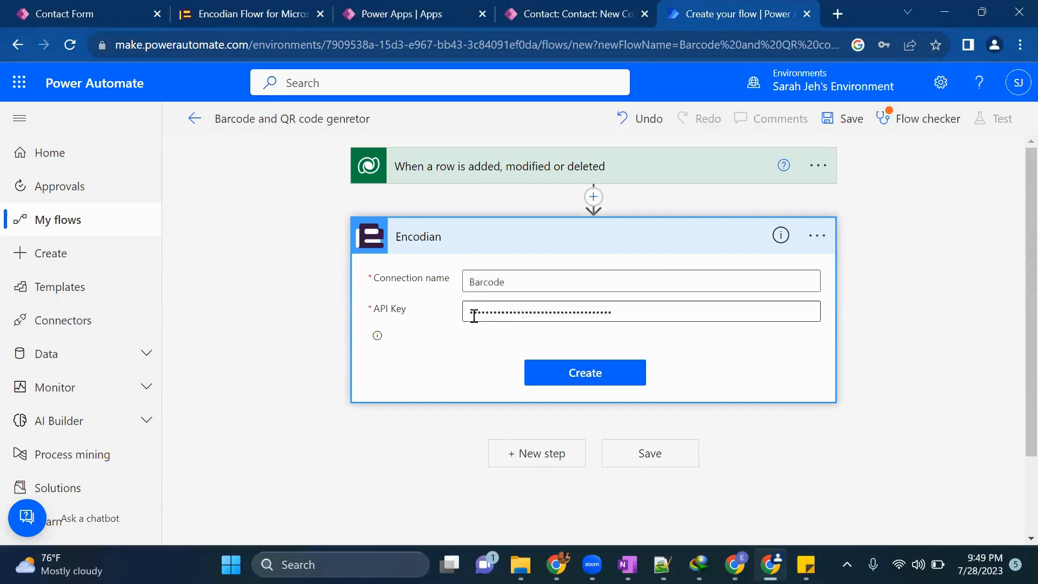
click(584, 372)
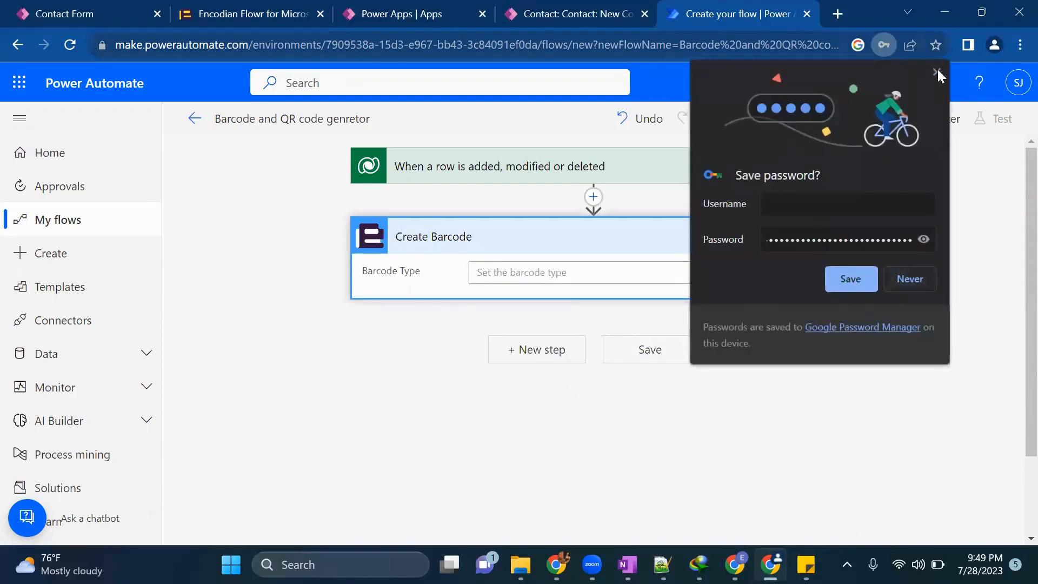
- Dismiss the password prompt, set Barcode Type to Code128 and begin filling Barcode Data
click(936, 73)
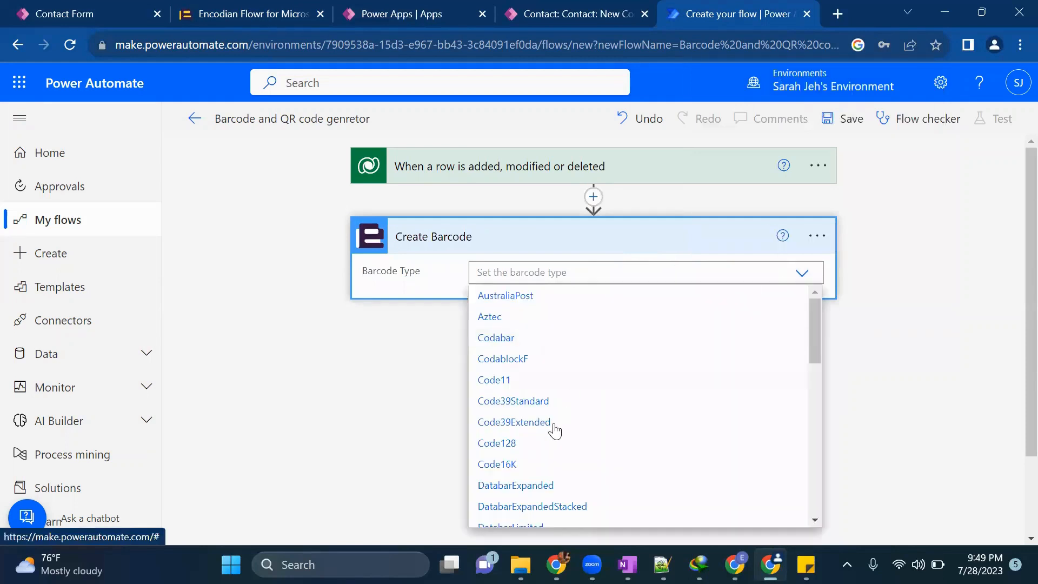
scroll(down, 3)
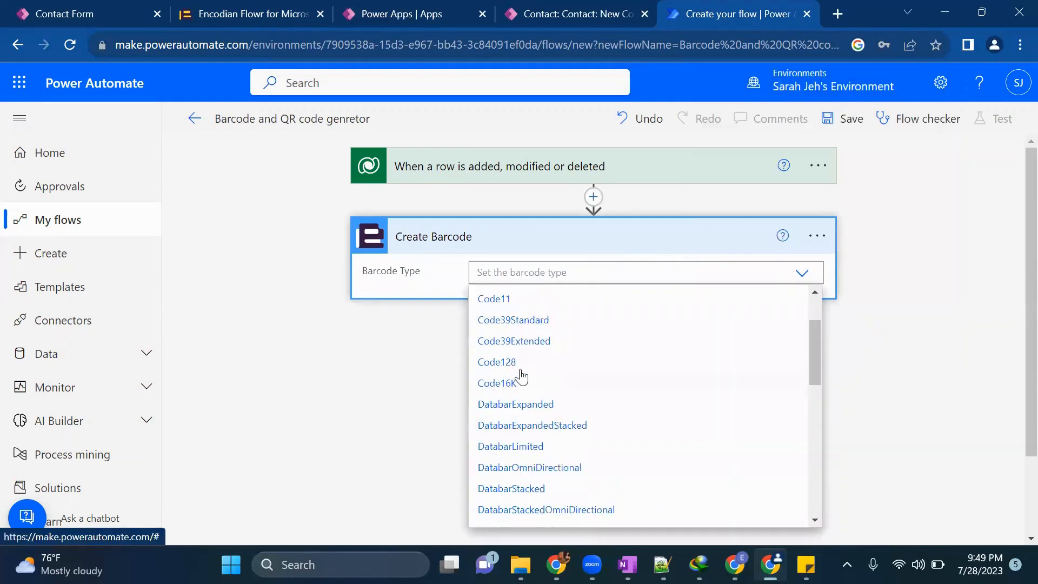
mouse_move(516, 372)
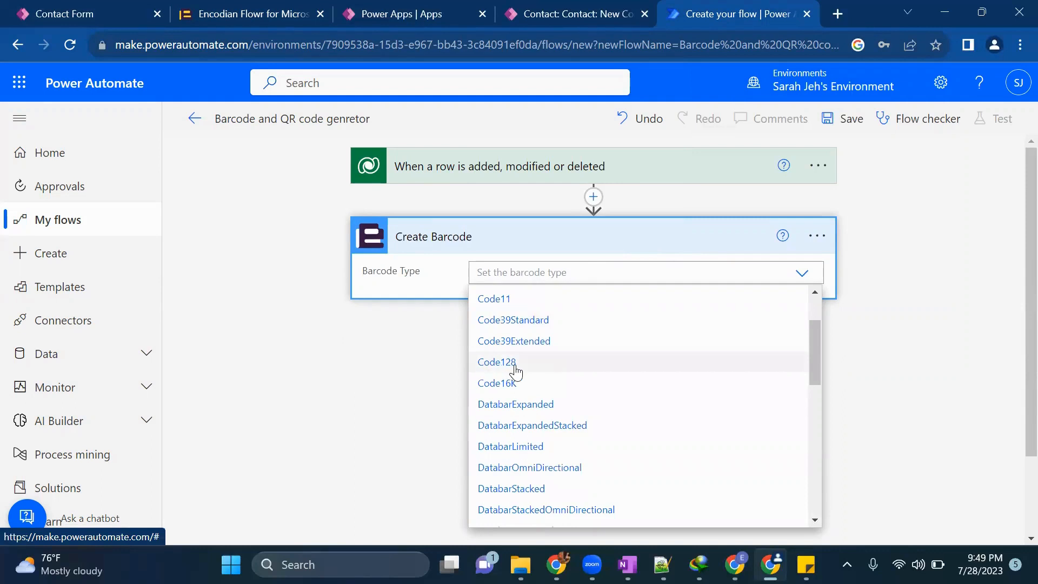
click(496, 362)
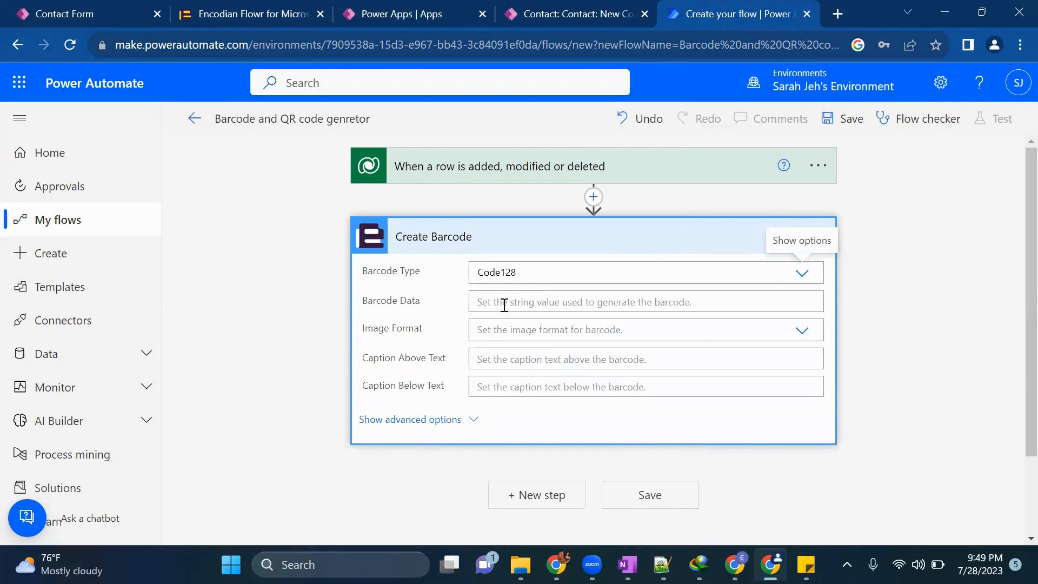
click(645, 301)
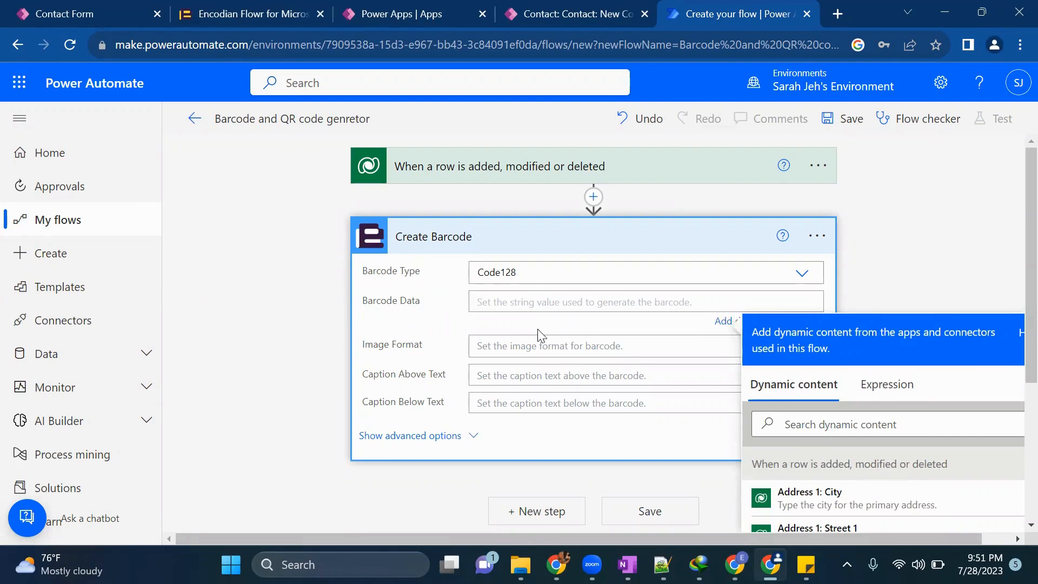
scroll(down, 3)
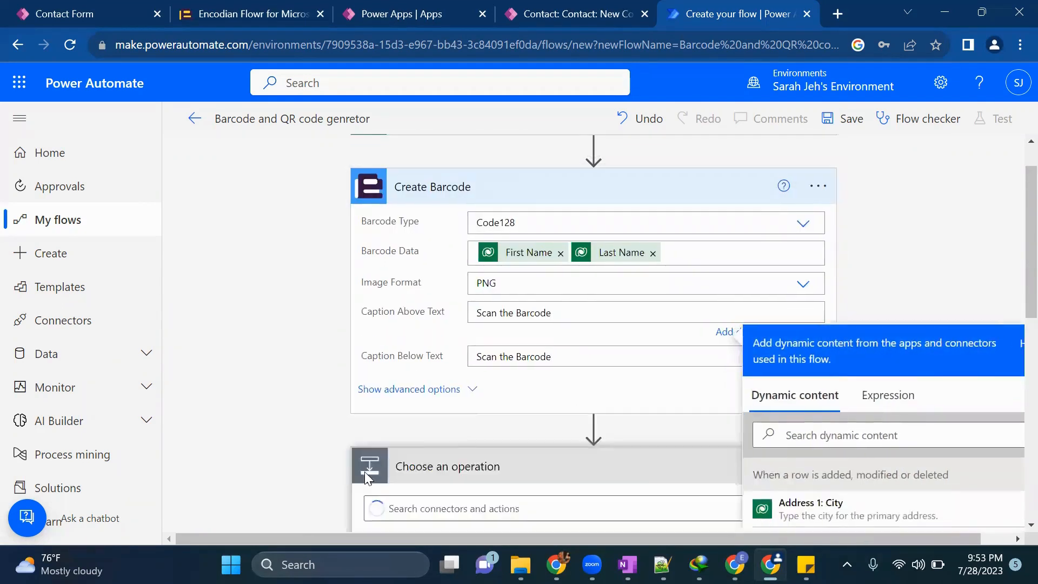
- Filter to Encodian actions and add Create QR Code below Create Barcode
click(369, 466)
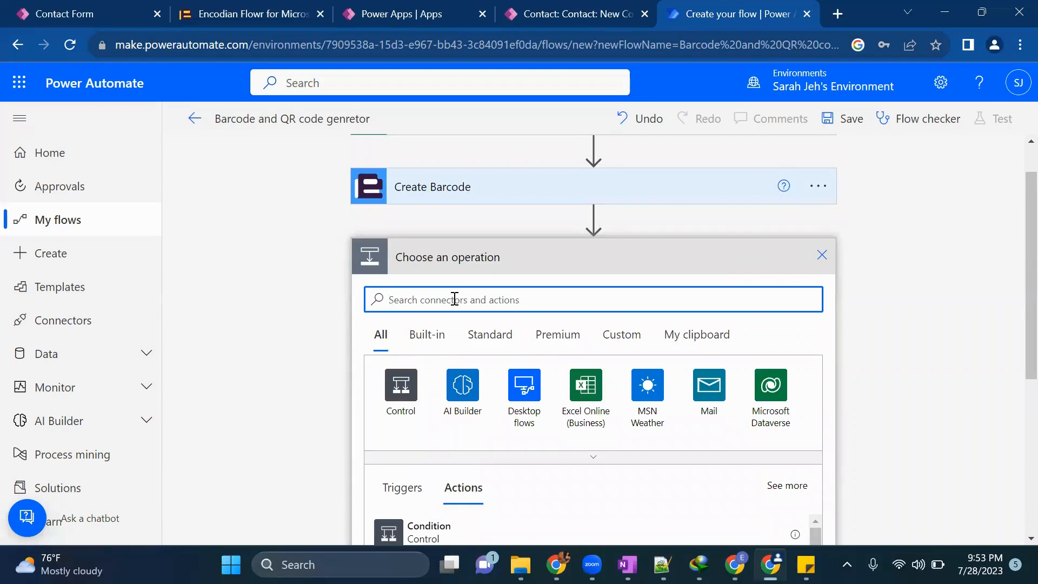
text(encodi)
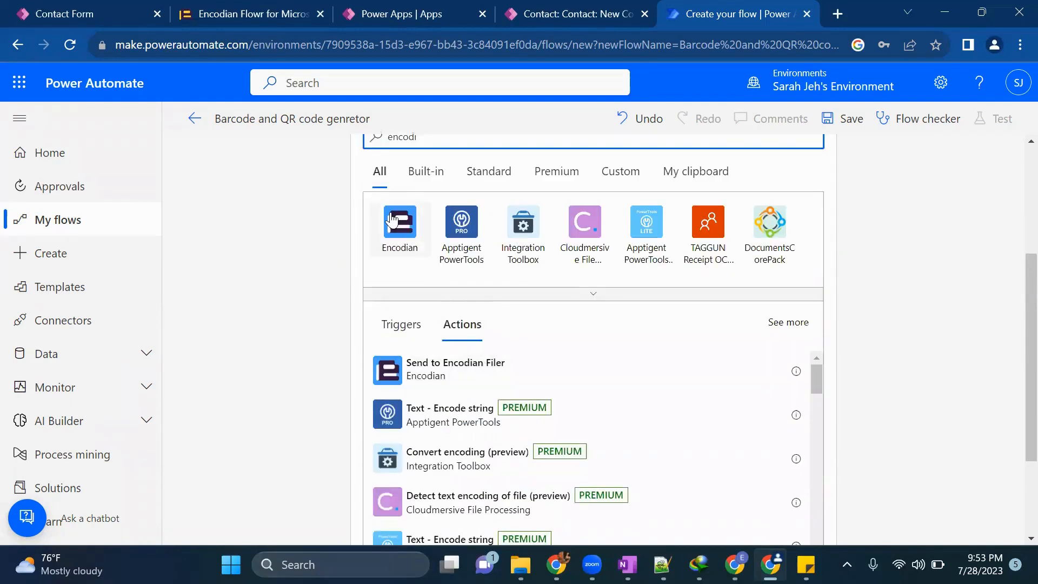
click(399, 221)
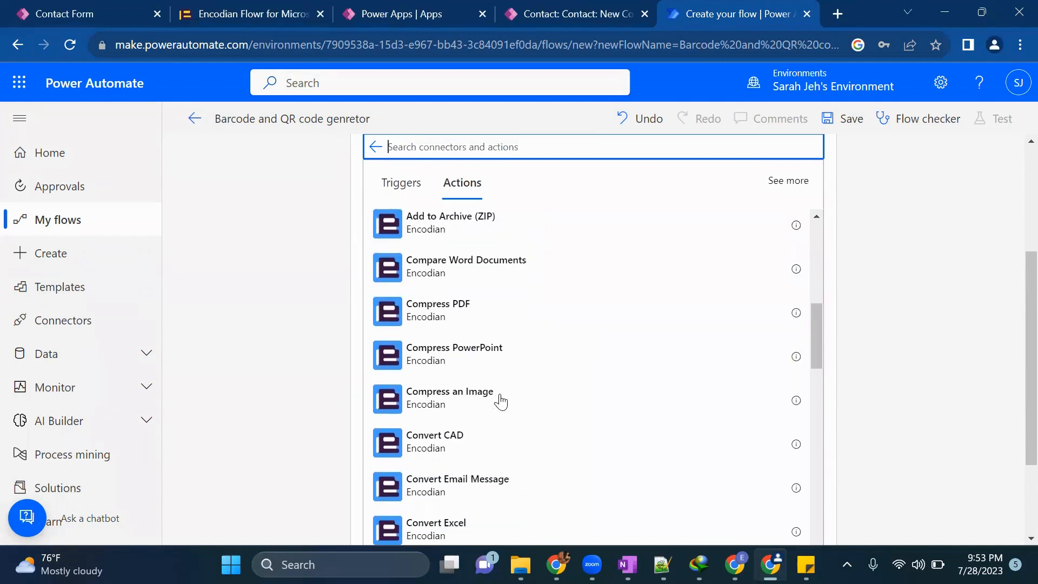
scroll(down, 3)
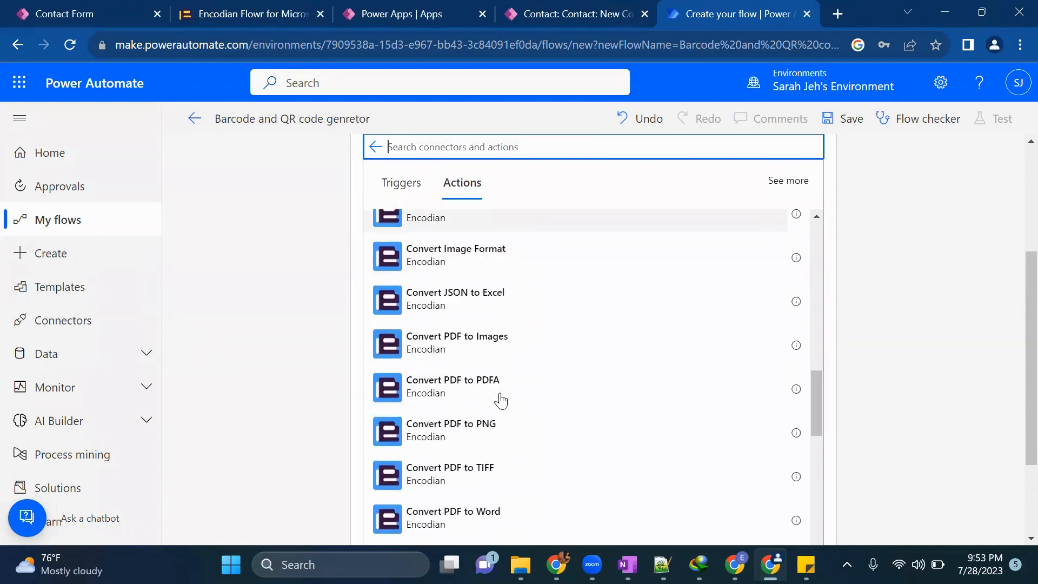
scroll(down, 3)
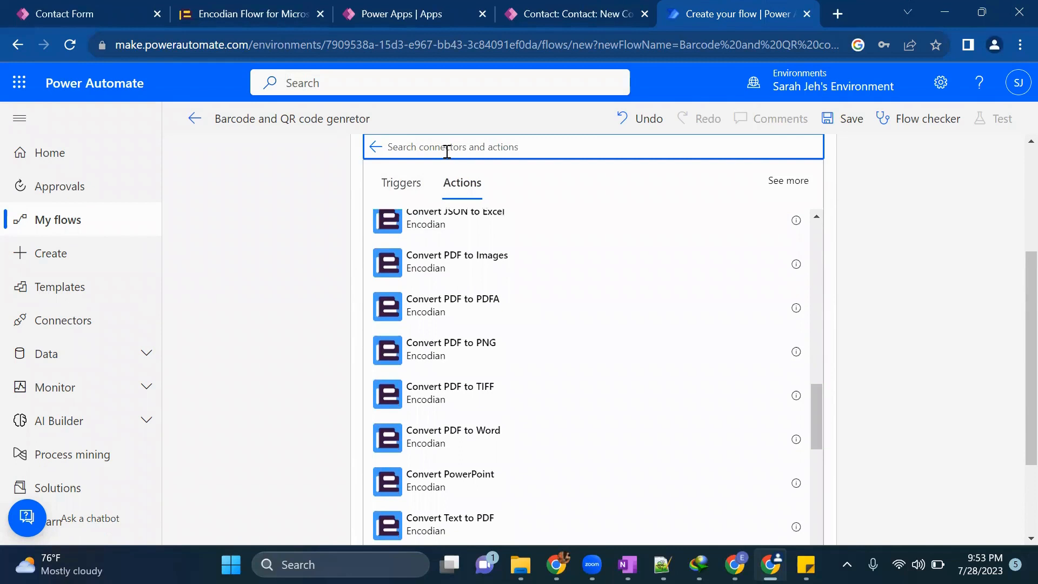
text(create qr code)
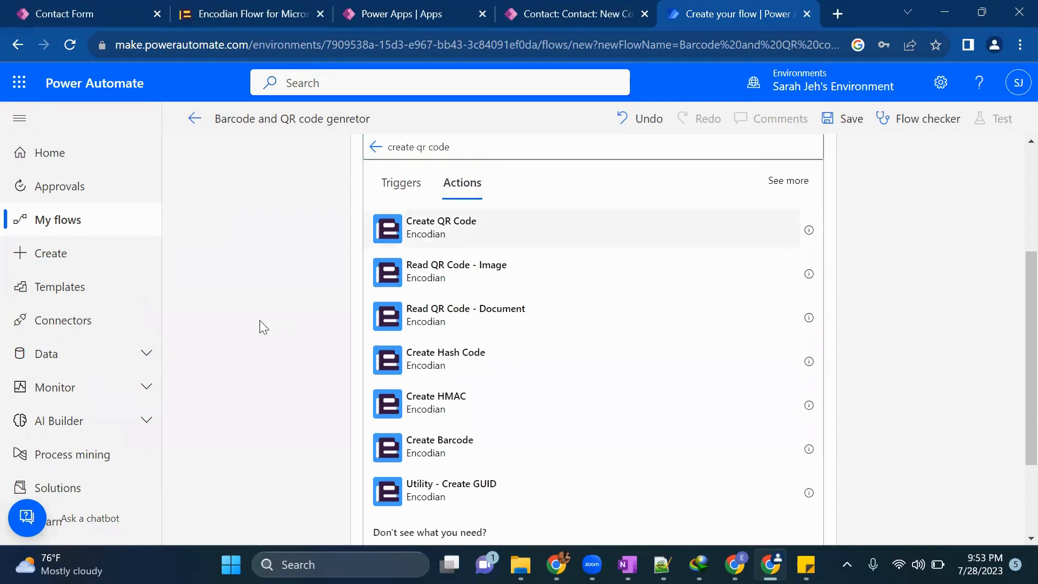
click(441, 228)
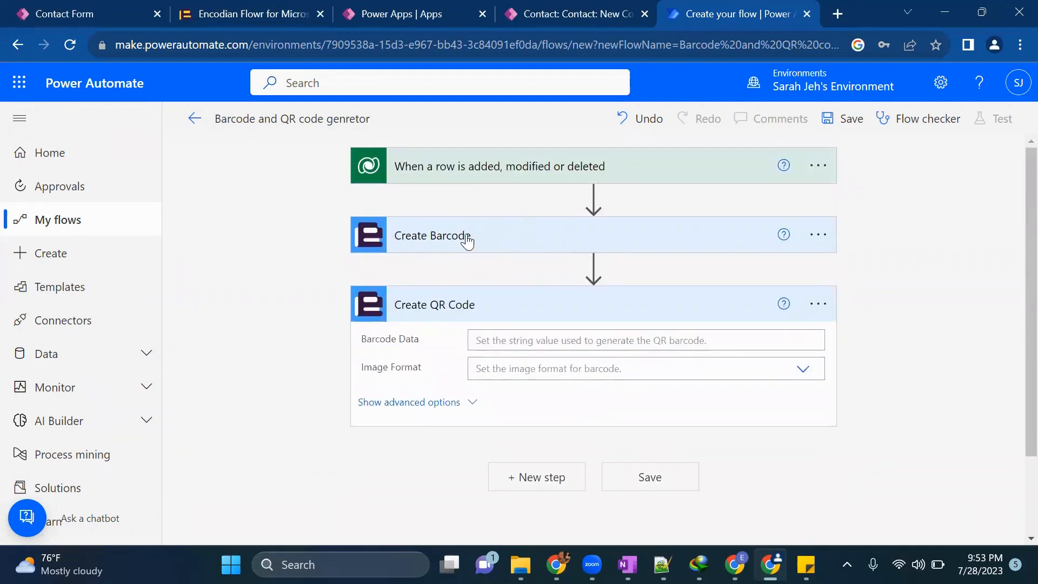
mouse_move(818, 304)
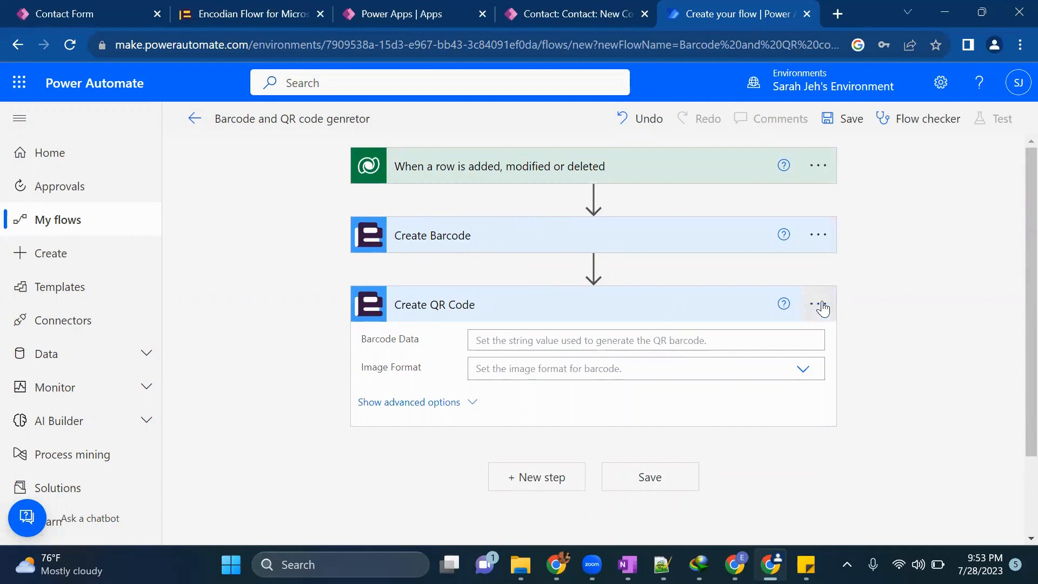
- Set the QR code data to First Name and Email, with PNG image format
click(818, 305)
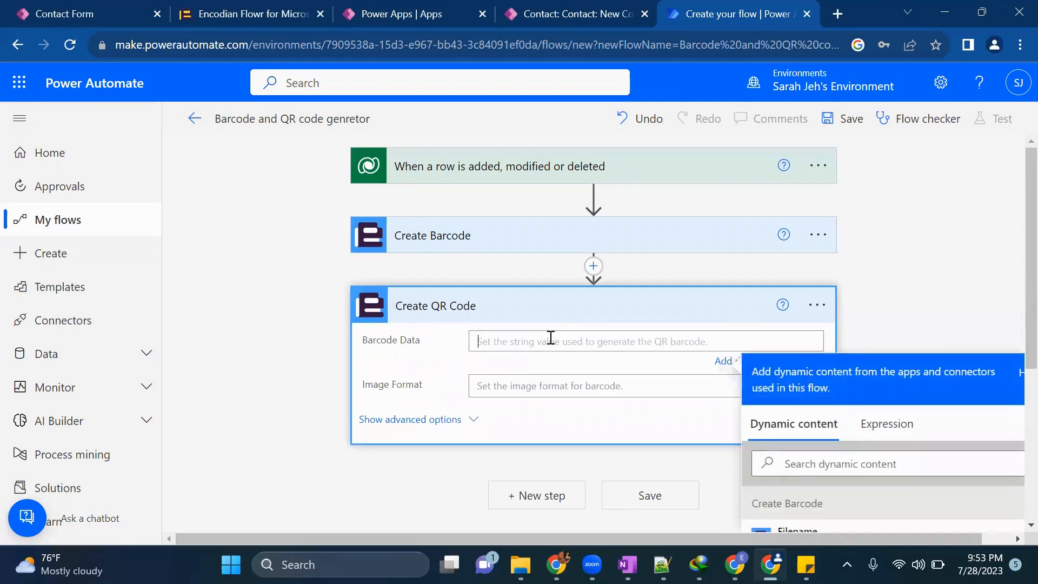
scroll(down, 3)
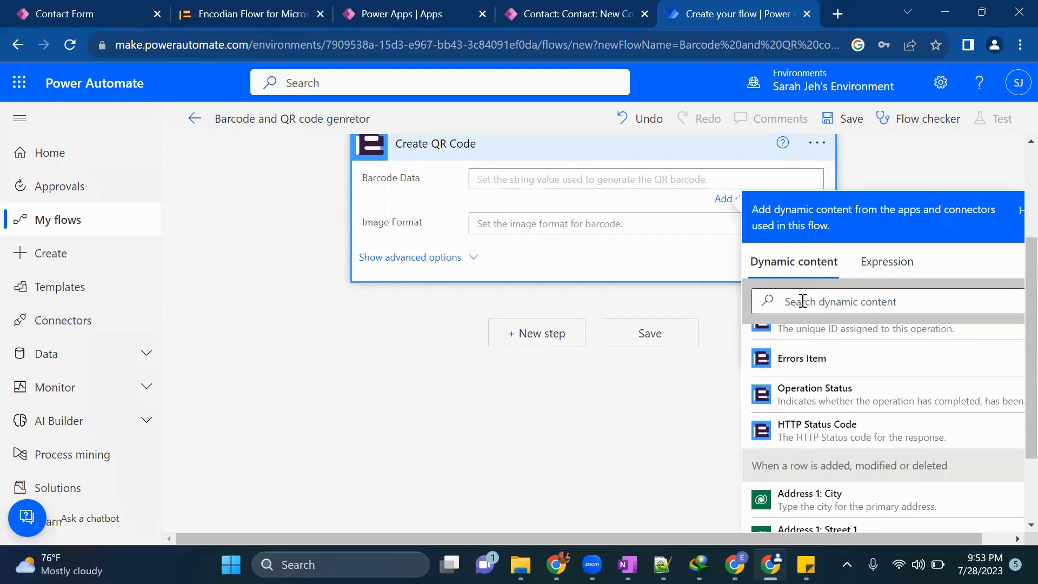
click(886, 301)
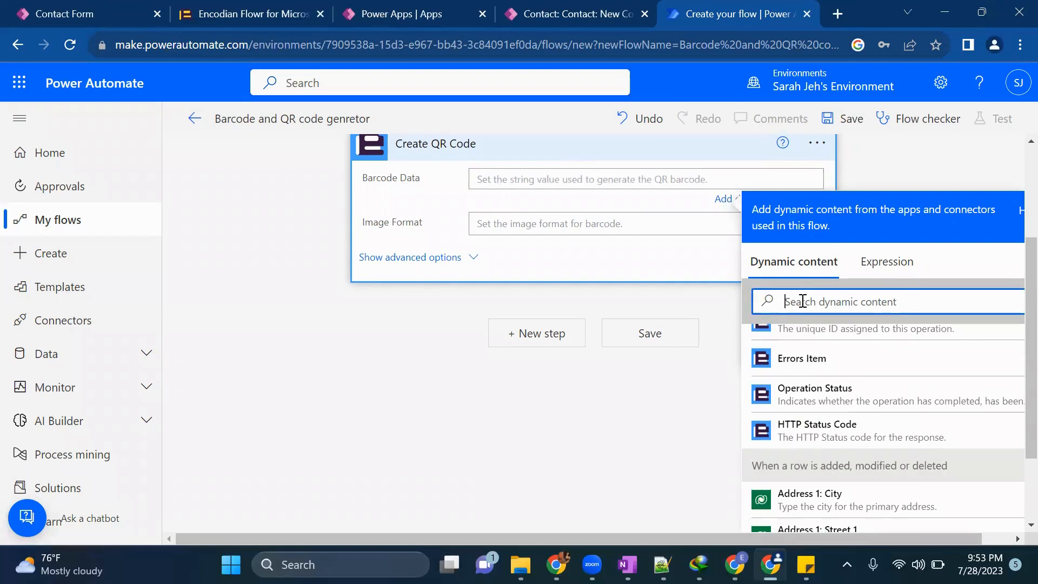
text(first)
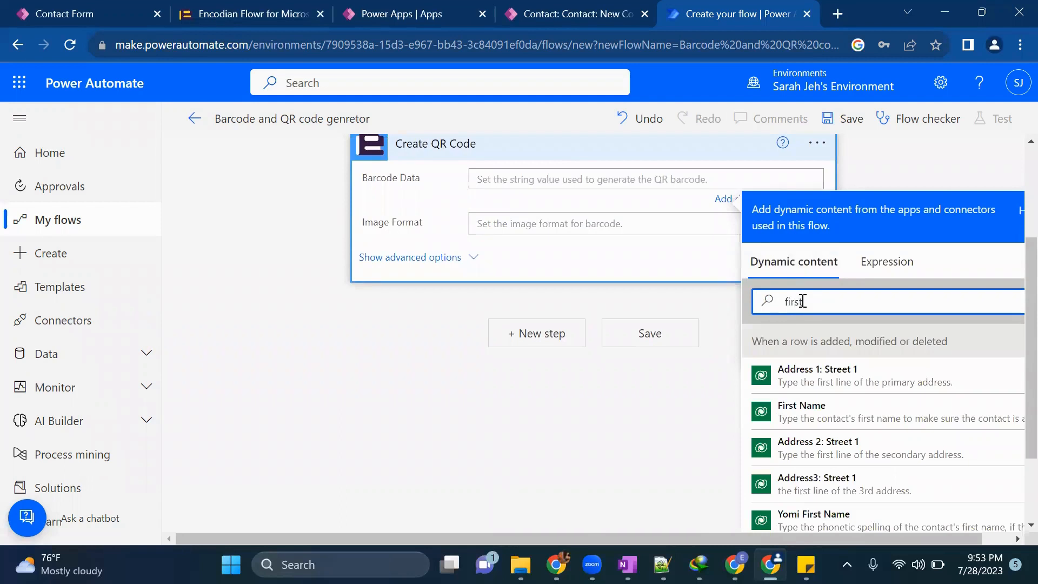
click(802, 410)
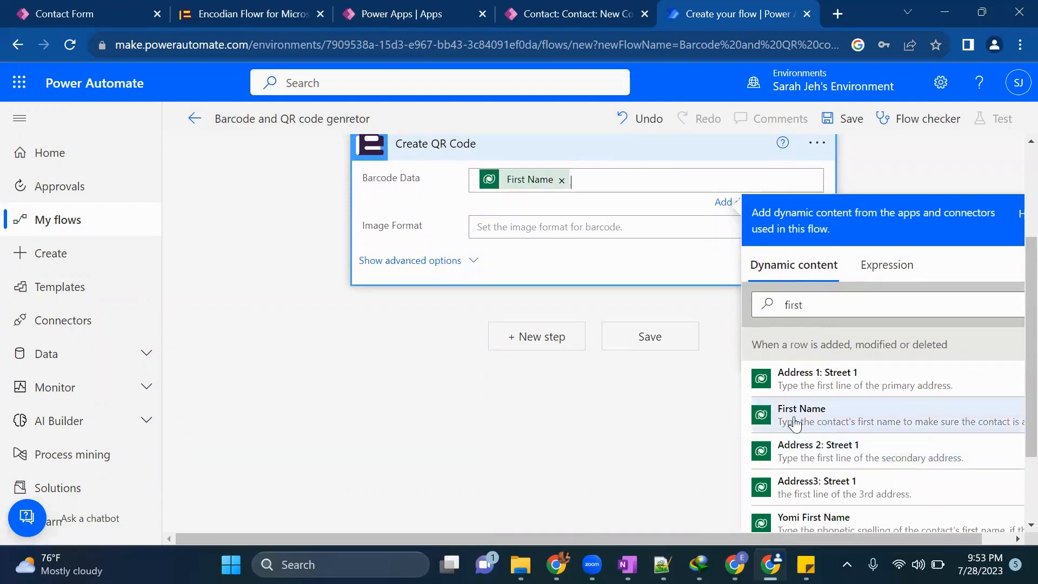
click(861, 304)
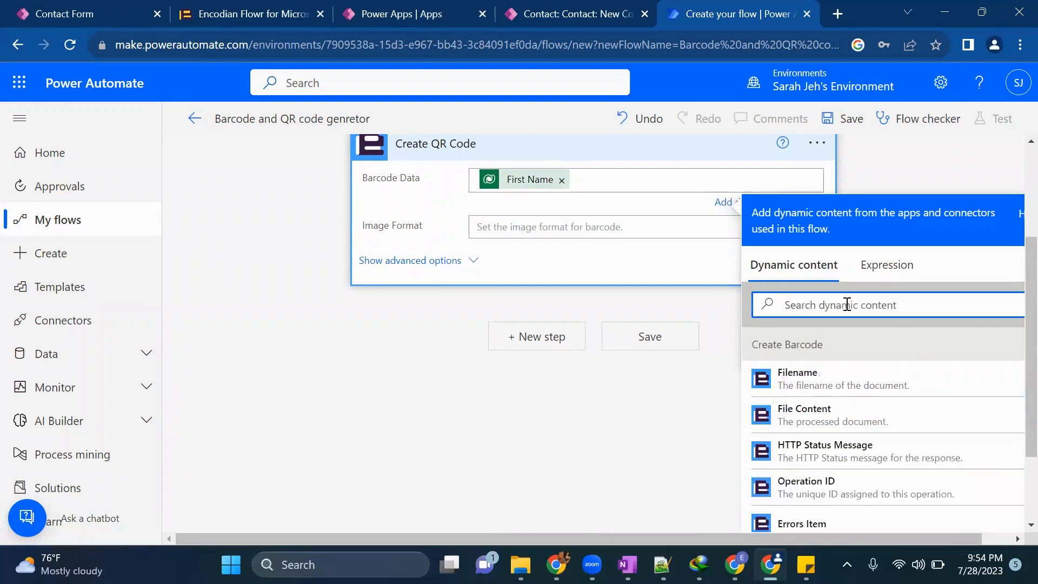
text(email)
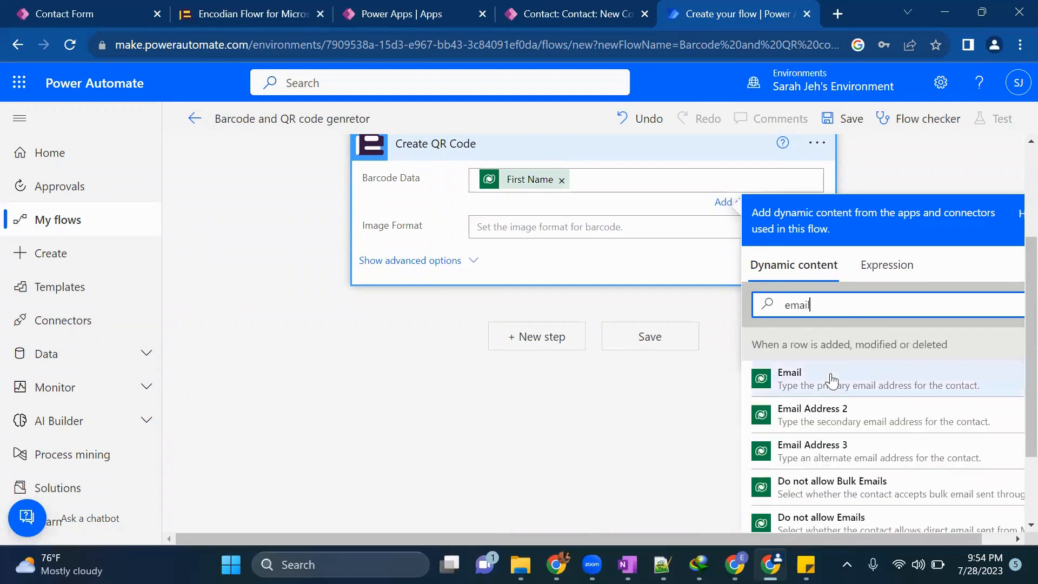
click(789, 378)
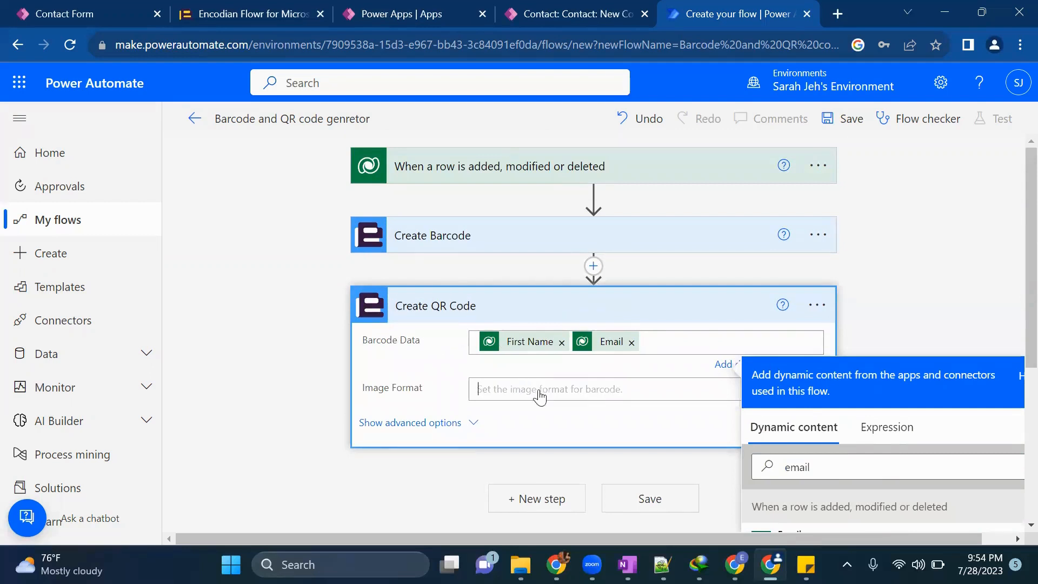
click(596, 389)
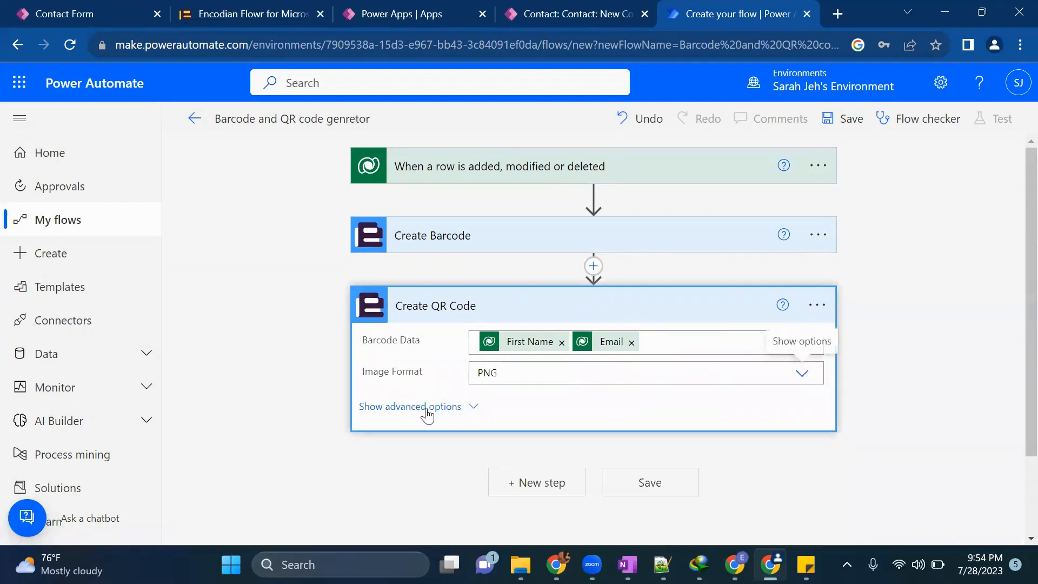
- Check the contact form in the form designer, then add a step after Create QR Code
scroll(down, 3)
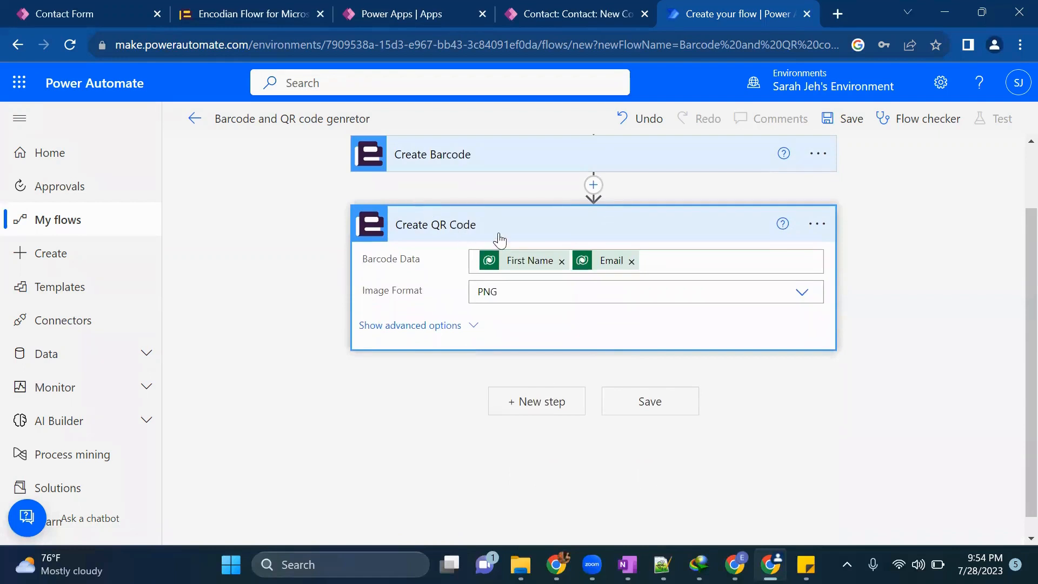
mouse_move(540, 417)
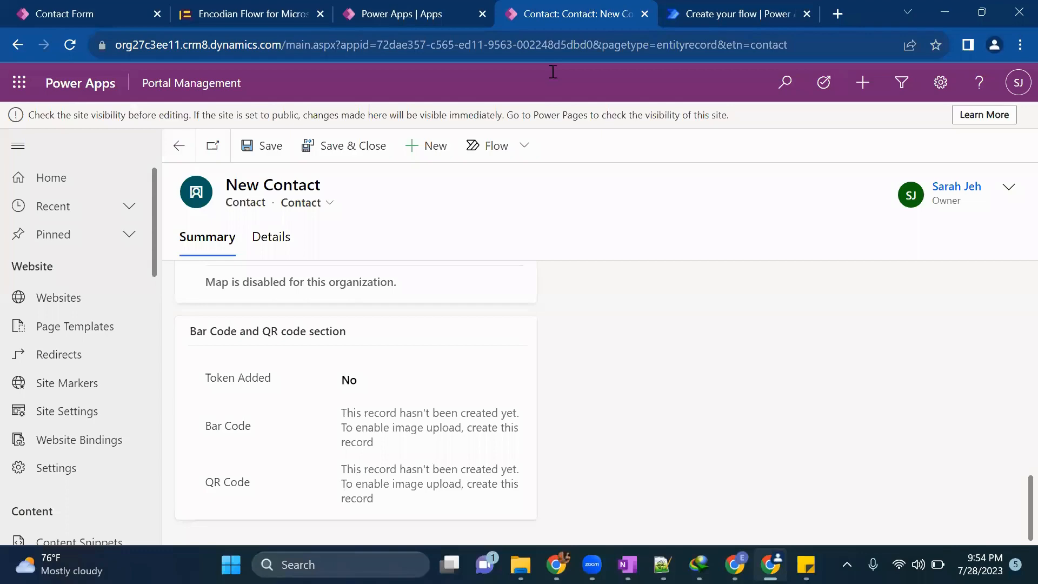
click(73, 14)
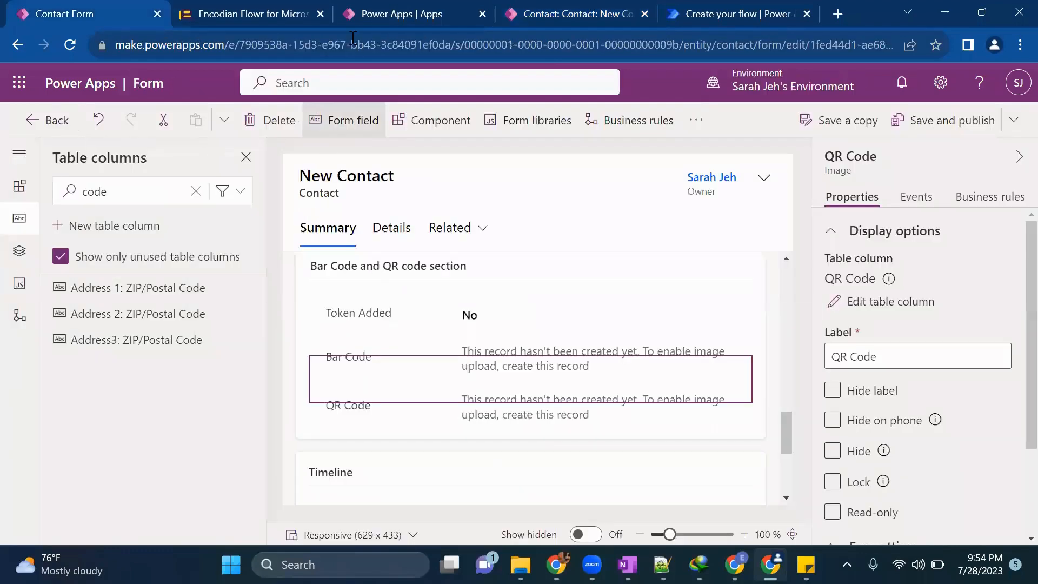
click(737, 15)
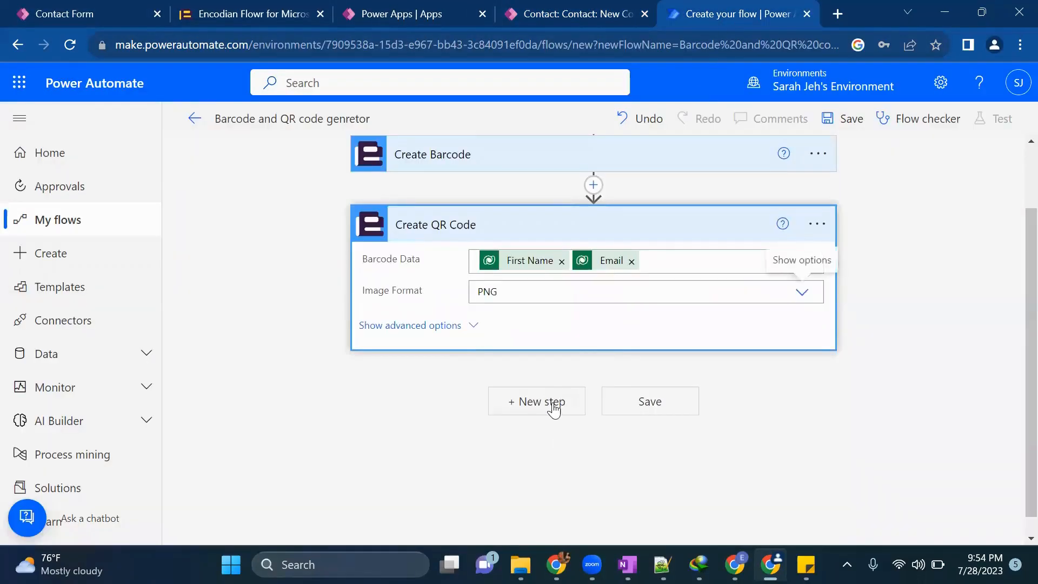
click(537, 401)
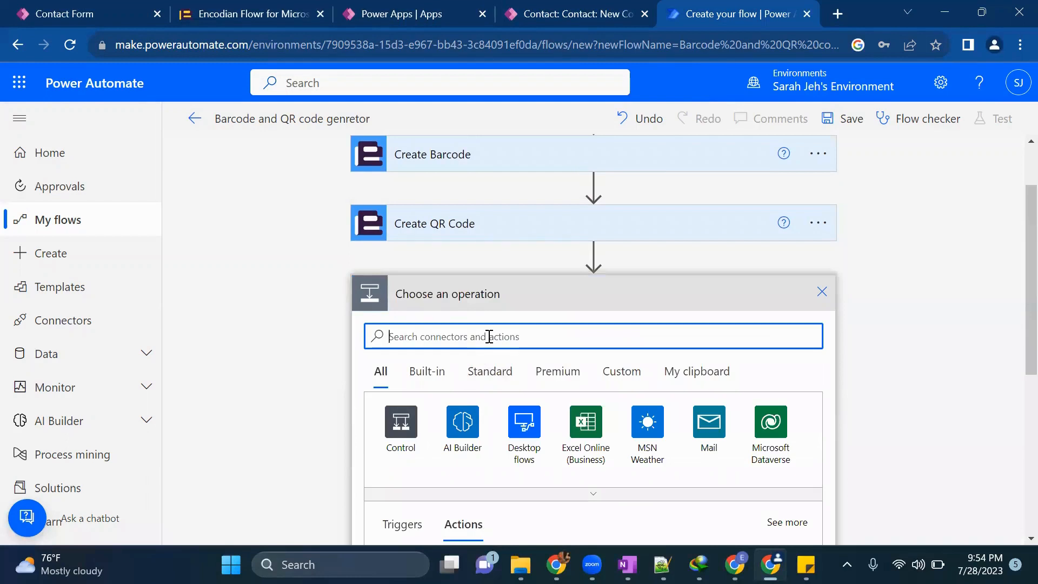
- Add a Dataverse 'Upload a file or an image' step on Contacts, keyed by the contact's identifier
text(update)
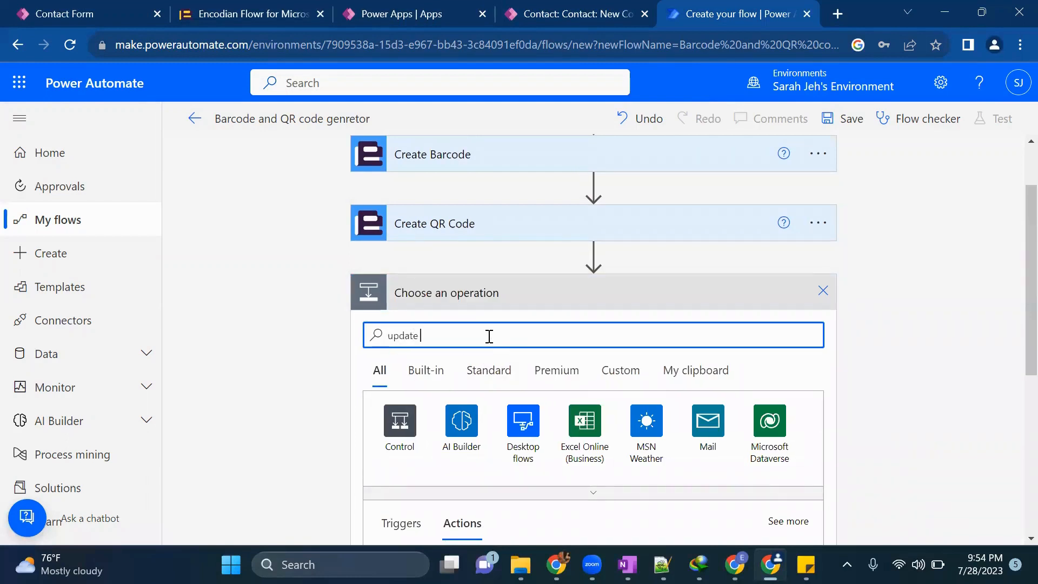
text(file or an image)
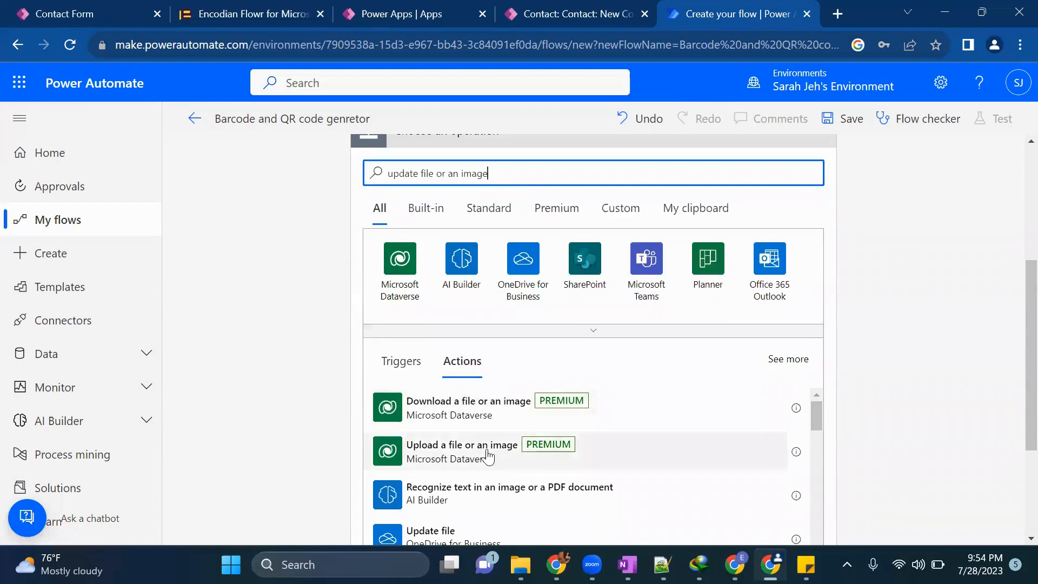
click(461, 452)
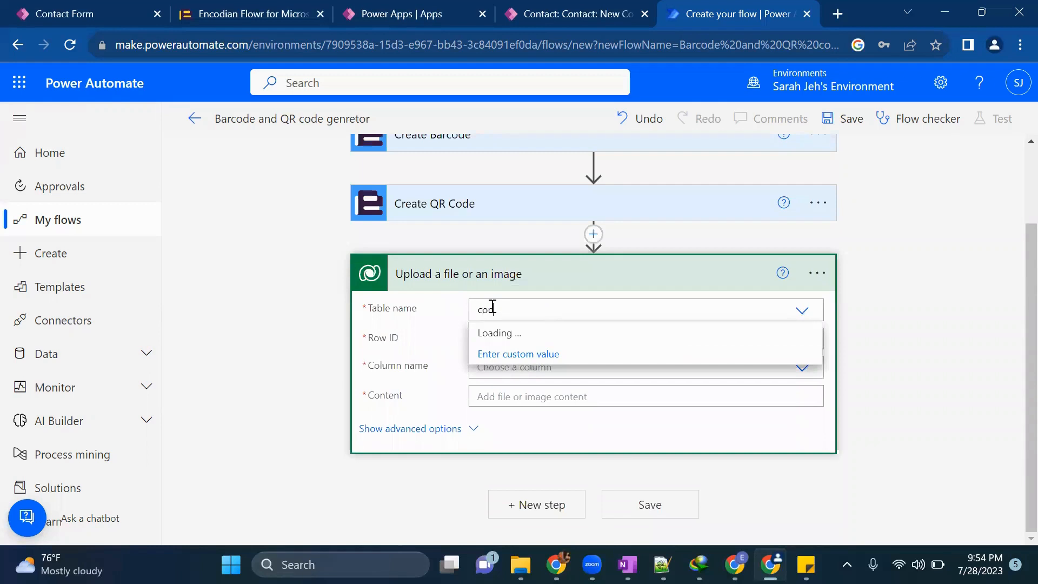
text(contacts)
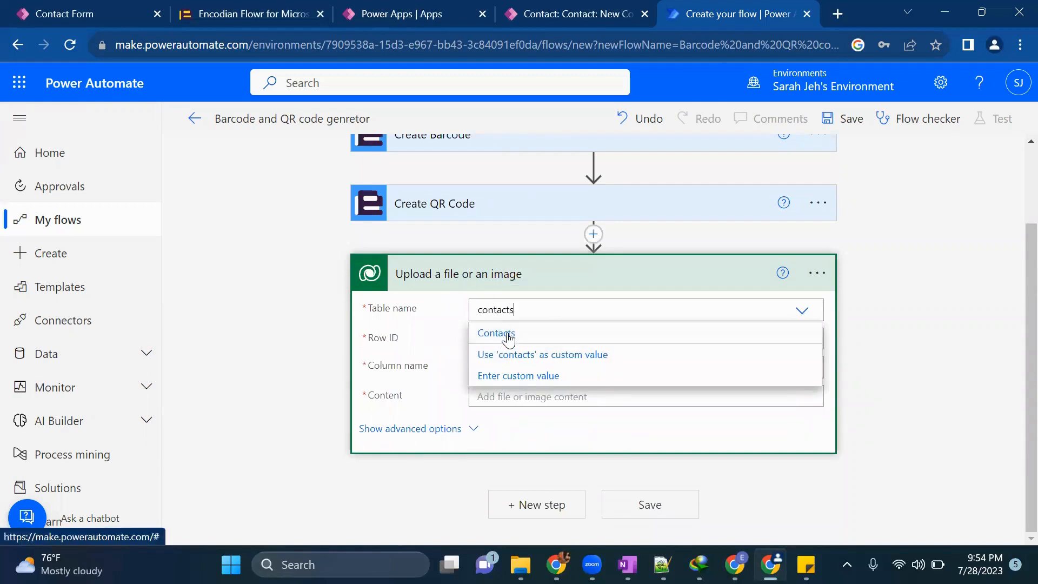
click(495, 333)
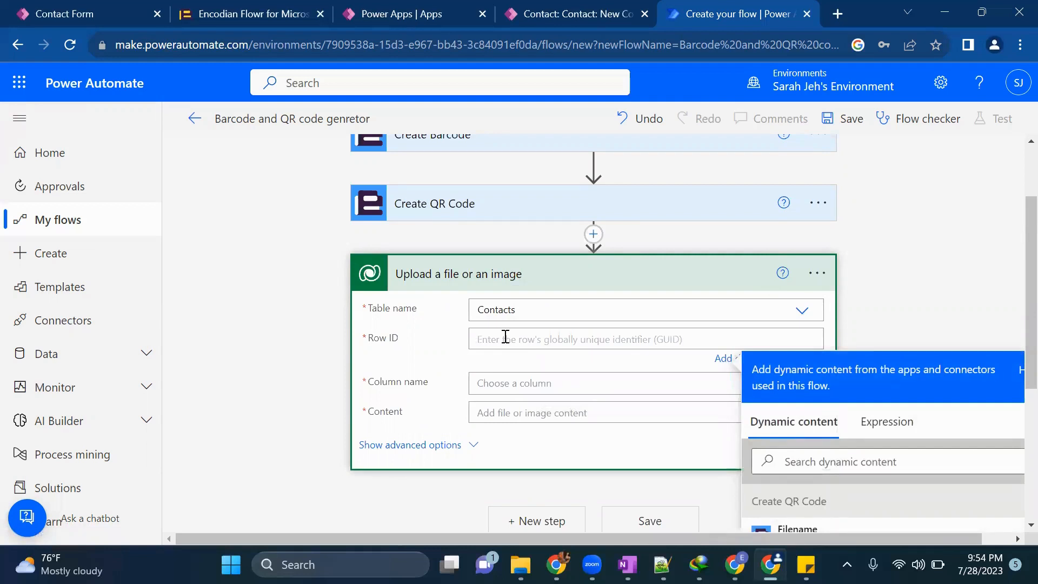
text(conta)
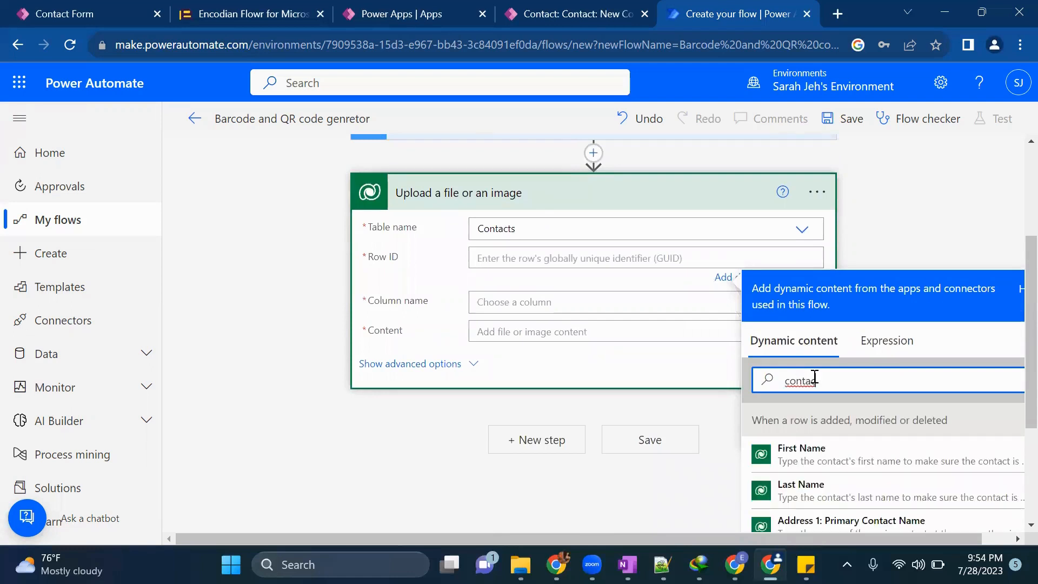
text(s)
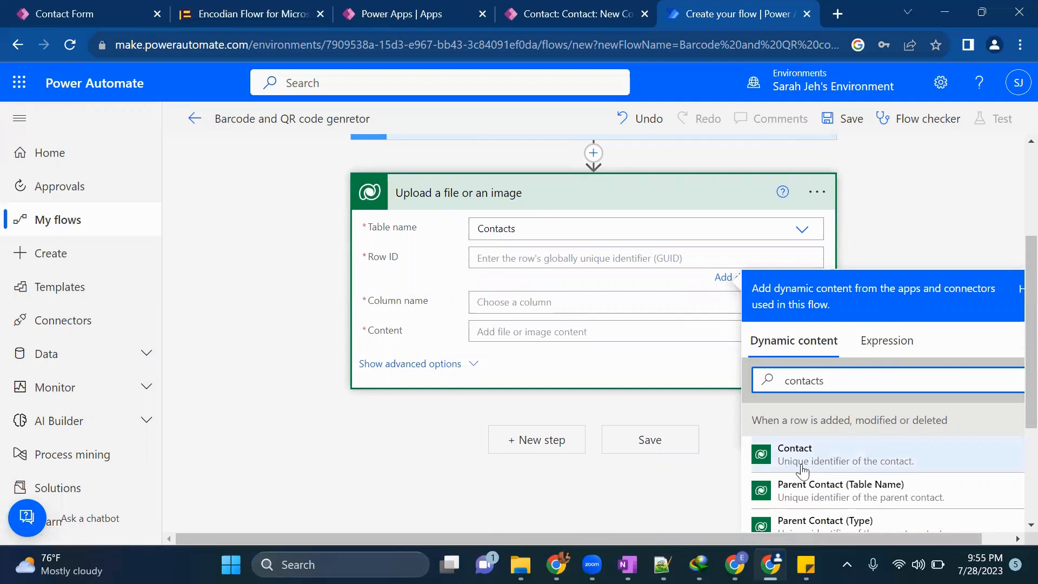
mouse_move(918, 468)
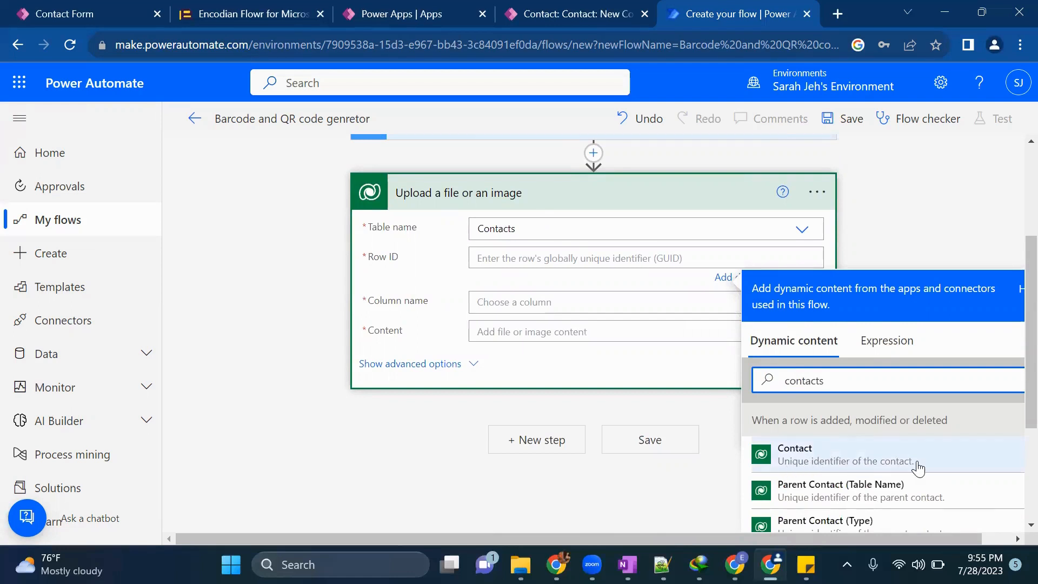
click(795, 455)
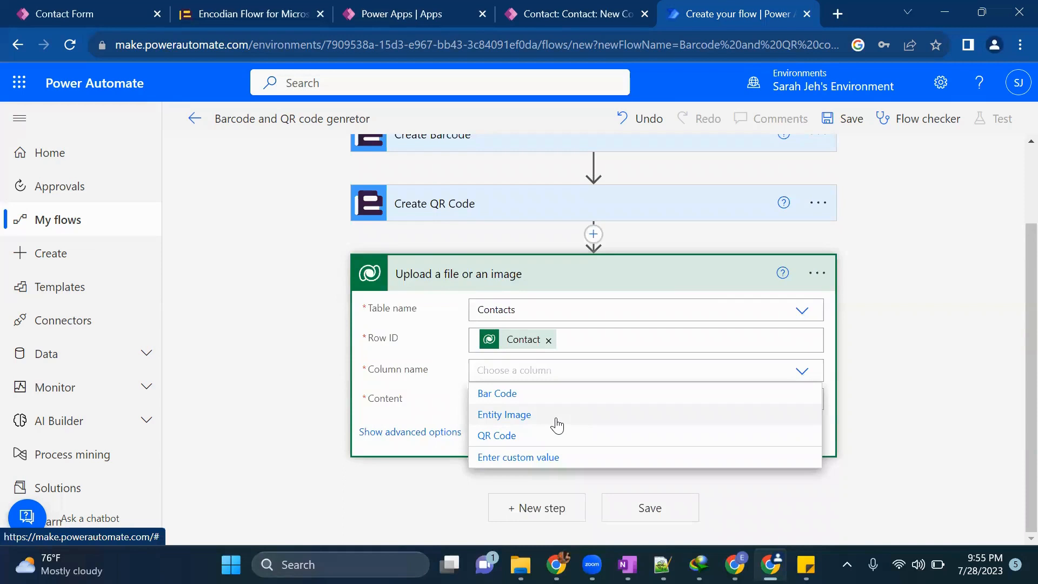
mouse_move(525, 399)
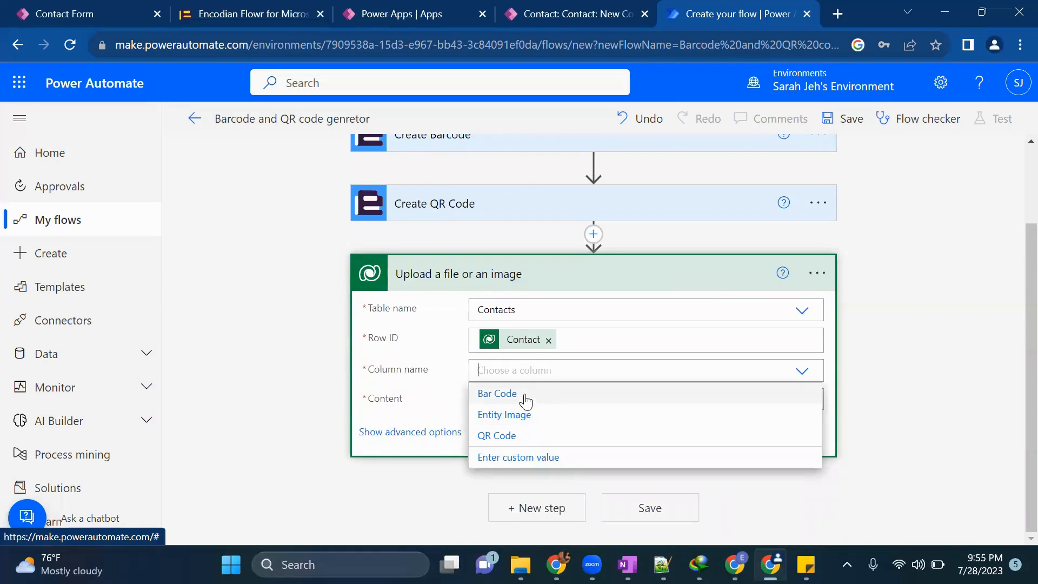
- Set the upload Content to Create Barcode's File Content and start another step
click(496, 393)
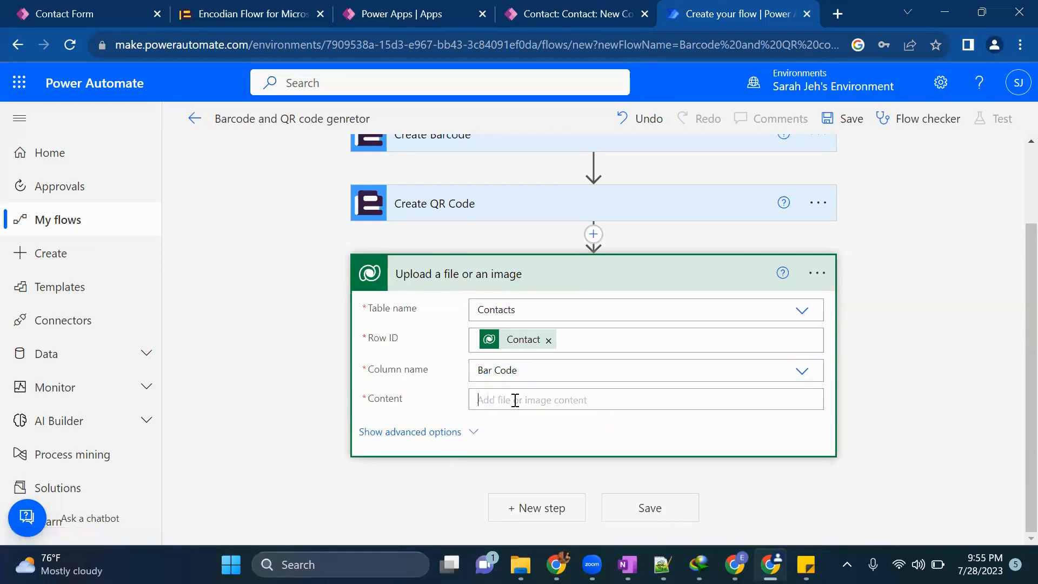
click(642, 399)
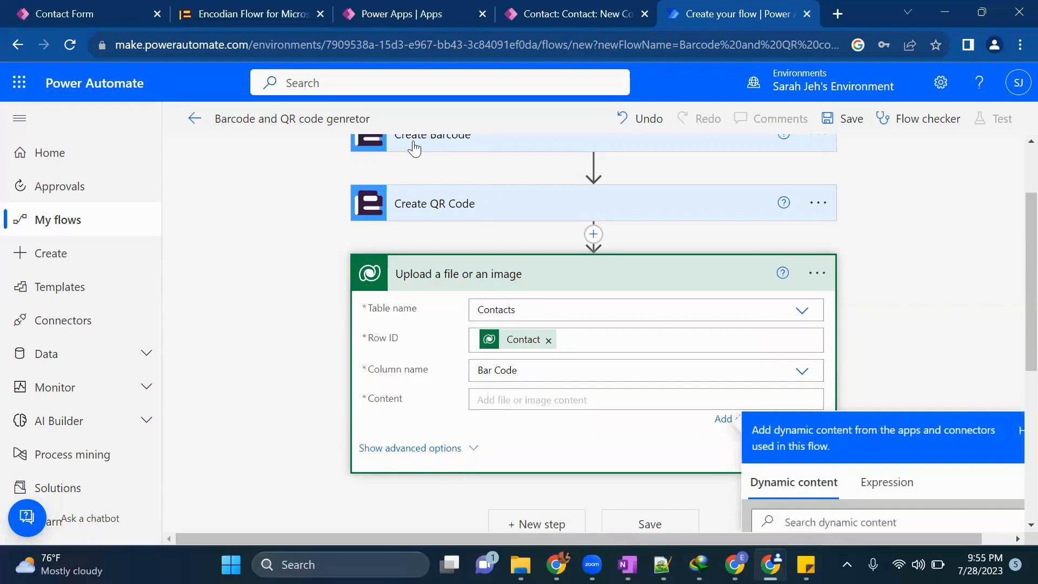
scroll(down, 3)
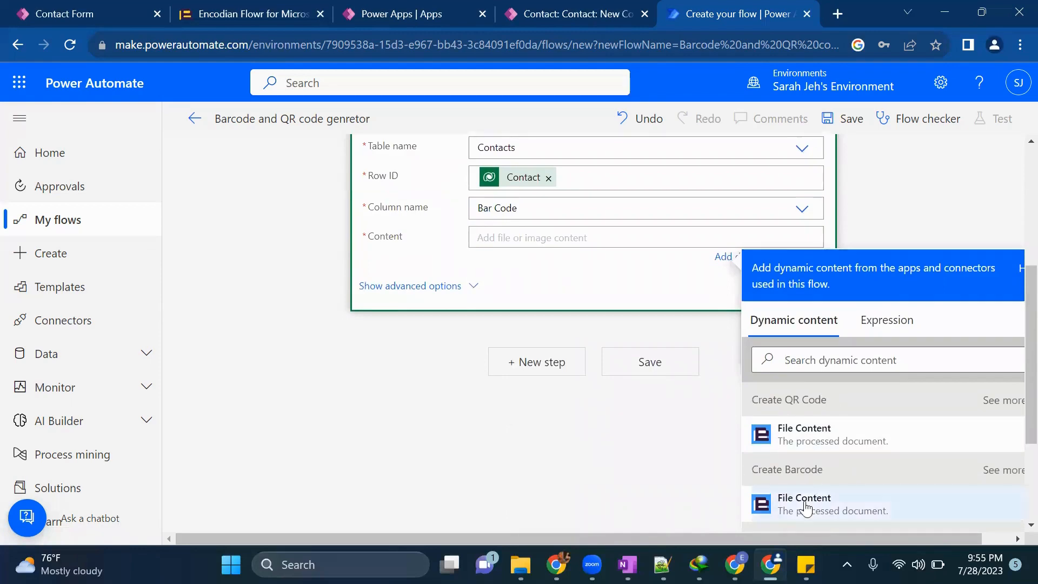
click(804, 504)
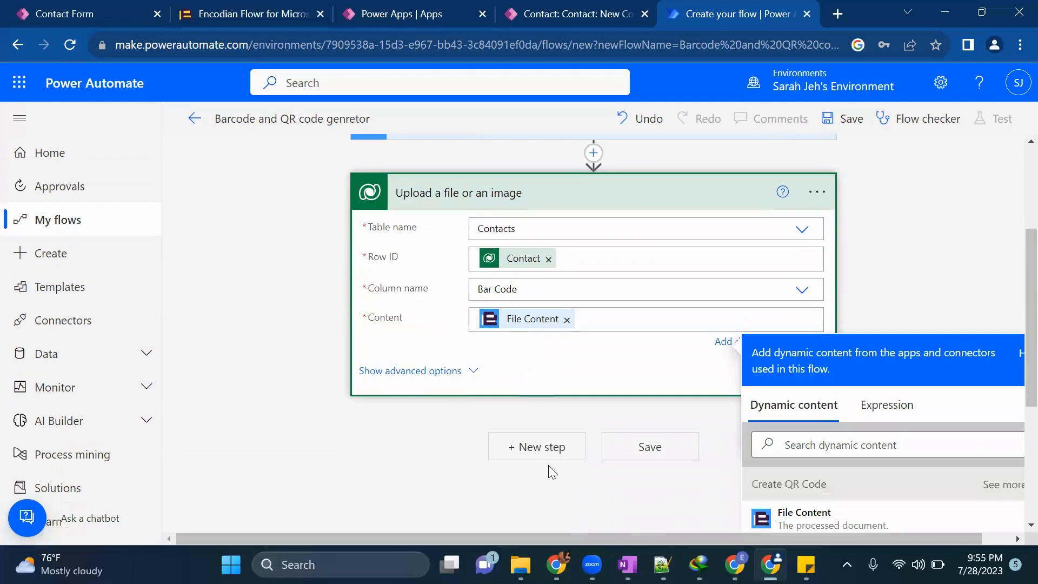
click(536, 446)
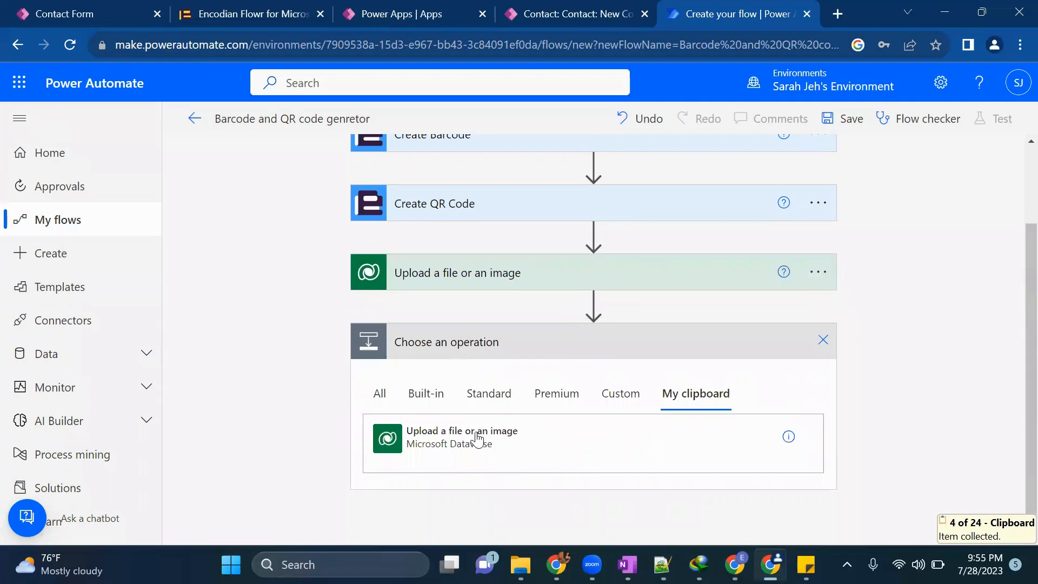
- Paste the copied upload step and rename it 'QR code'
click(461, 437)
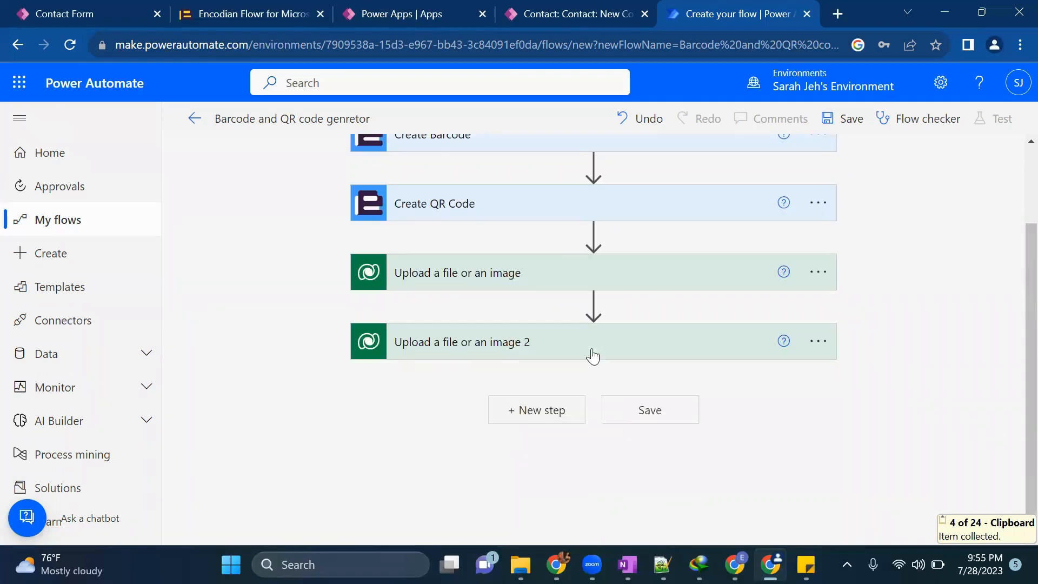
click(818, 342)
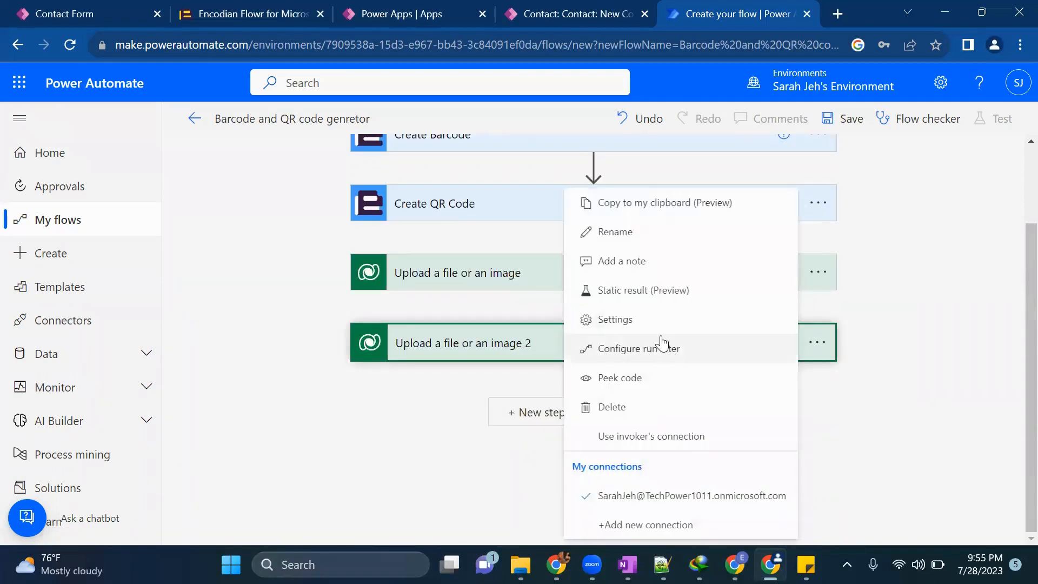
mouse_move(649, 239)
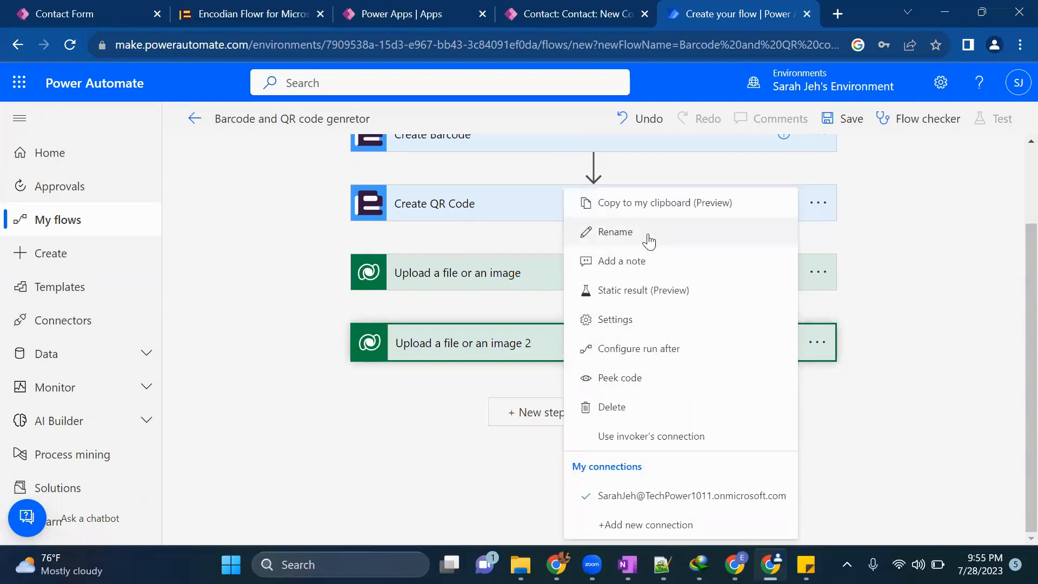
click(615, 232)
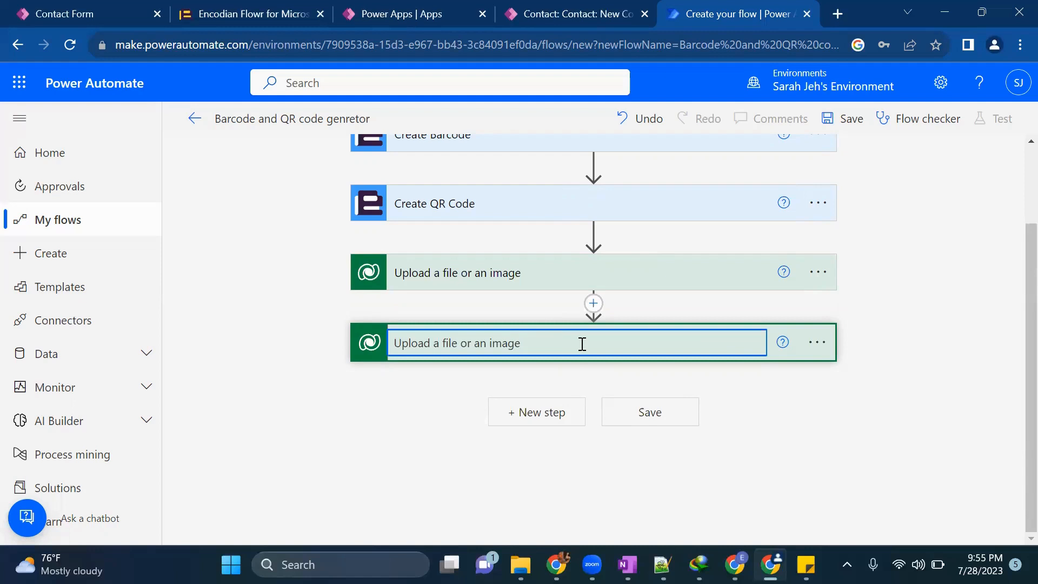
text(QR code)
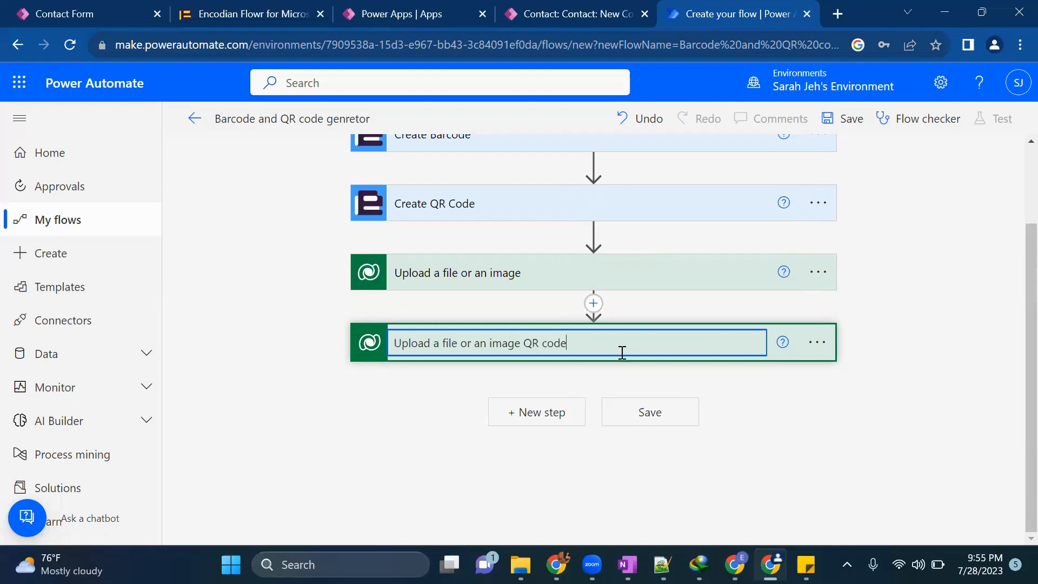
- Rename the first upload step to 'BarCode'
click(817, 203)
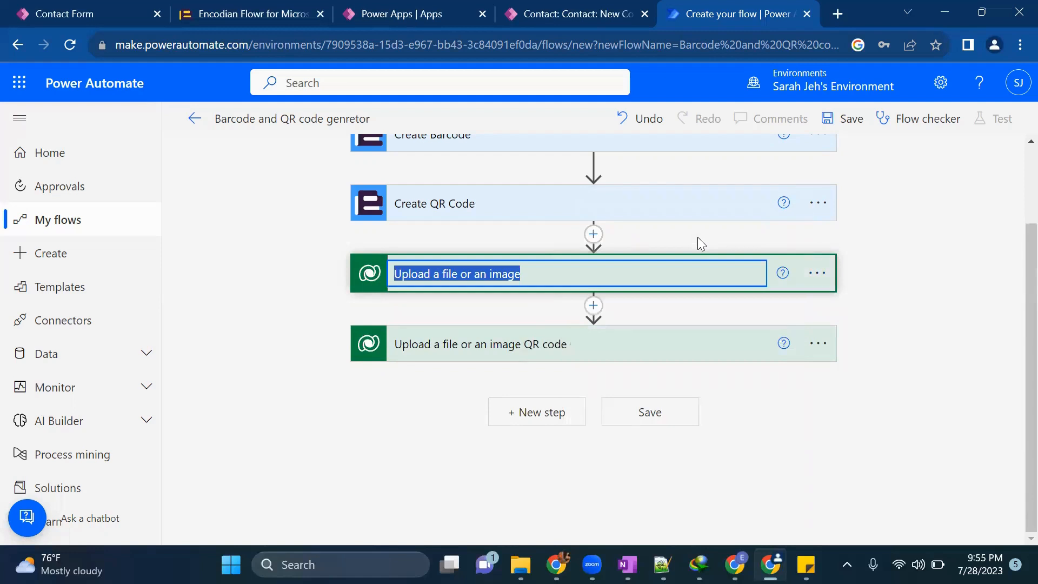
click(573, 274)
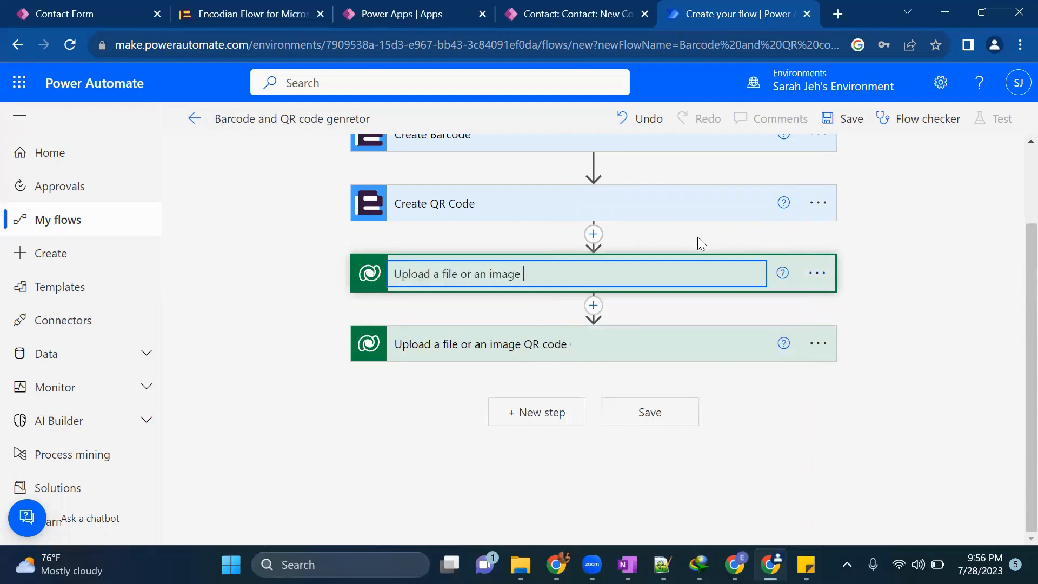
text(Ba)
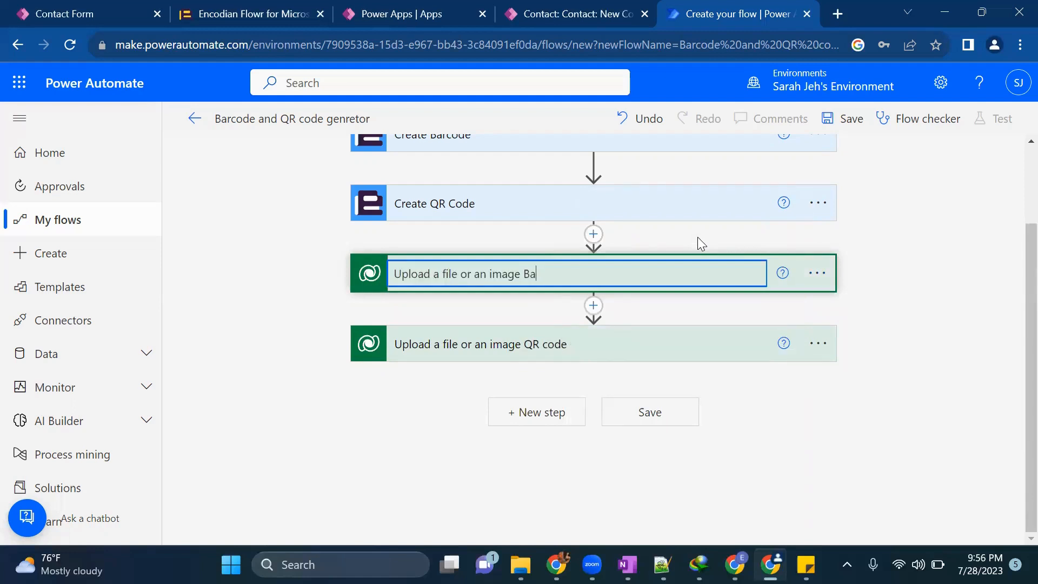
text(rCode)
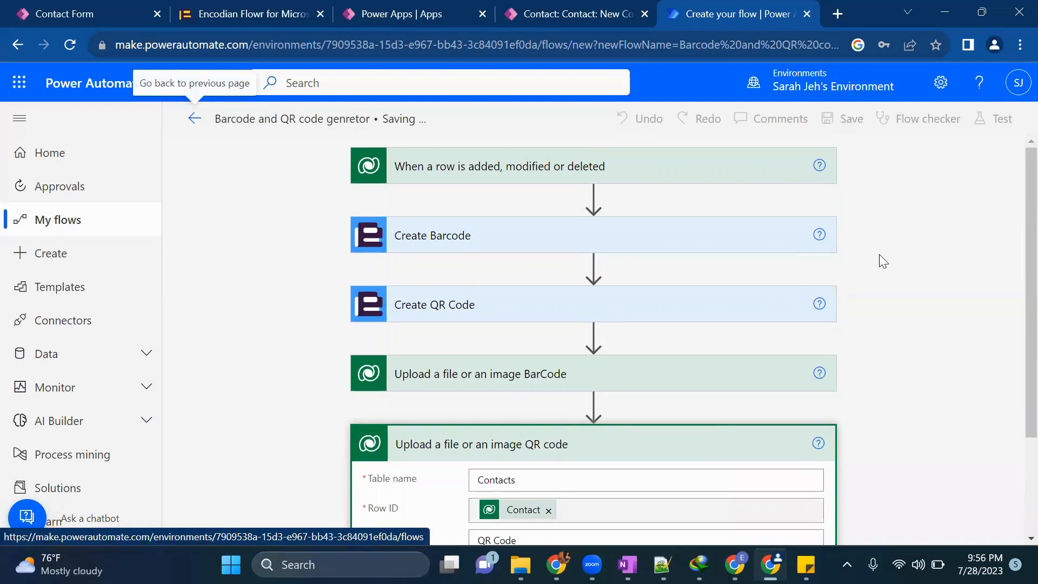
mouse_move(410, 168)
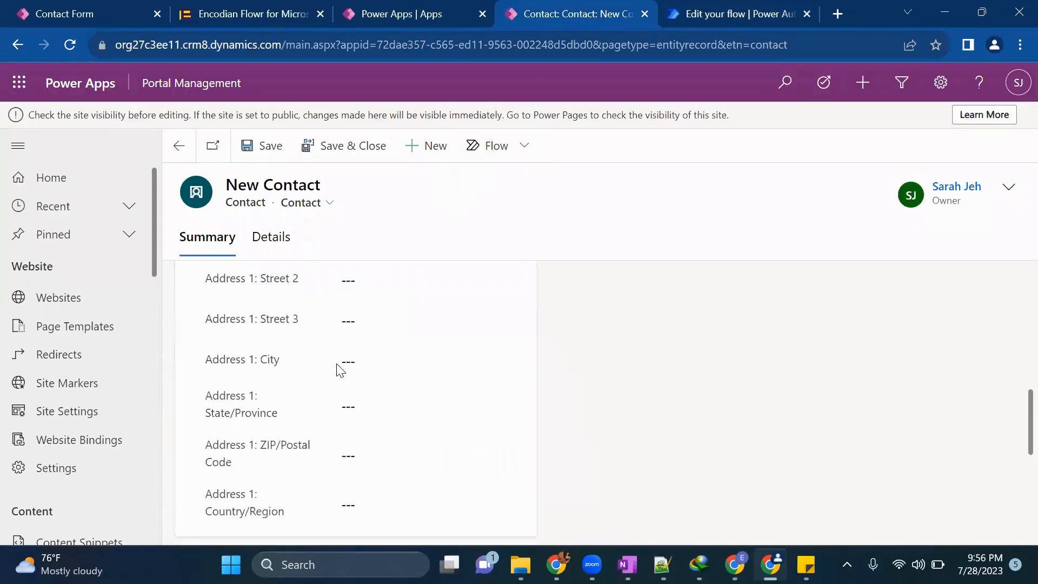
scroll(up, 3)
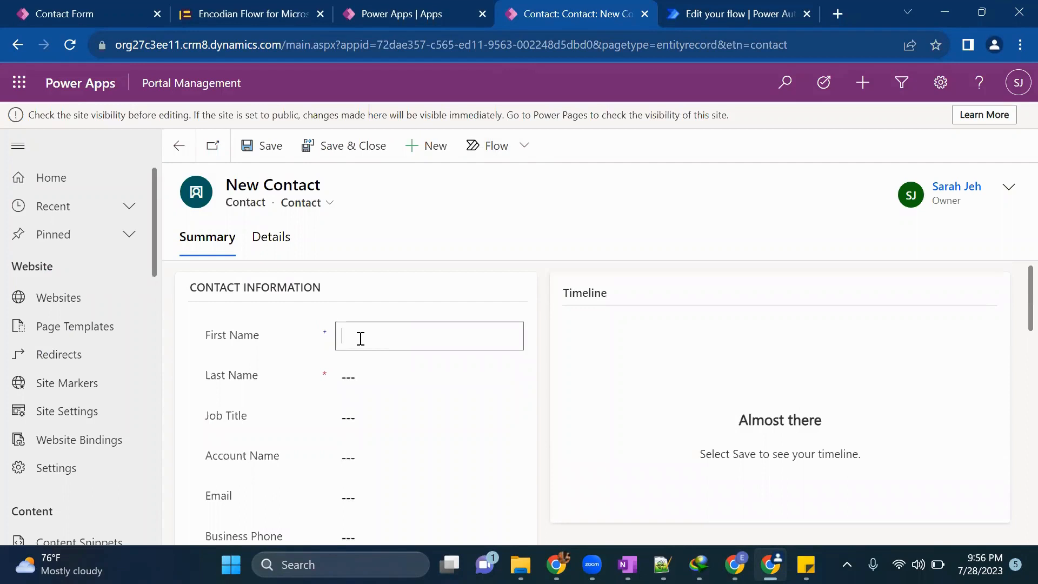
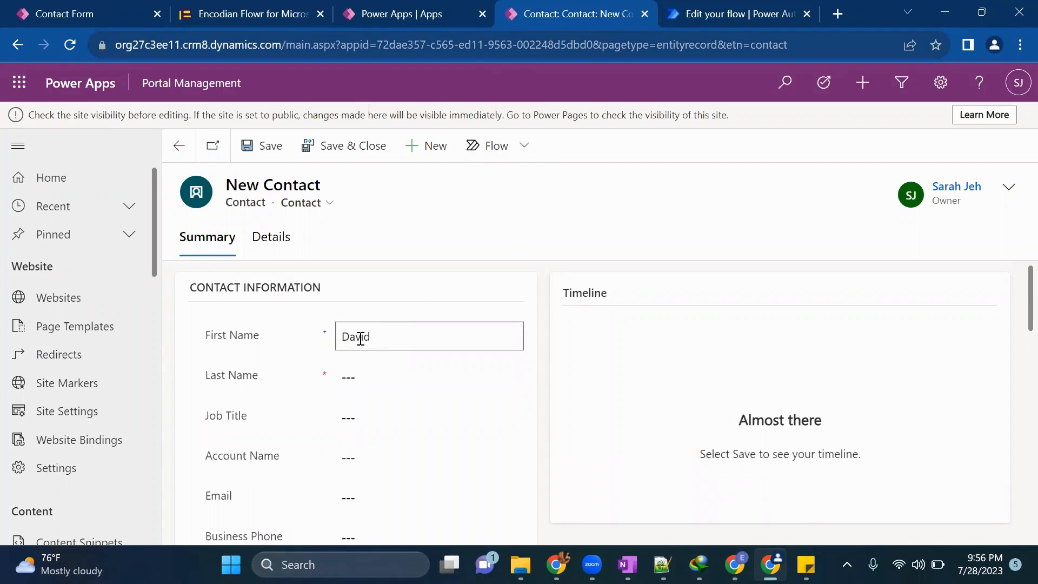
click(429, 377)
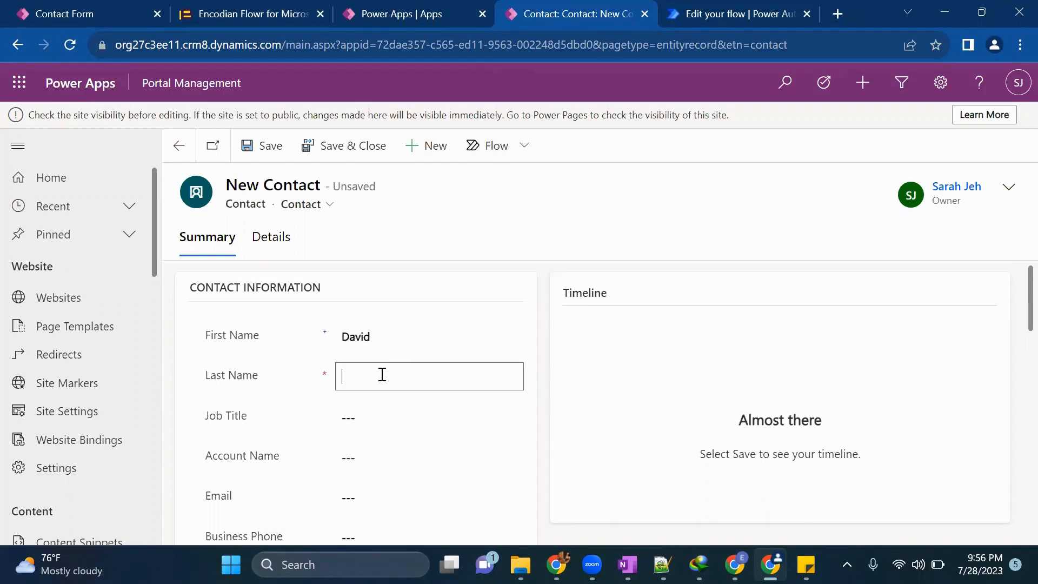
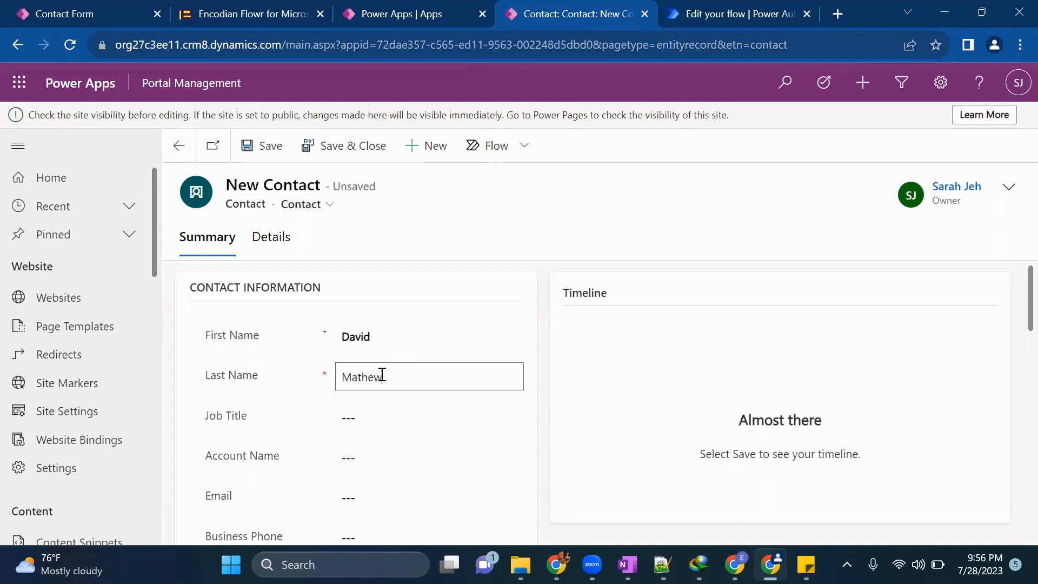
- Type the contact's email, then replace the invalid address with a valid one from the notes
scroll(down, 3)
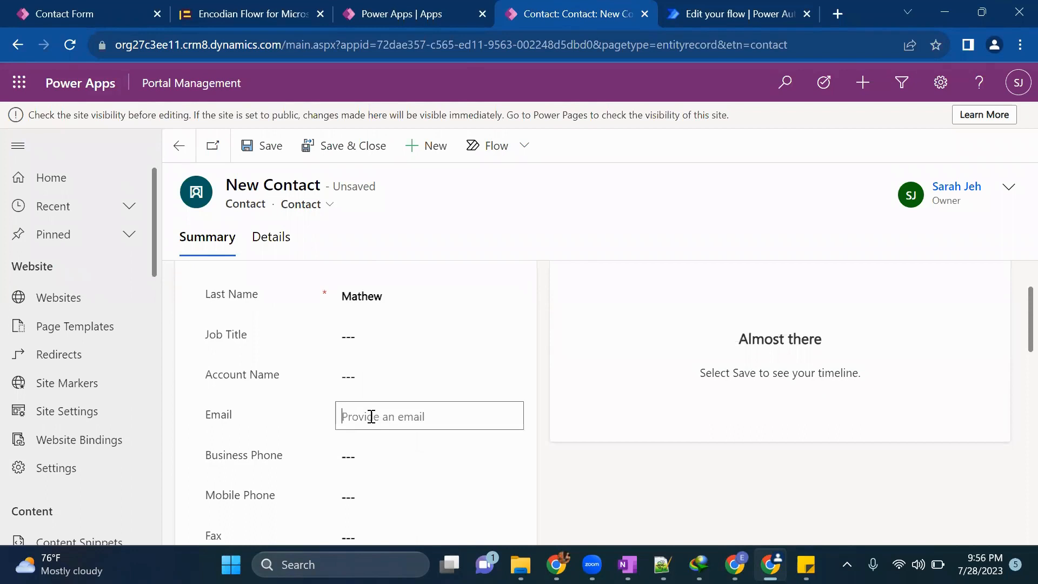
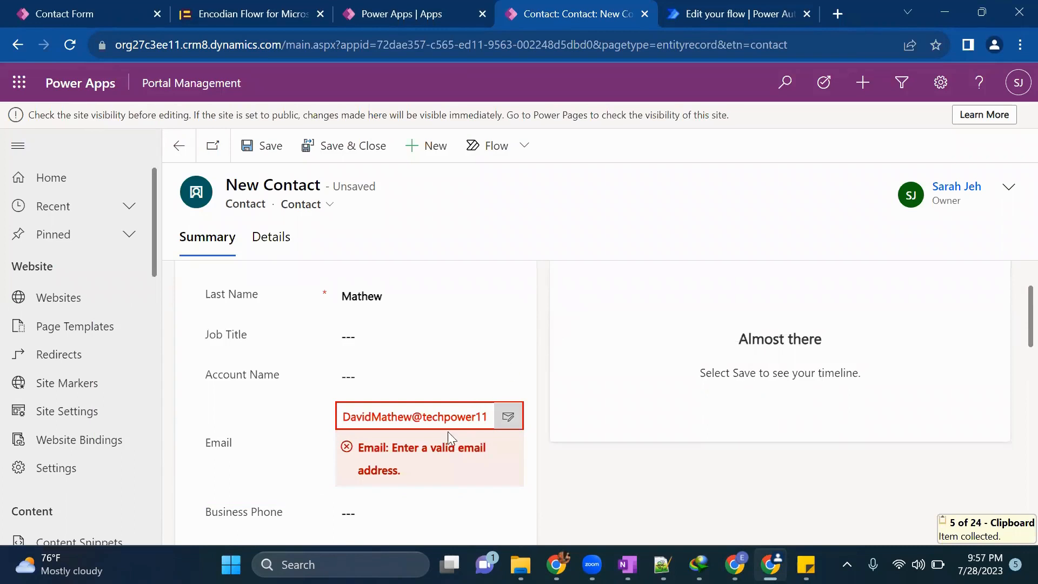
double_click(451, 416)
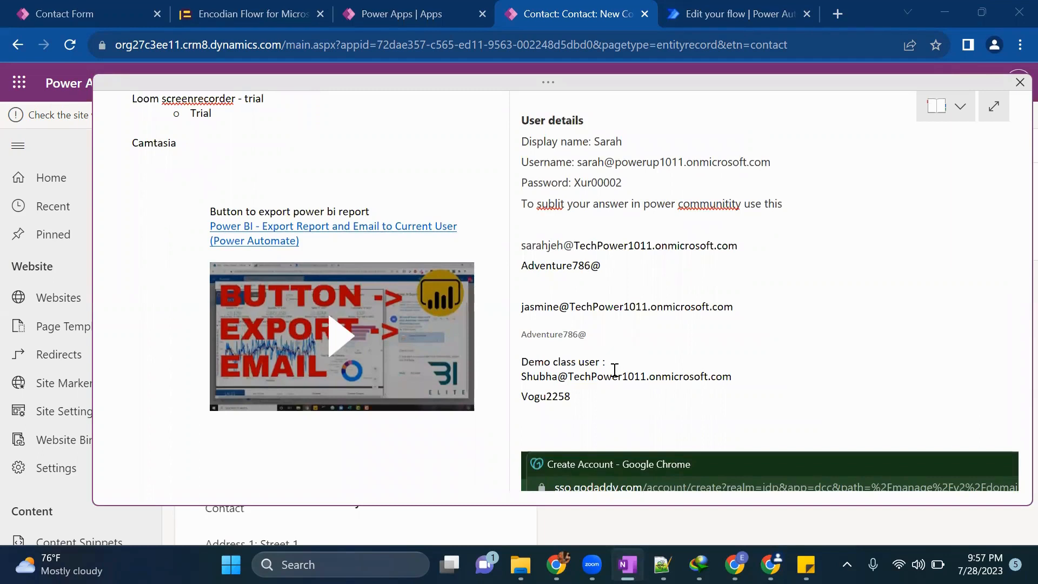
click(1018, 82)
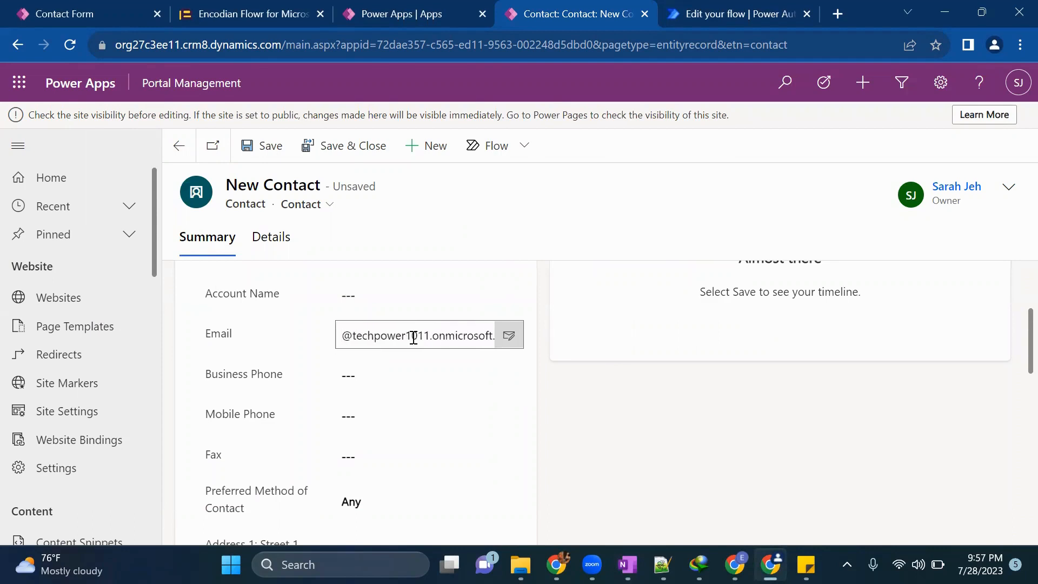
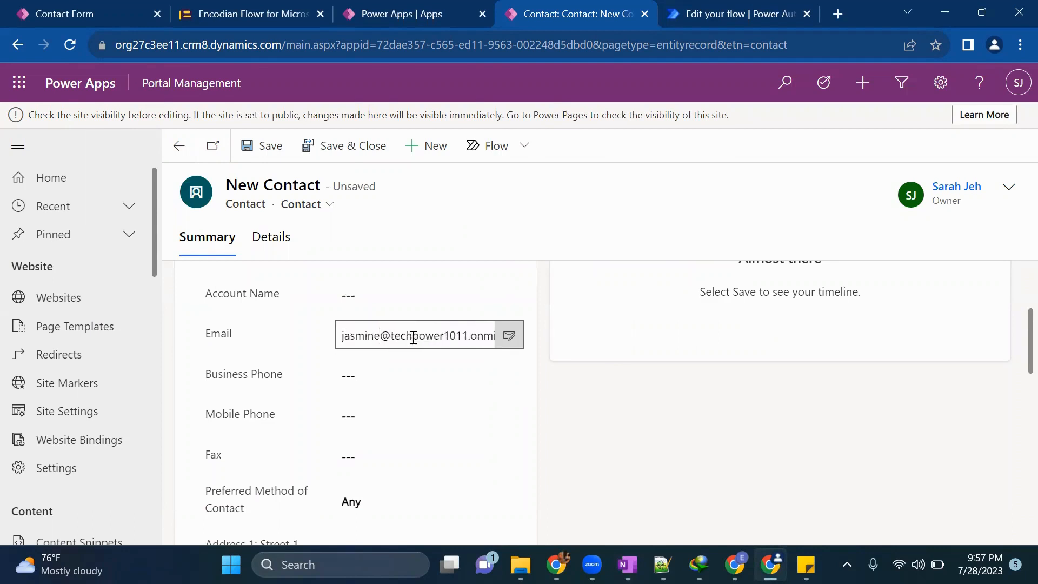
scroll(up, 3)
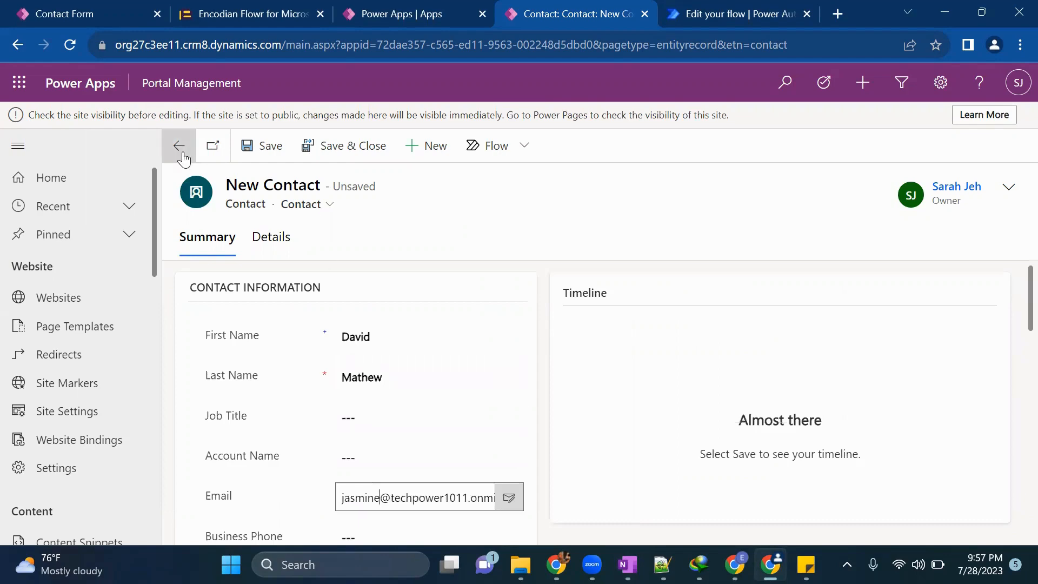
click(179, 145)
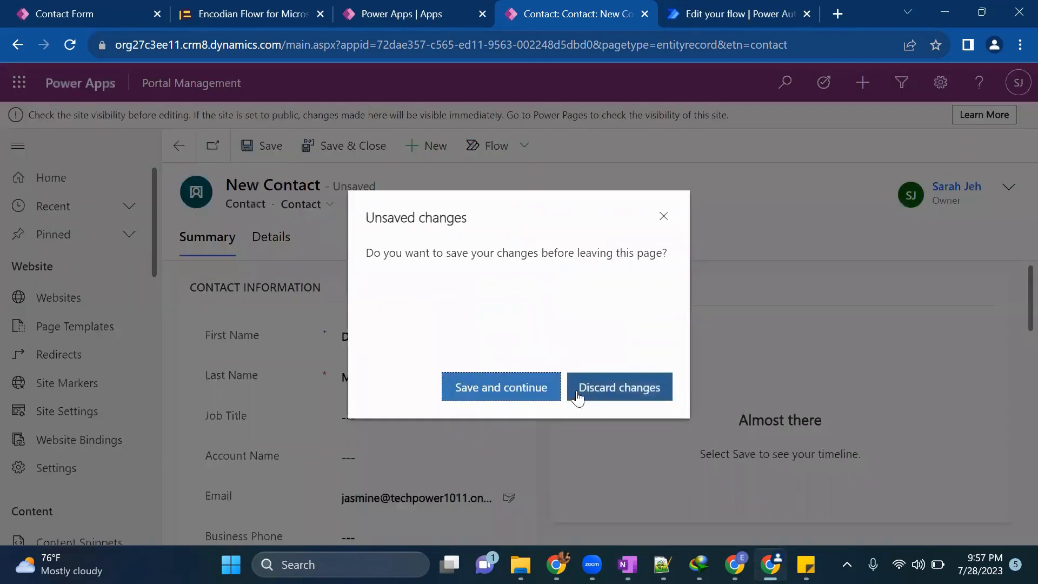
click(619, 387)
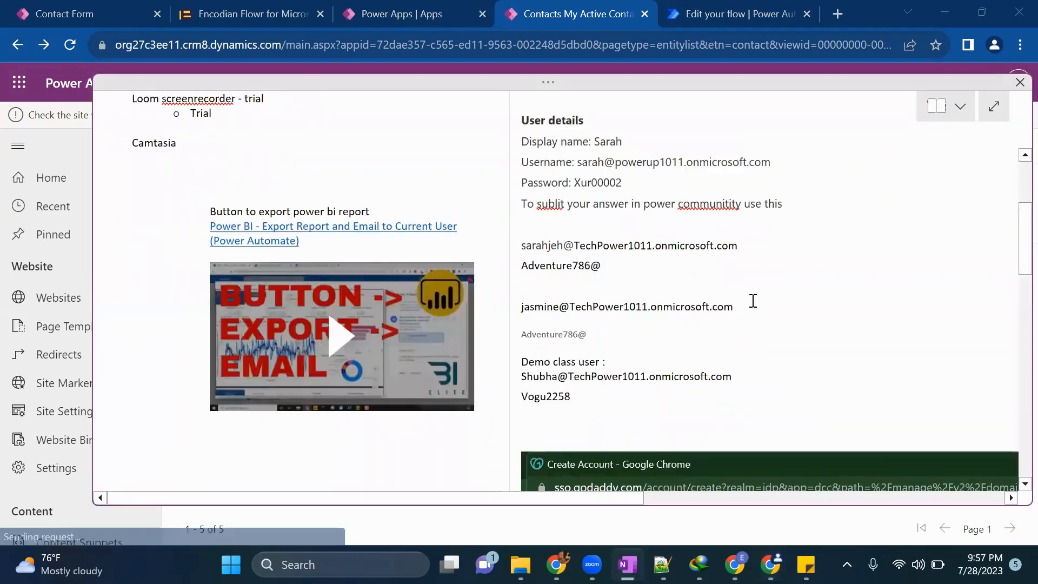
double_click(626, 307)
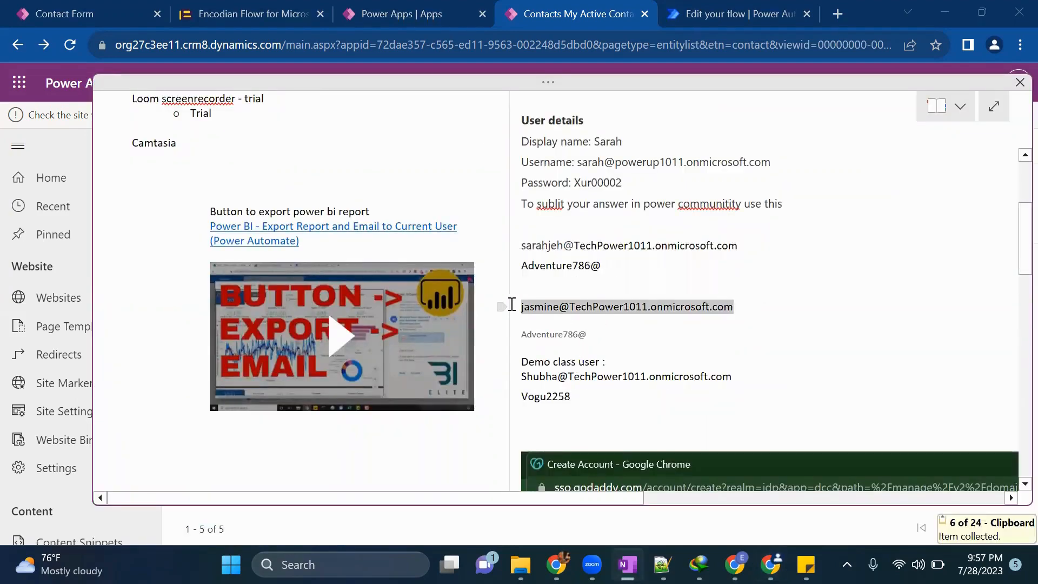
click(1018, 82)
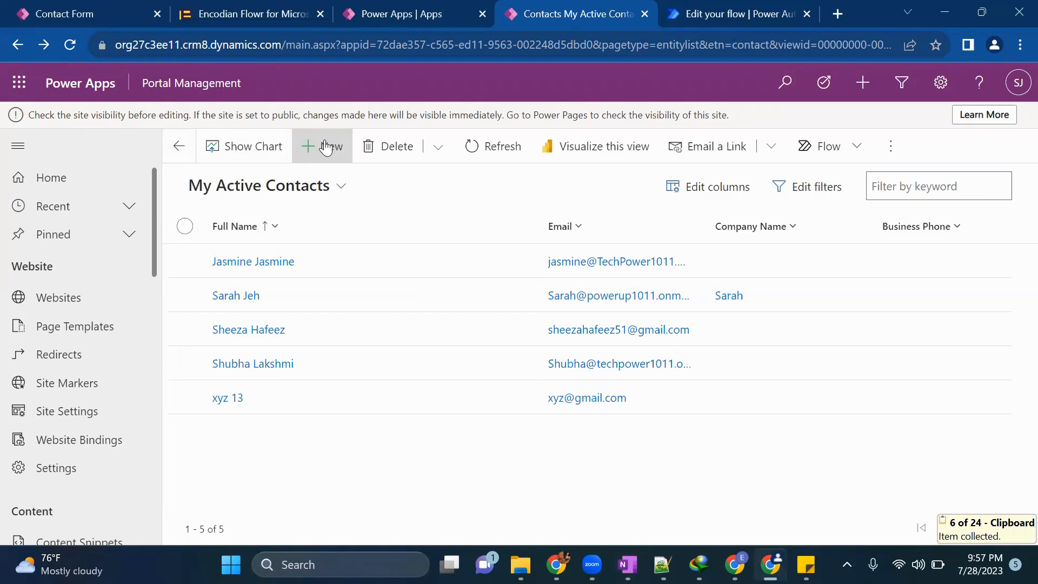
mouse_move(320, 162)
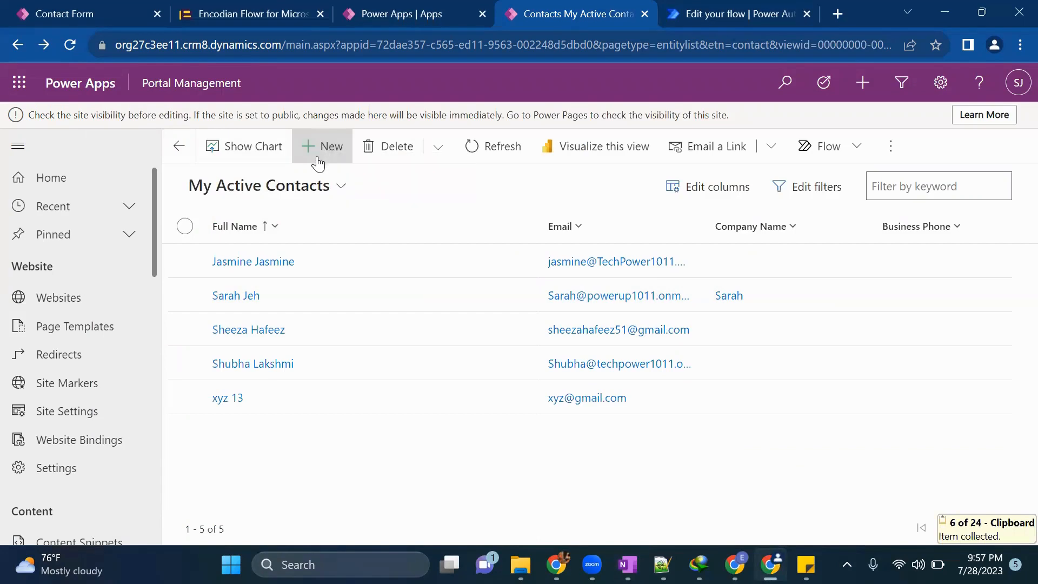
mouse_move(328, 146)
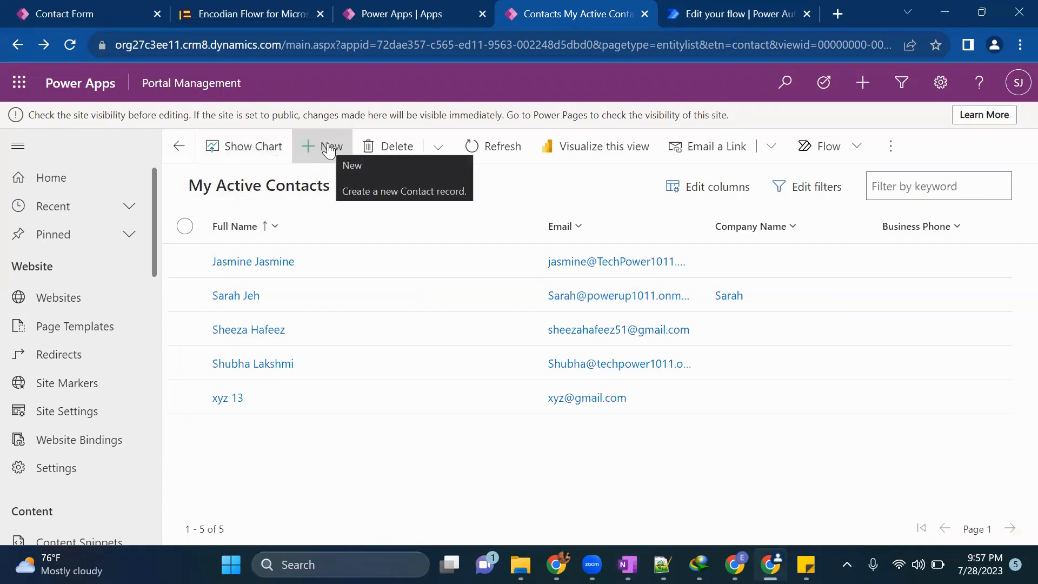
click(330, 145)
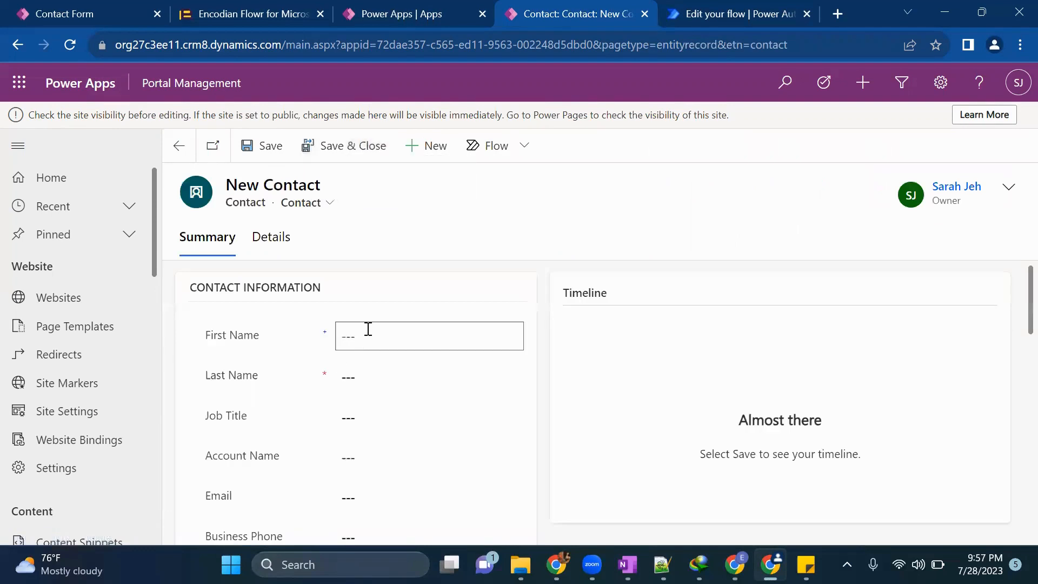
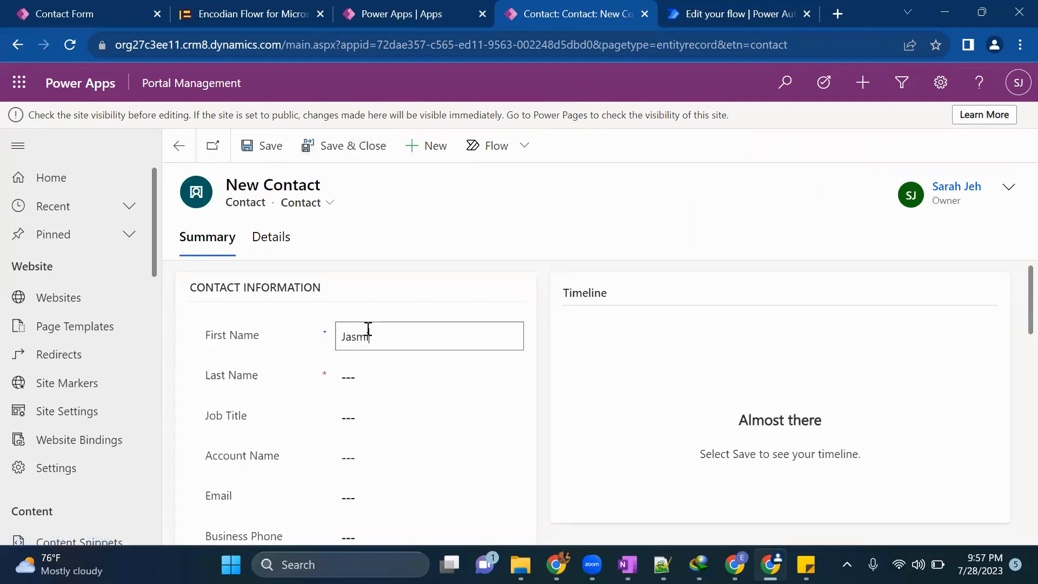
click(429, 376)
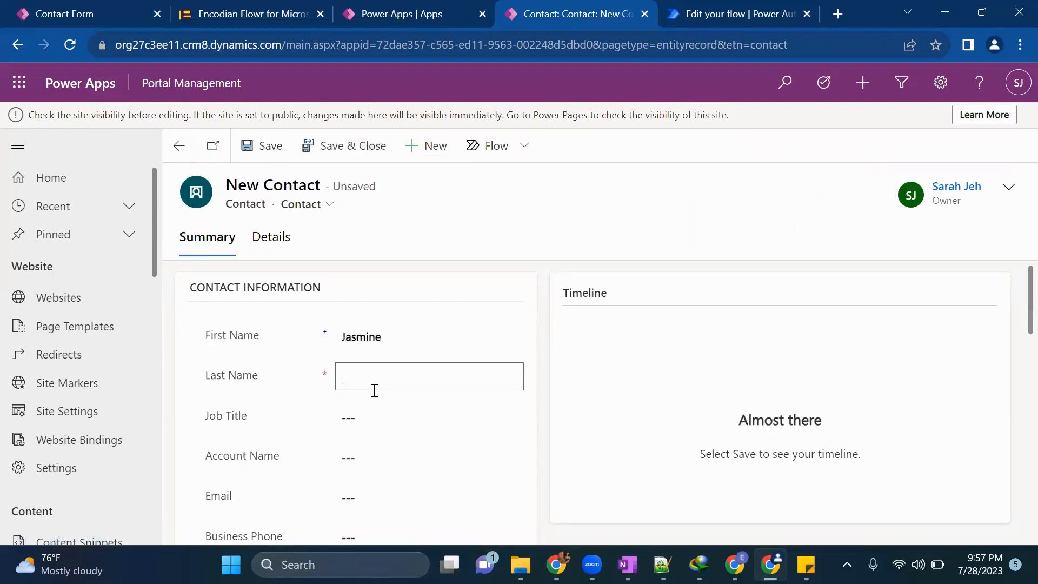
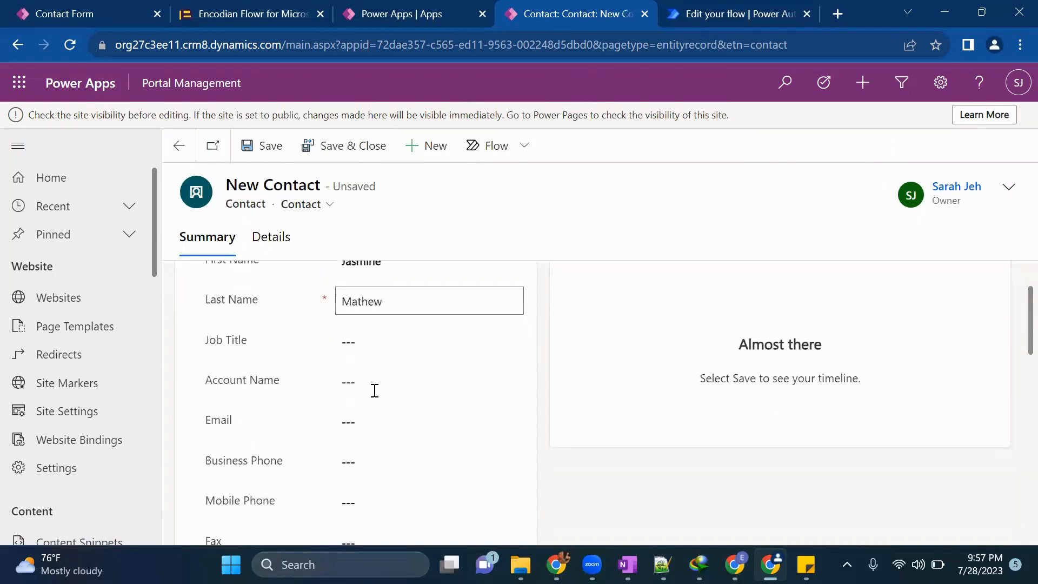
click(429, 422)
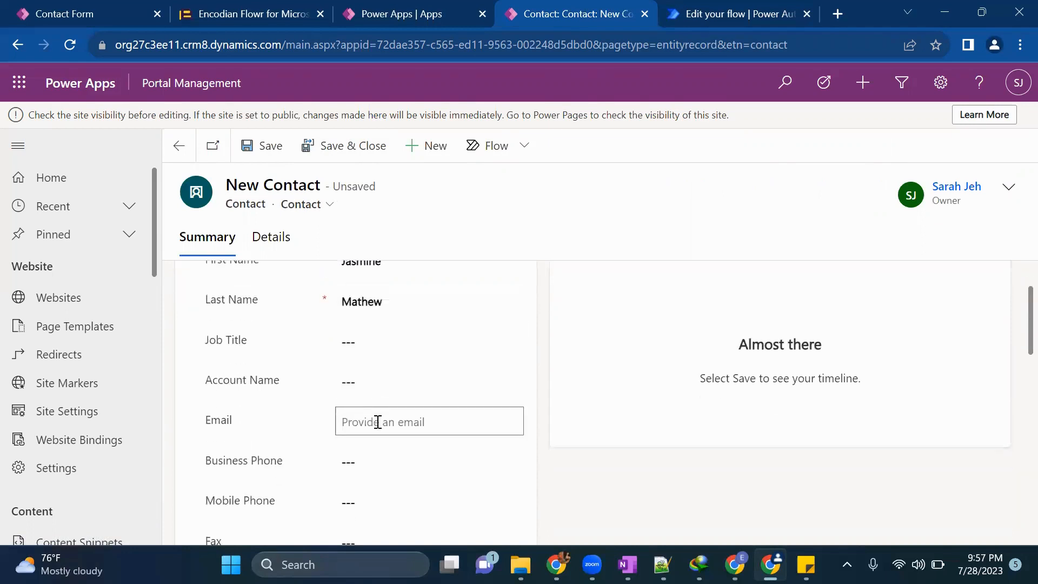
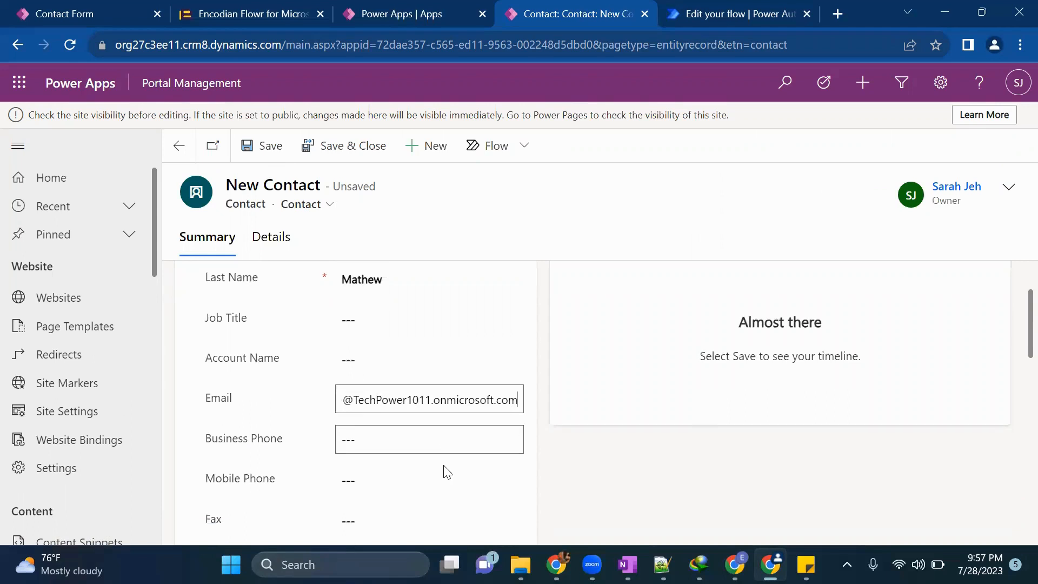
scroll(down, 3)
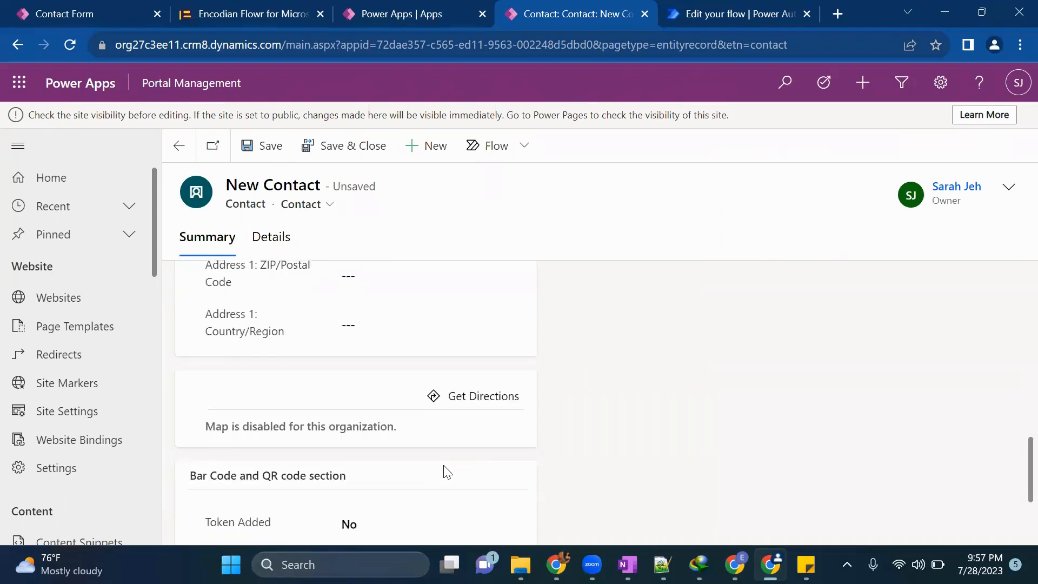
click(423, 459)
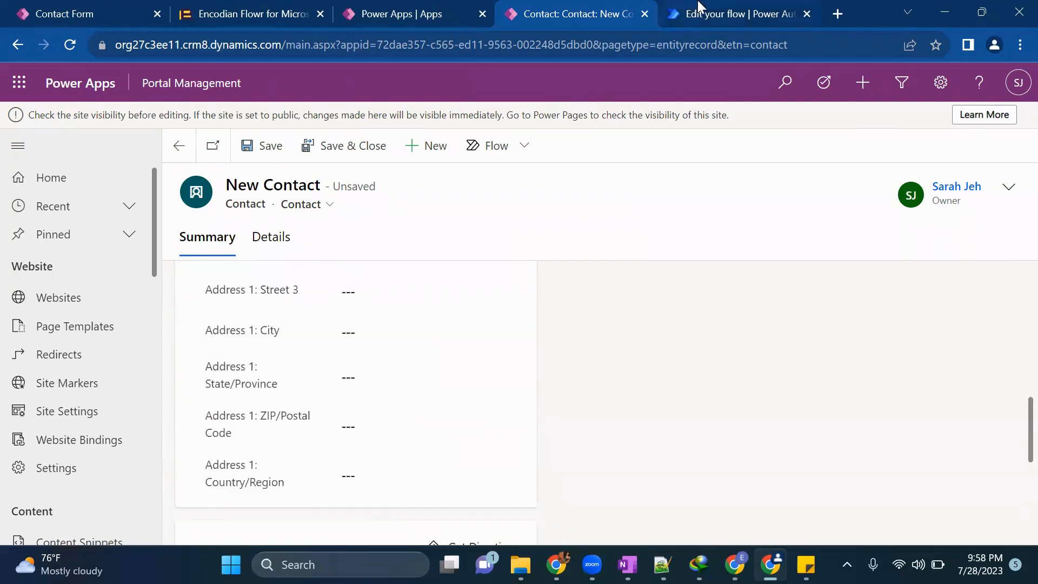
- Expand the flow trigger's advanced options into Select columns, then view the new contact's Token Added
click(737, 13)
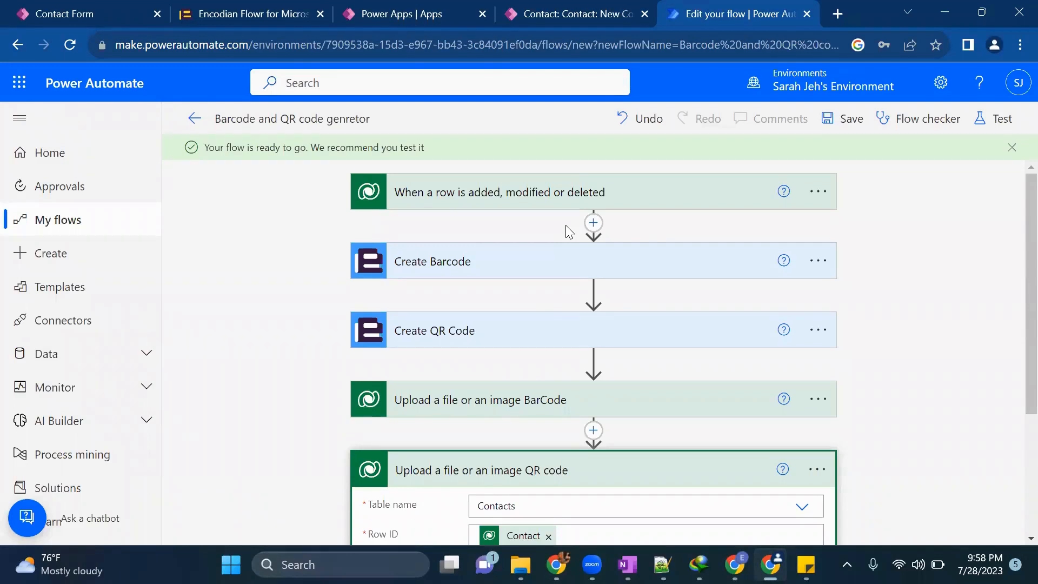
mouse_move(523, 206)
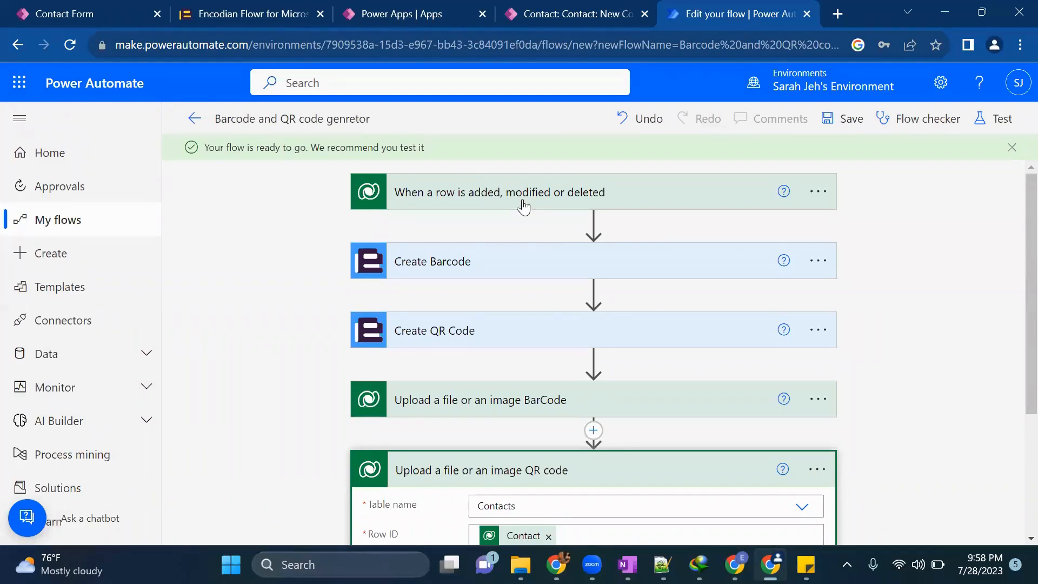
click(499, 192)
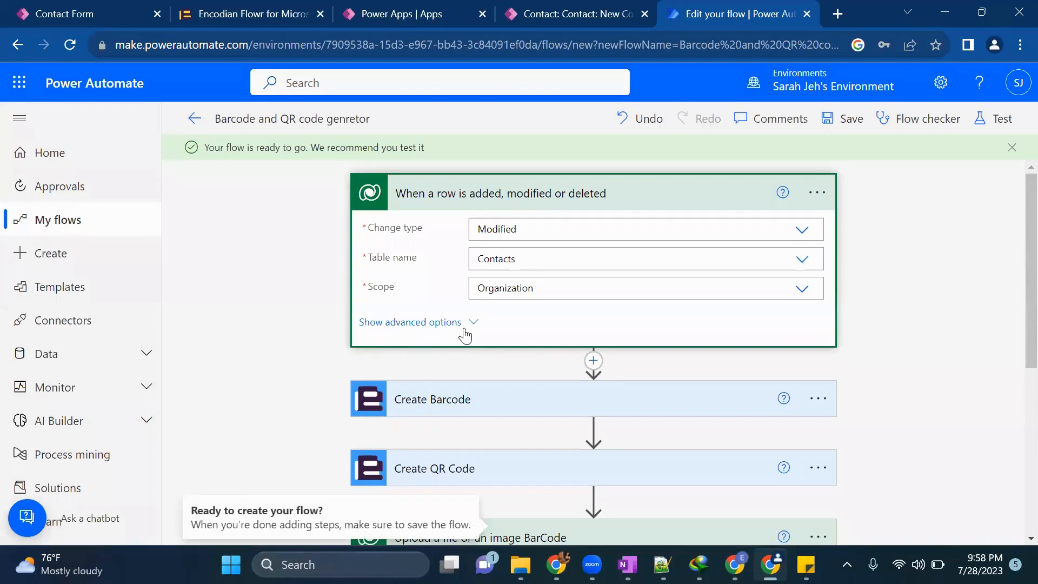
click(409, 322)
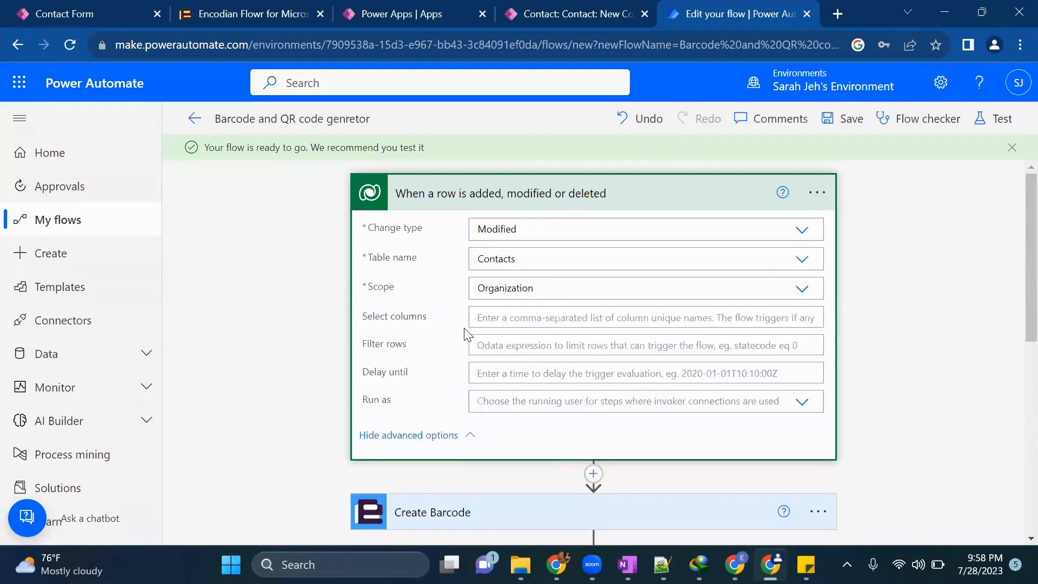
click(646, 317)
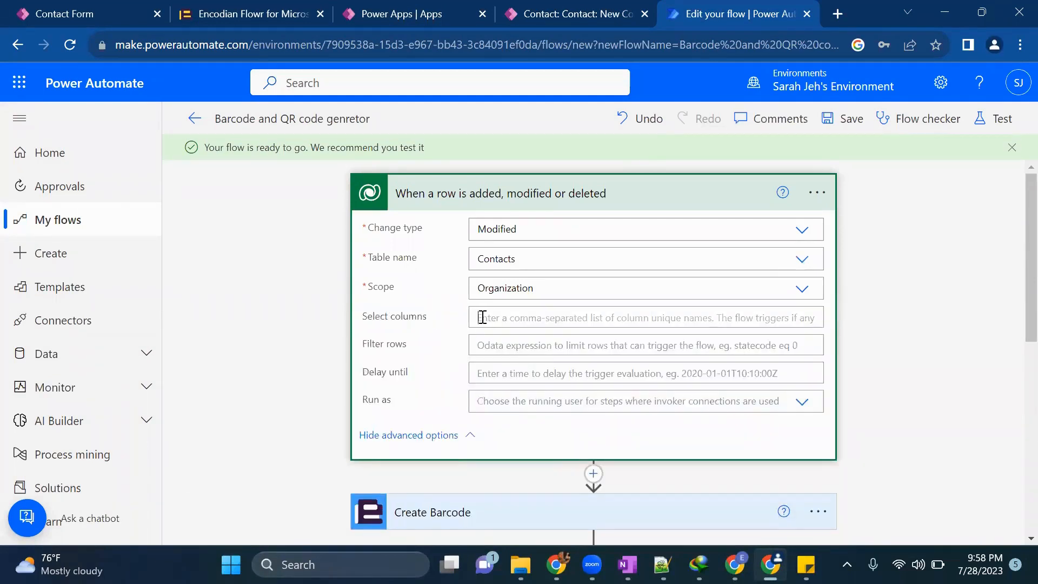
click(575, 12)
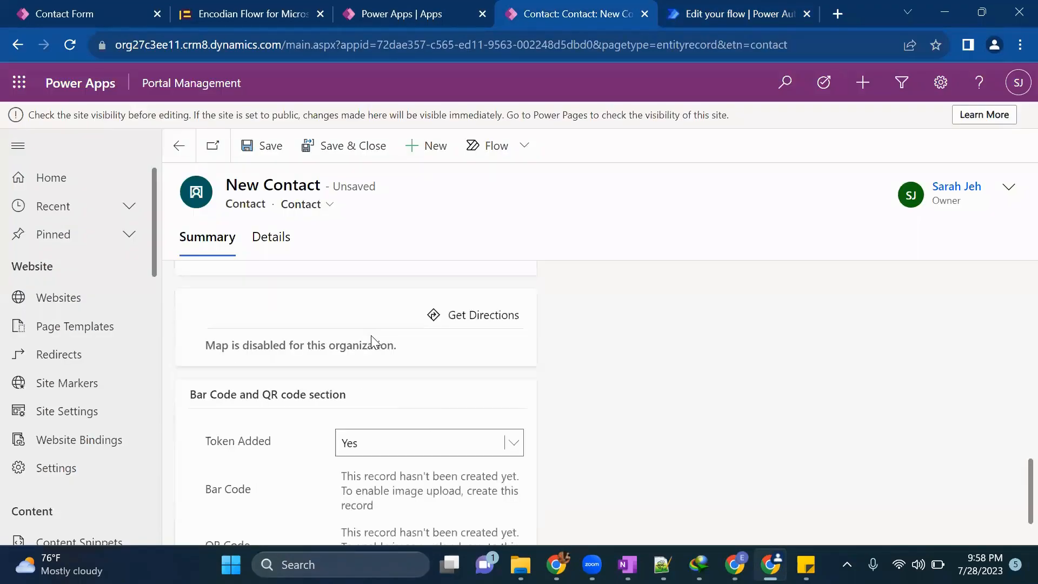
scroll(down, 3)
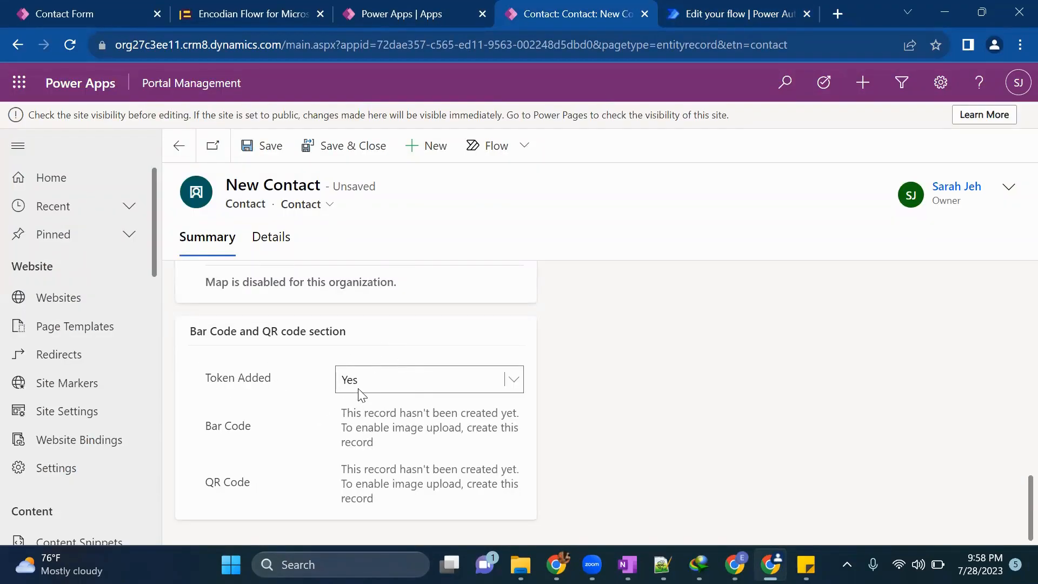
mouse_move(361, 390)
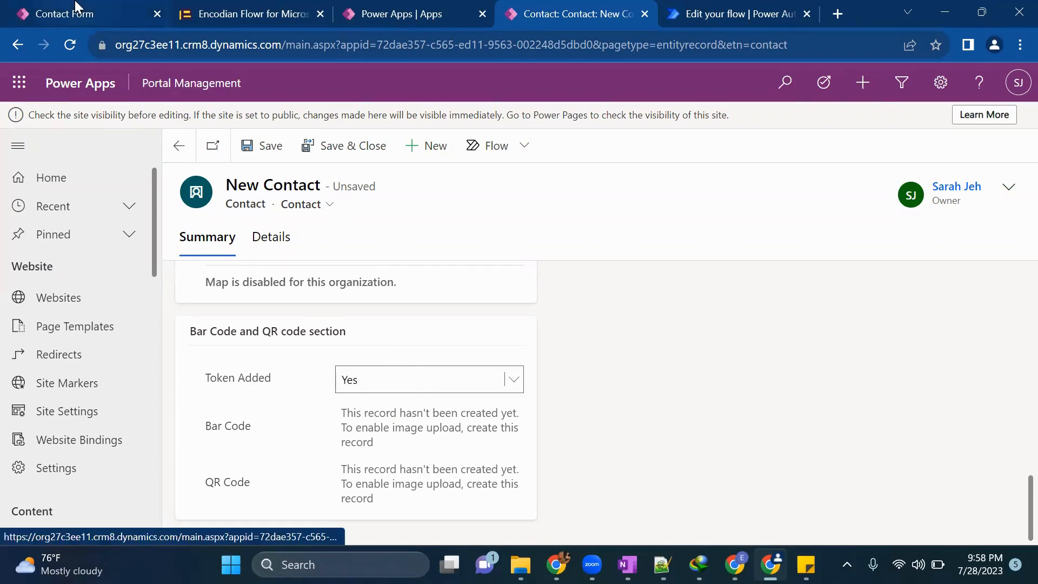
- Search the Contact table's columns for 'token' and copy Token Added's logical name
click(73, 13)
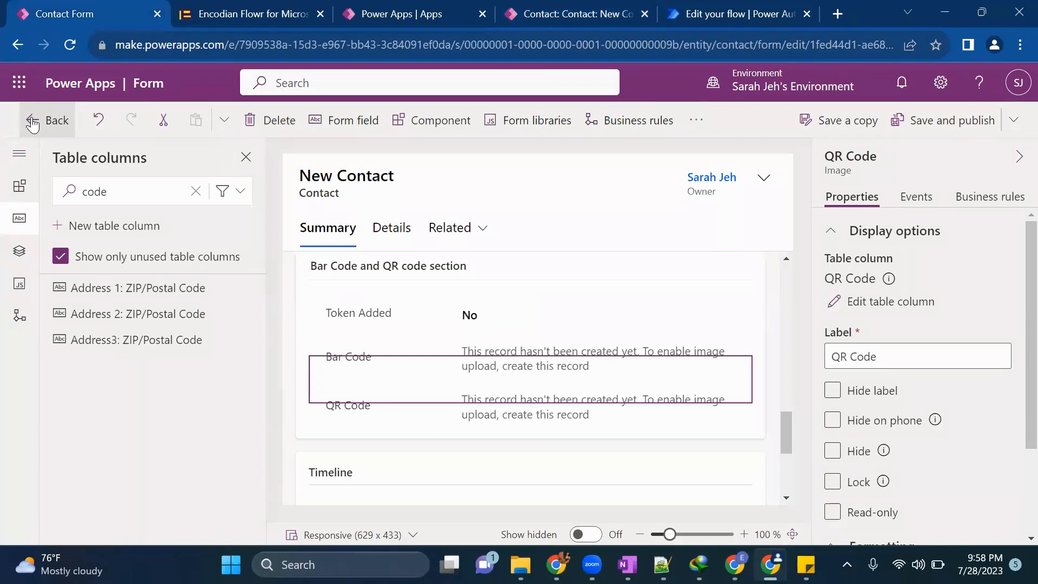
click(47, 121)
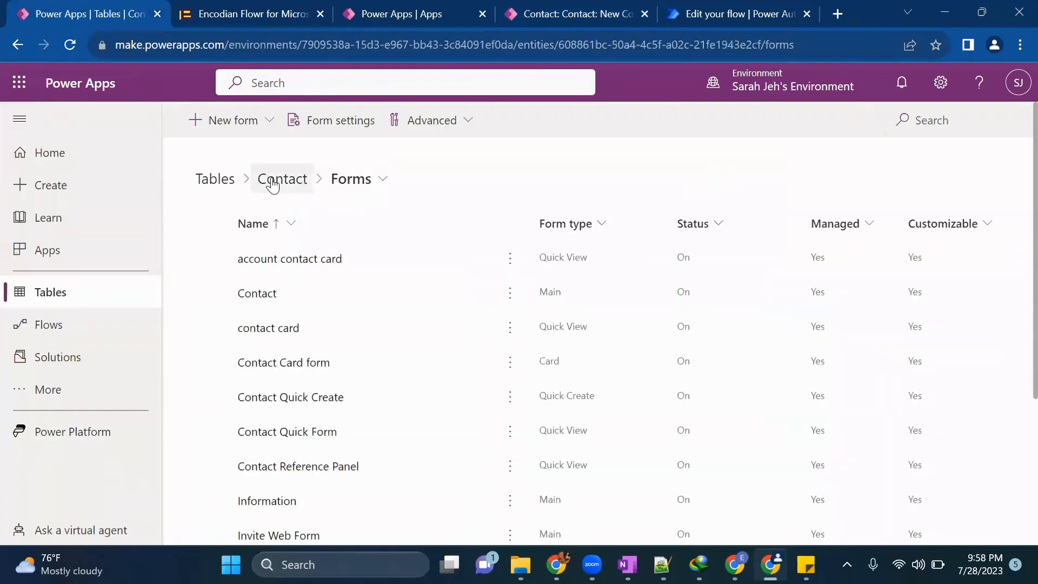
click(283, 179)
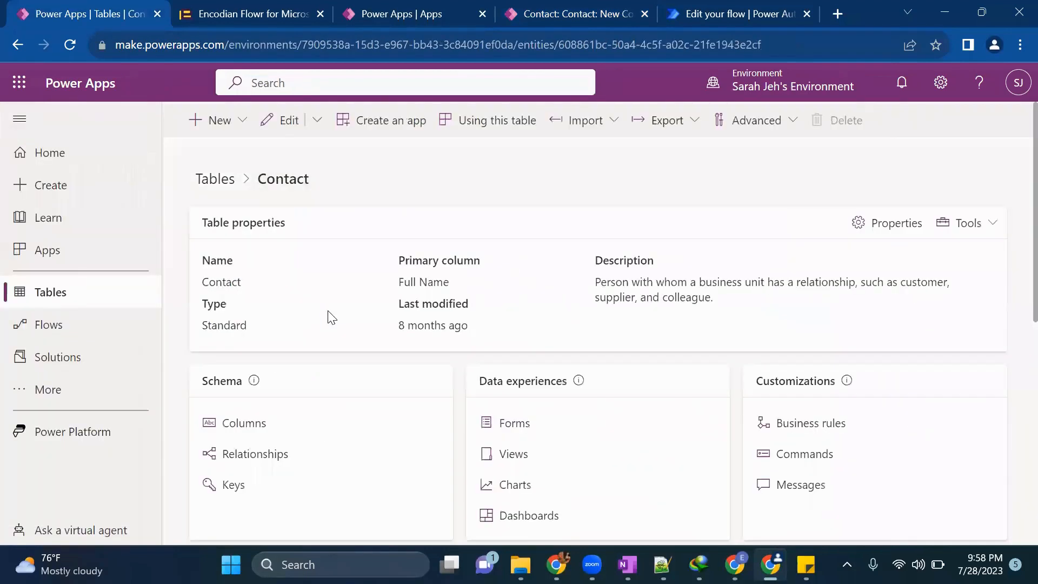
scroll(down, 3)
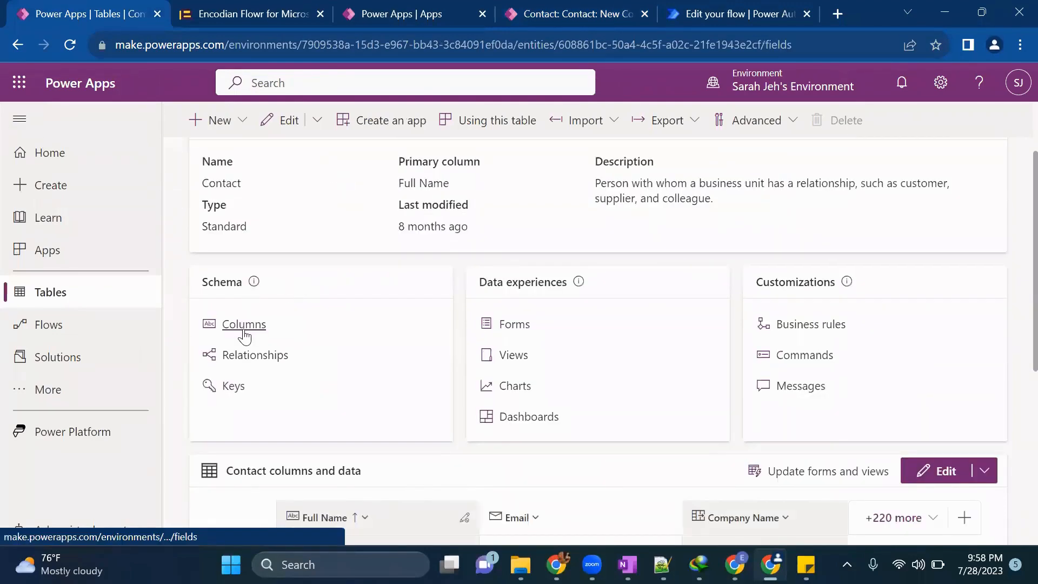
click(244, 324)
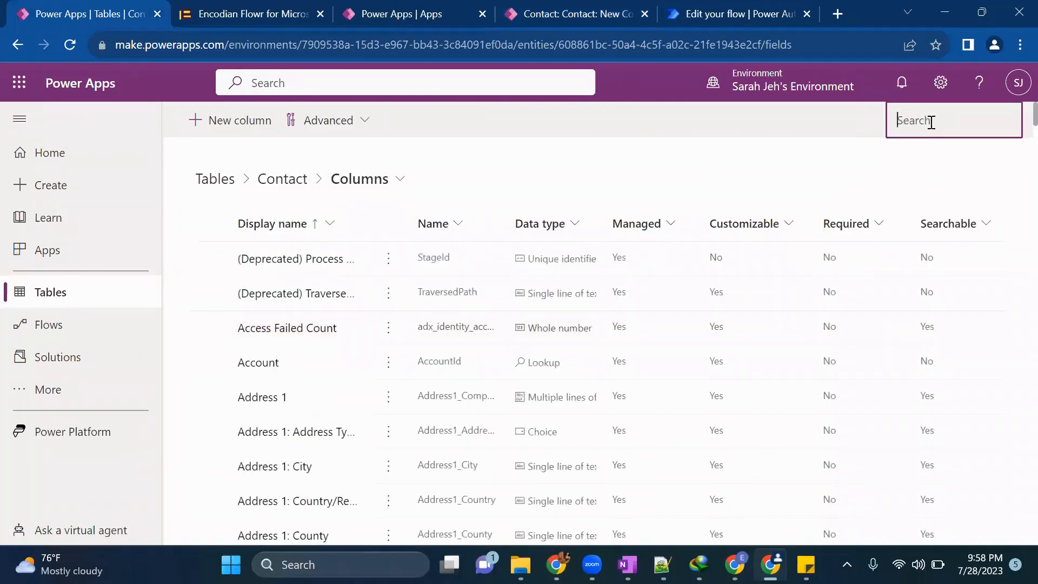
text(token)
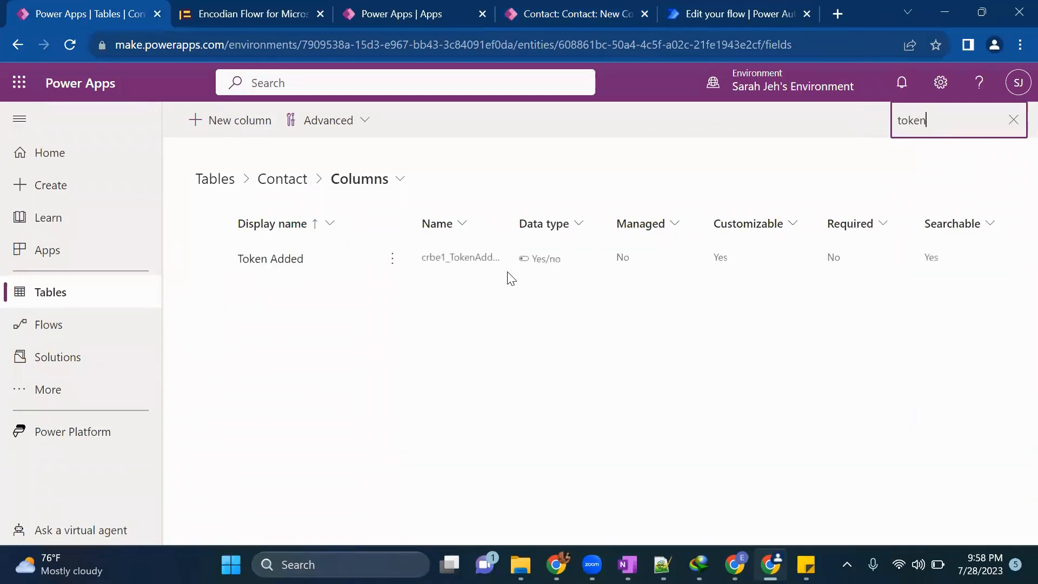
click(392, 258)
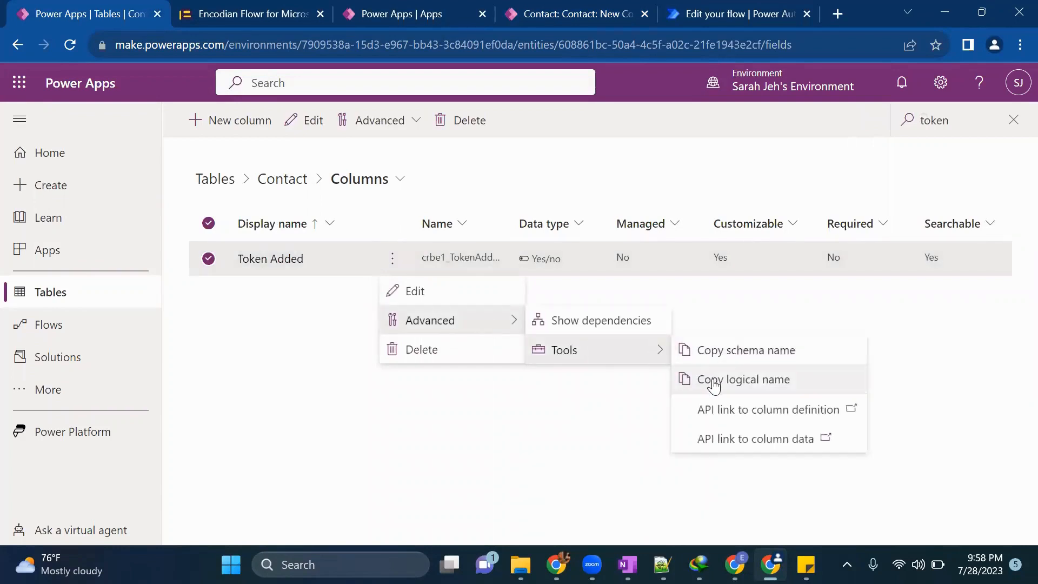
click(729, 14)
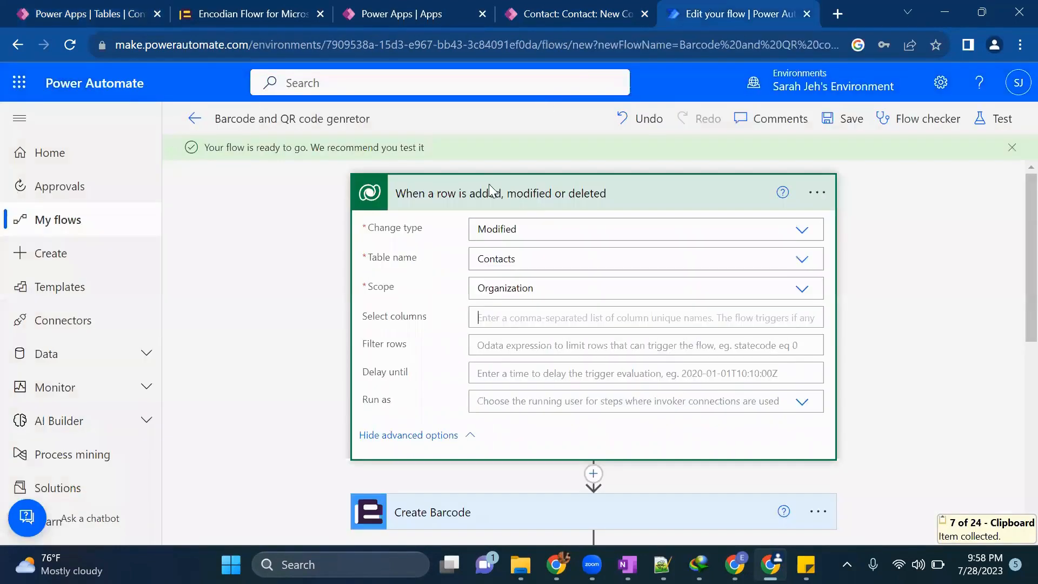
- Set the trigger's Select columns filter to crbe1_tokenadded and check the contact tab
text(crbe1_tokenadded)
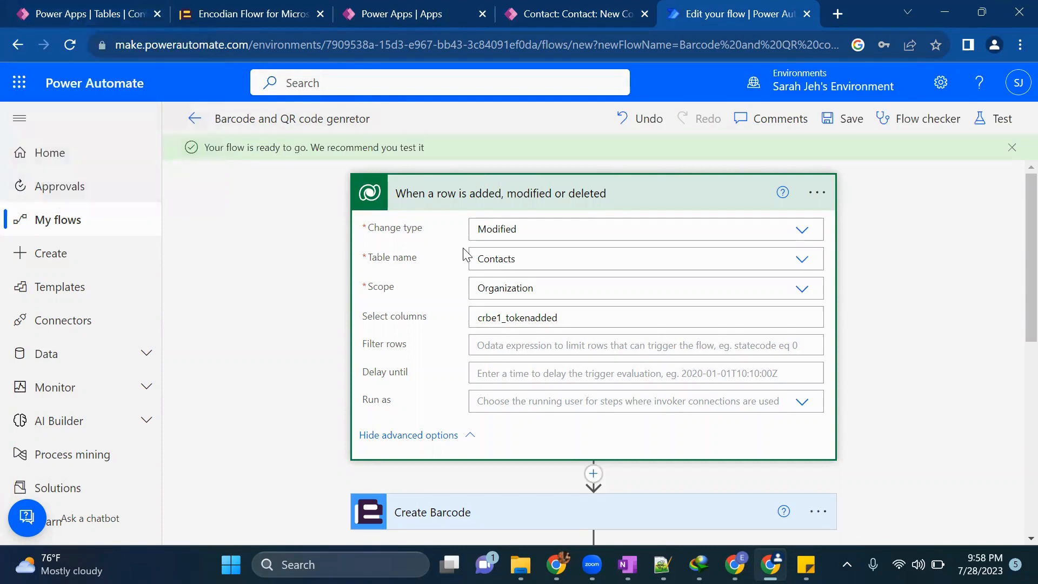
mouse_move(407, 303)
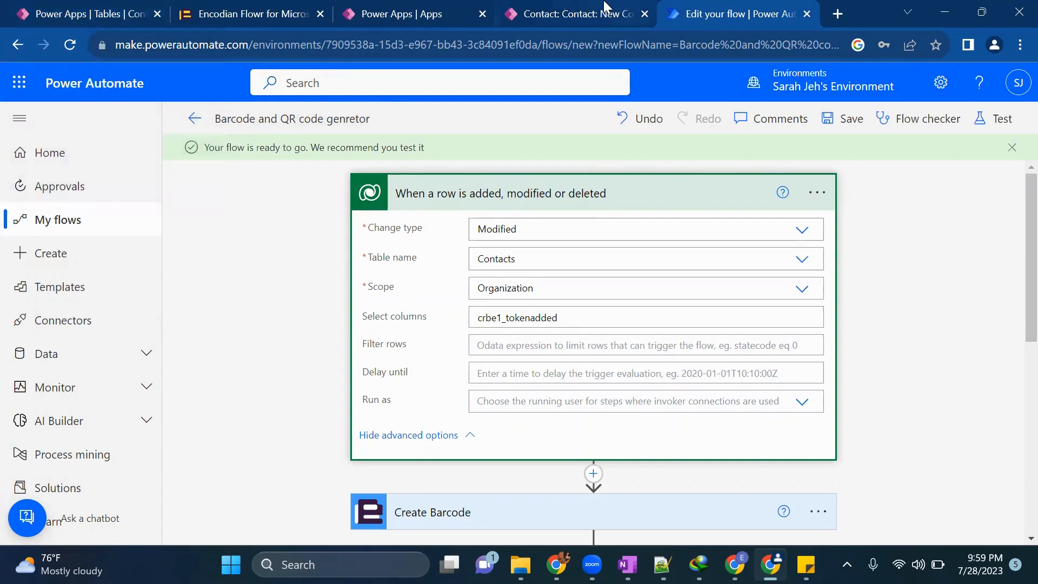
click(576, 13)
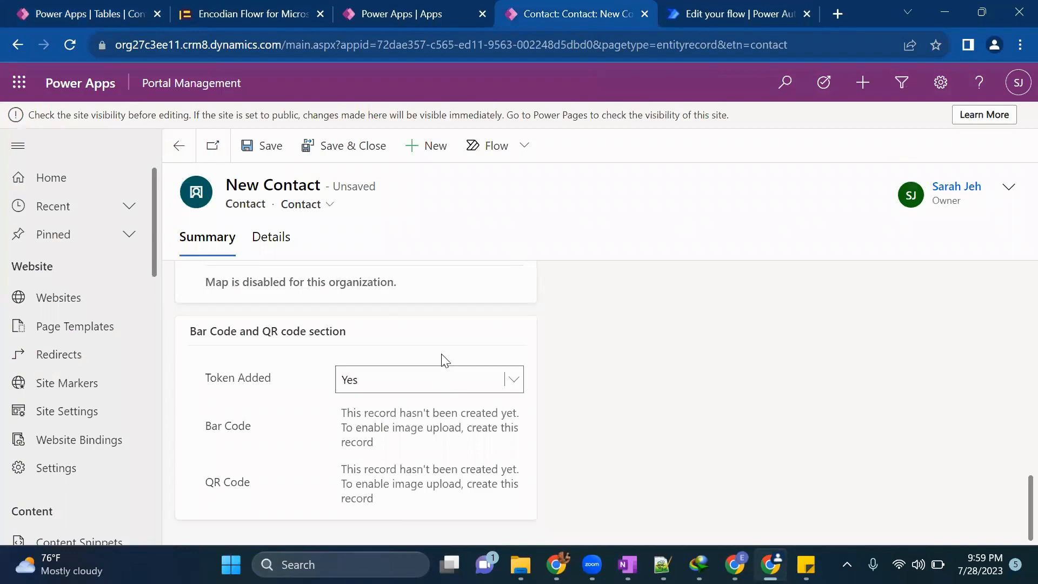
click(737, 13)
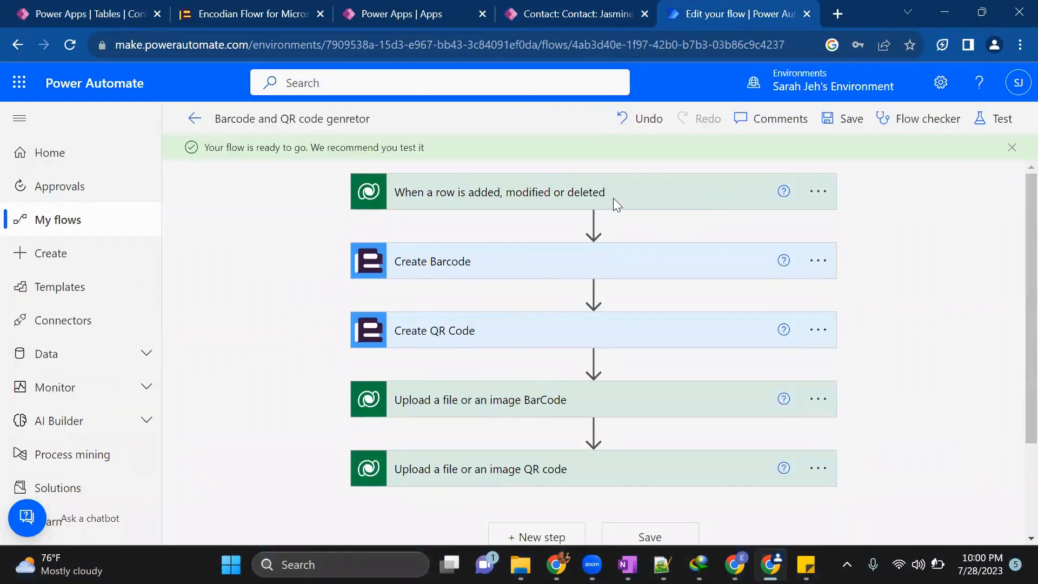
mouse_move(542, 284)
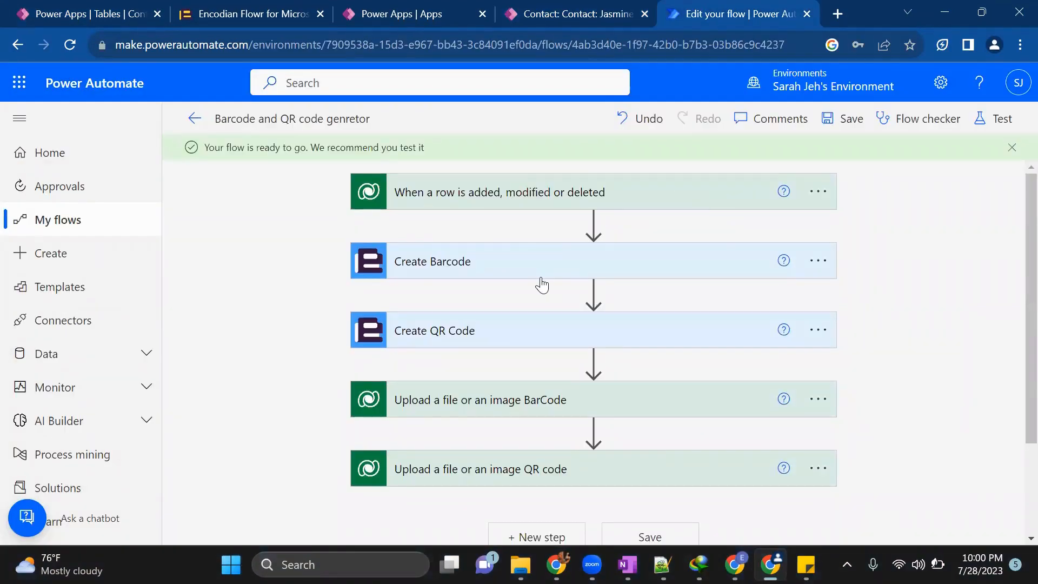
- Set Token Added on the Jasmine Jasmine contact and save it, ignoring the duplicate warning
click(573, 13)
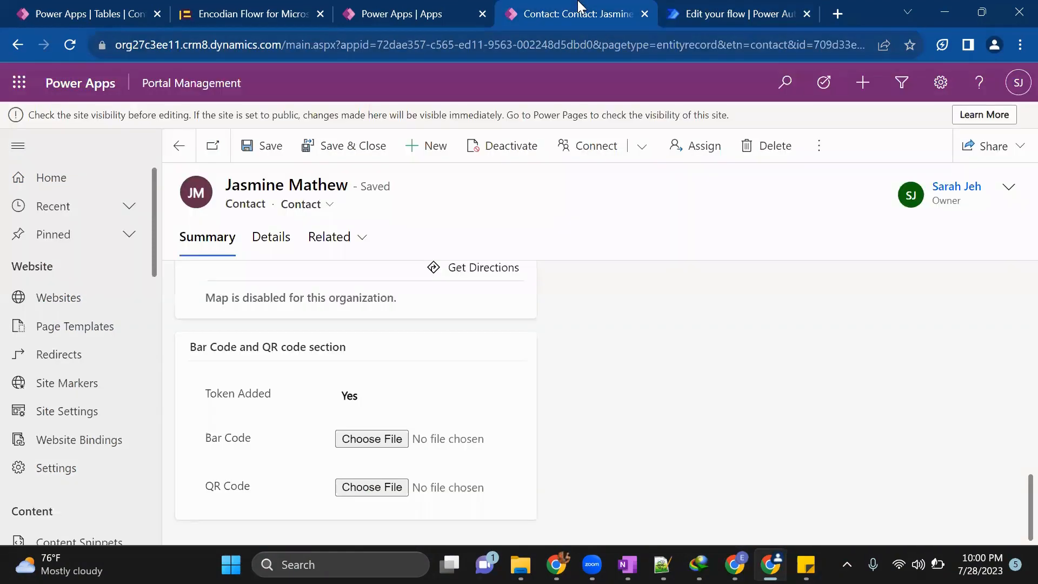
click(178, 146)
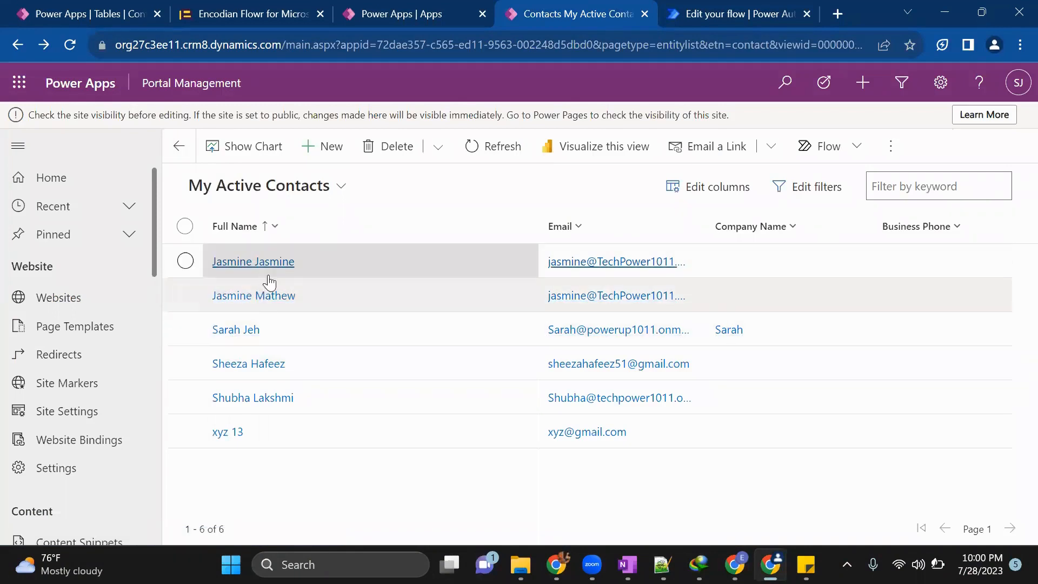
mouse_move(259, 275)
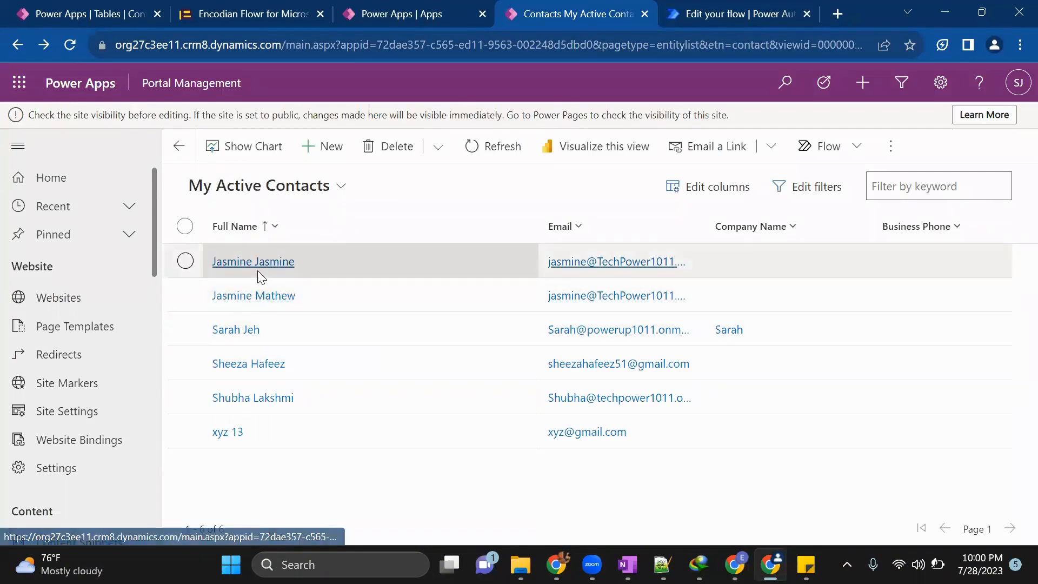
click(253, 262)
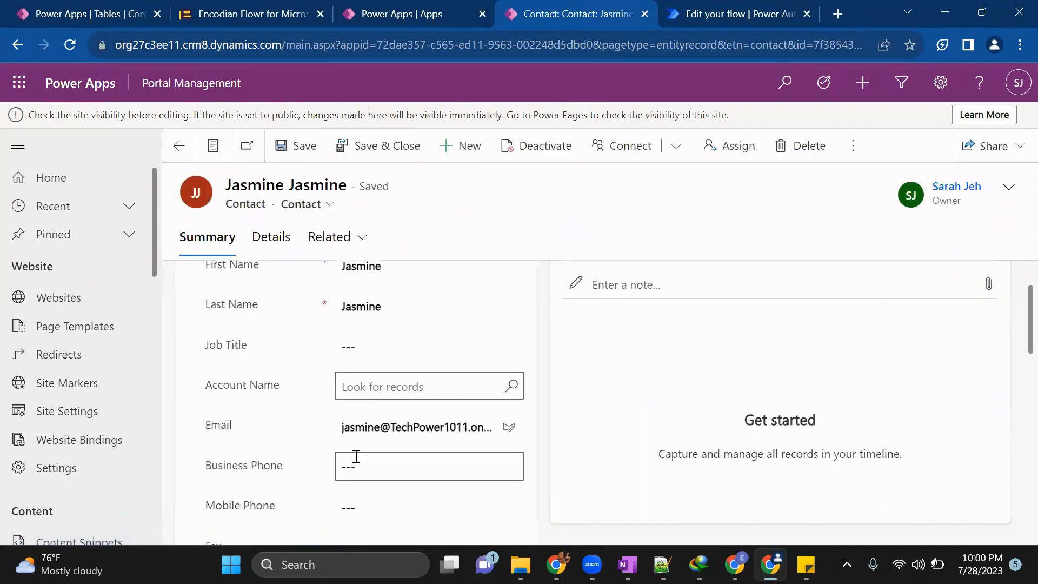
scroll(down, 3)
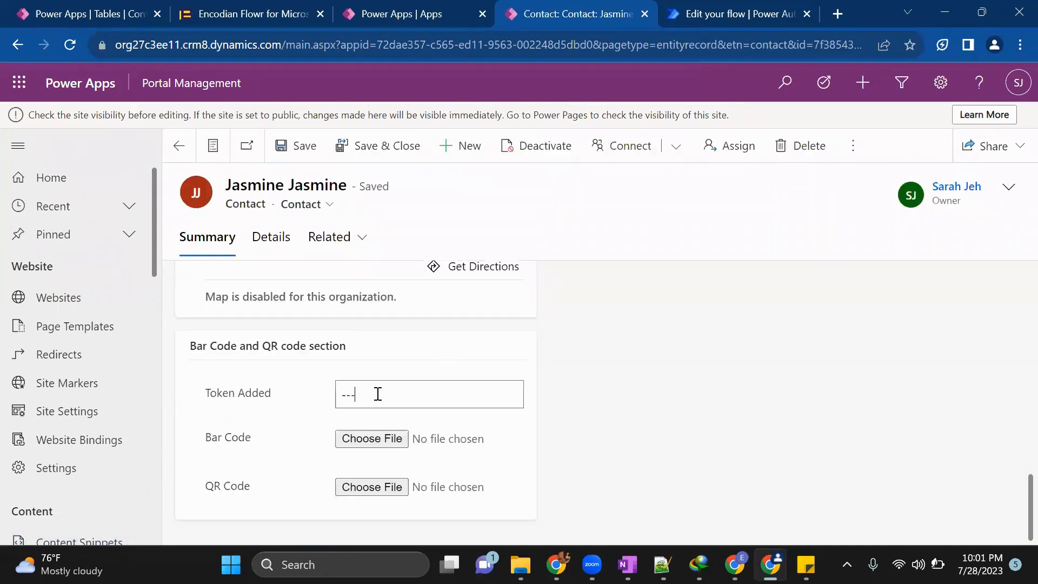
text(No)
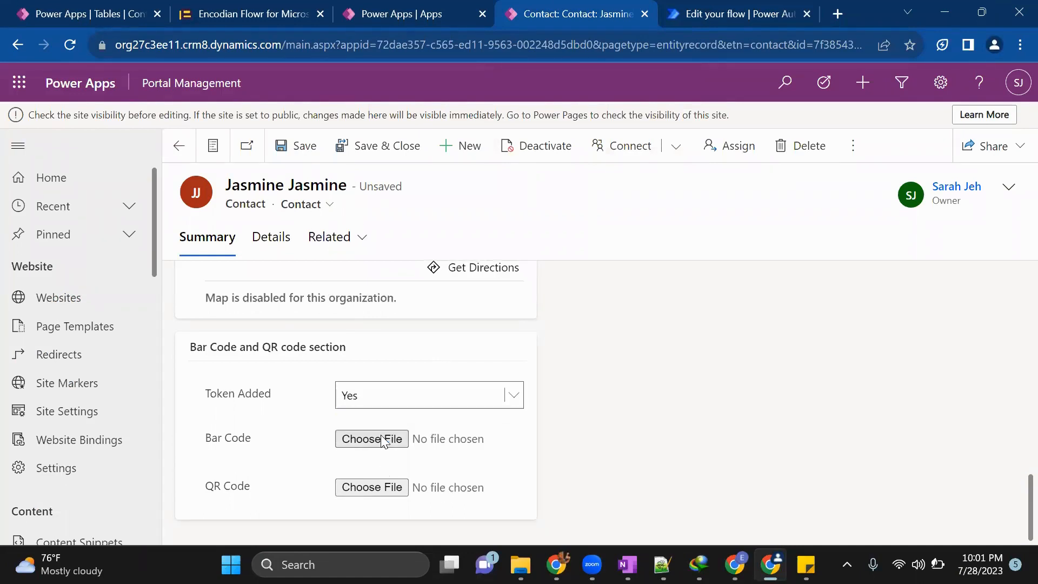
mouse_move(257, 389)
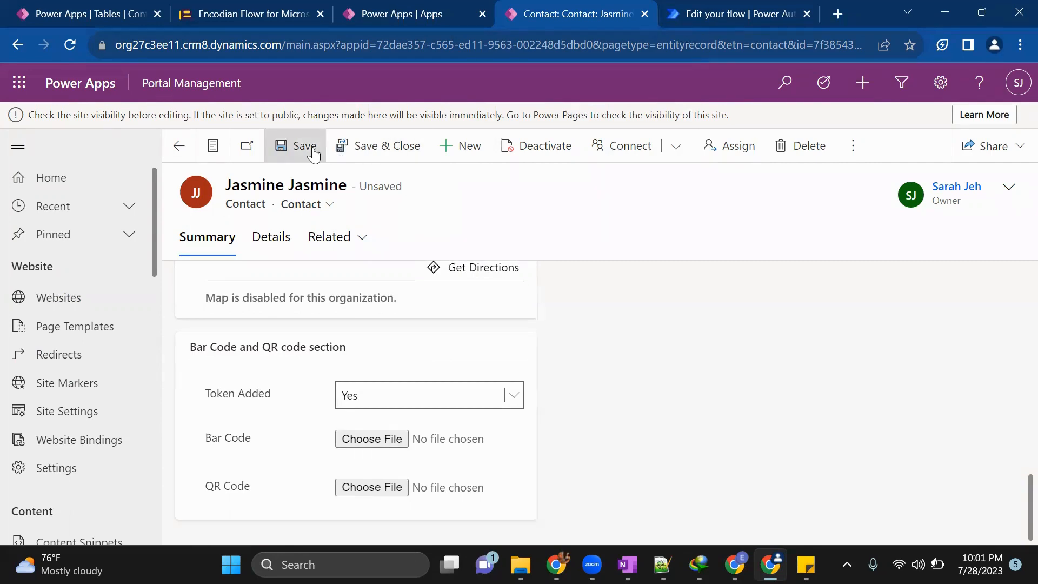
click(296, 146)
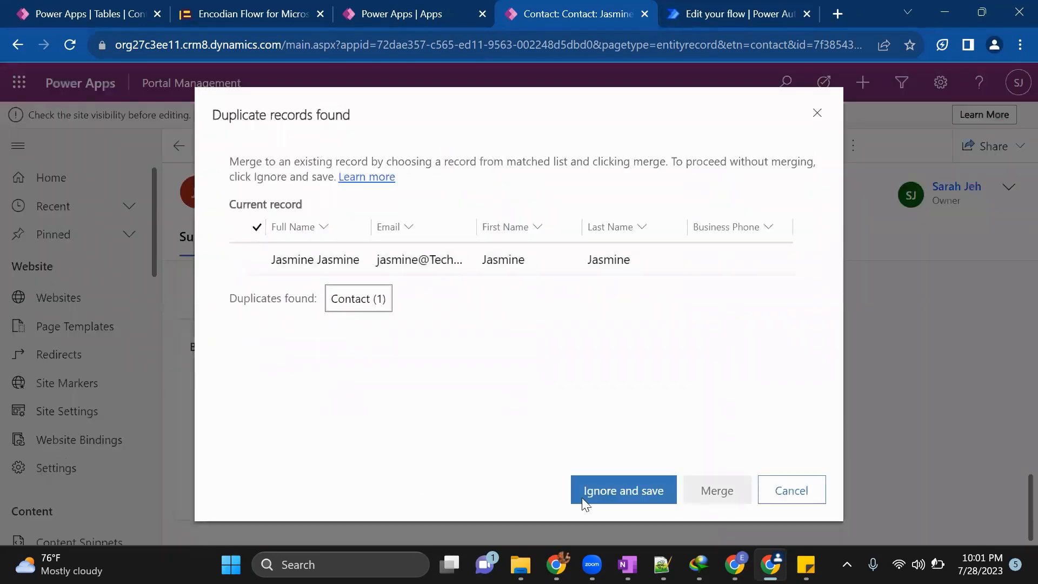
click(623, 490)
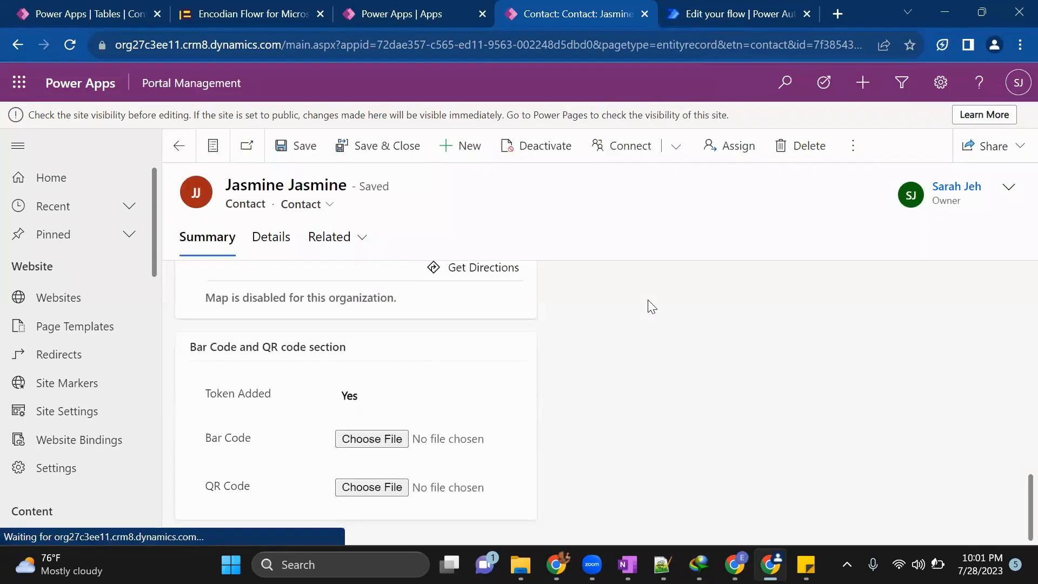
click(737, 13)
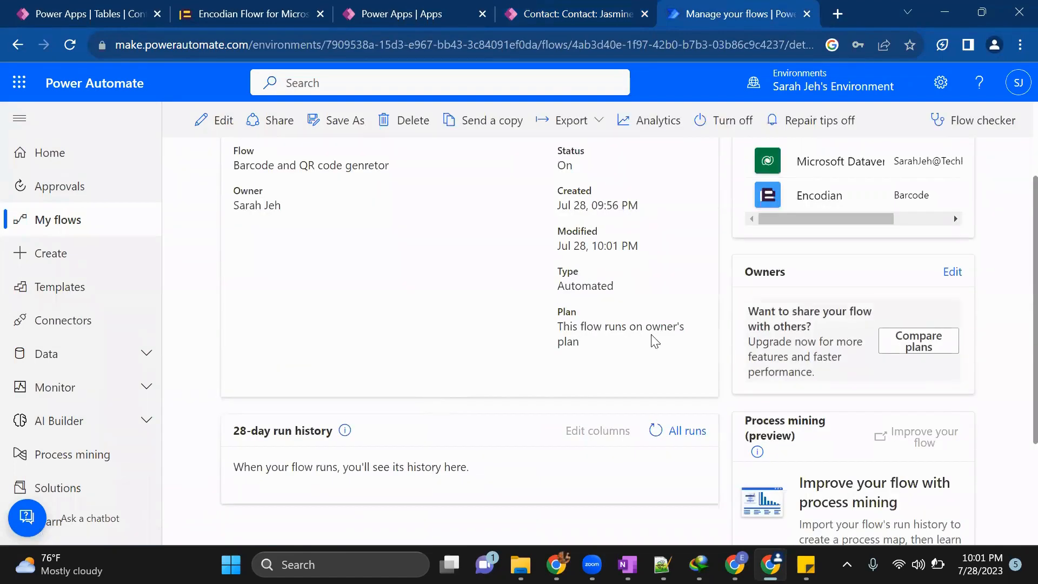
mouse_move(688, 430)
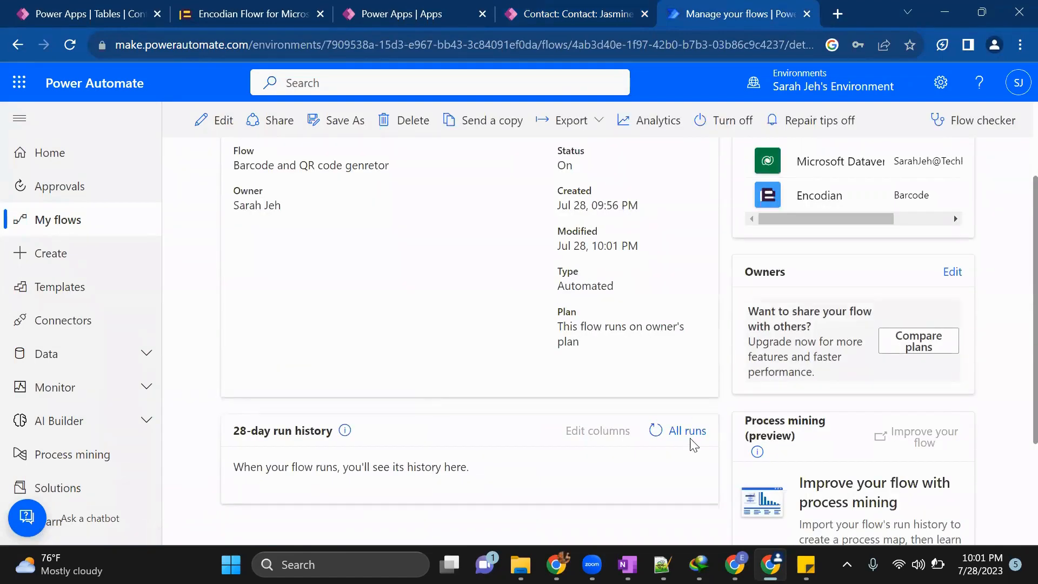
- Open the flow's succeeded run from All runs, then return to the contact
click(685, 430)
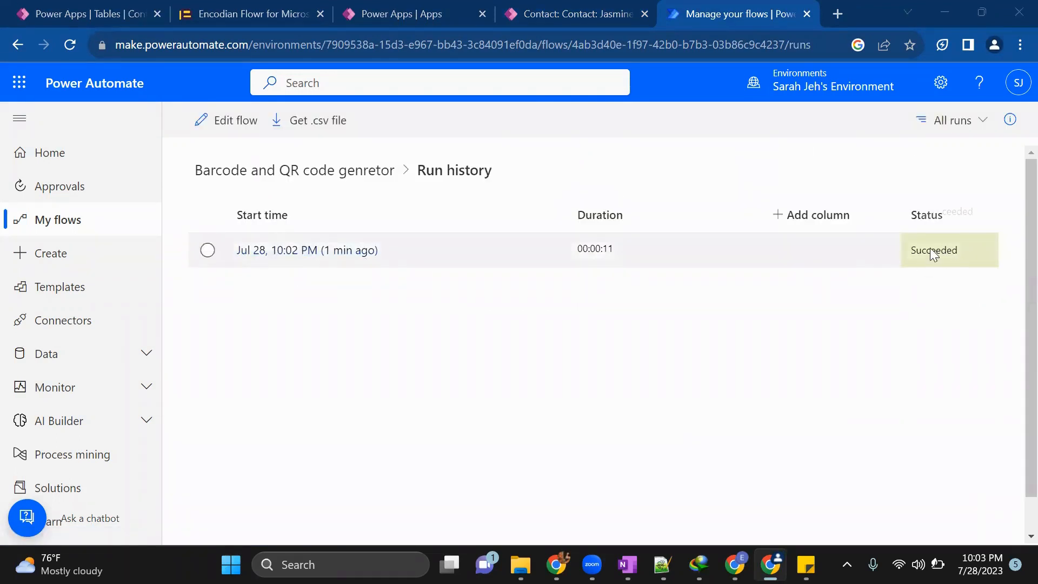
mouse_move(306, 250)
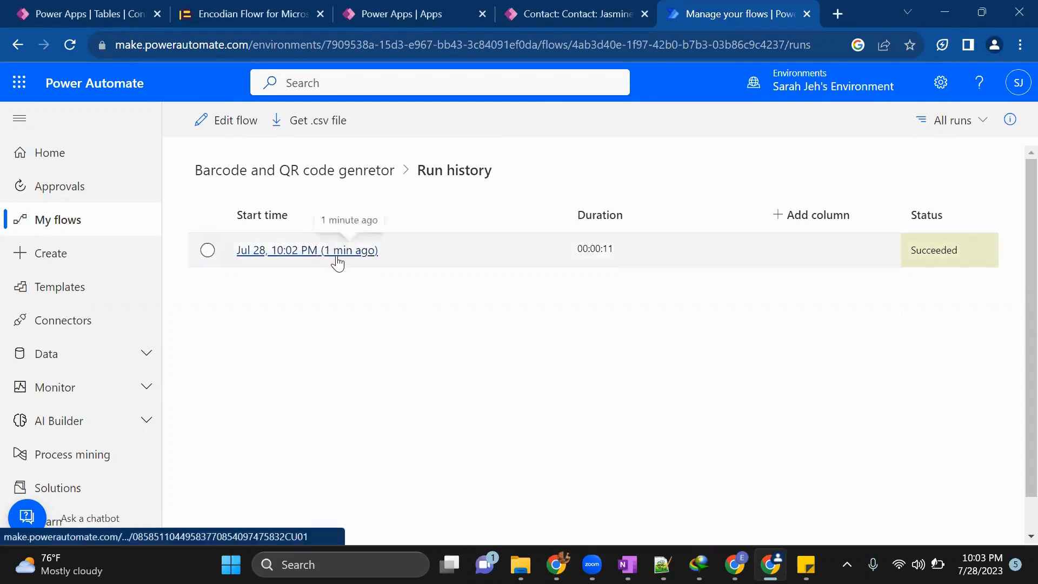
click(307, 250)
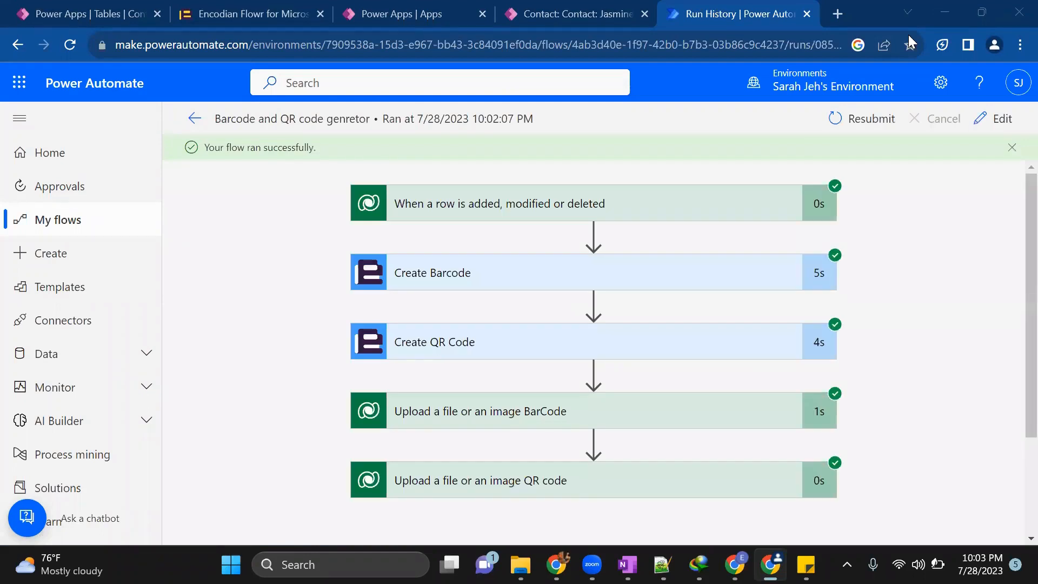
click(576, 13)
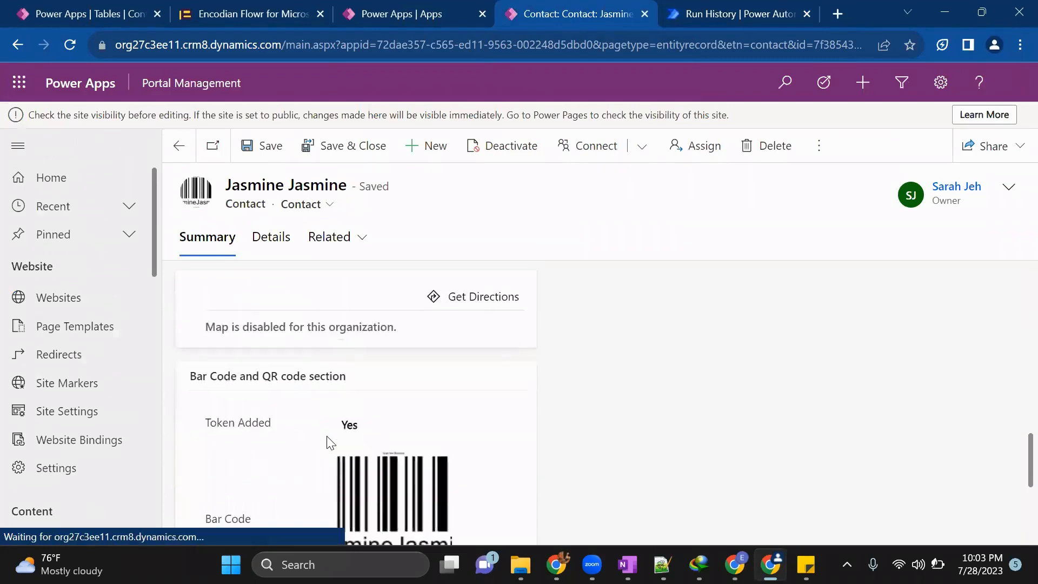
- Open the Jasmine Jasmine contact's Bar Code and QR Code images at full size
scroll(down, 3)
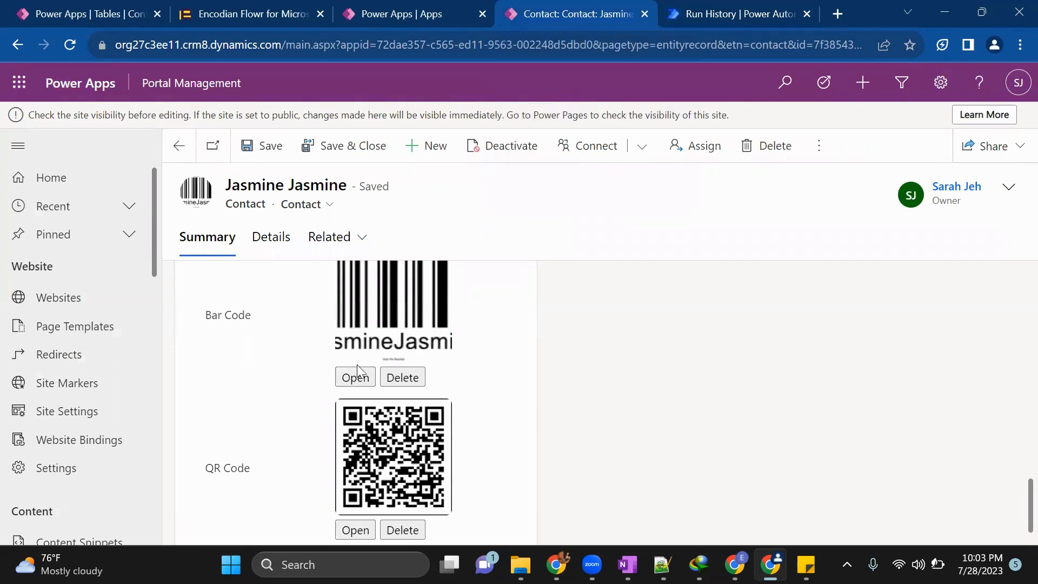
click(355, 377)
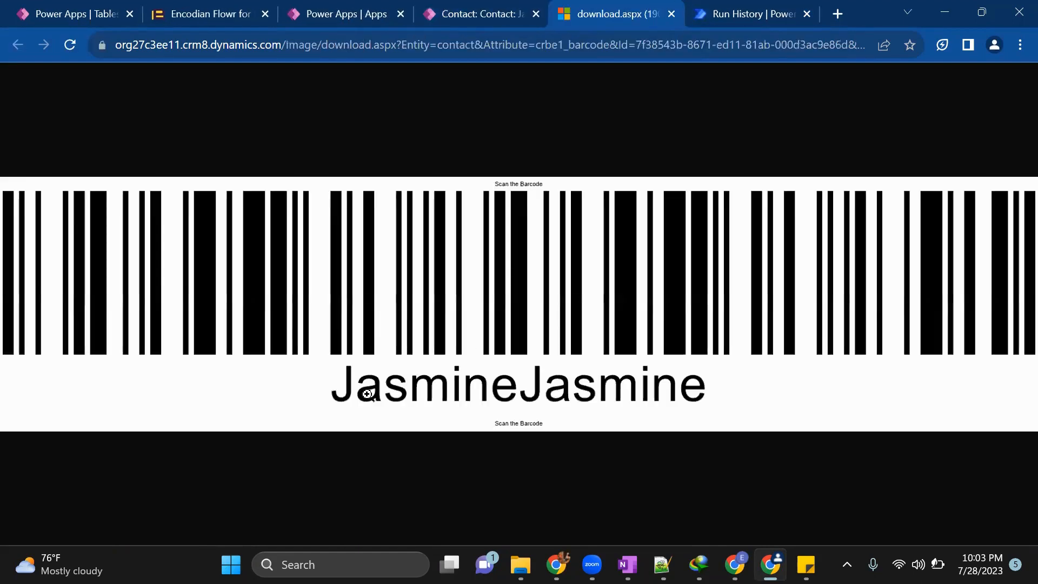
click(481, 13)
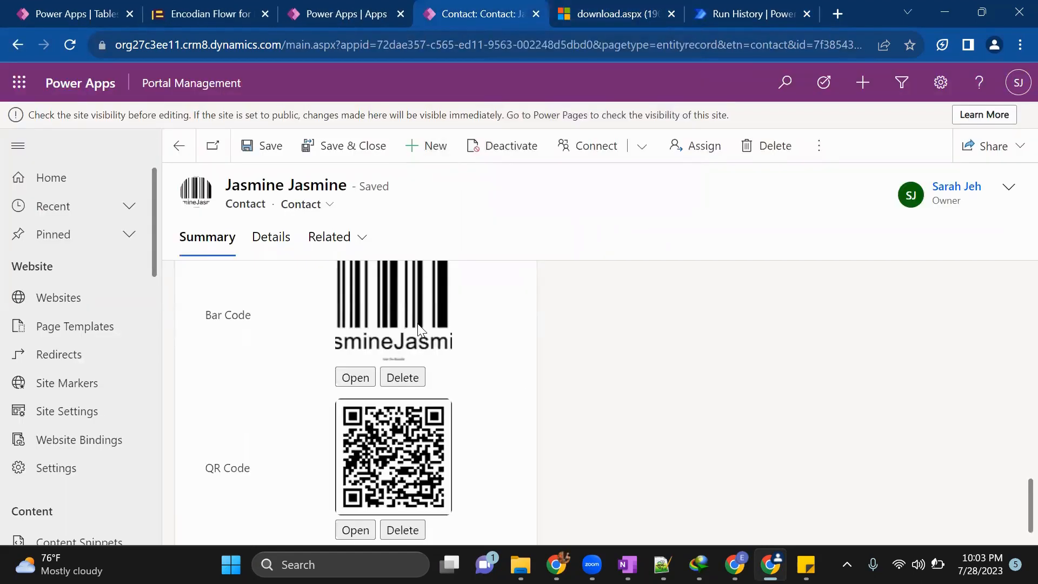
scroll(down, 3)
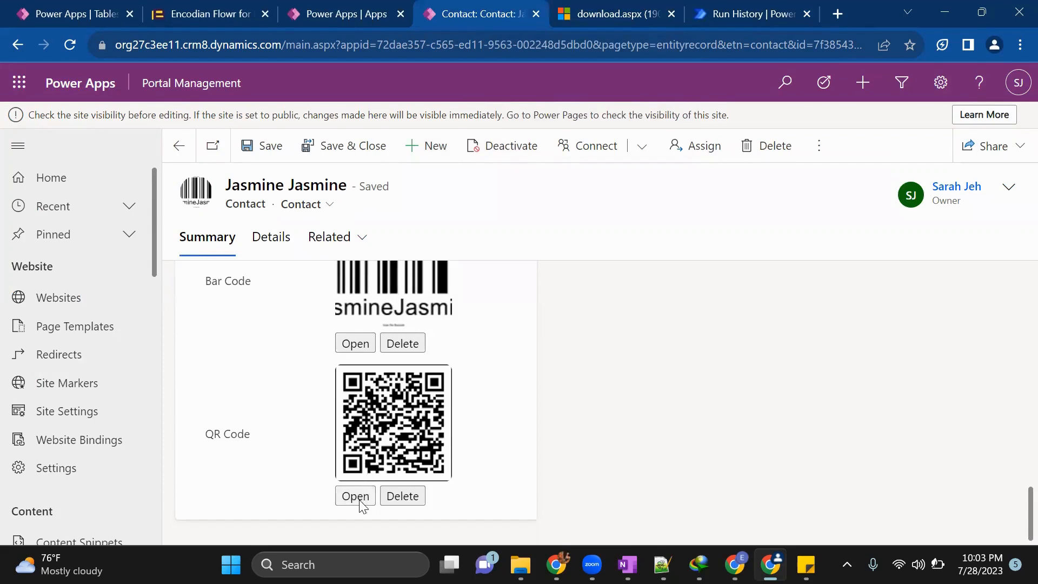
click(354, 496)
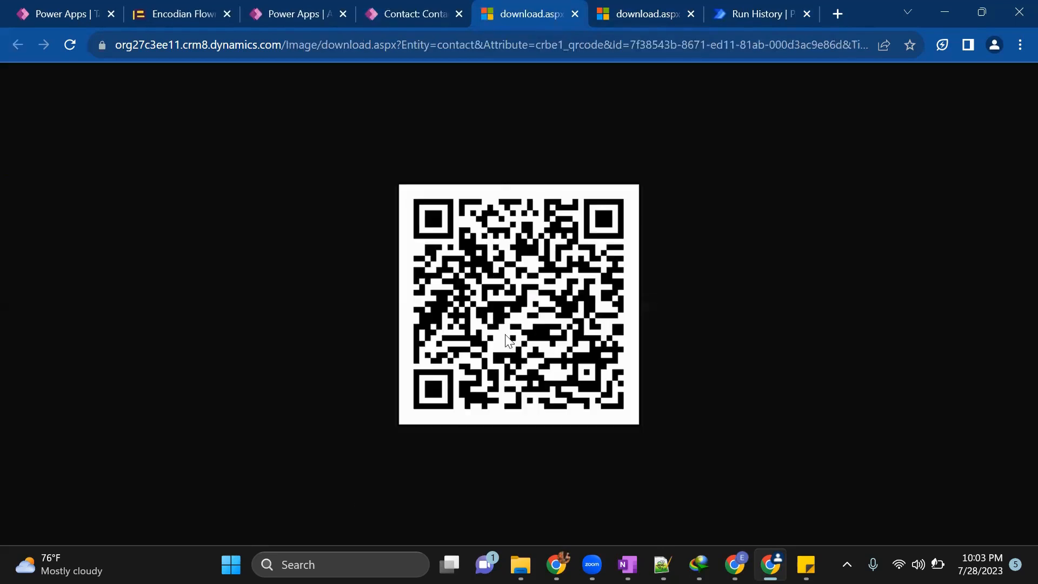
mouse_move(638, 13)
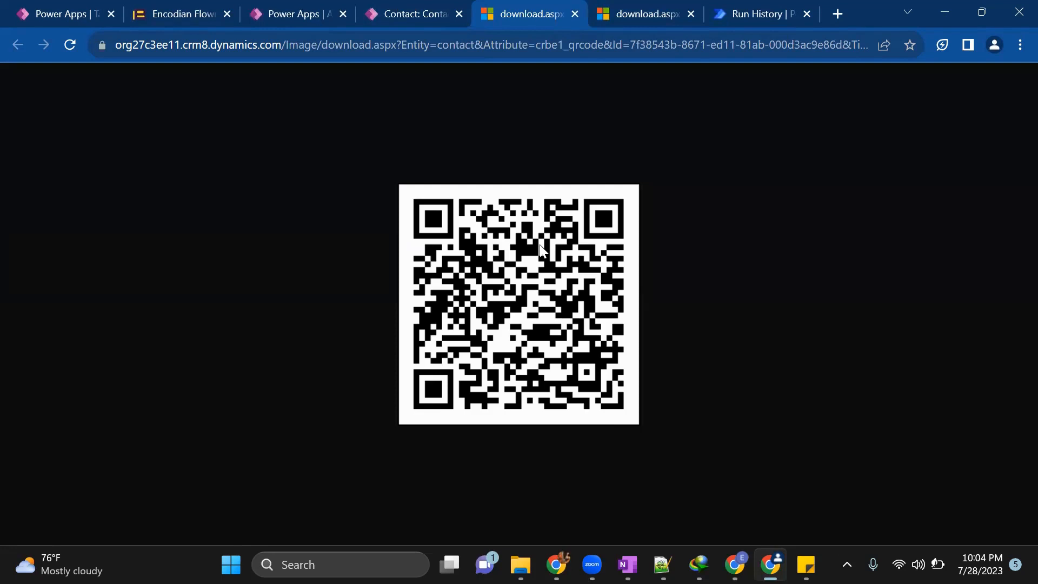
mouse_move(370, 378)
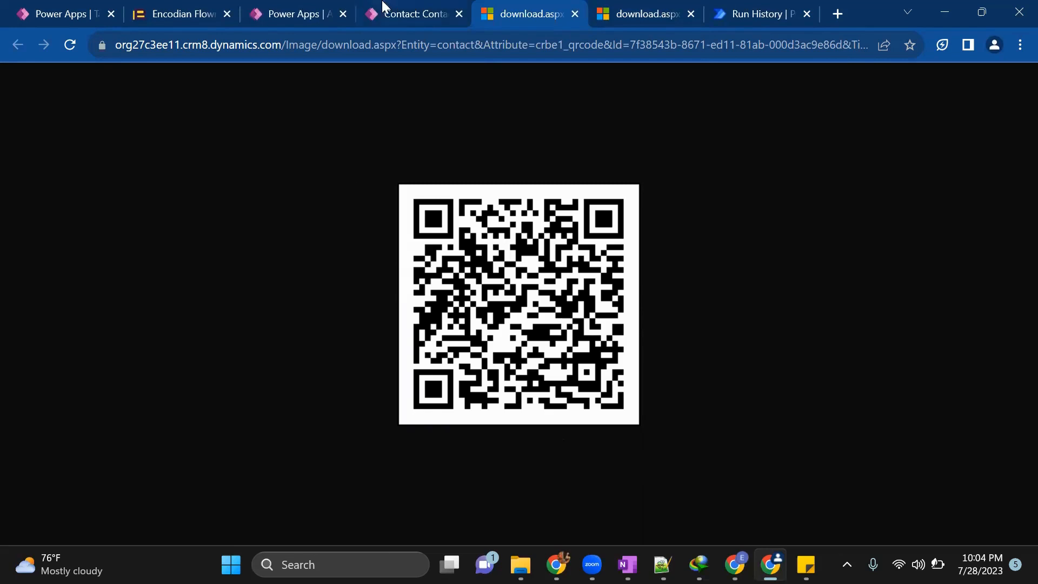
click(410, 13)
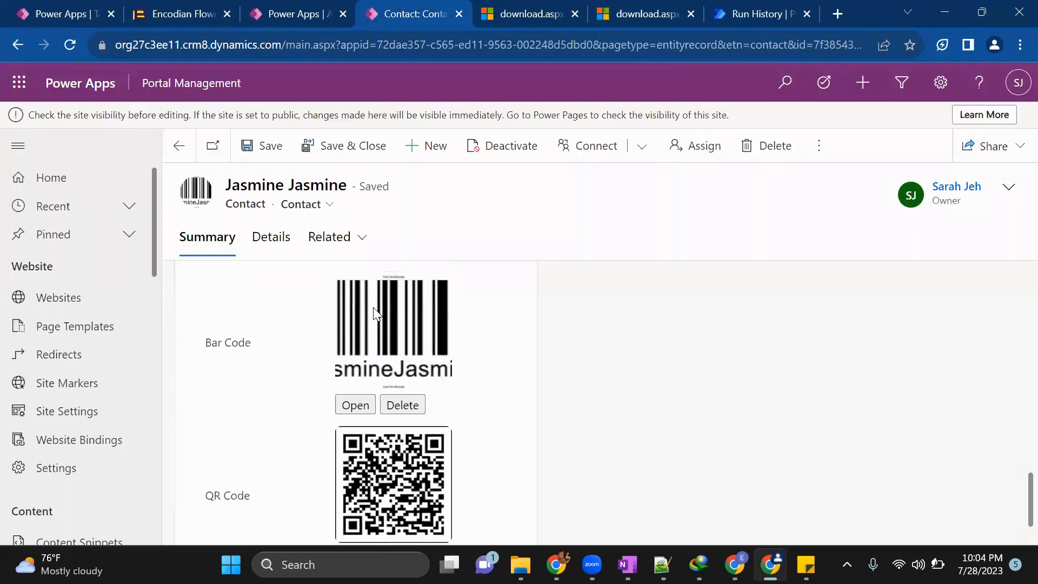
mouse_move(371, 515)
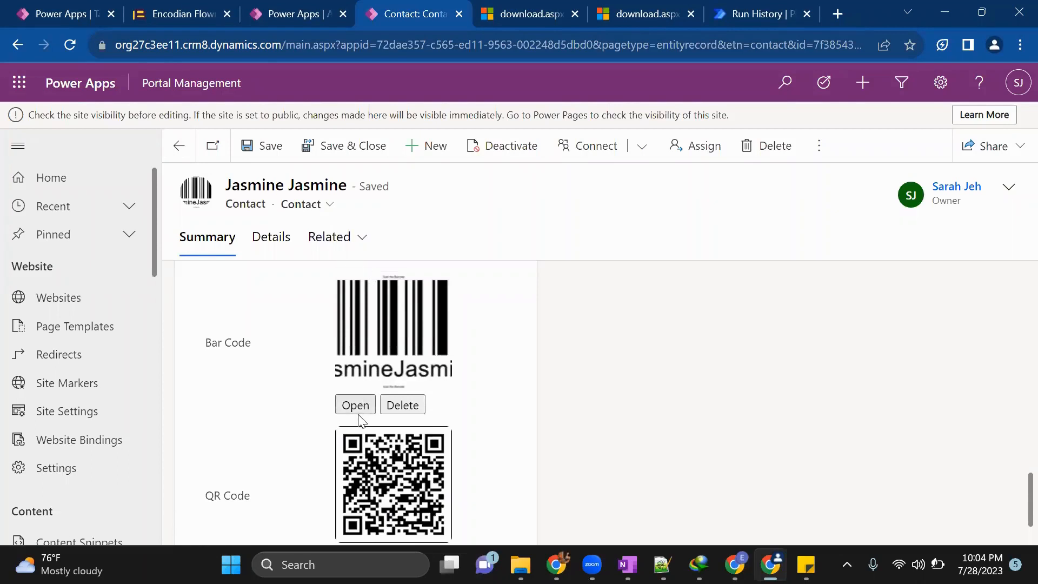
click(355, 404)
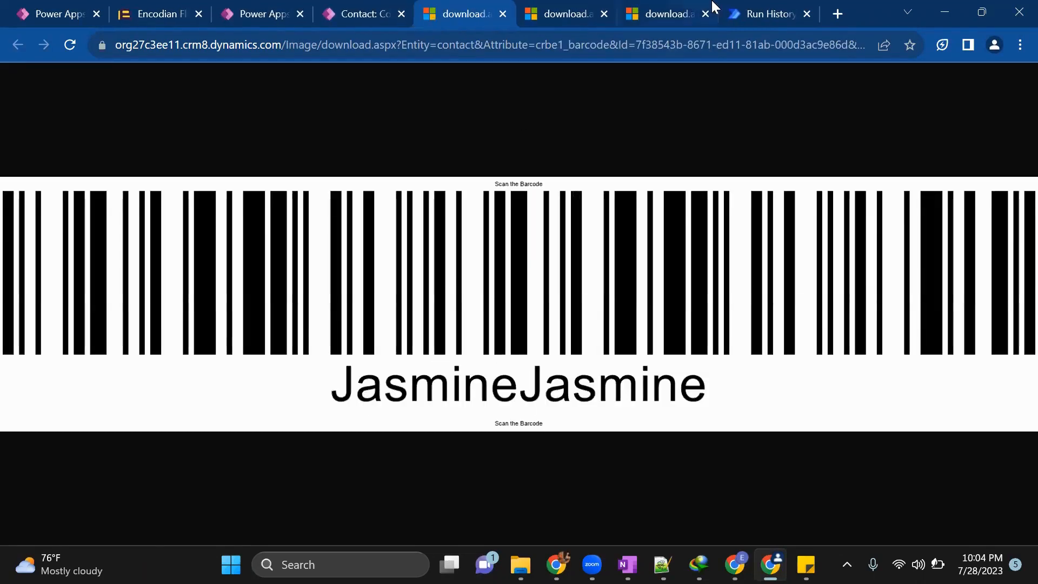
click(764, 13)
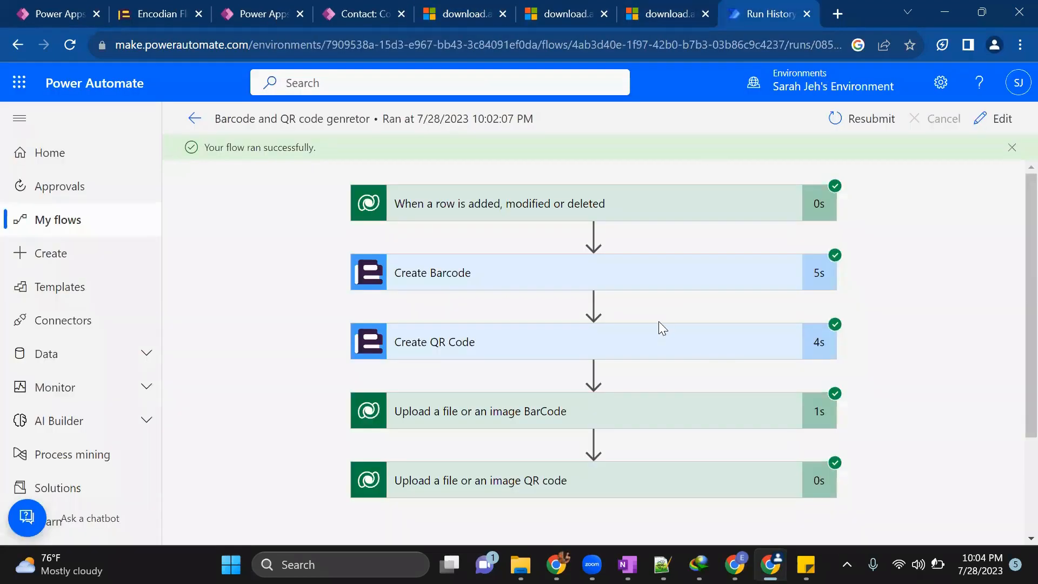